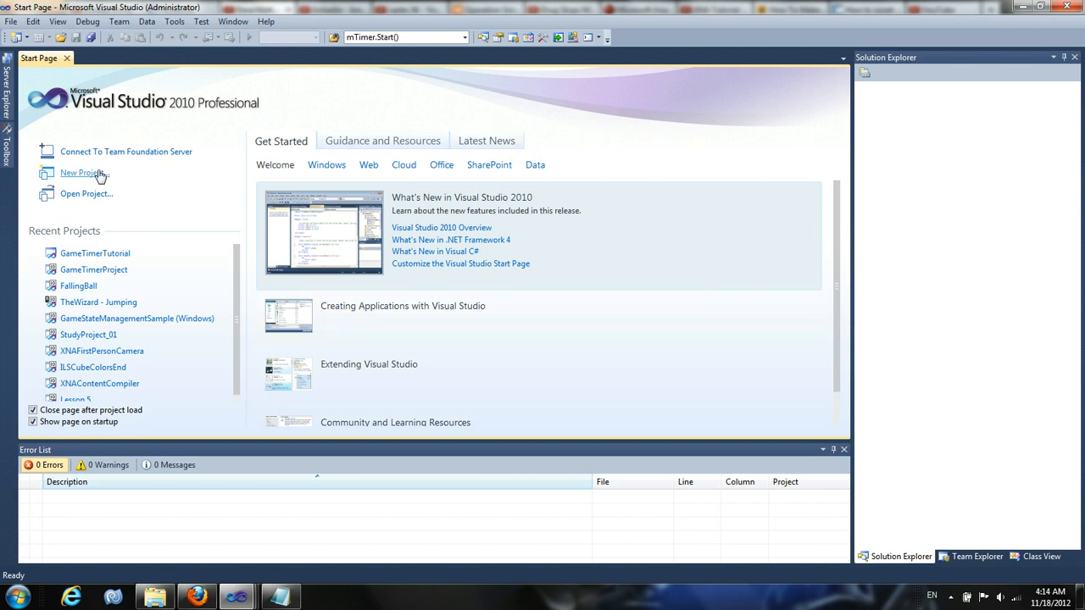
Create a new XNA Windows Game (4.0) project named GameTimerTutorial.
click(81, 173)
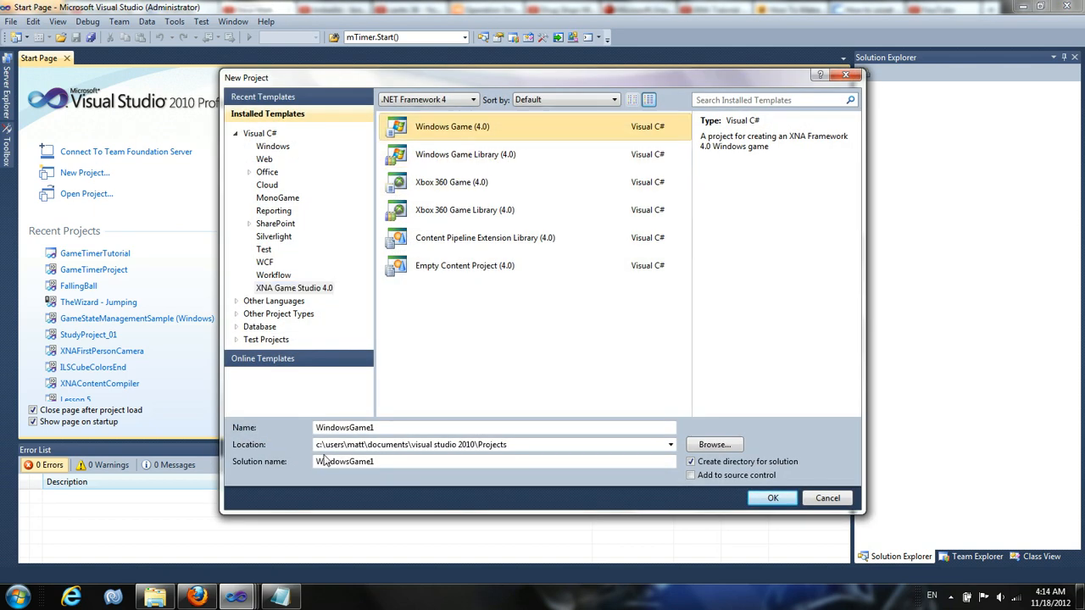
text(GameTimerTutorial)
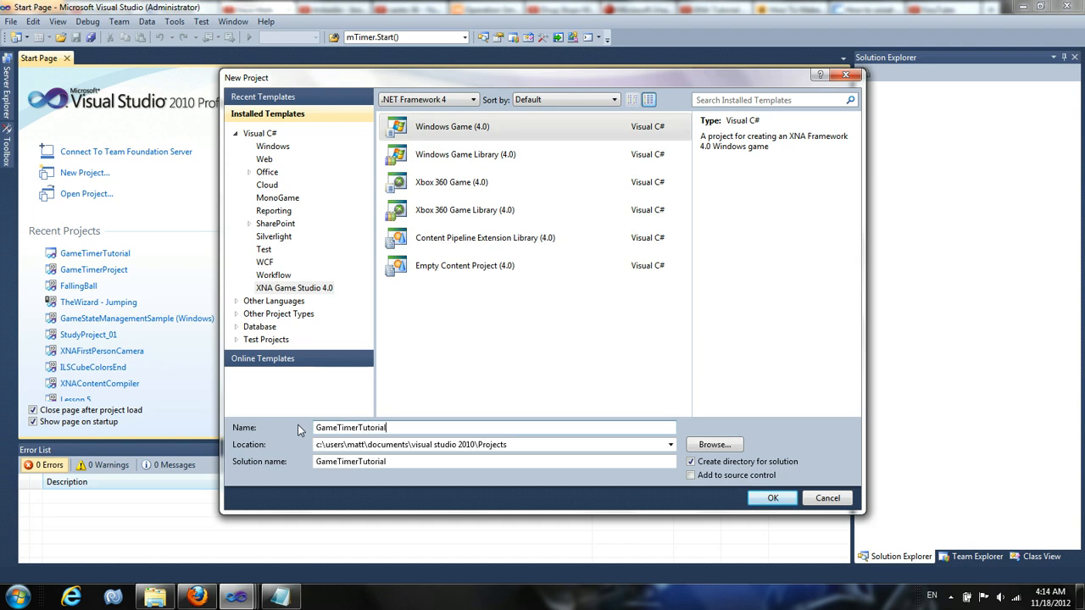
click(771, 497)
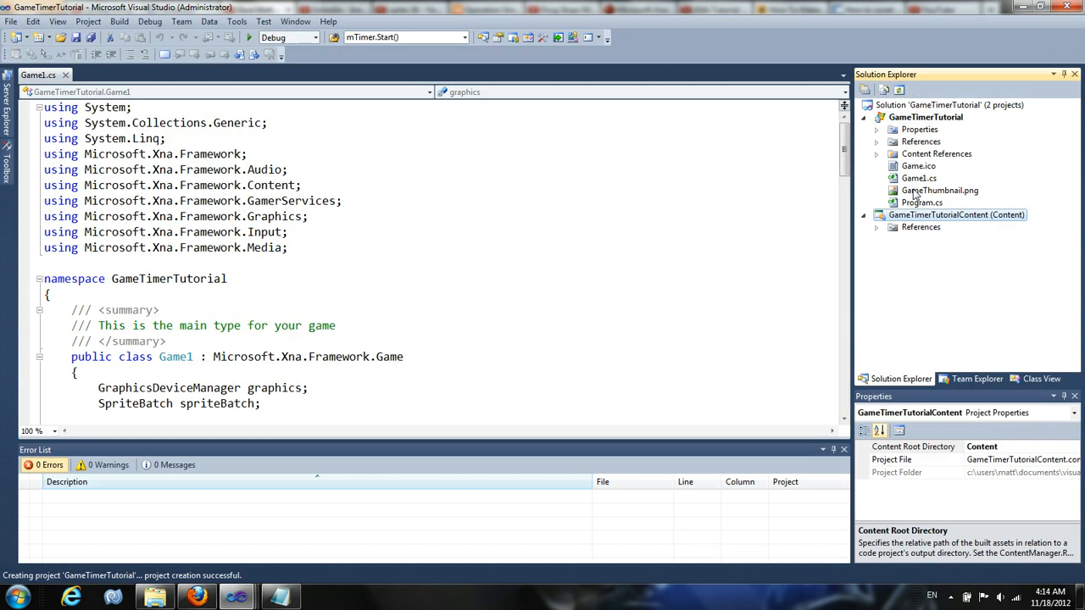
Add a new class file named GameTimer to the GameTimerTutorial project.
click(926, 117)
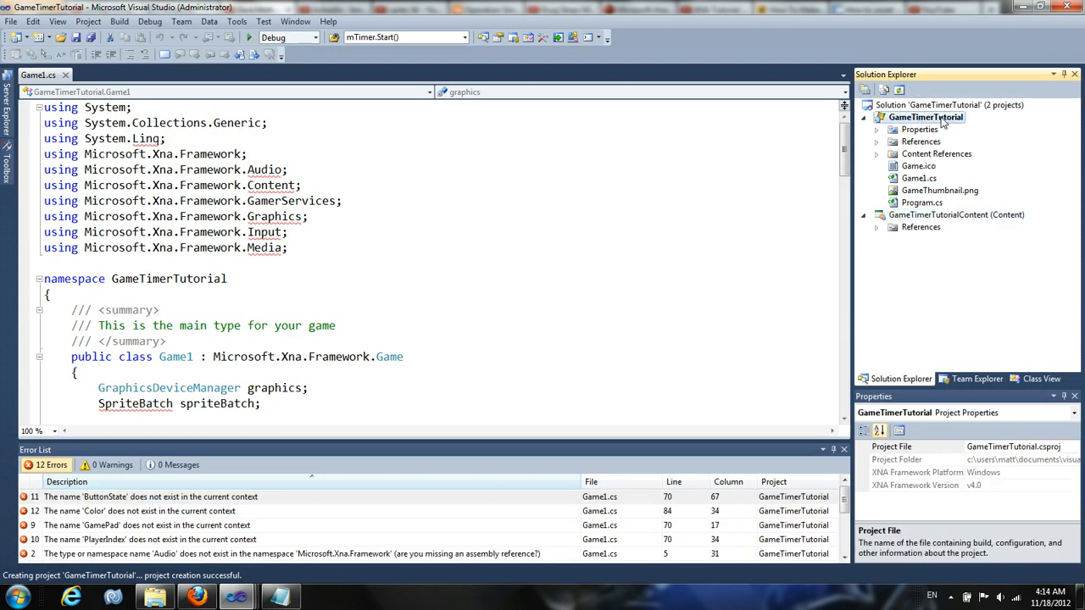
right_click(926, 116)
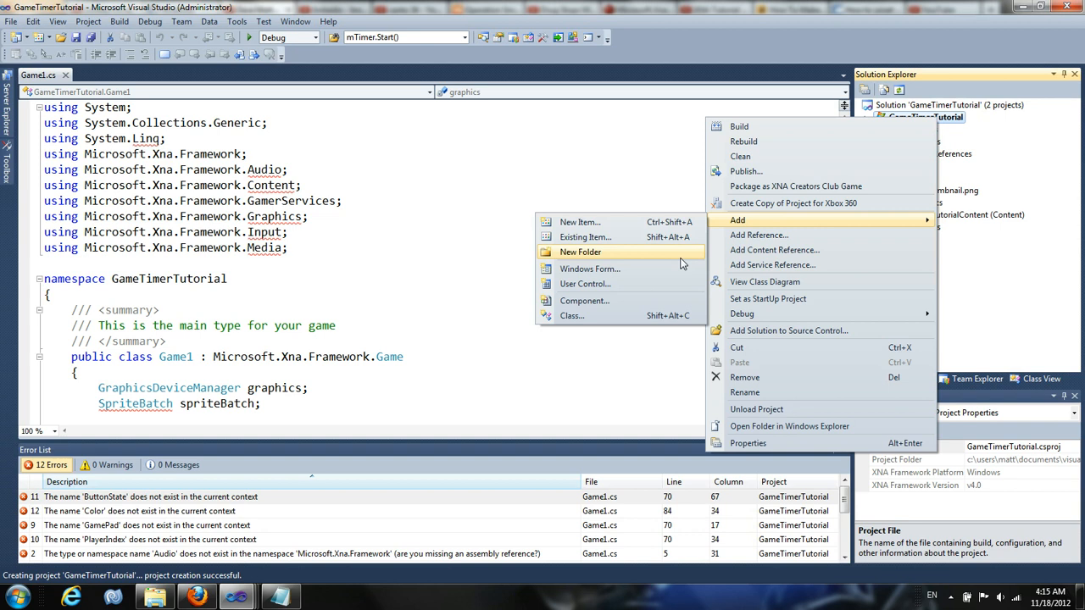
click(580, 221)
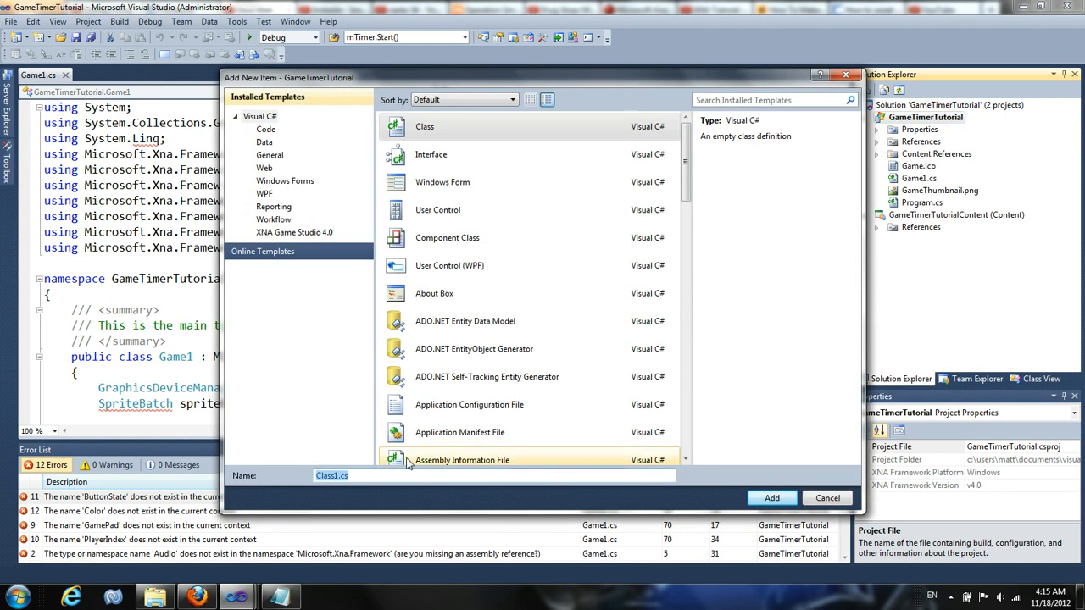
text(GameTimer)
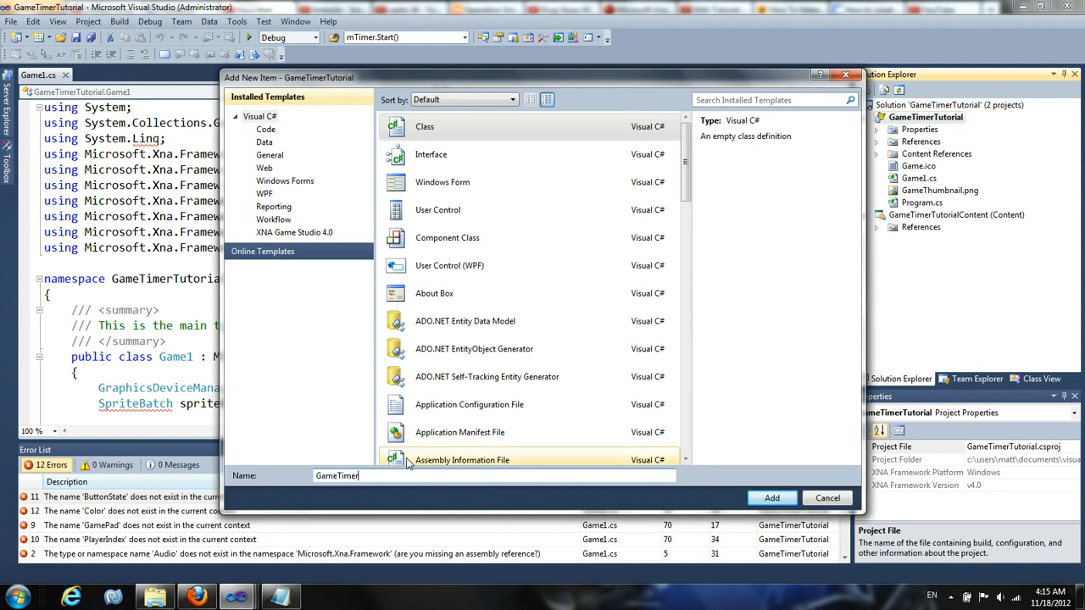
click(770, 498)
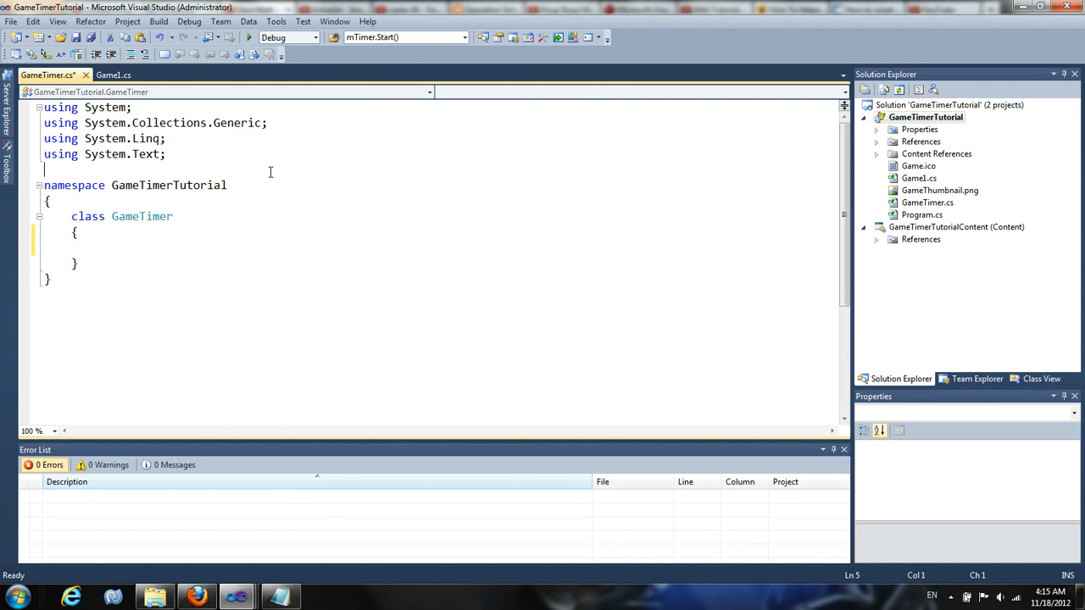
Add 'using Microsoft.Xna.Framework;' and 'using Microsoft.Xna.Framework.Graphics;' to GameTimer.cs.
text(using Microsoft.)
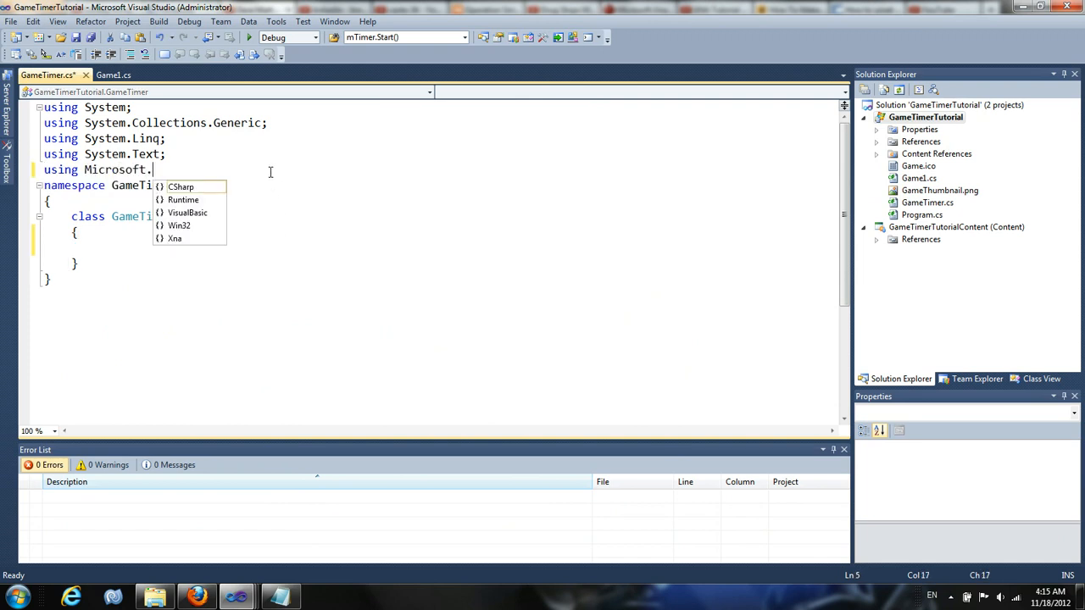
text(Xna.Framework;)
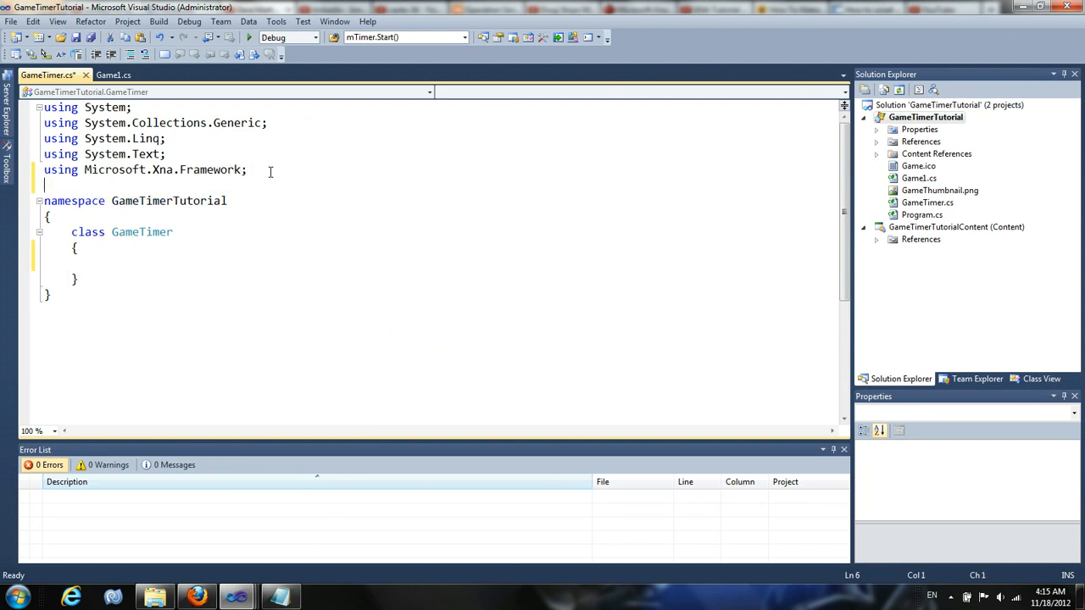
text(using Microsoft)
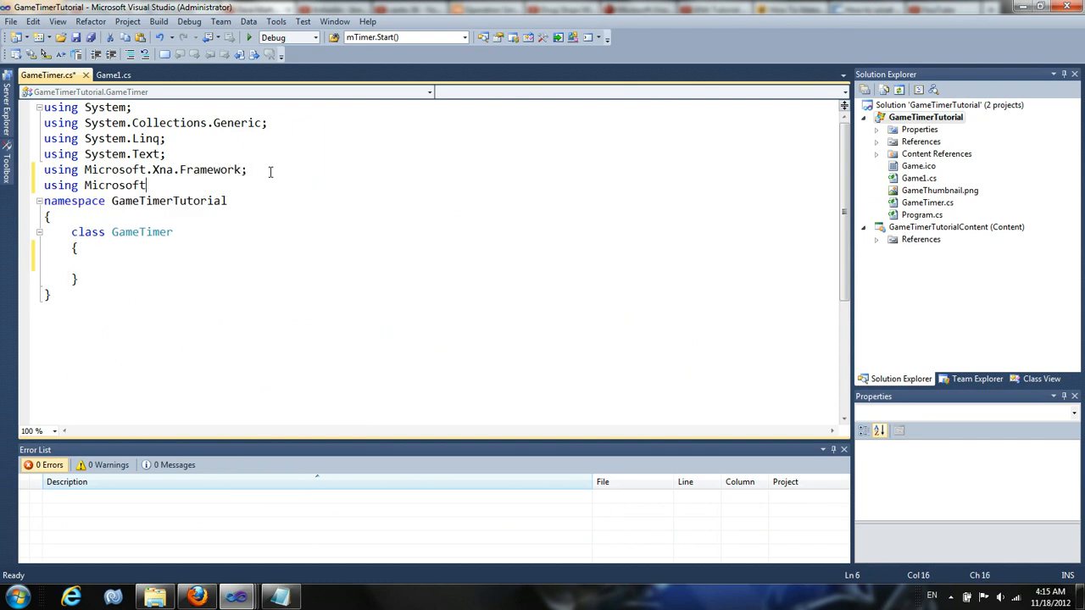
text(.Xna.F)
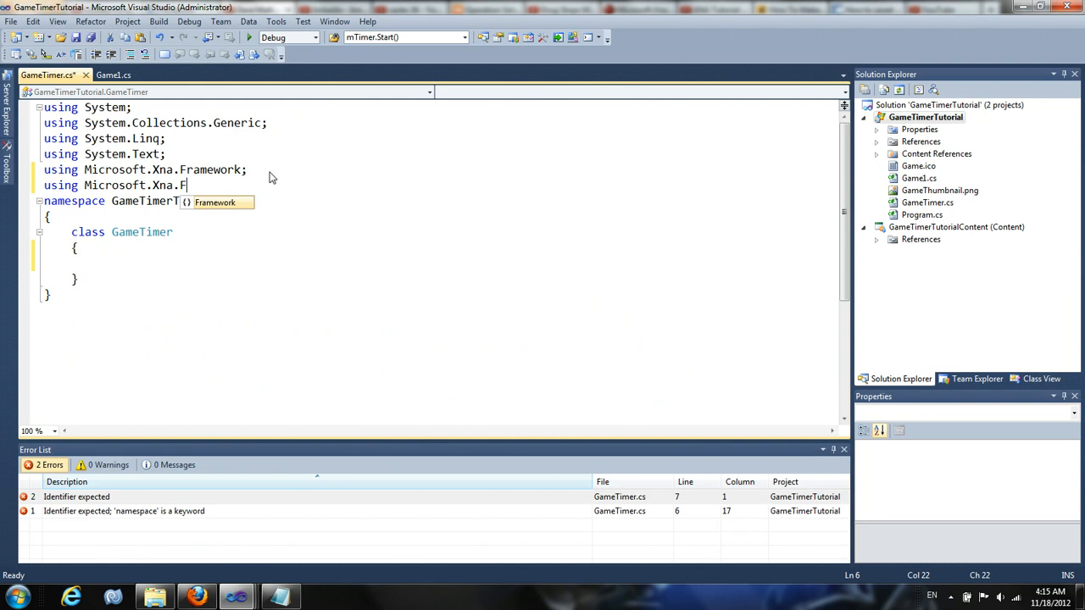
text(ramework.Graphics;)
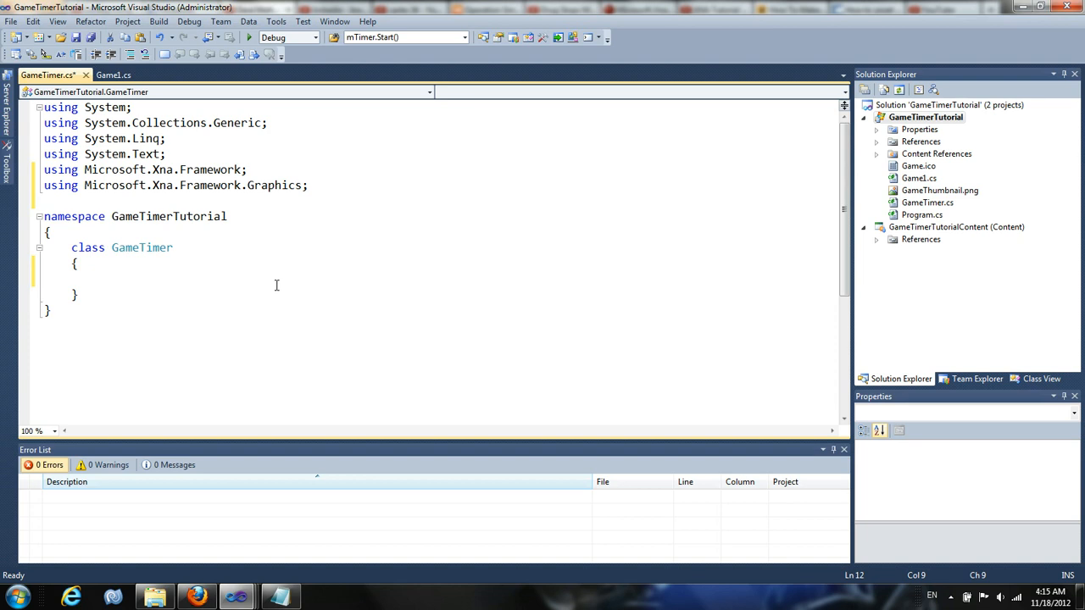
Declare private fields SpriteFont font, string text and float time.
text(pri)
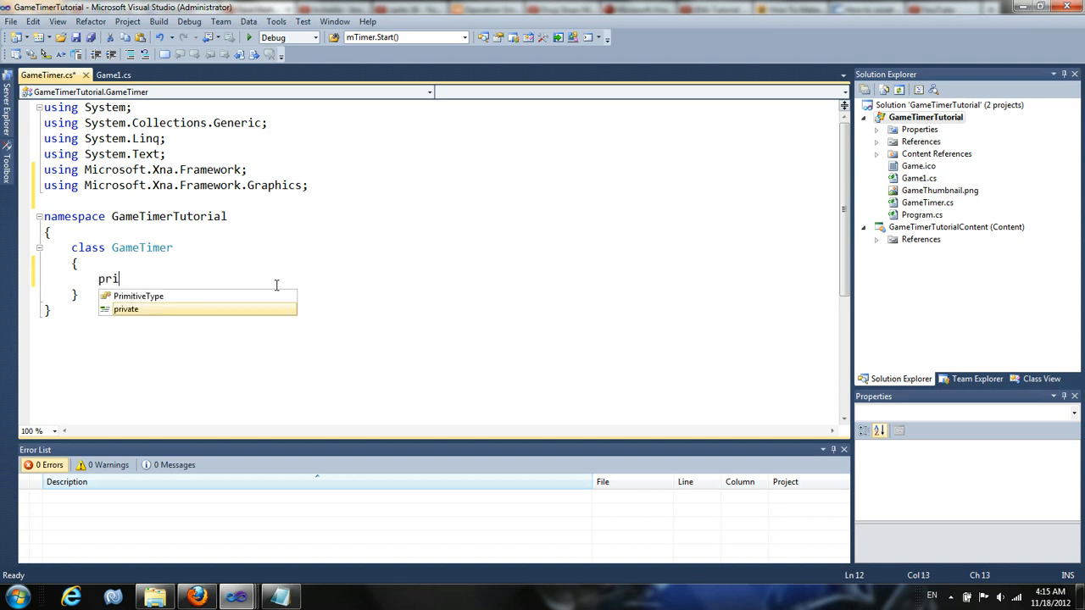
text(vate Sprit)
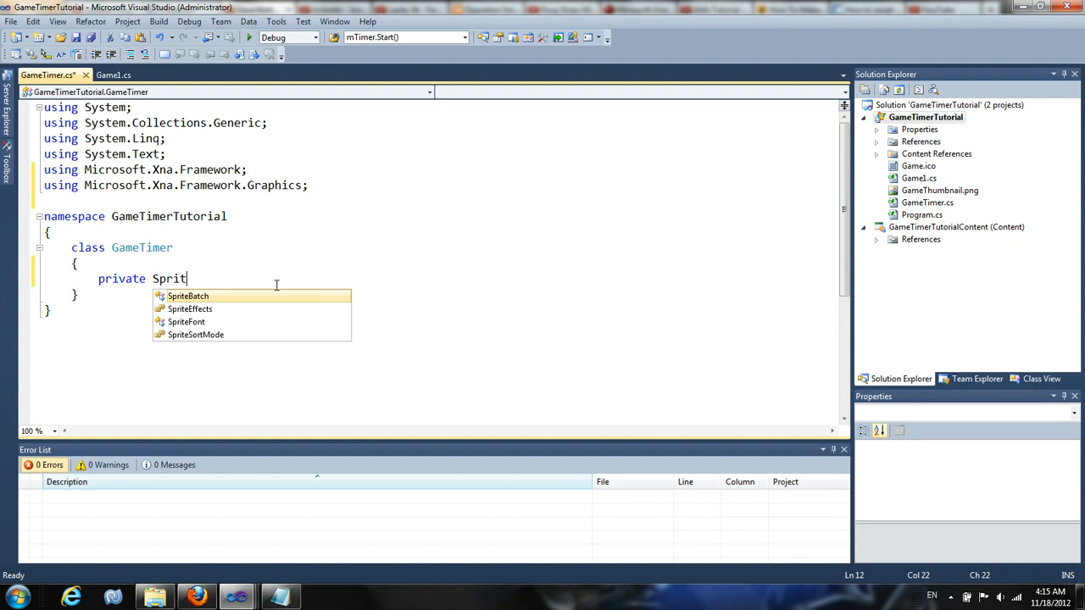
text(eFont font;)
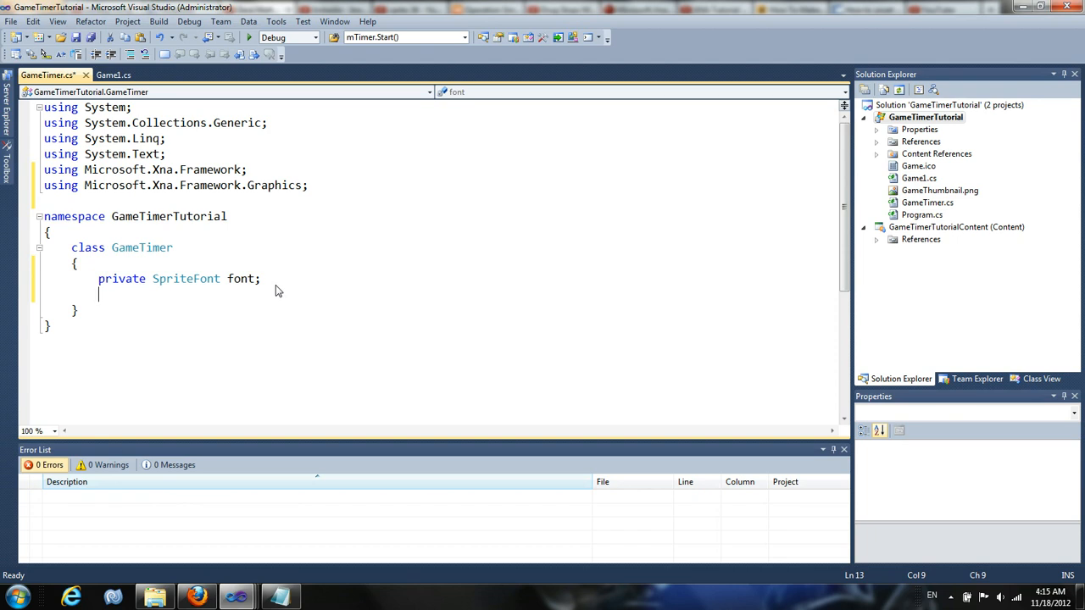
text(pr)
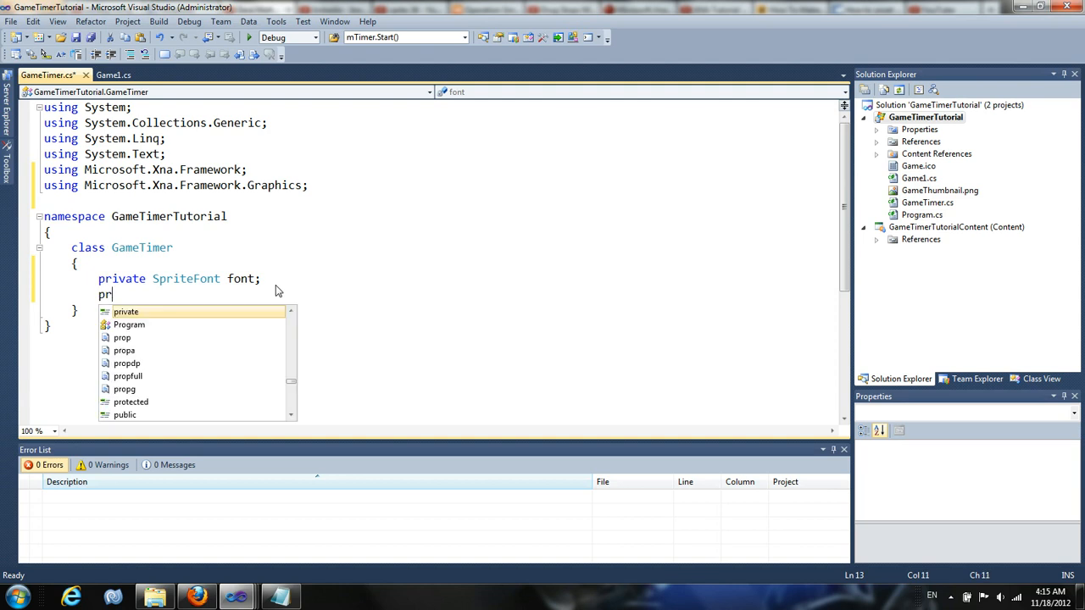
text(ivate str)
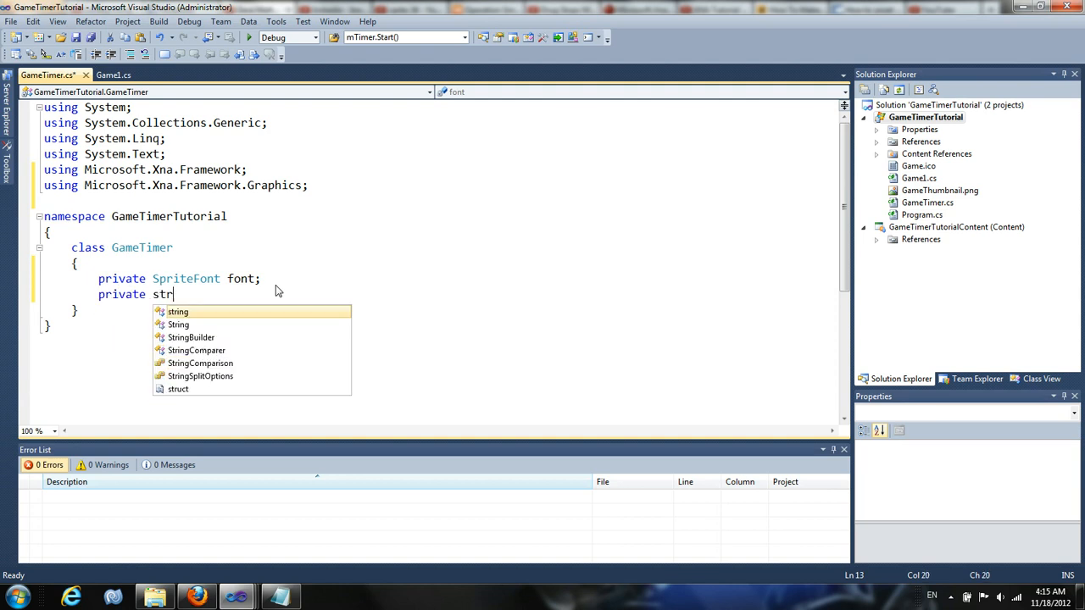
text(ing text;)
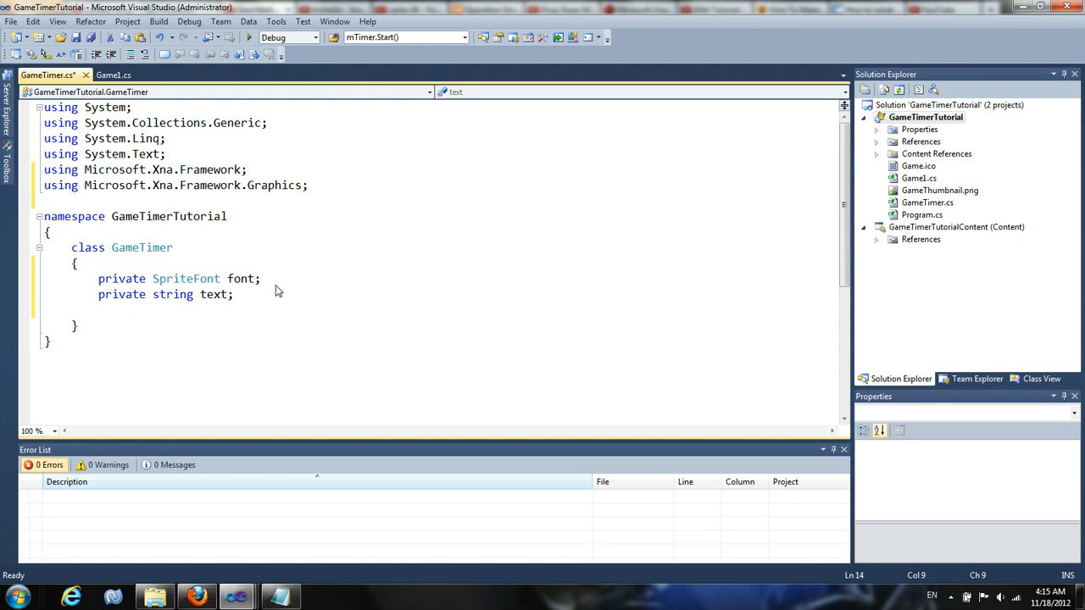
text(pri)
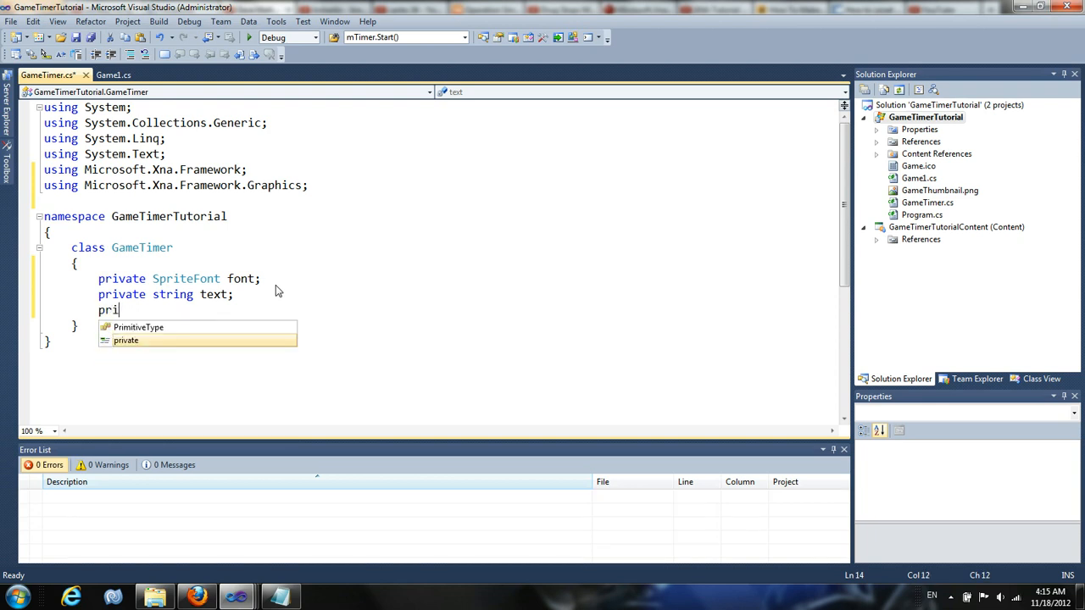
text(vate float ti)
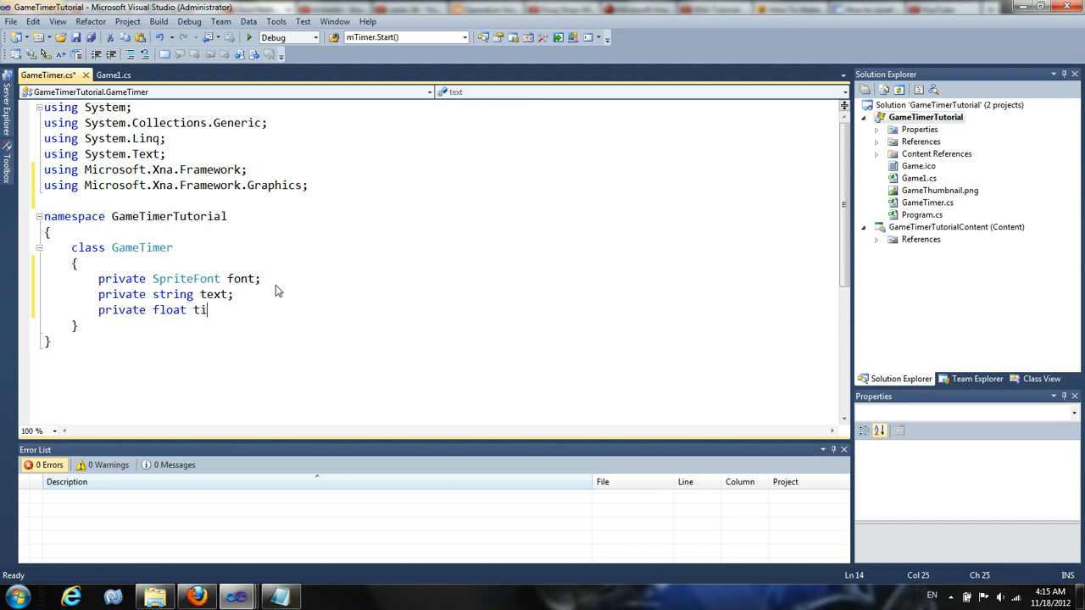
text(me;)
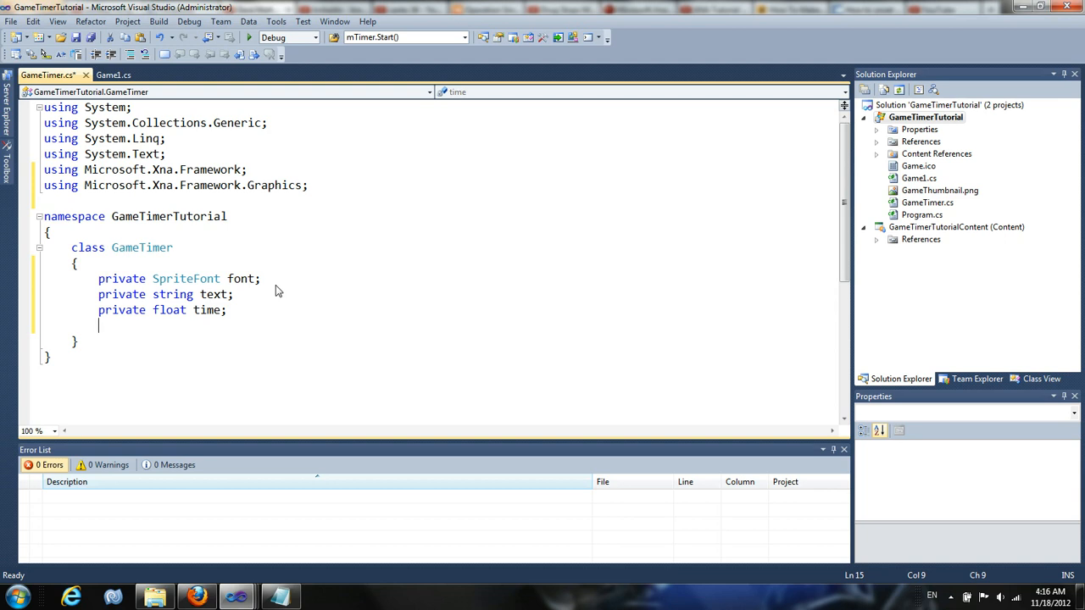
Declare private bool fields started, paused and finished.
text(private s)
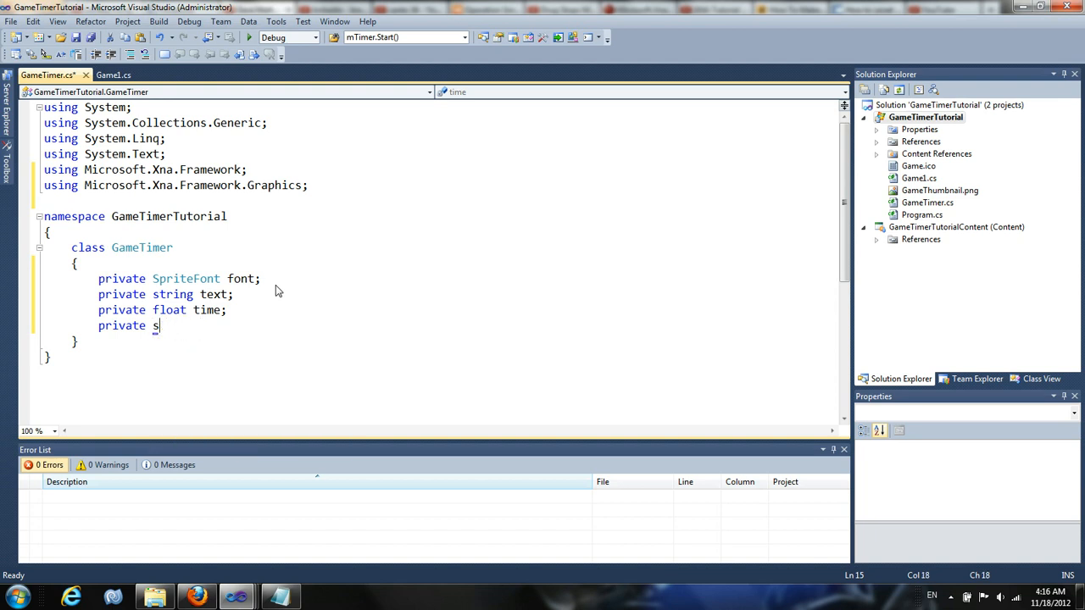
text(ool started;)
text(private)
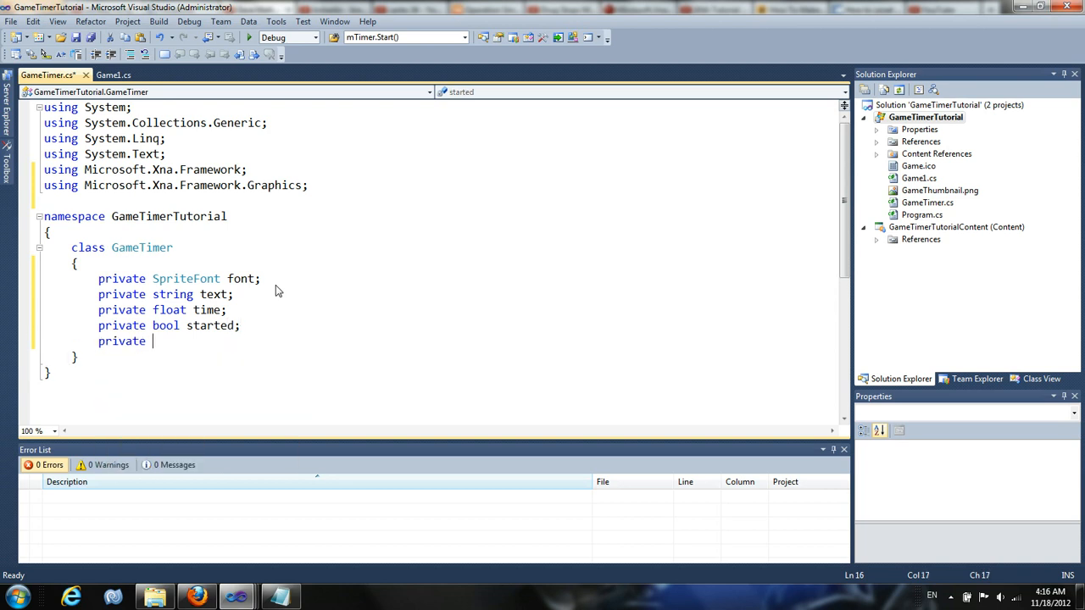
text(bool paused)
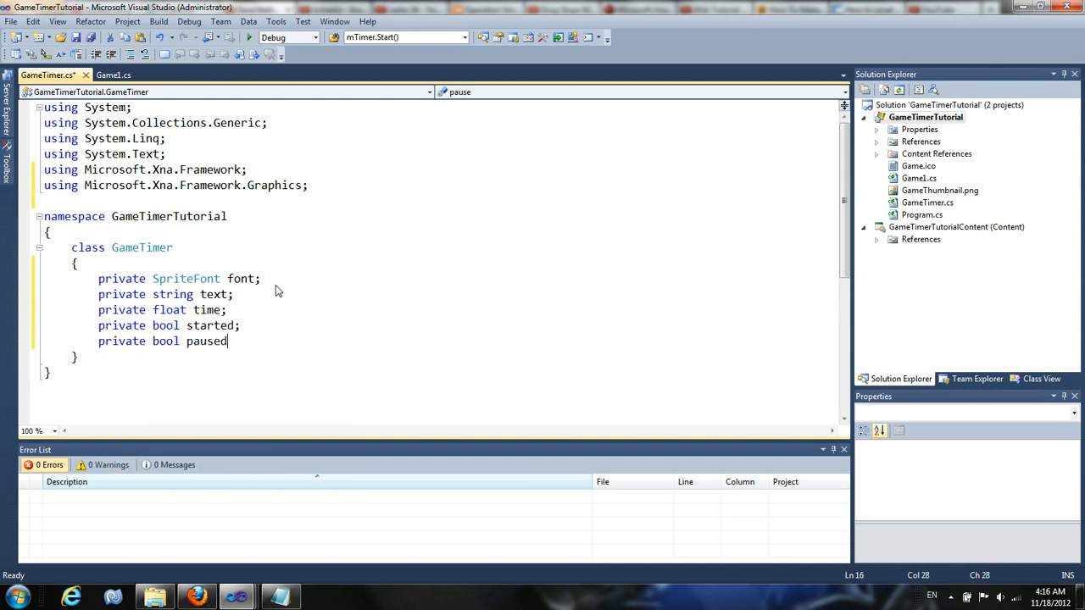
text(;)
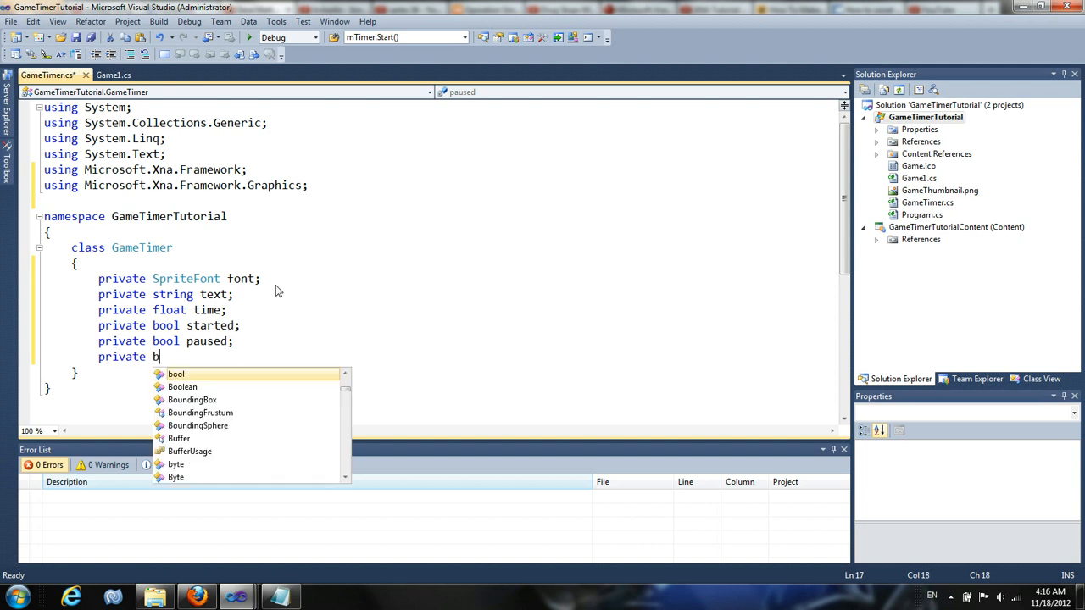
text(ool fini)
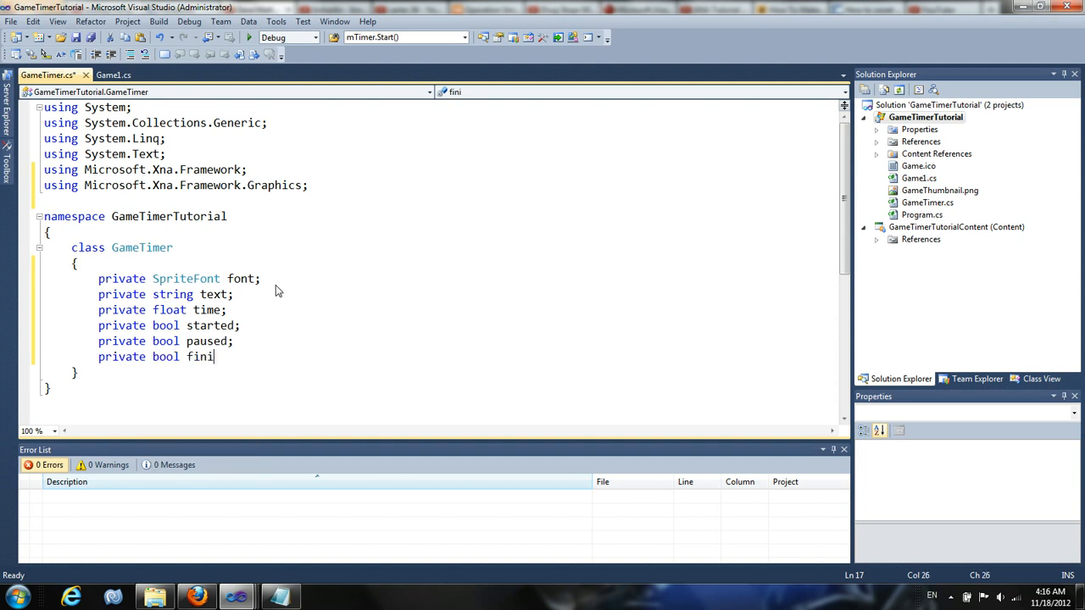
text(shed;)
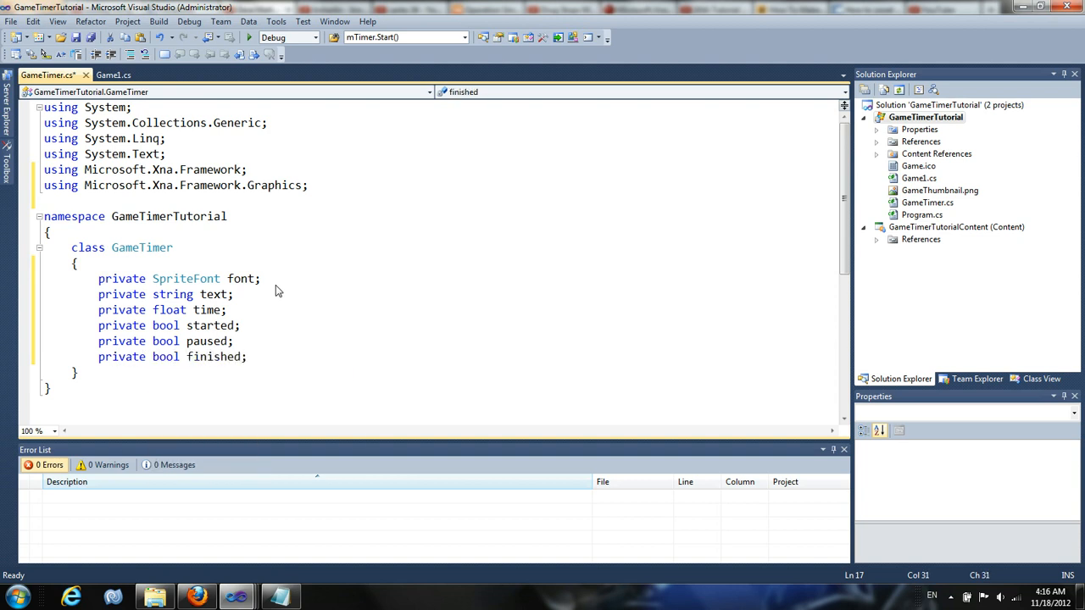
click(246, 356)
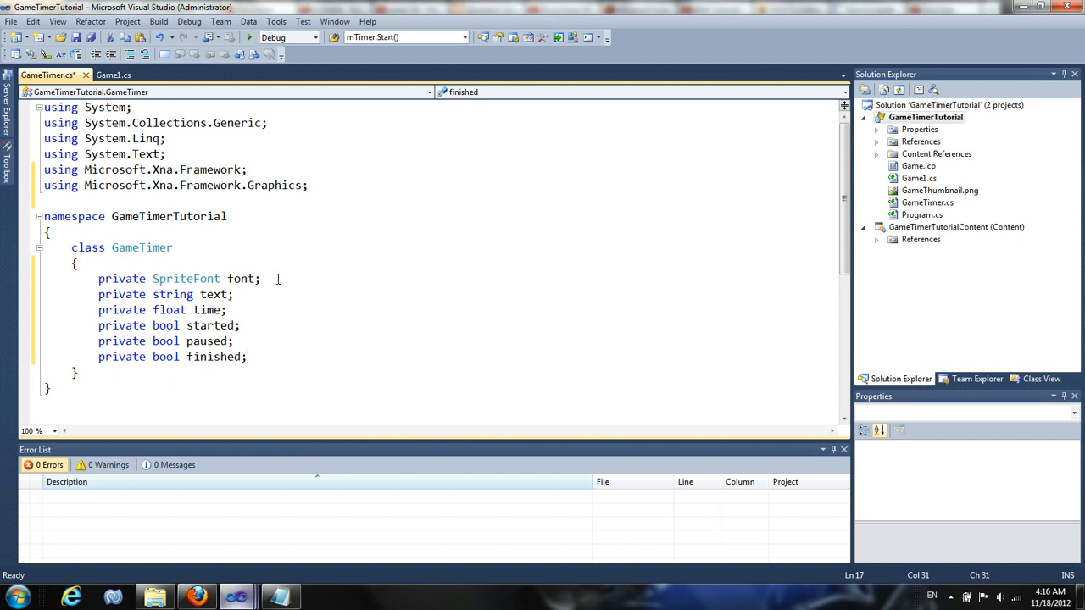
mouse_move(339, 365)
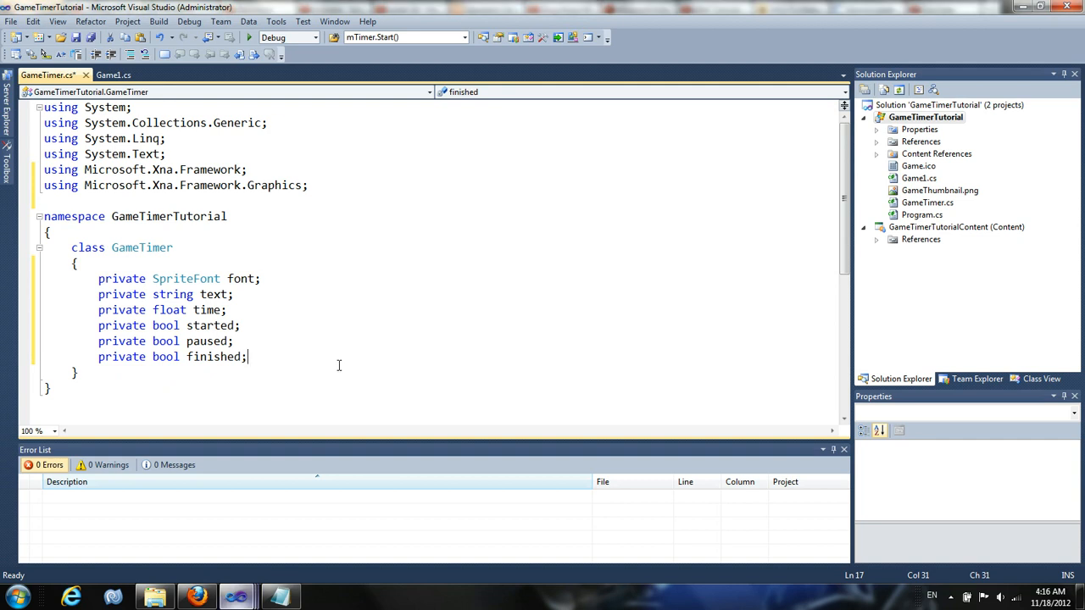
Write an empty public GameTimer() constructor below the six fields.
key(enter)
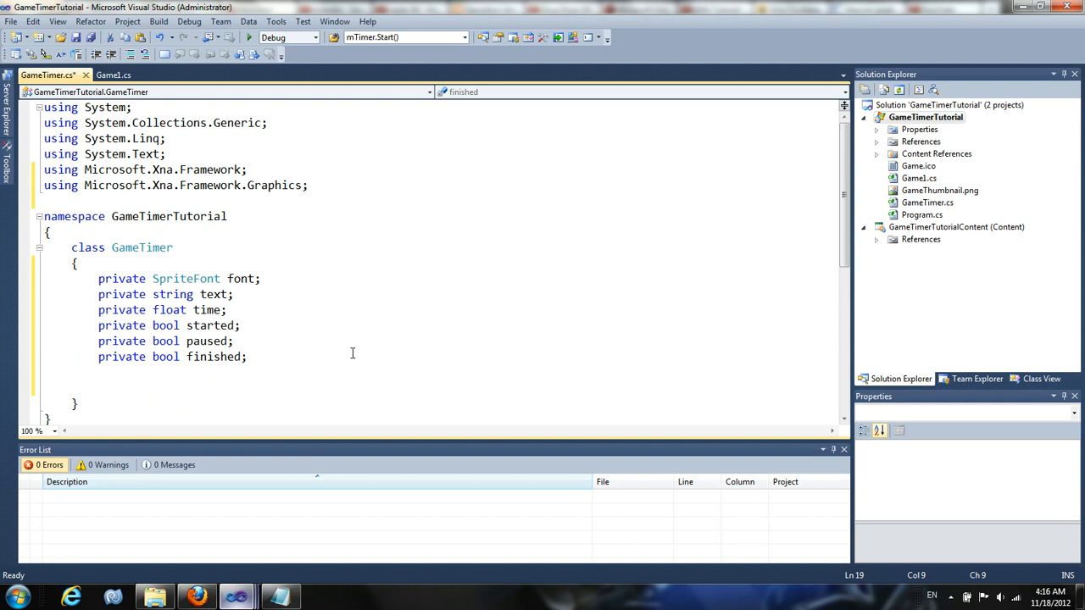
text(public GameTim)
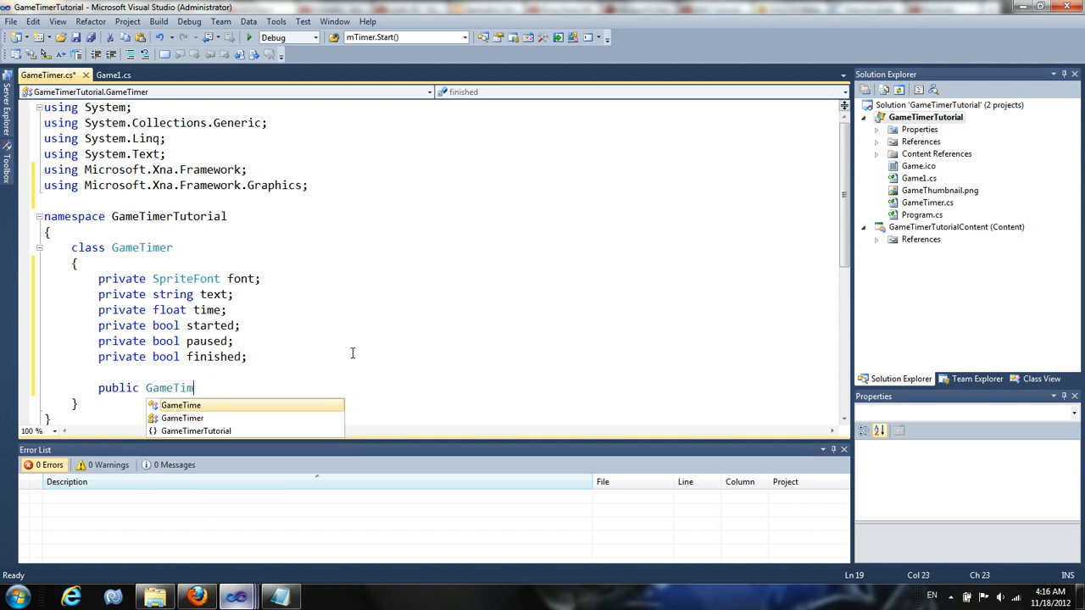
text(er())
text({)
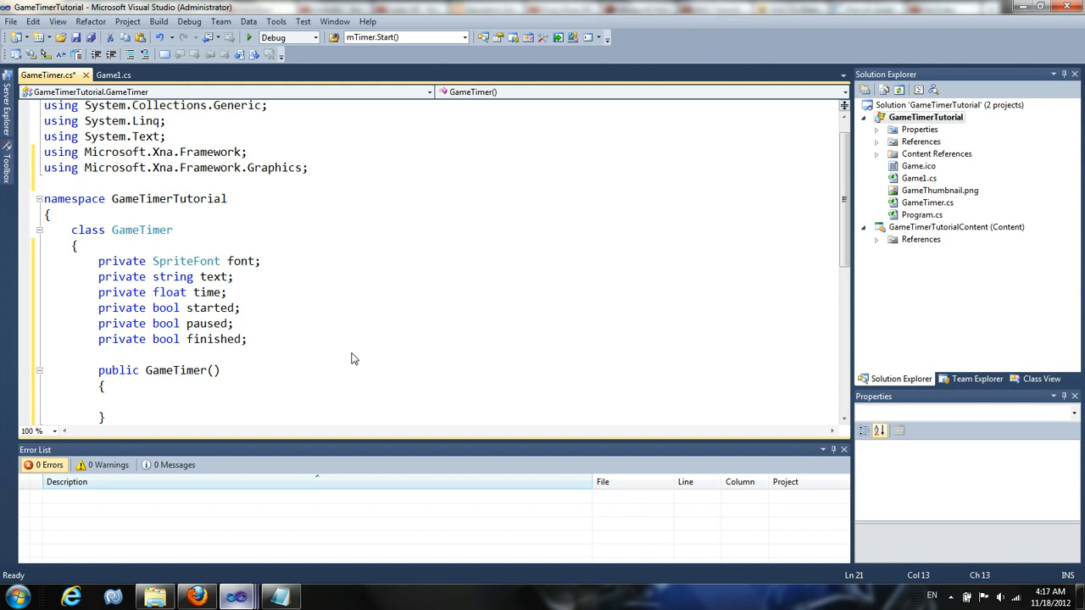
click(126, 401)
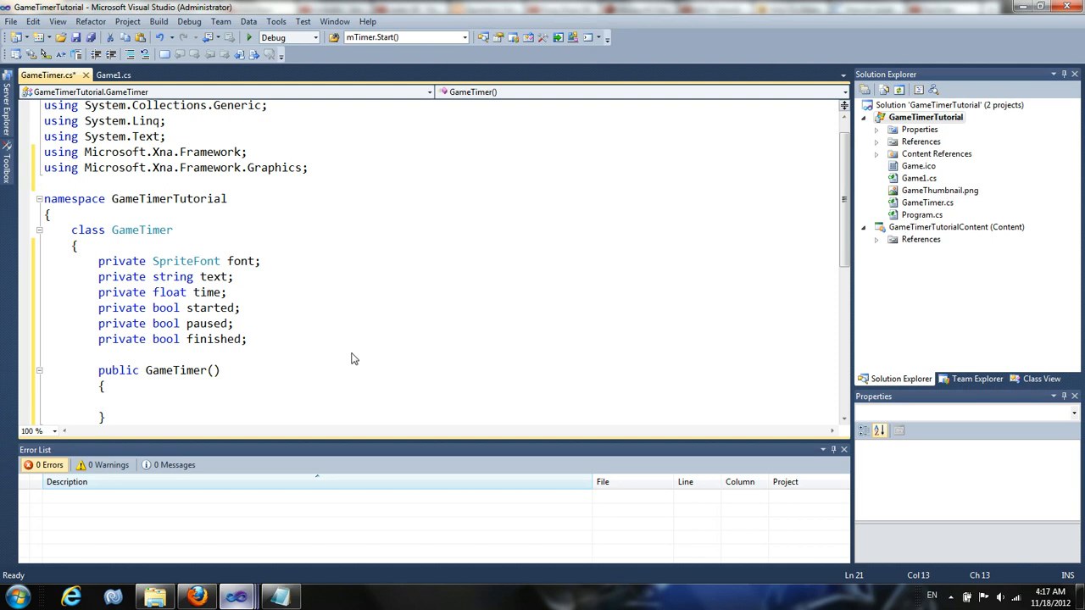
Derive GameTimer from GameComponent and change the constructor to GameTimer(Game game) : base(game).
click(125, 400)
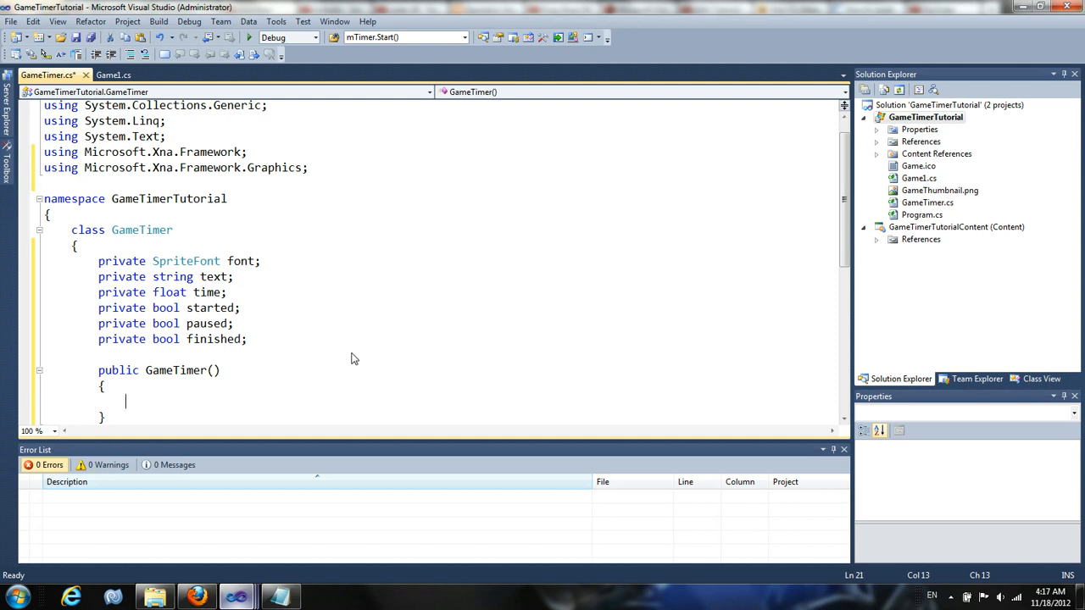
text(:)
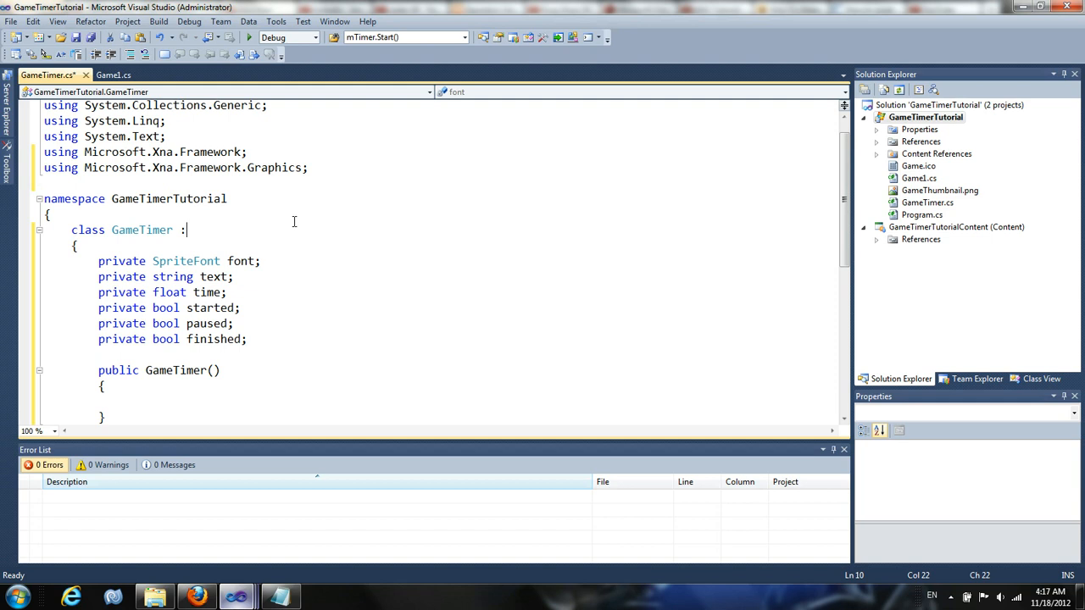
text(GameComponent)
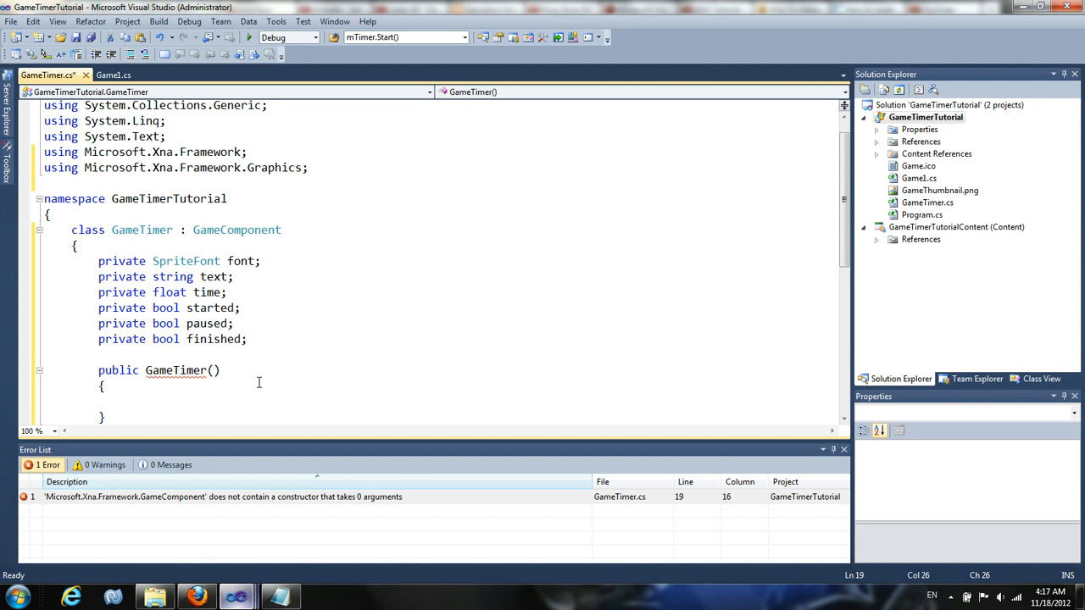
mouse_move(898, 190)
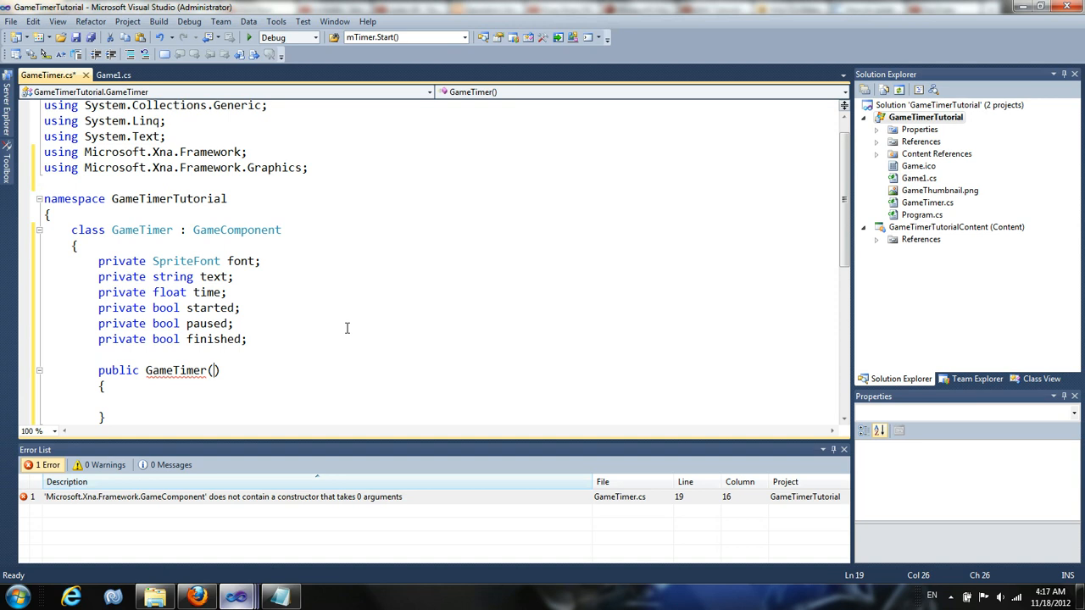
text(Game)
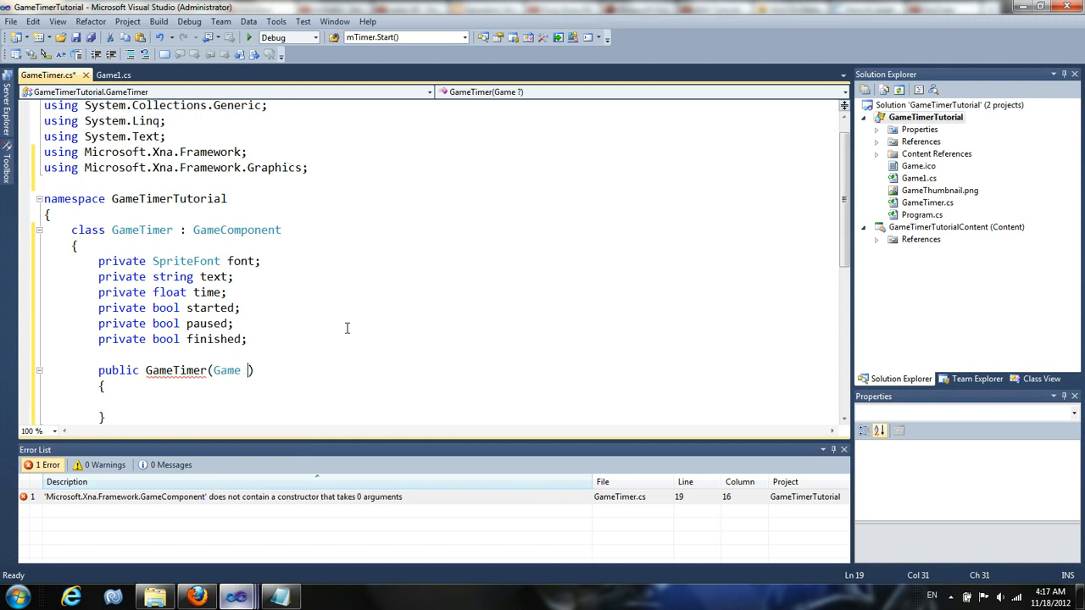
text(game)
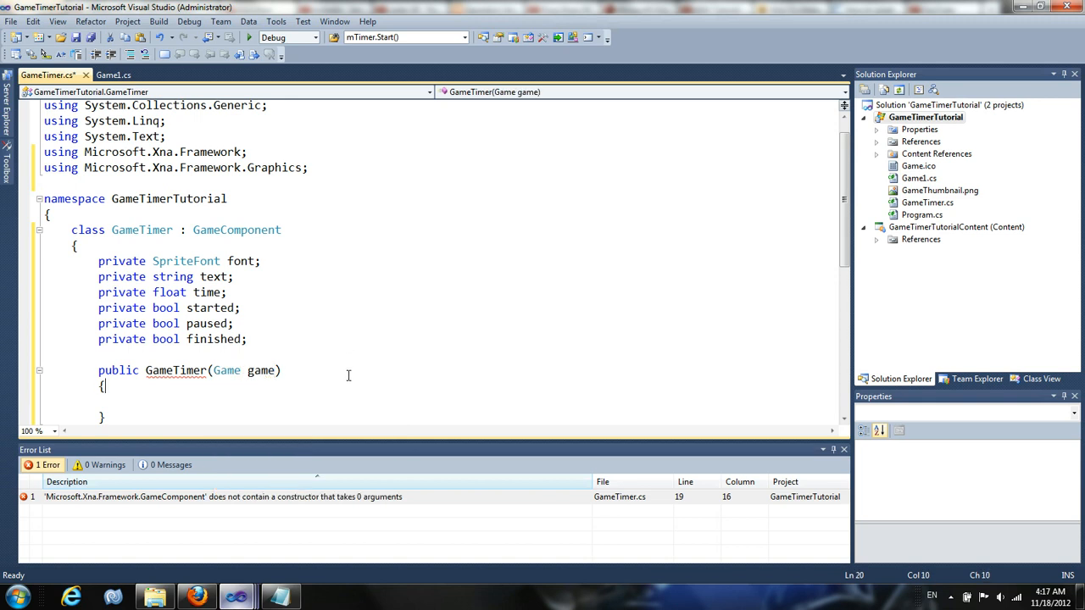
text(:base()
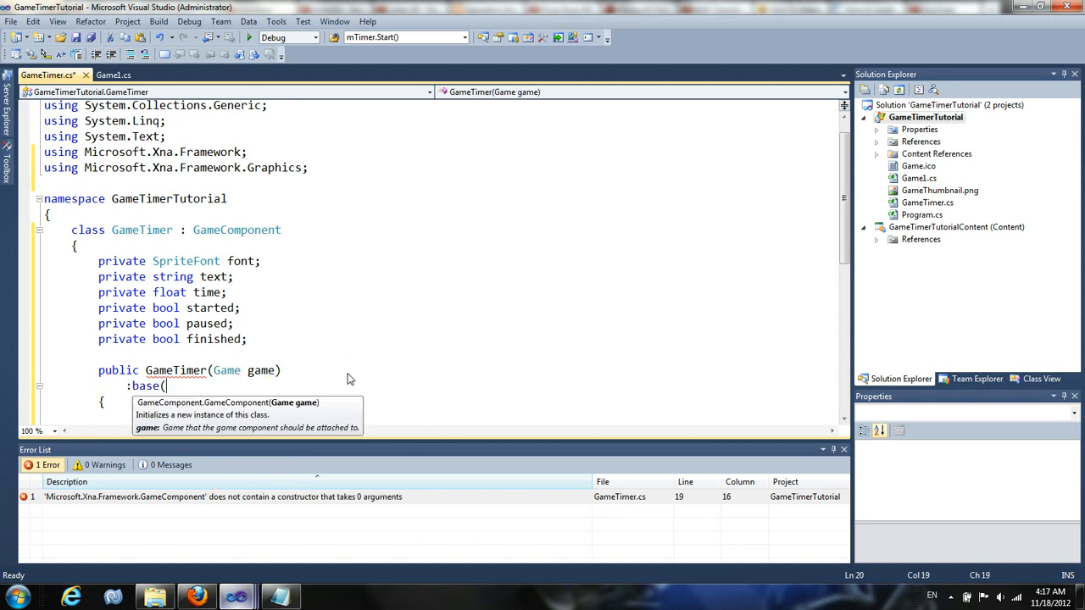
text(game))
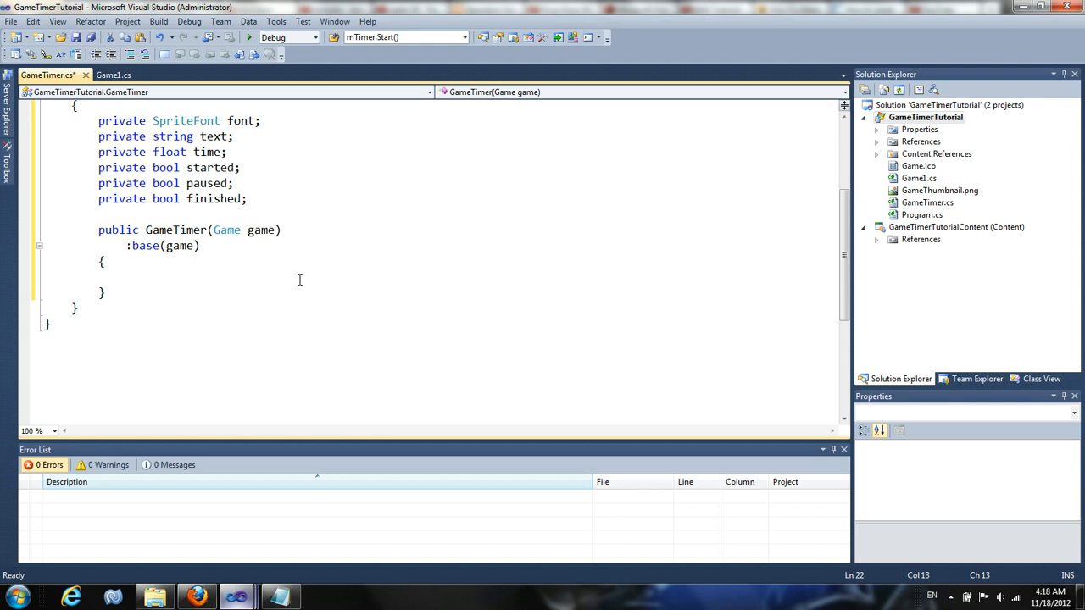
Add a float startTime parameter, assign time = startTime, and set started, paused, finished false.
click(125, 277)
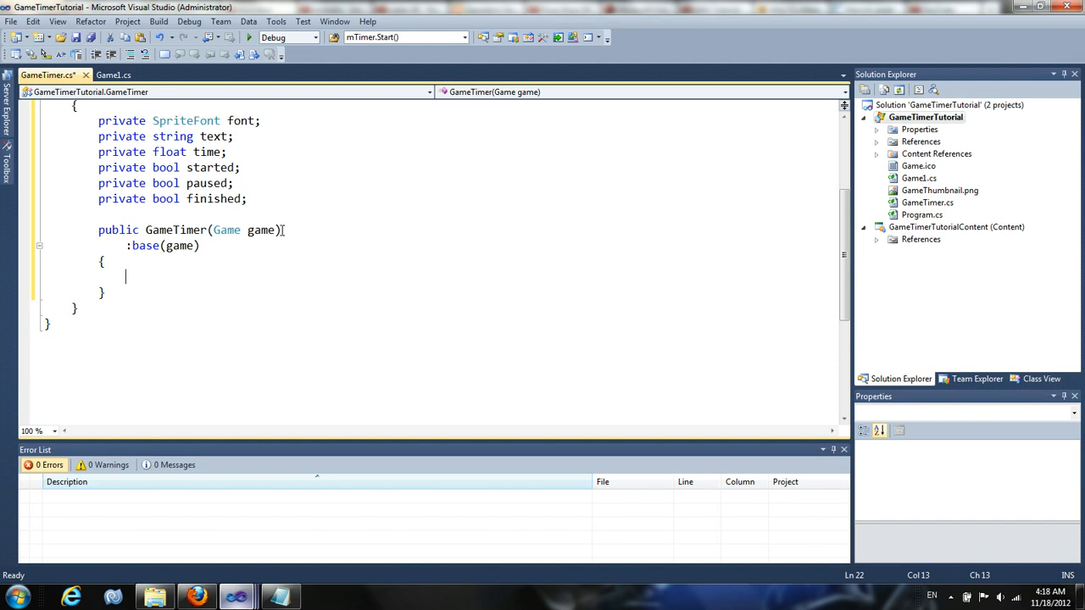
text(, float startTime)
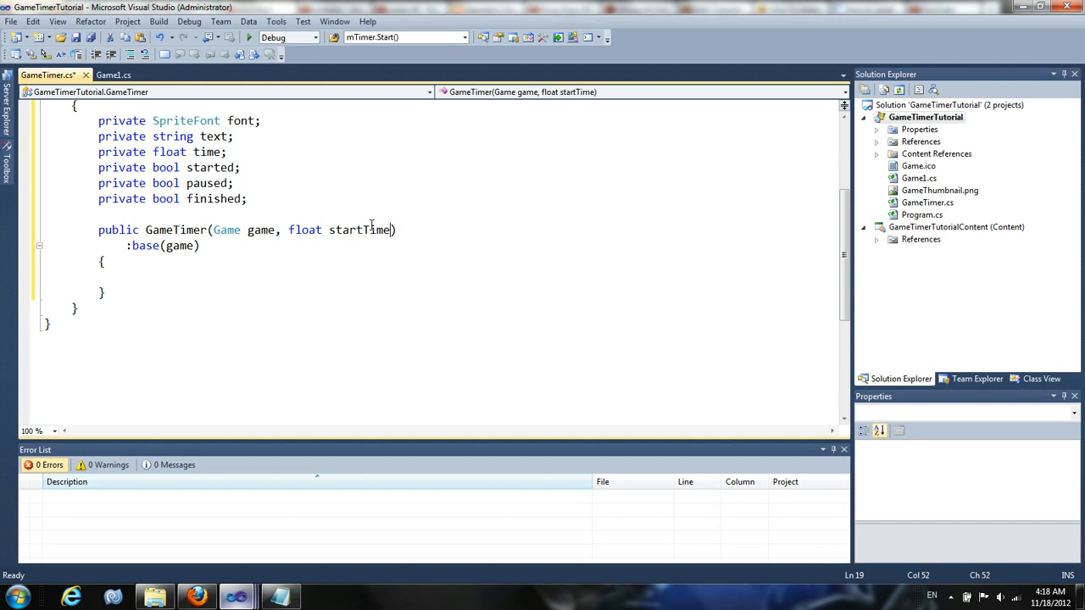
text(t)
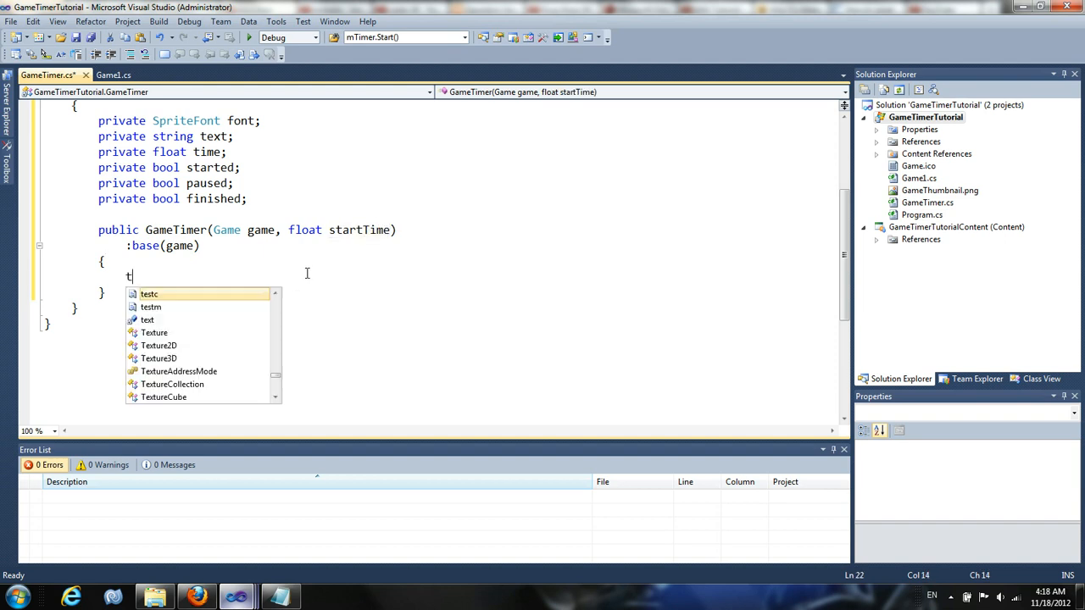
text(ime = startTime;)
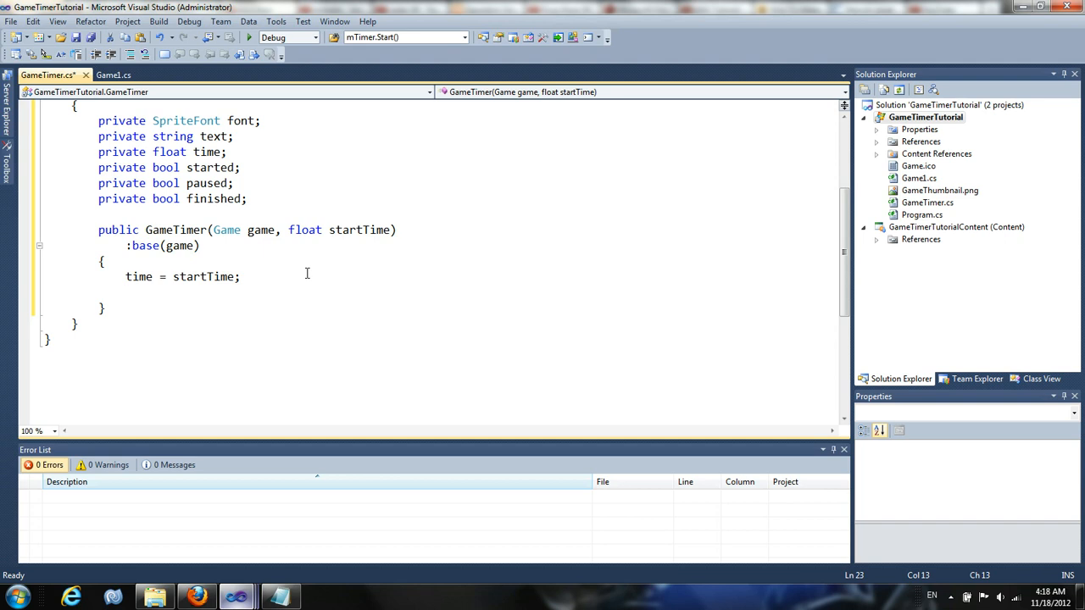
text(started)
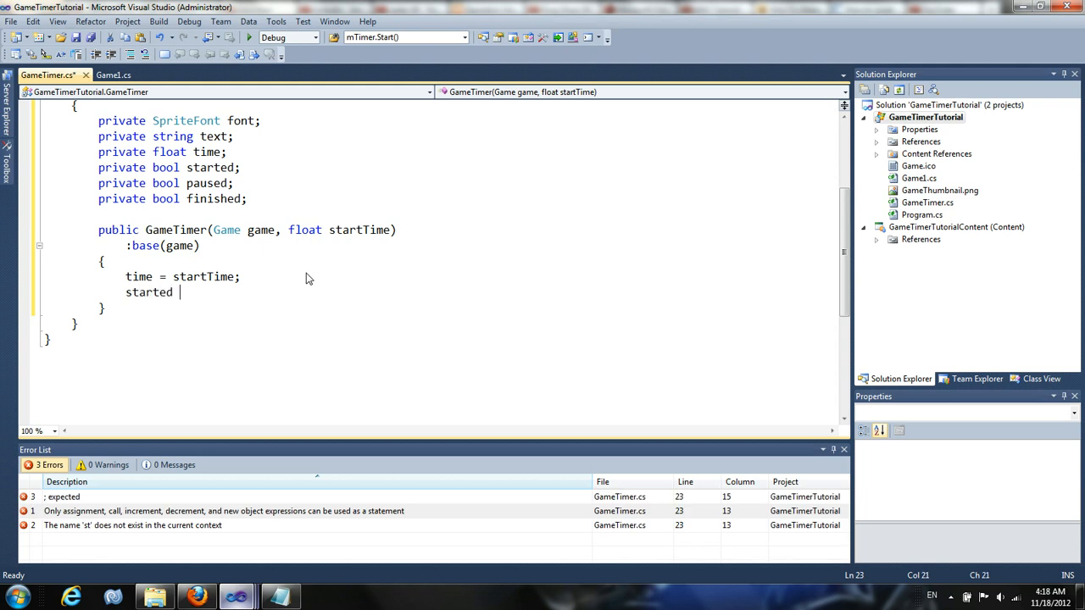
text(= false;)
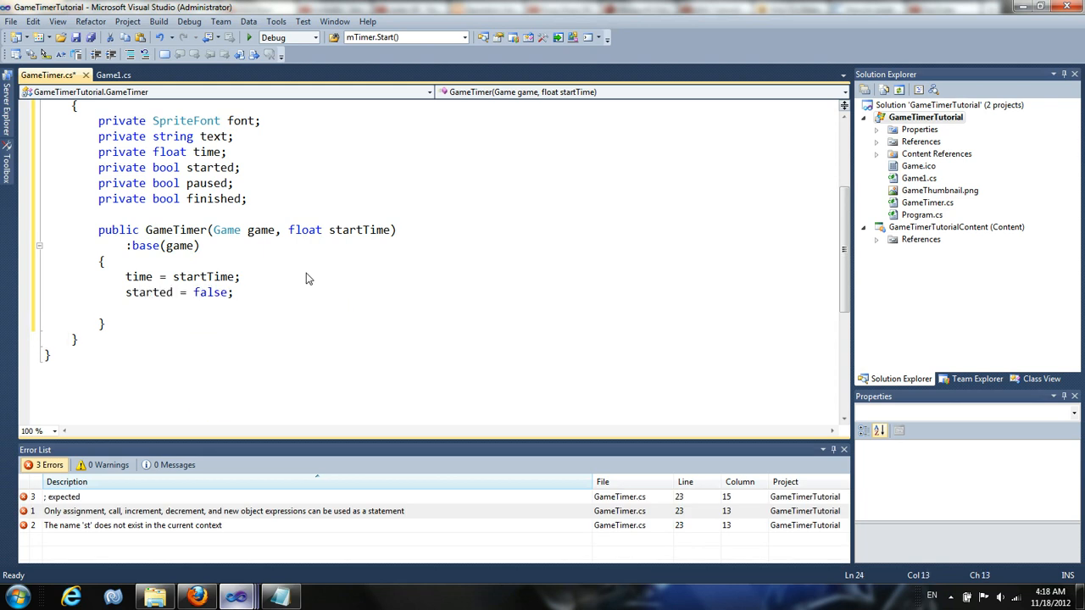
text(paused = false;)
text(finished = false;)
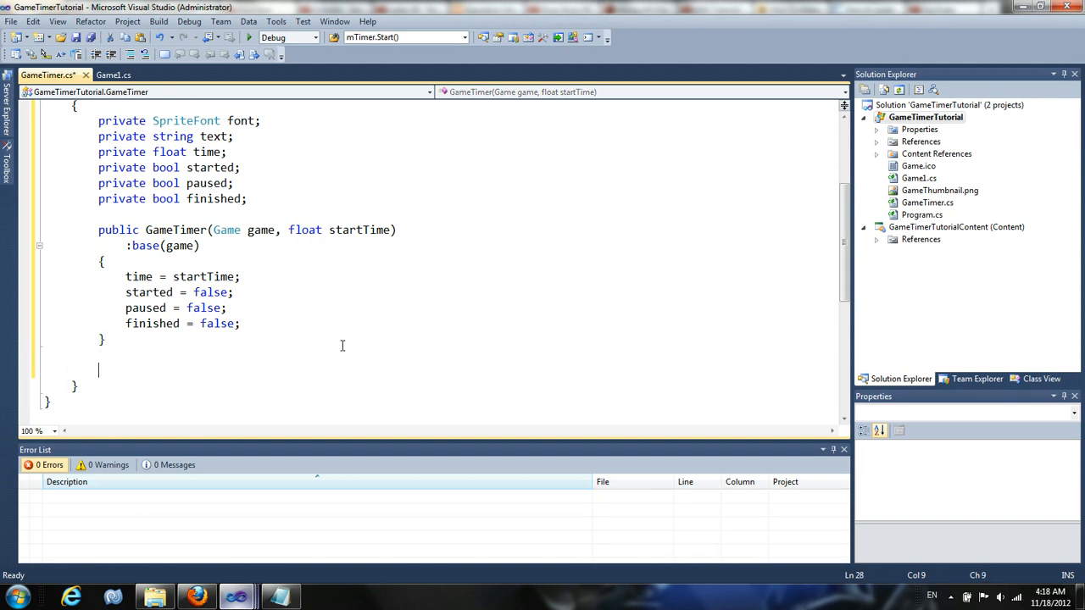
Add a Properties region with a public SpriteFont Font property getting and setting font.
text(#region)
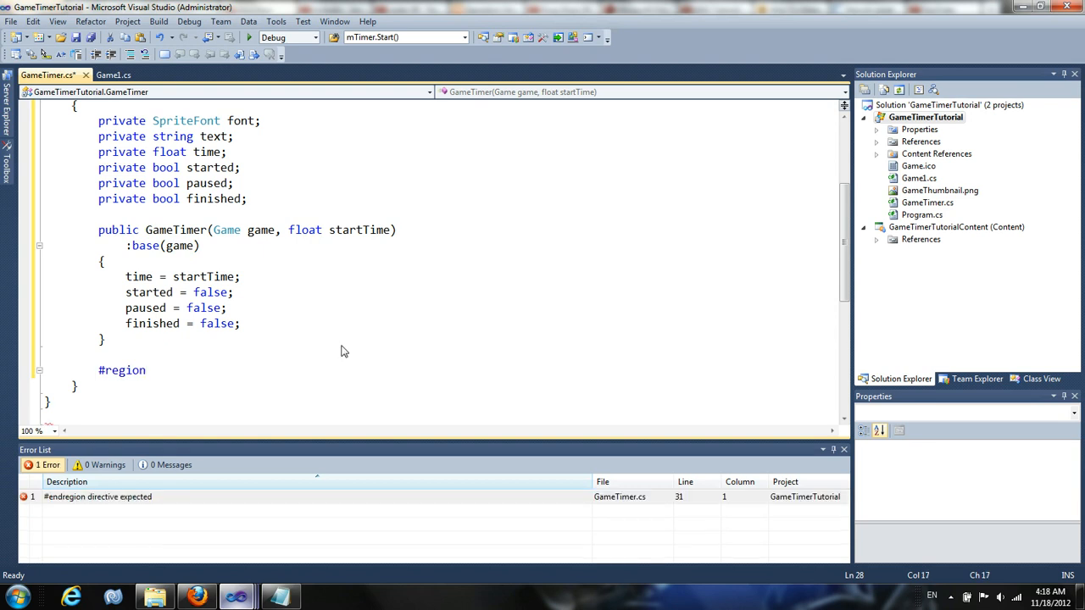
text(Pre)
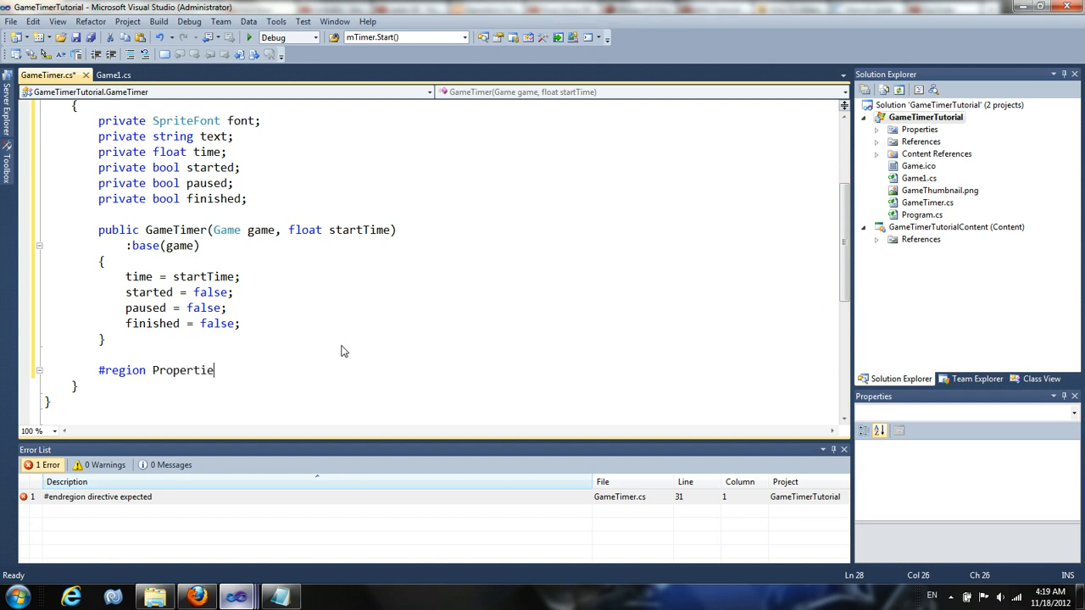
text(#endregio)
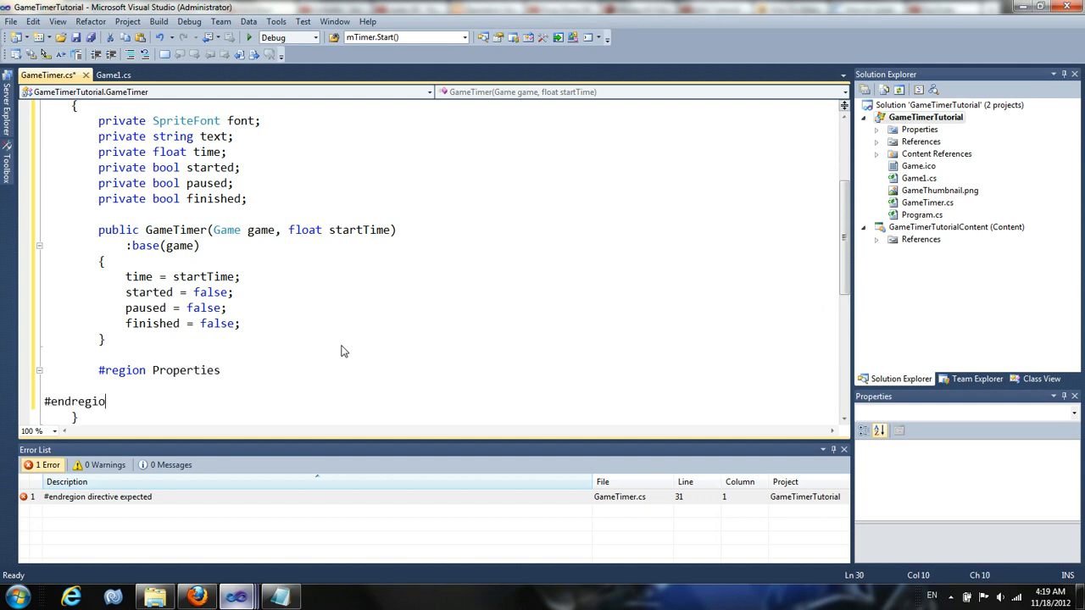
text(n)
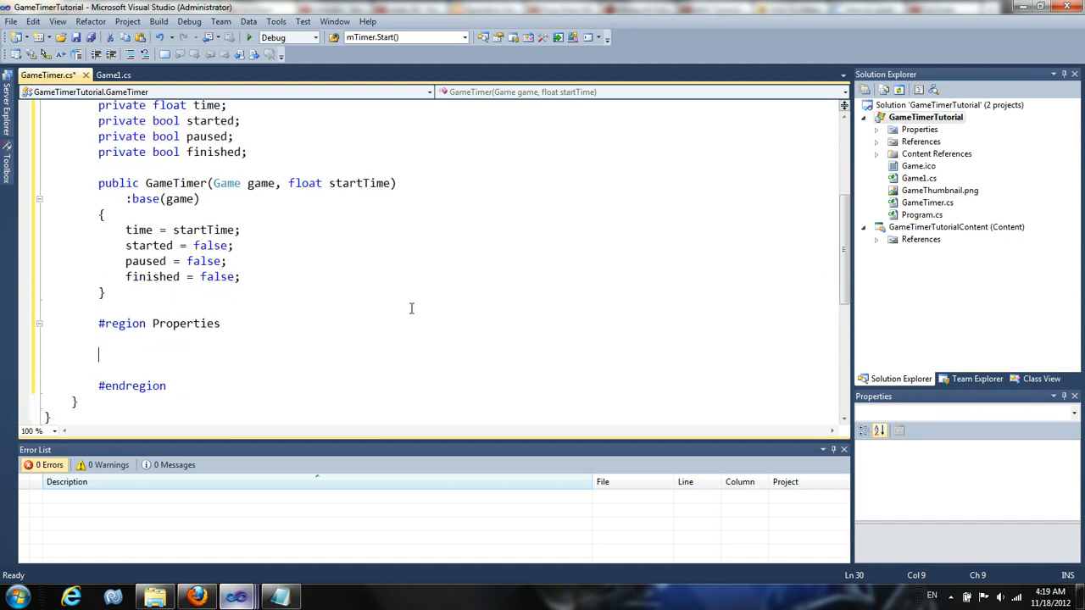
text(public)
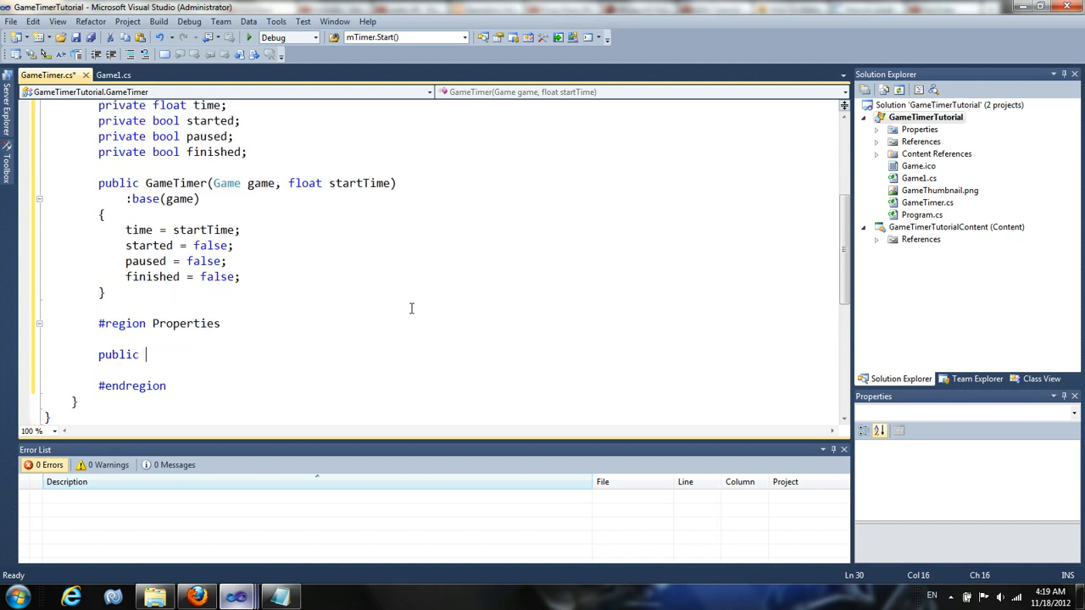
text(SpriteFont)
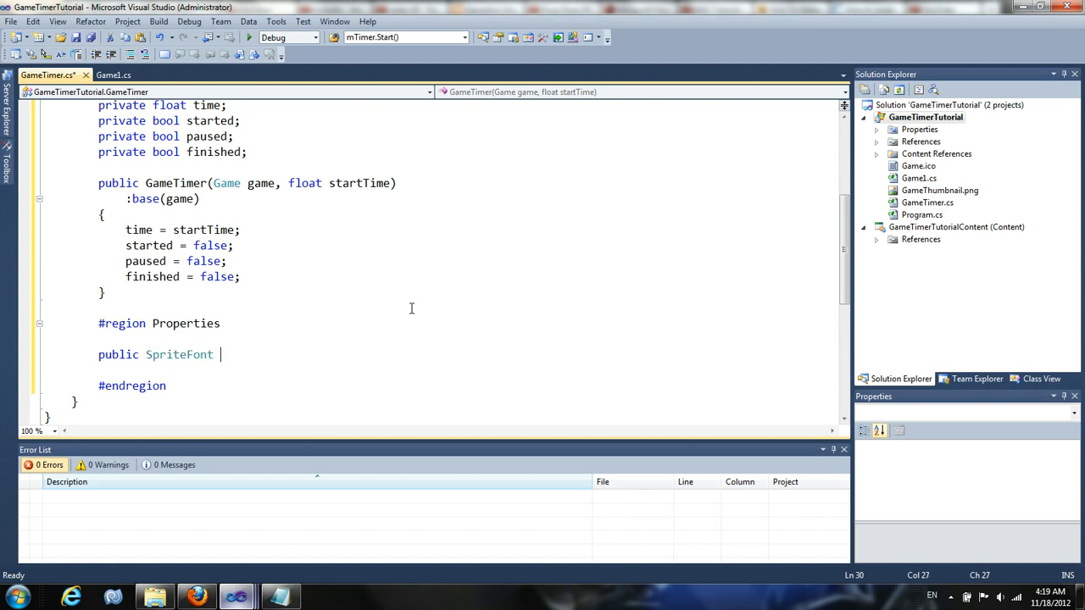
text(Font)
text(get { ret)
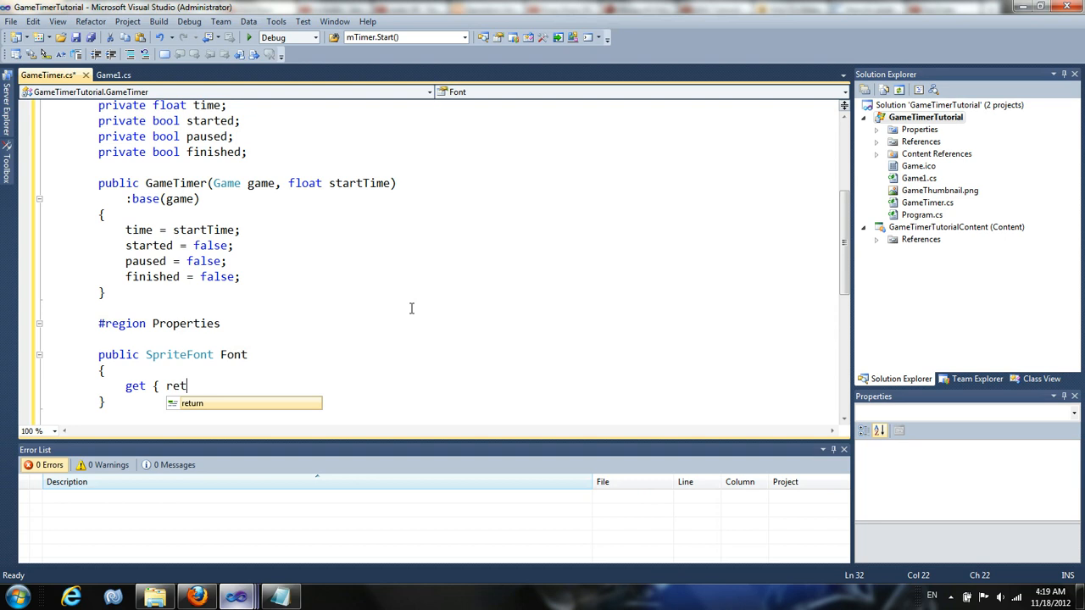
text(urn font; })
text(set {)
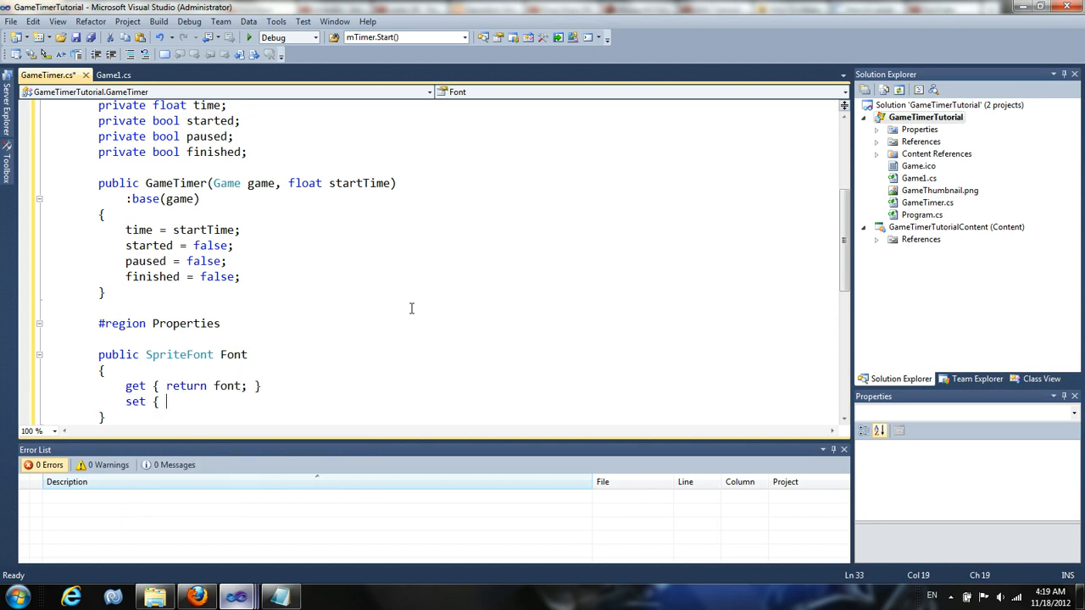
text(font =)
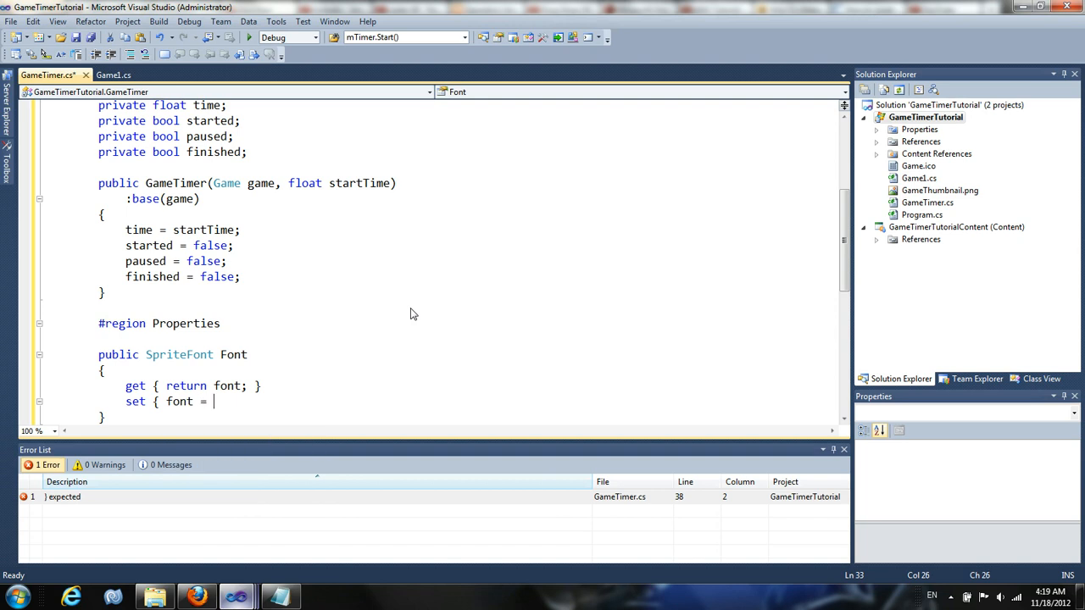
text(value; })
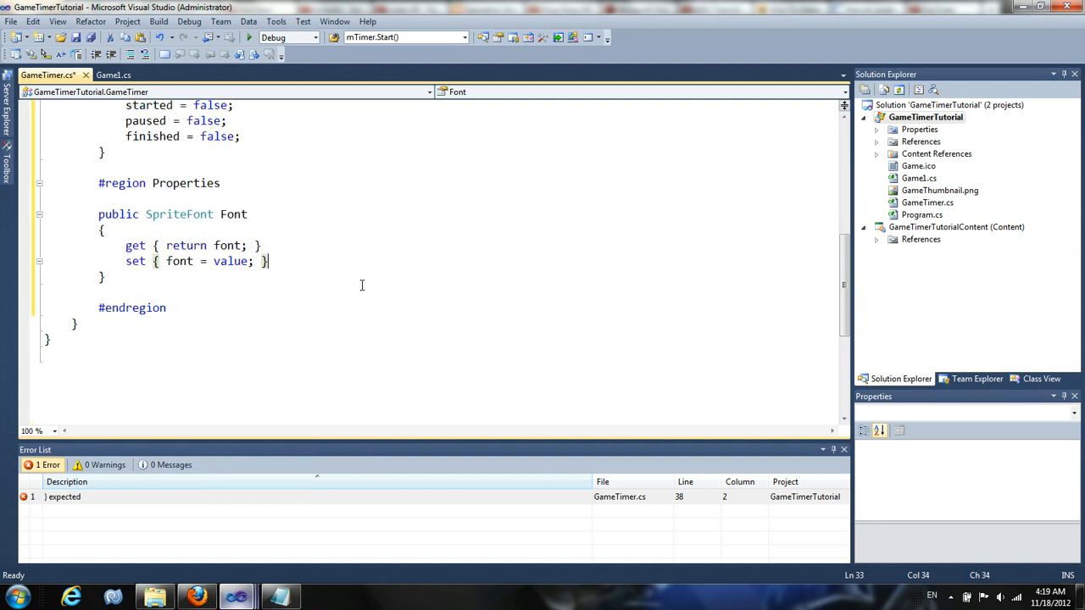
Add a public string Text property with get and set accessors for text.
text(public str)
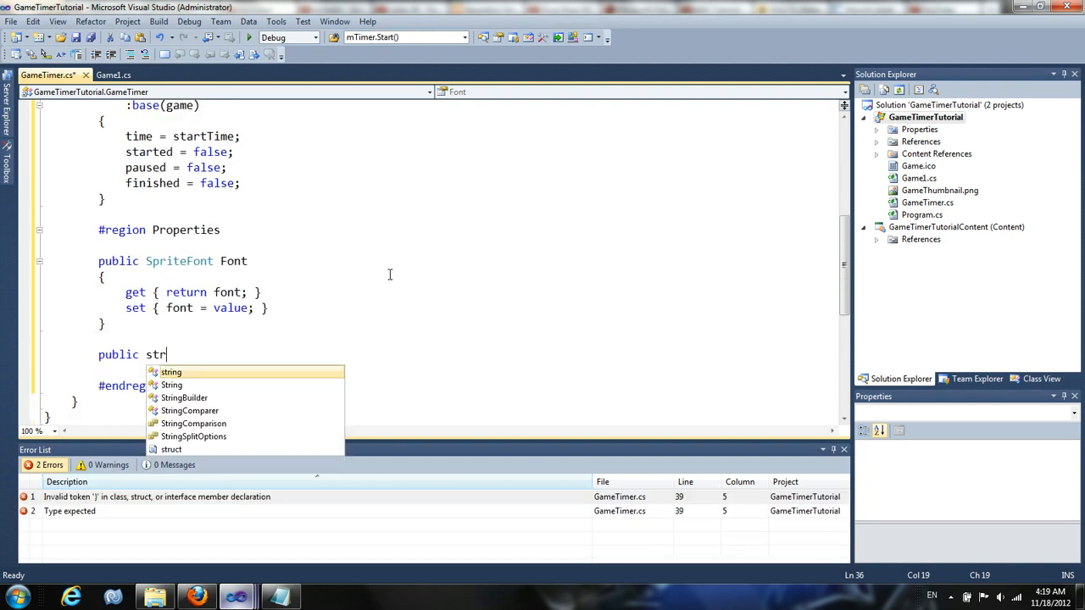
text(ing Text)
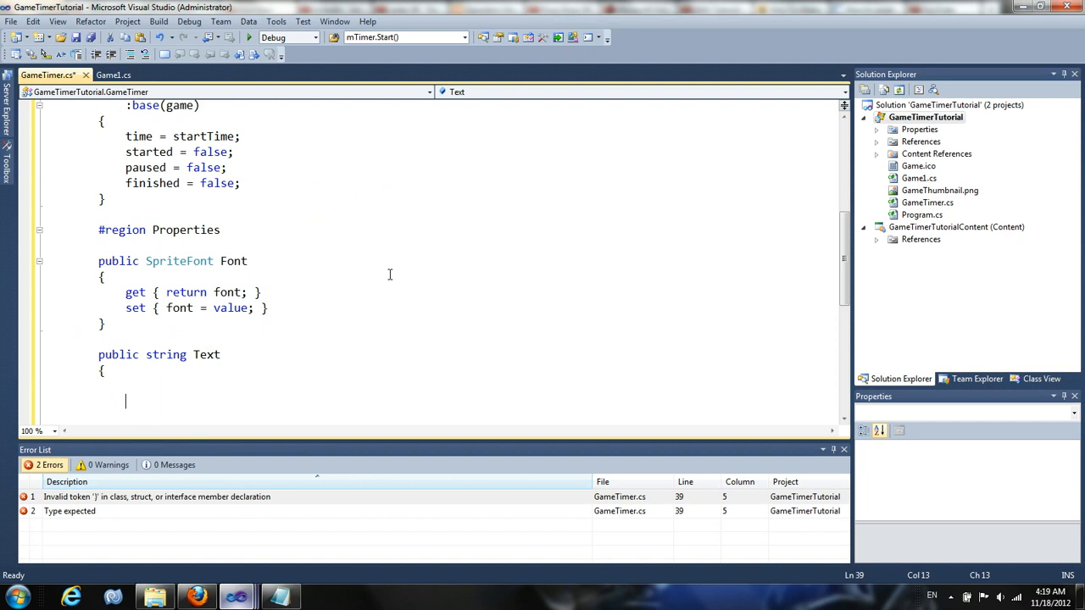
text(get { return text; })
text(set { text)
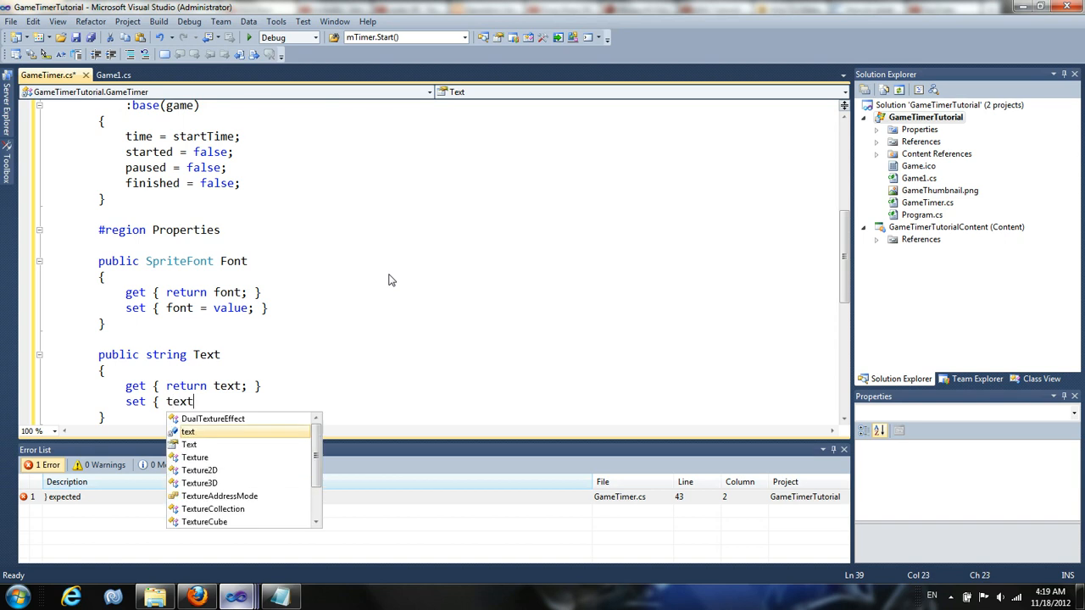
text(= value;)
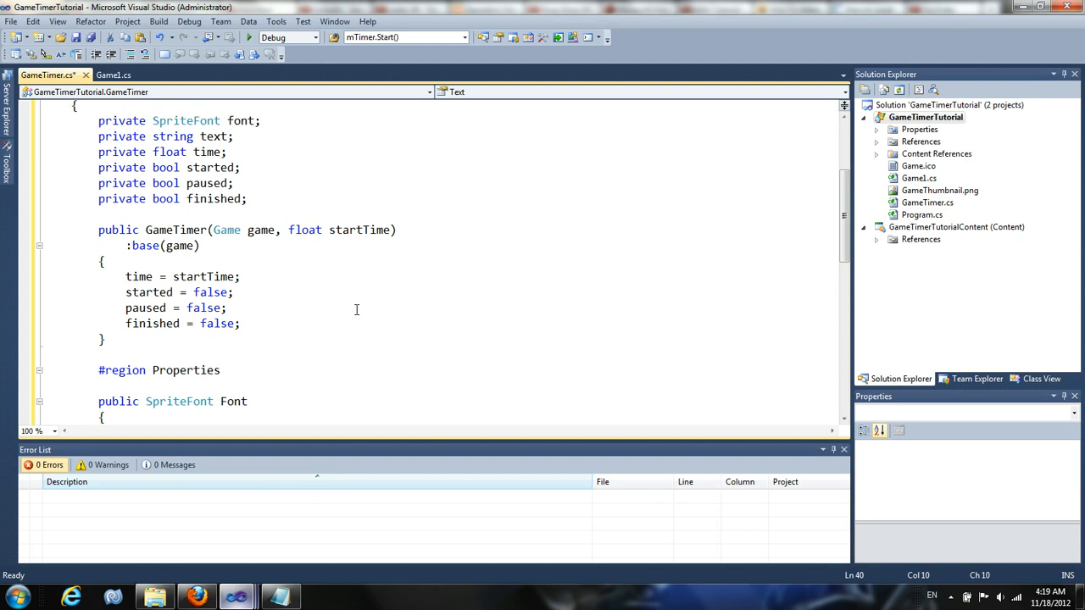
mouse_move(337, 270)
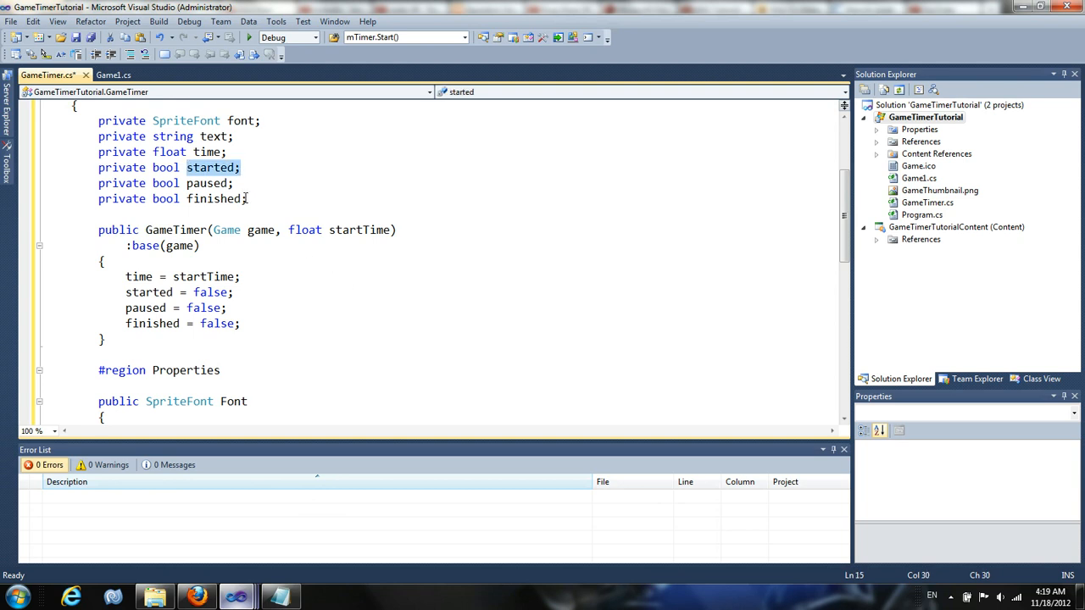
scroll(down, 3)
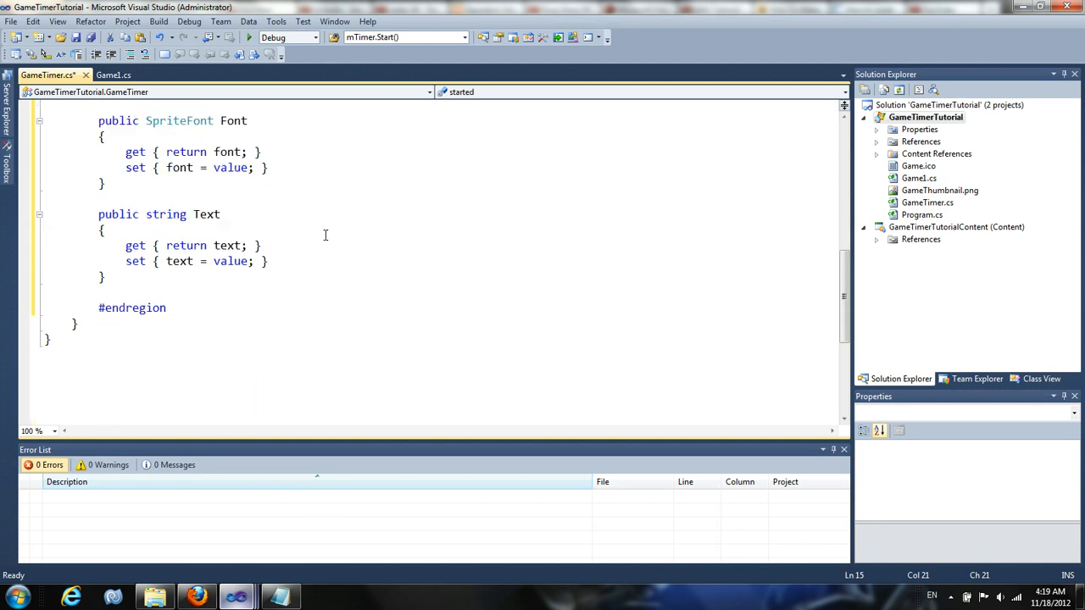
Add public bool Started and Paused properties returning and setting started and paused.
text(public bool)
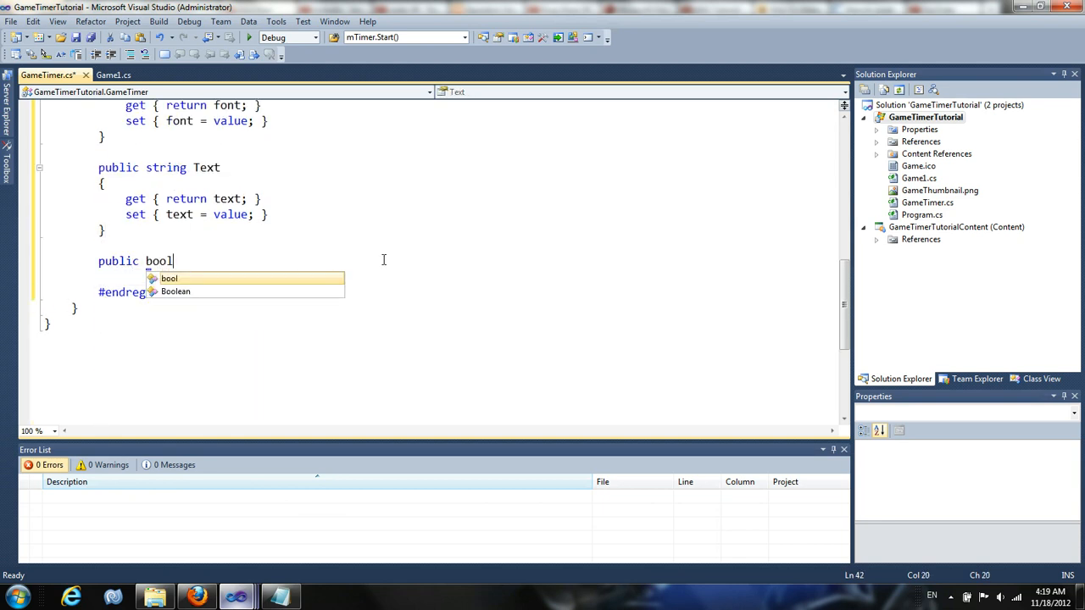
text(Started)
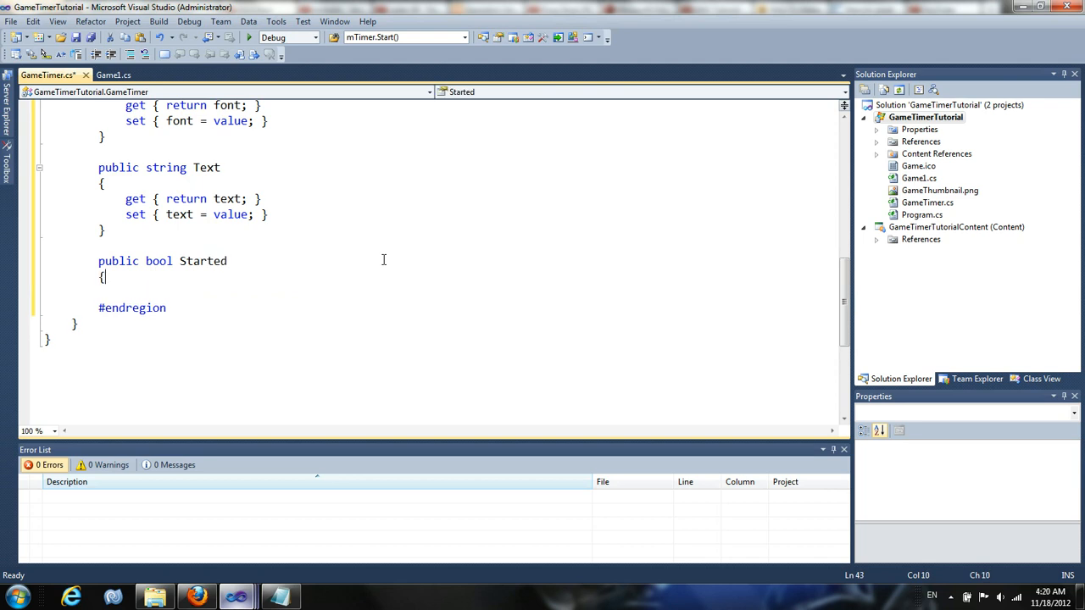
text(get {)
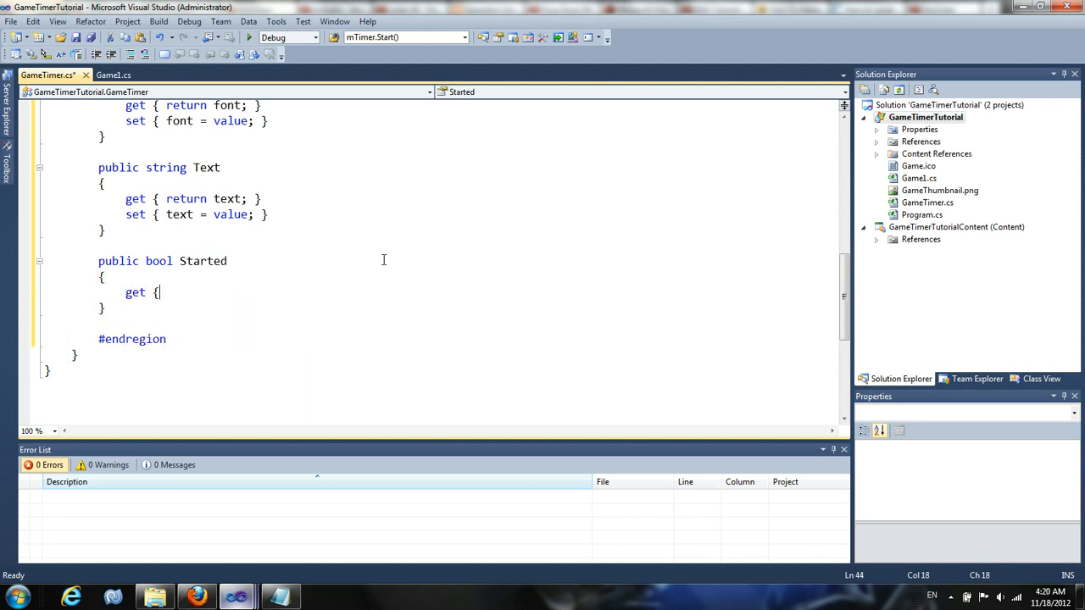
text(return started;)
text(set {)
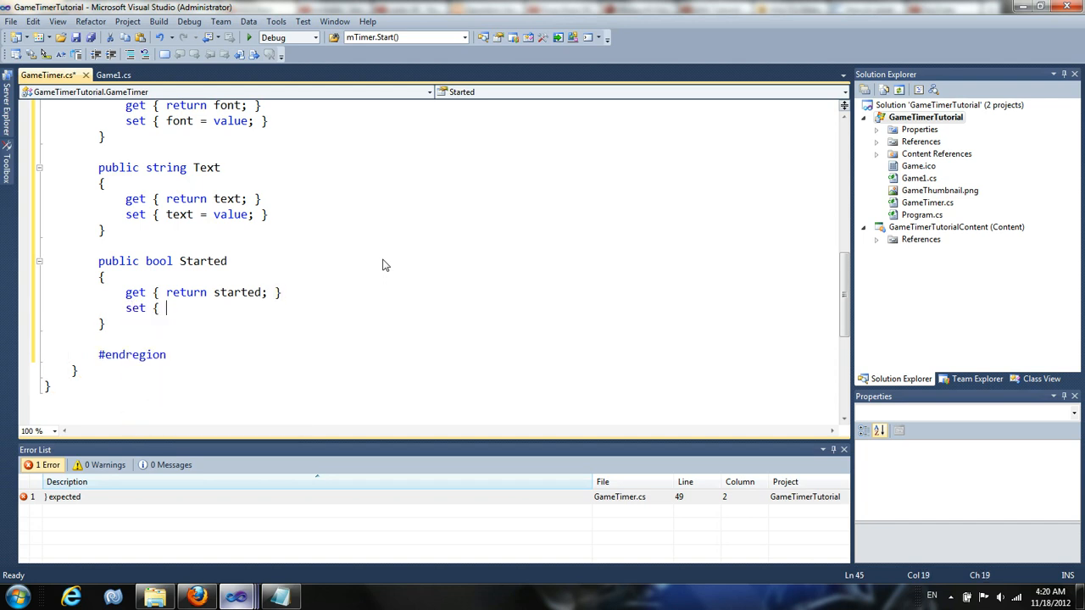
text(started =)
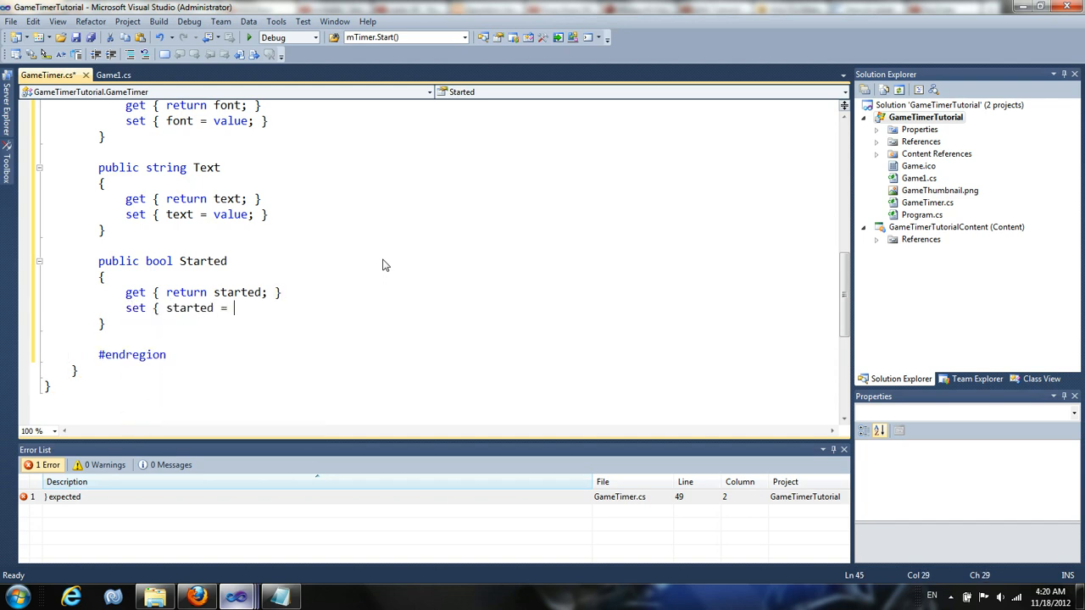
text(value; })
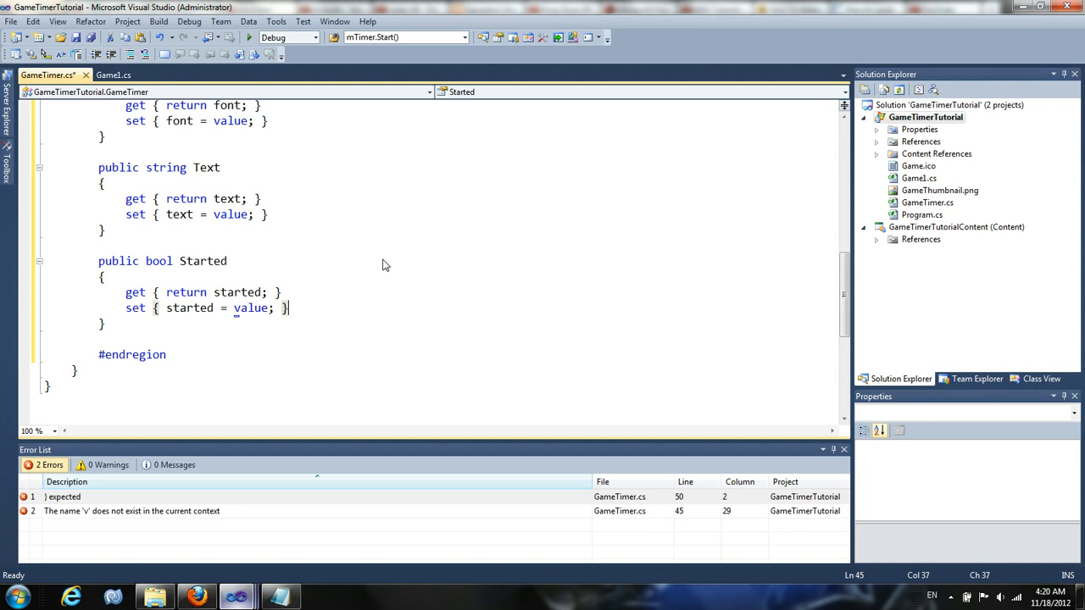
text(public)
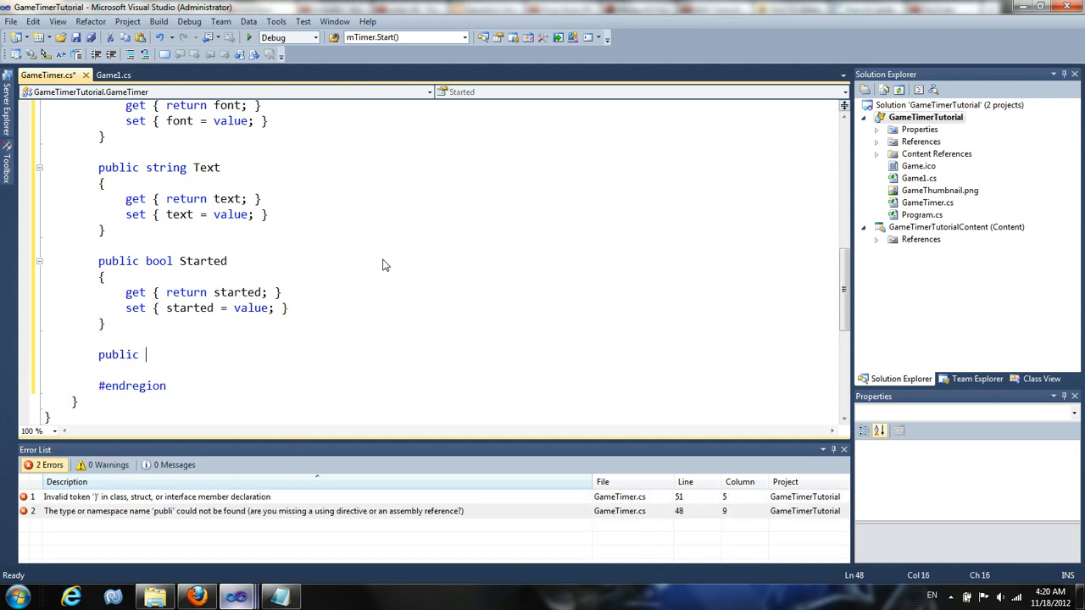
text(bool Paused)
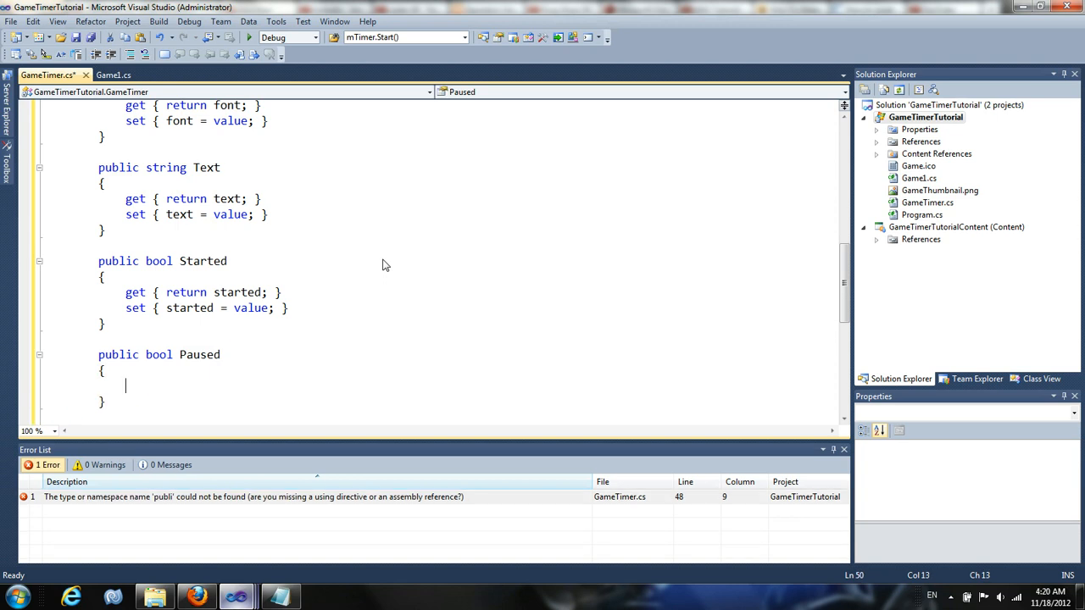
text(get { return)
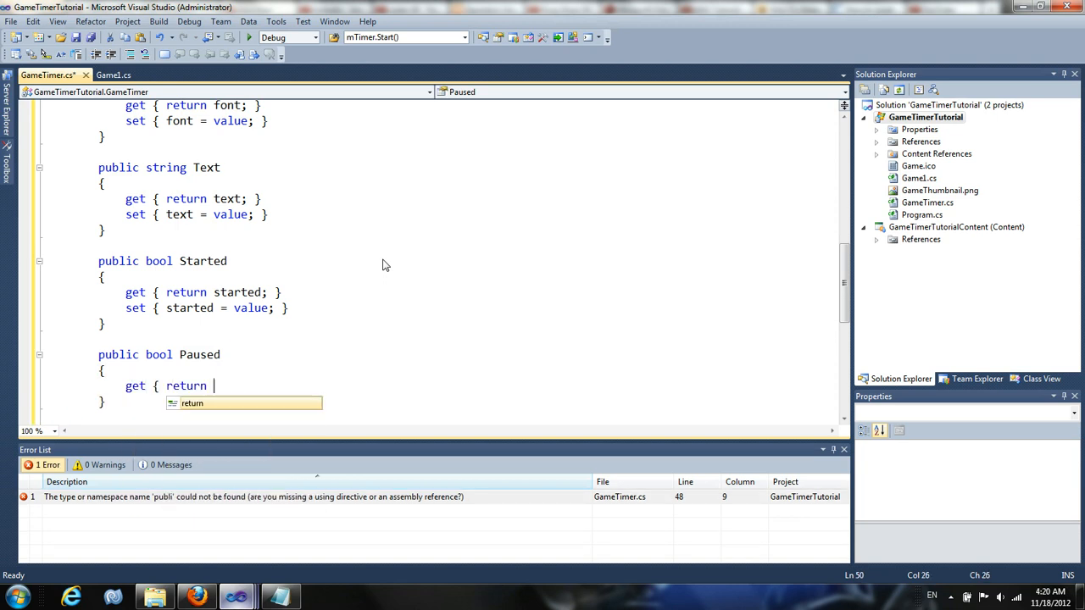
text(paused;)
text(set)
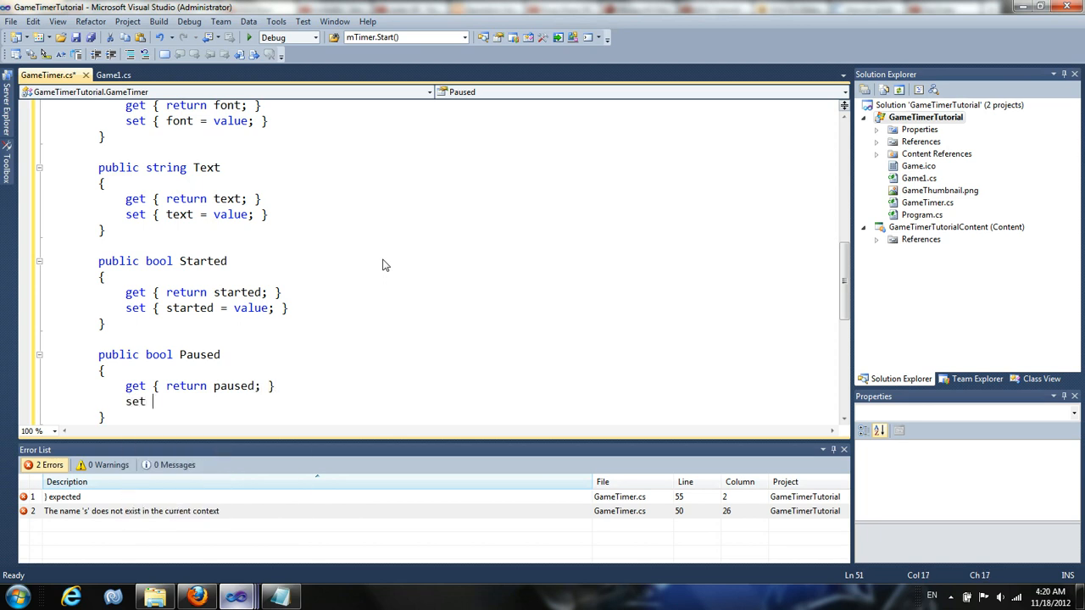
text({ paused = f)
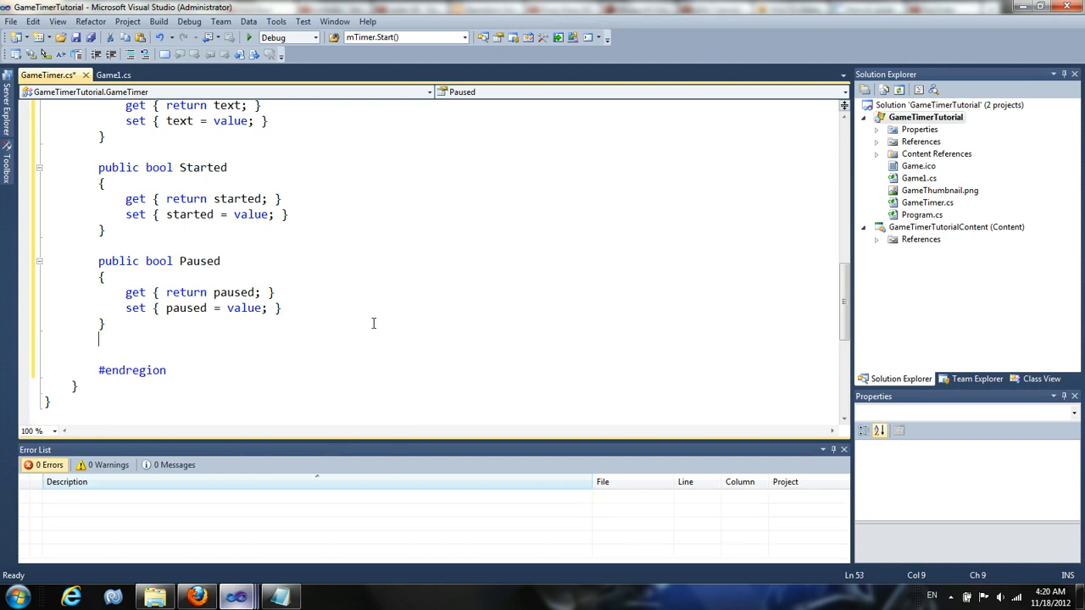
Add a public bool Finished property whose getter returns finished.
text(public bool Finished)
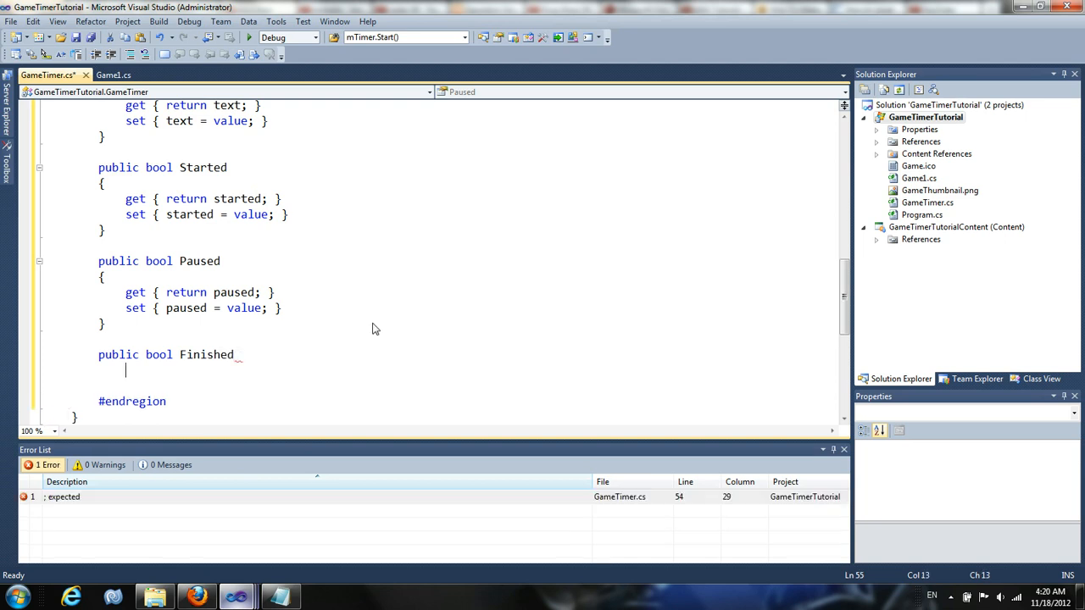
text(get {ParallelEnumerable)
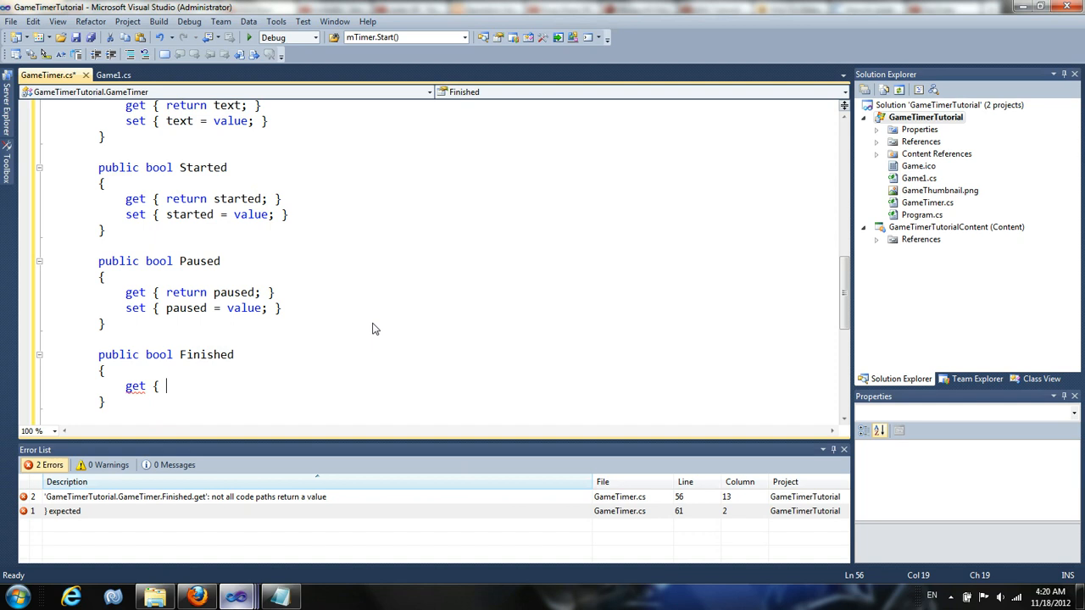
text(return fin)
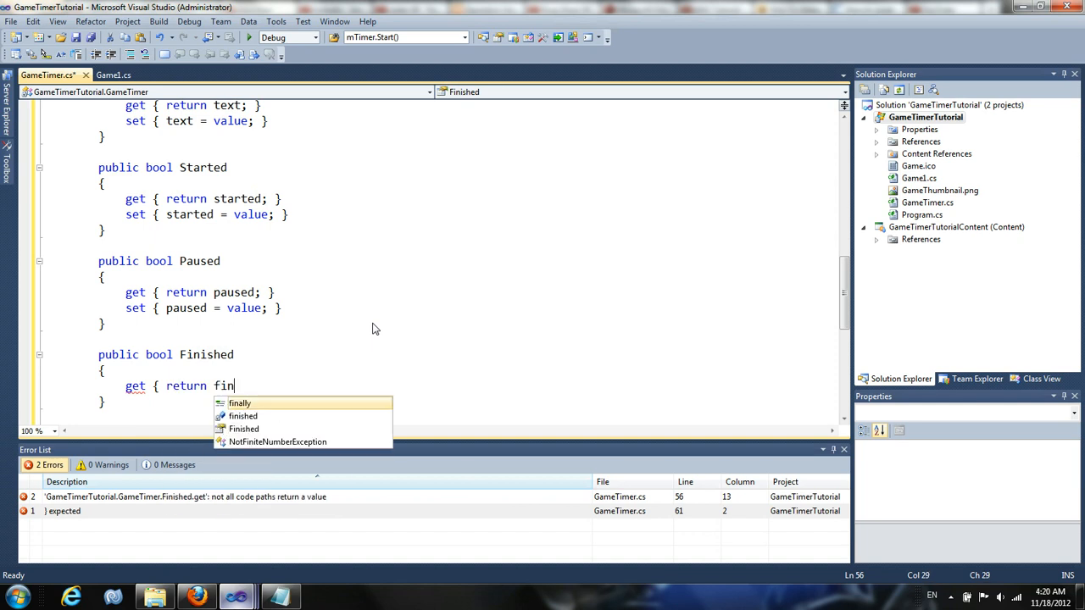
text(i)
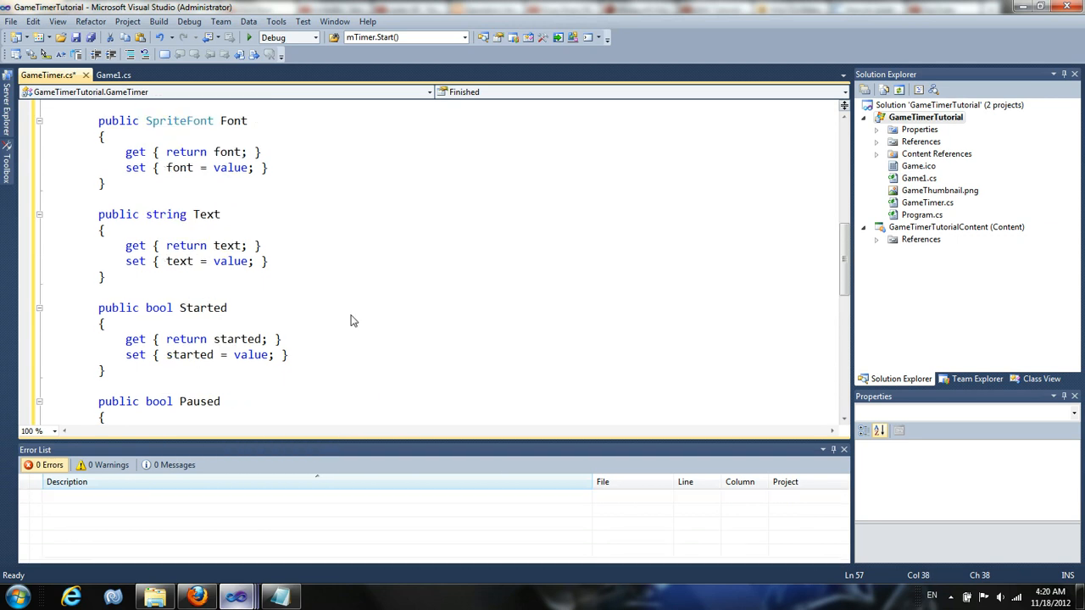
scroll(down, 3)
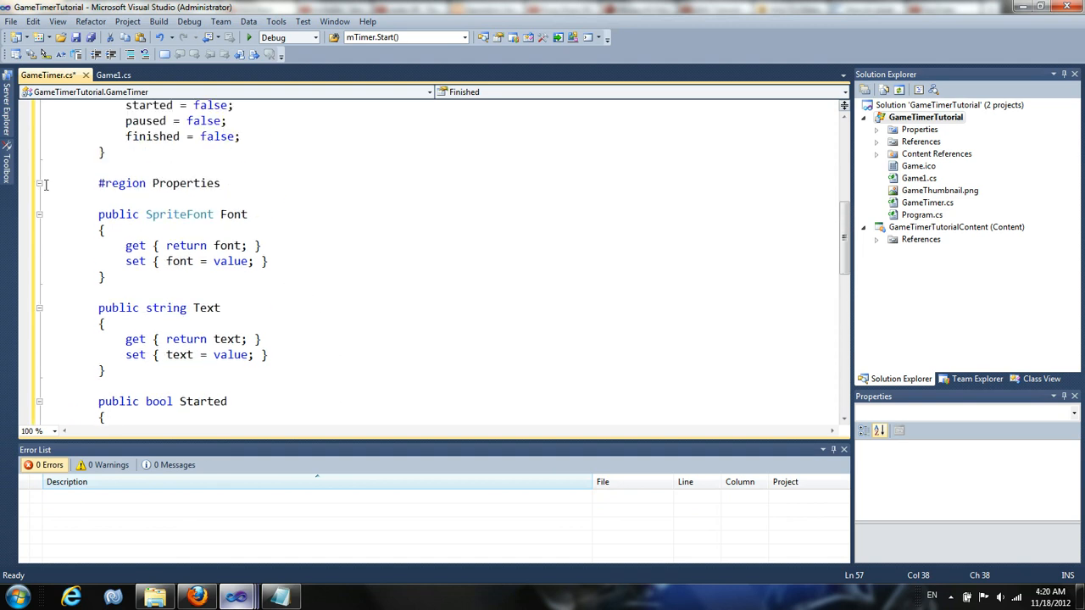
Collapse Properties, then write Update(GameTime gameTime) calling base.Update and an empty Draw(SpriteBatch spriteBatch).
click(39, 183)
text(public)
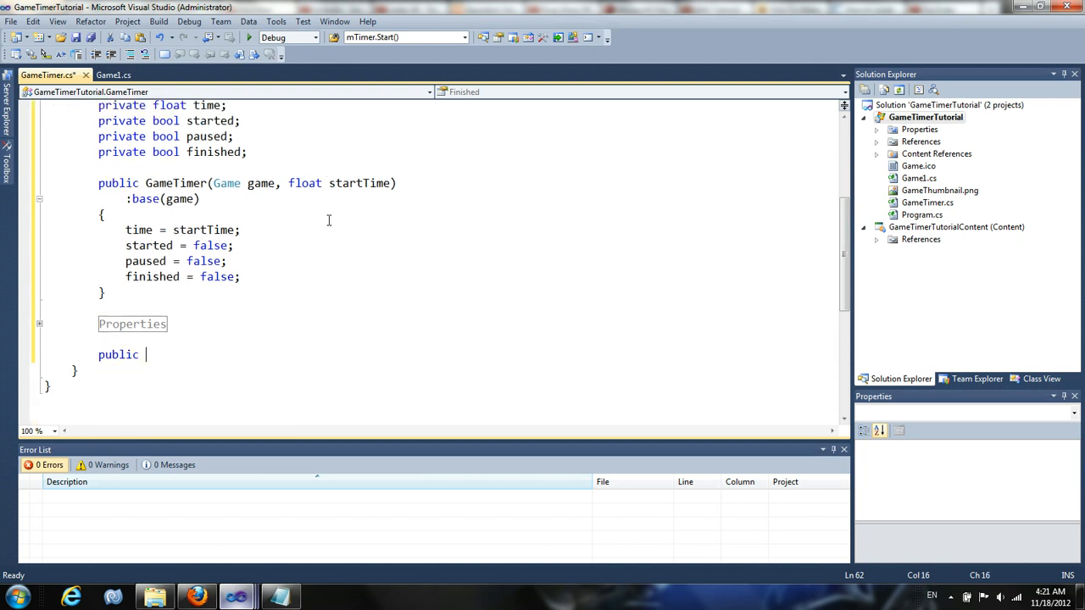
text(override void Update(GameTime gameTime)
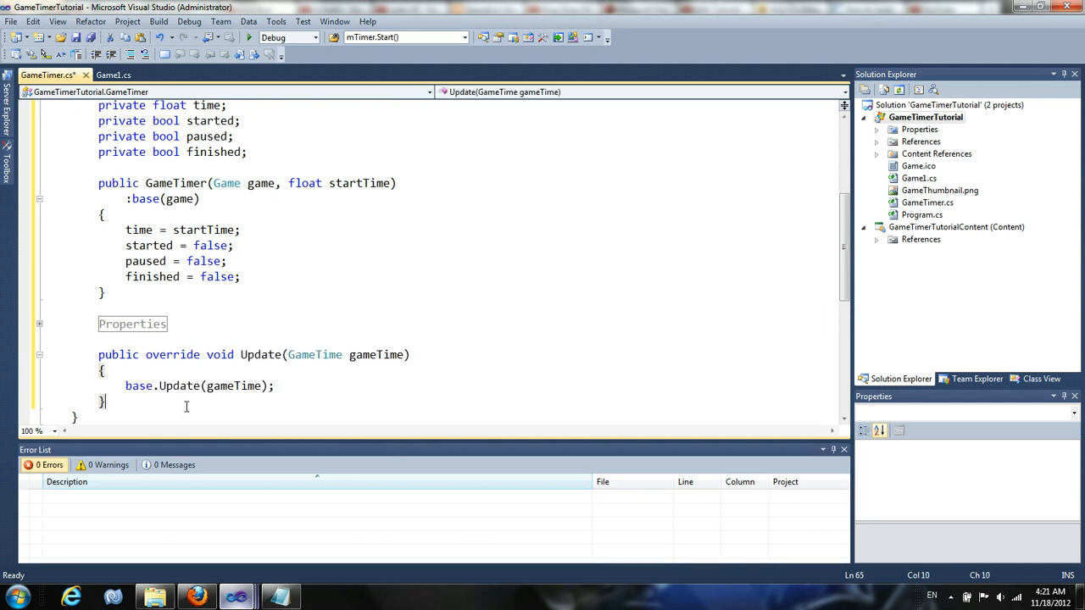
text(public ov)
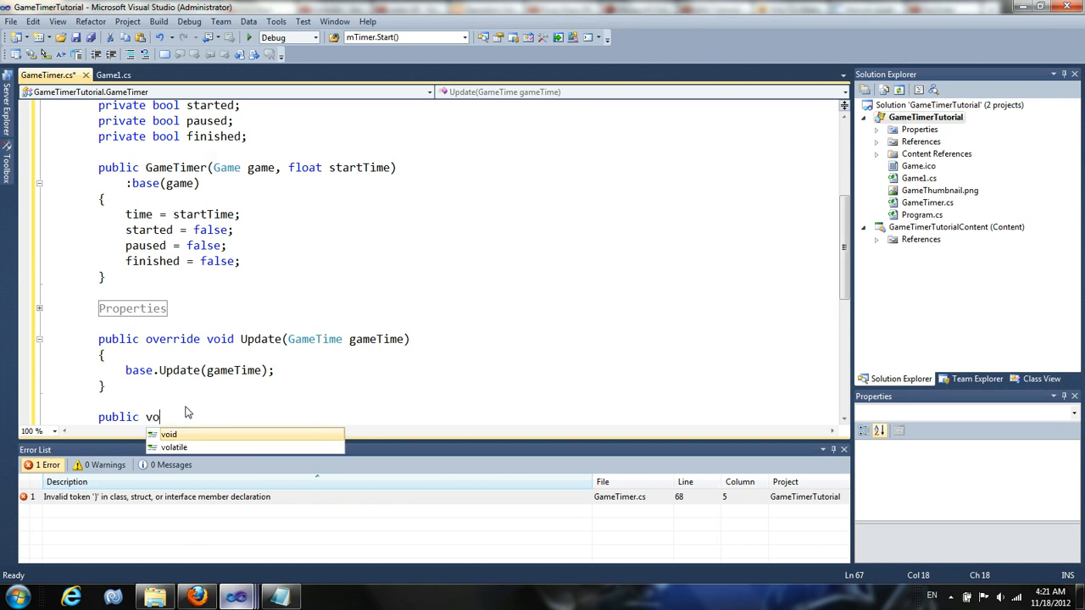
text(id Draw(Sprit)
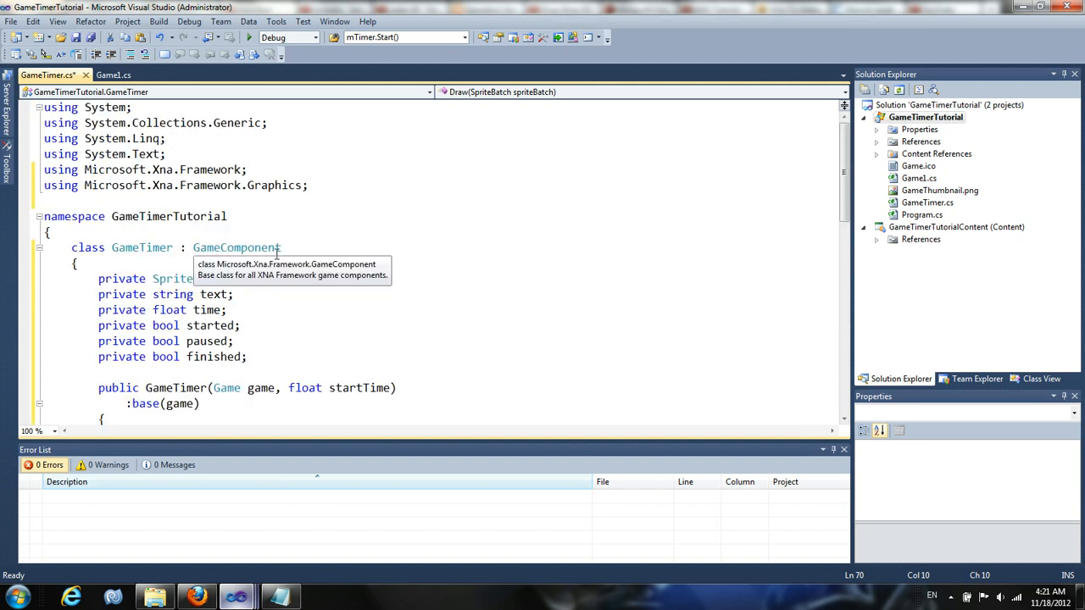
scroll(down, 3)
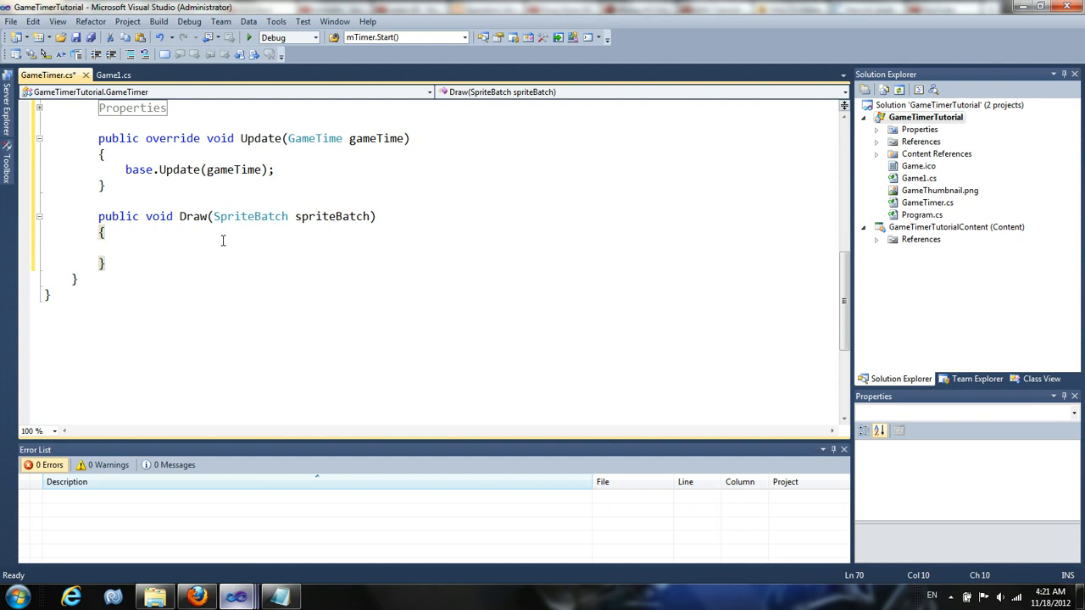
click(106, 155)
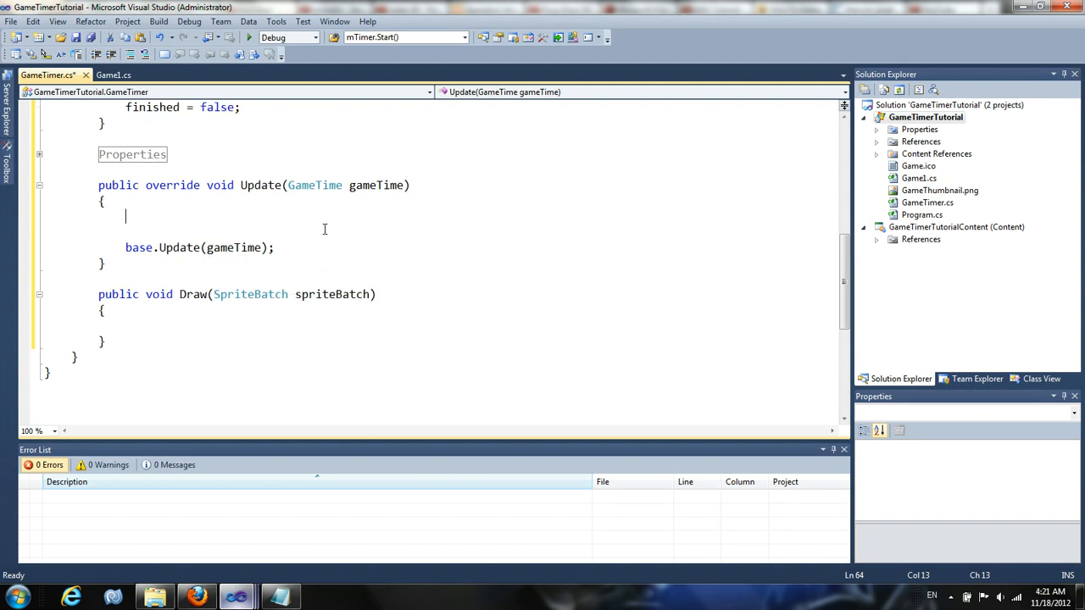
Type float deltaTime = (float)gameTime.ElapsedGameTime.TotalSeconds; inside Update, followed by a blank line.
text(float deltaTi)
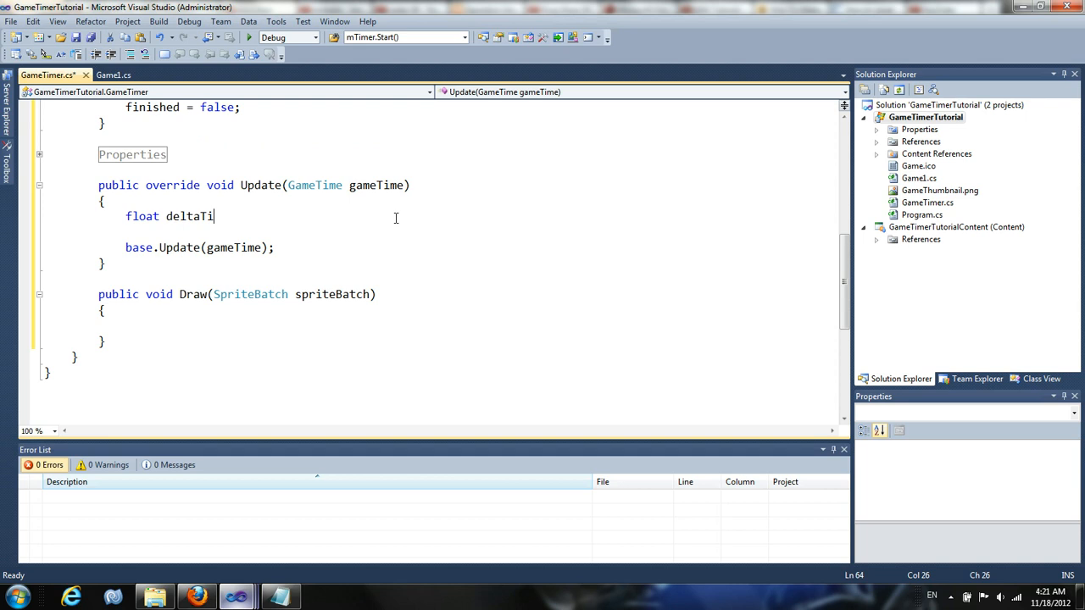
text(me =)
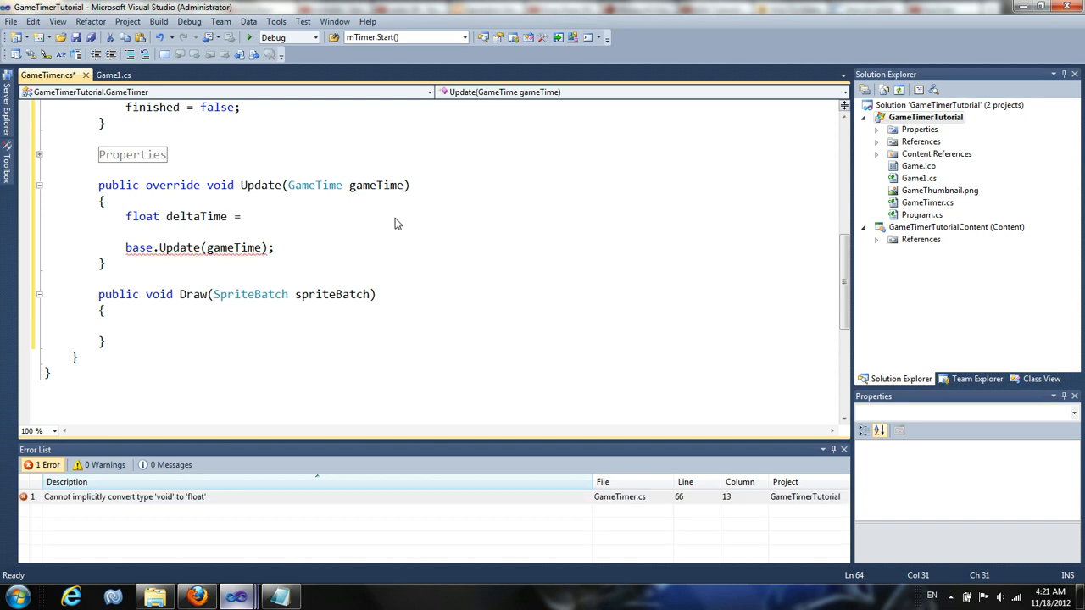
text((float)gameTime.)
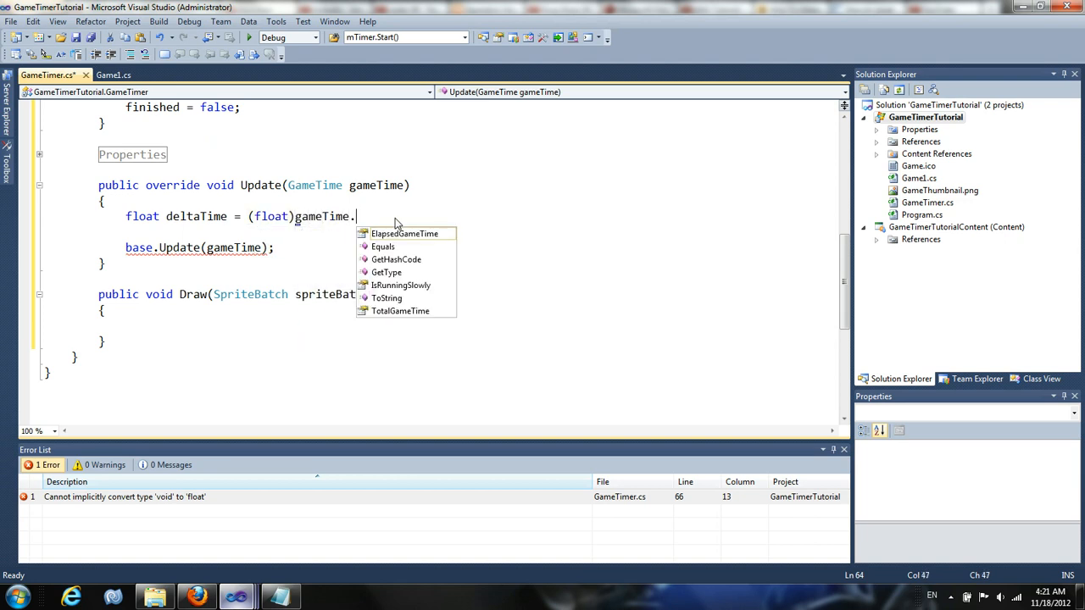
text(ElapsedGameTime.TotalSeconds;)
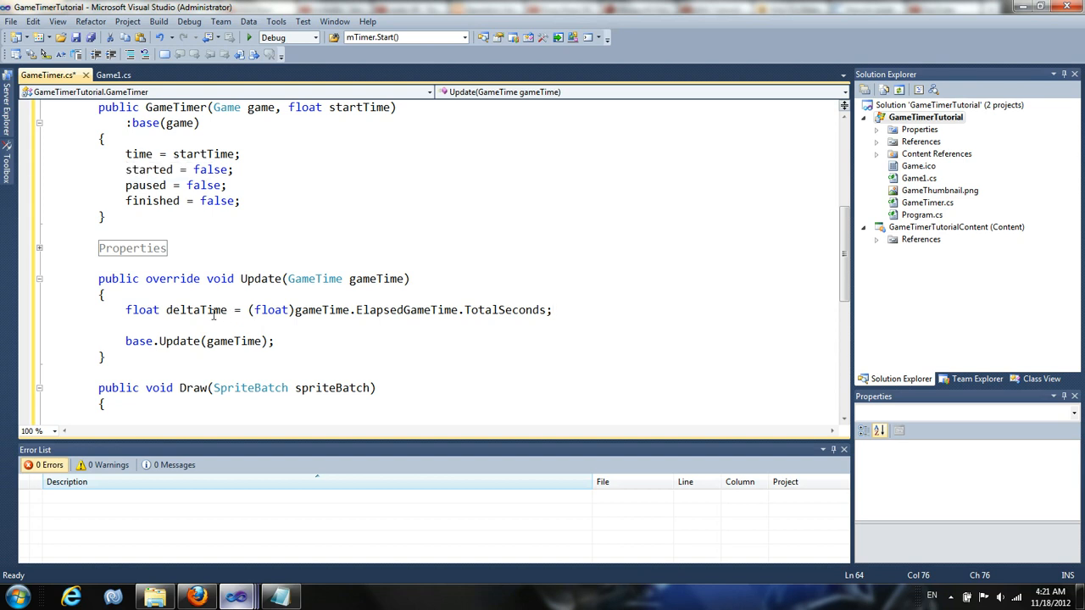
mouse_move(217, 309)
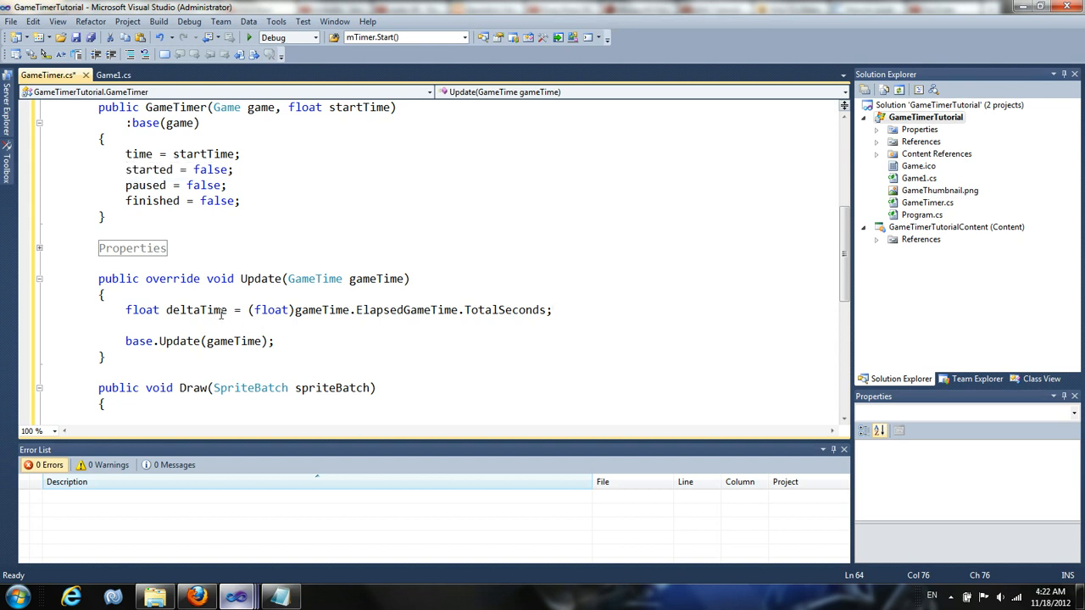
key(enter)
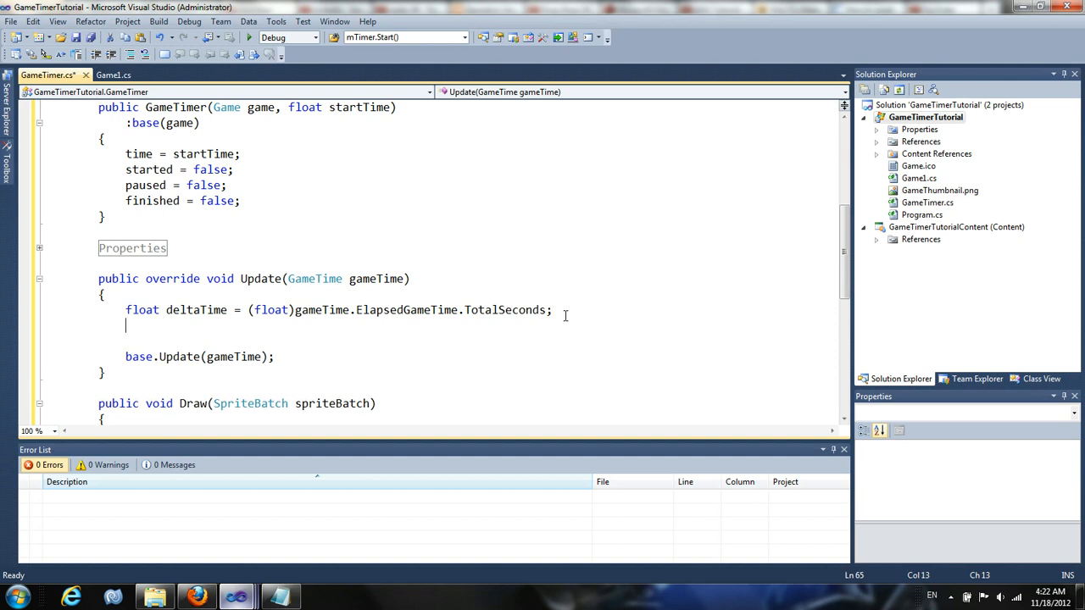
key(enter)
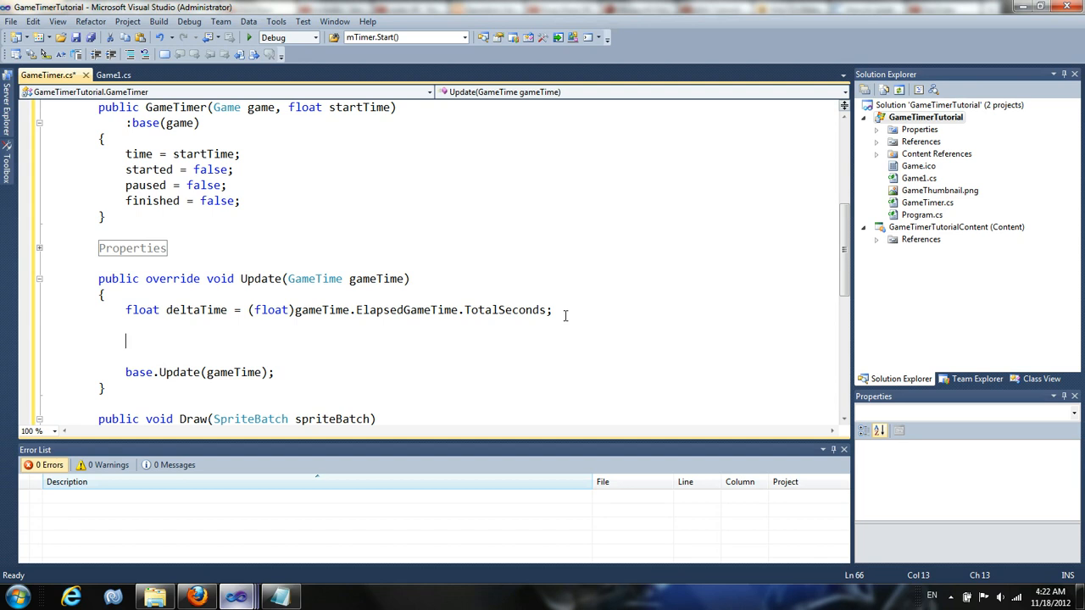
Below deltaTime, add an if (started) block containing an empty if (!paused) block.
text(if(sta)
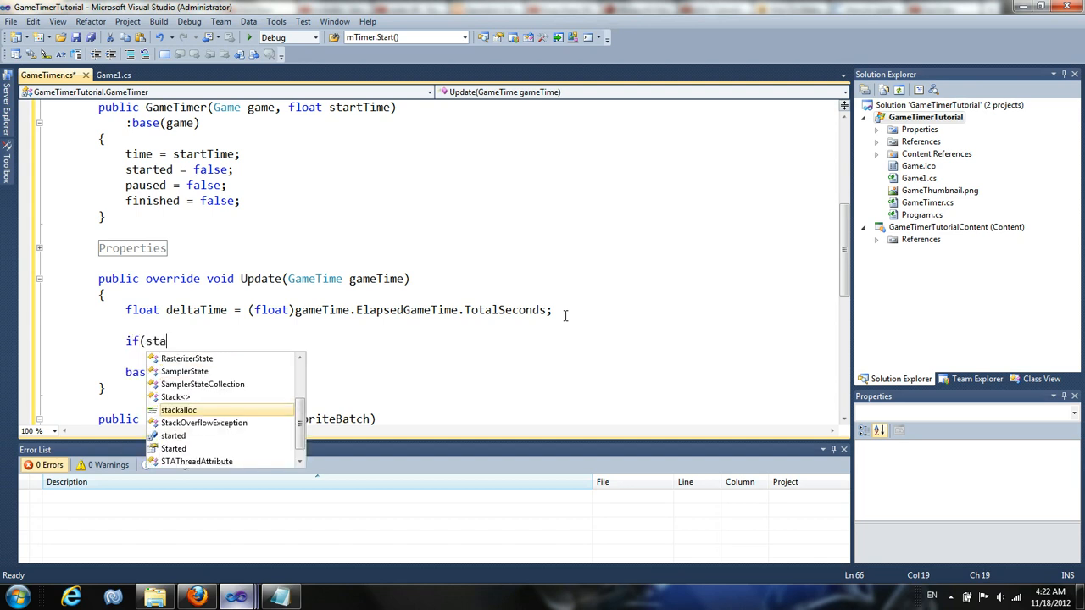
text(rted)
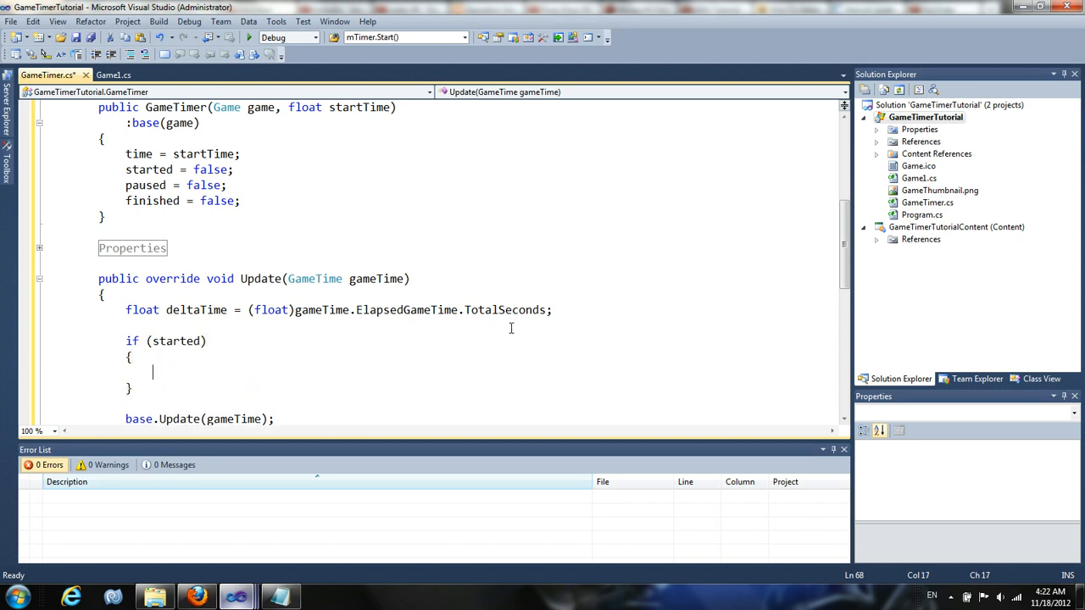
mouse_move(453, 302)
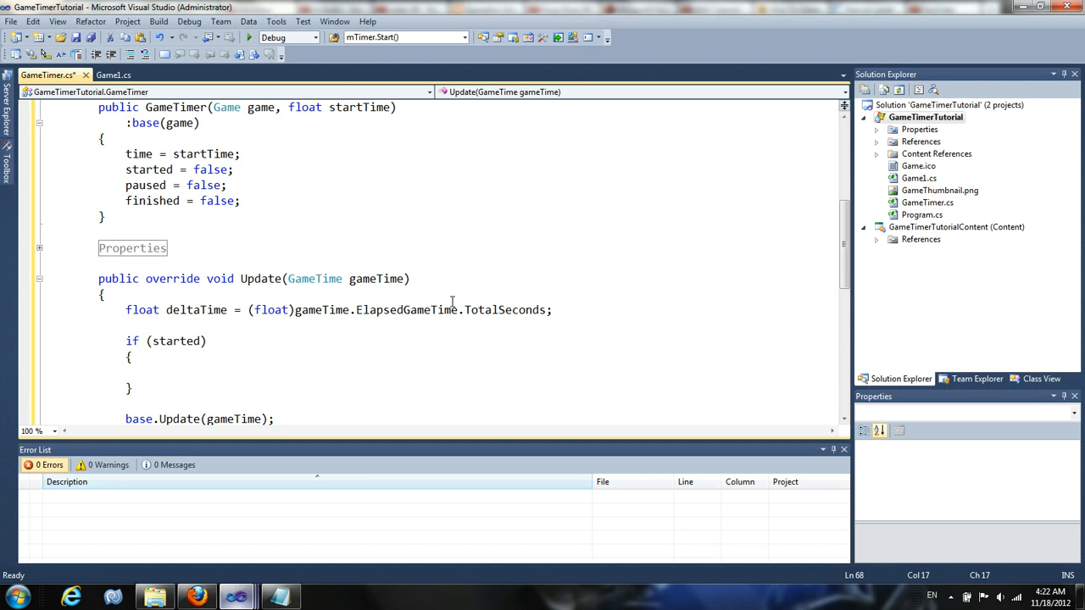
click(153, 371)
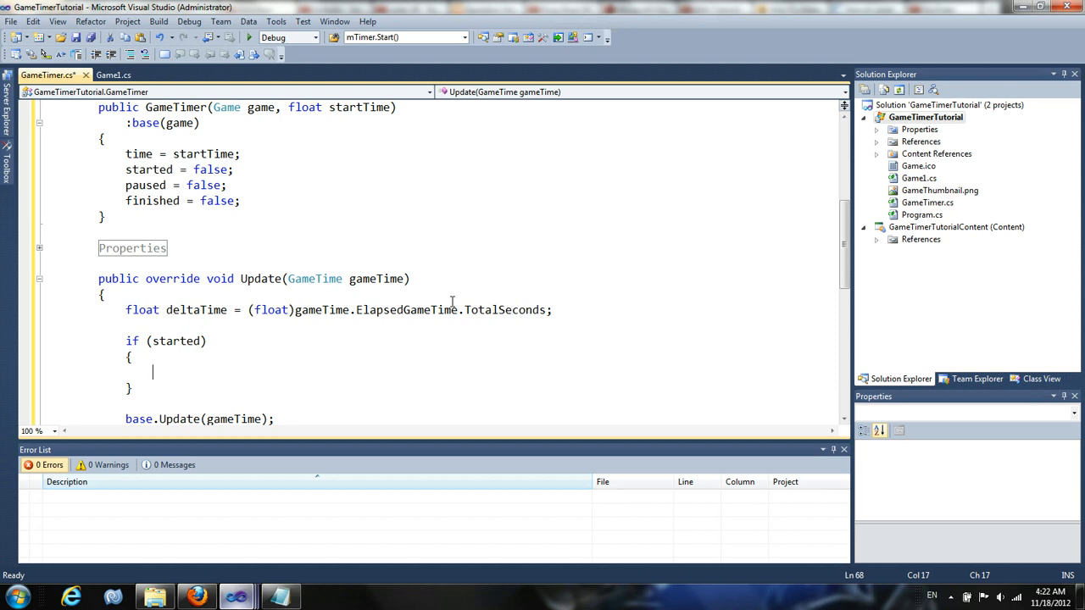
text(if)
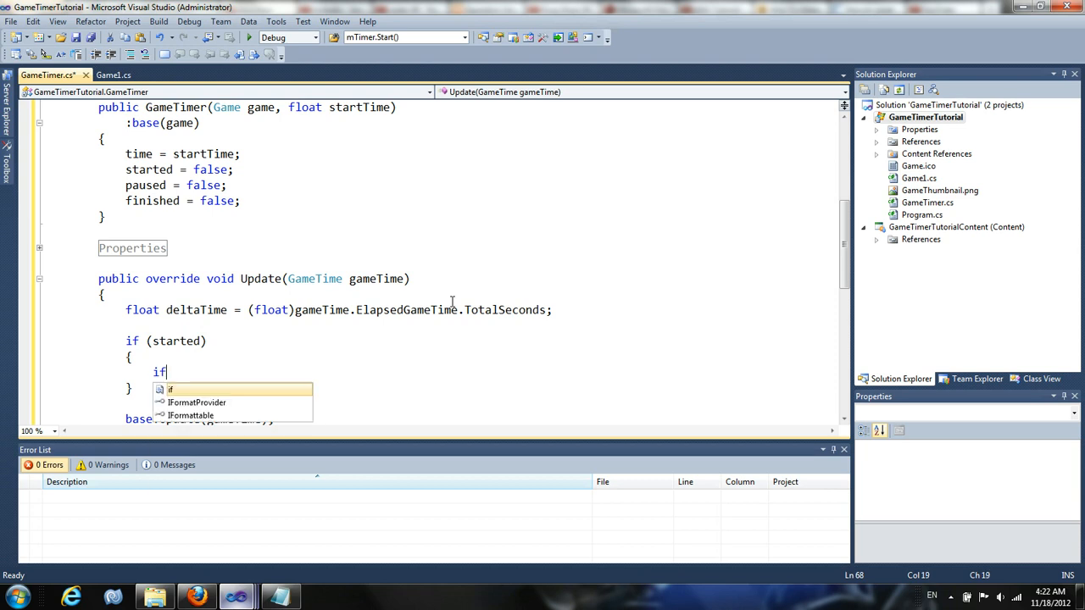
text((!paused)
text({)
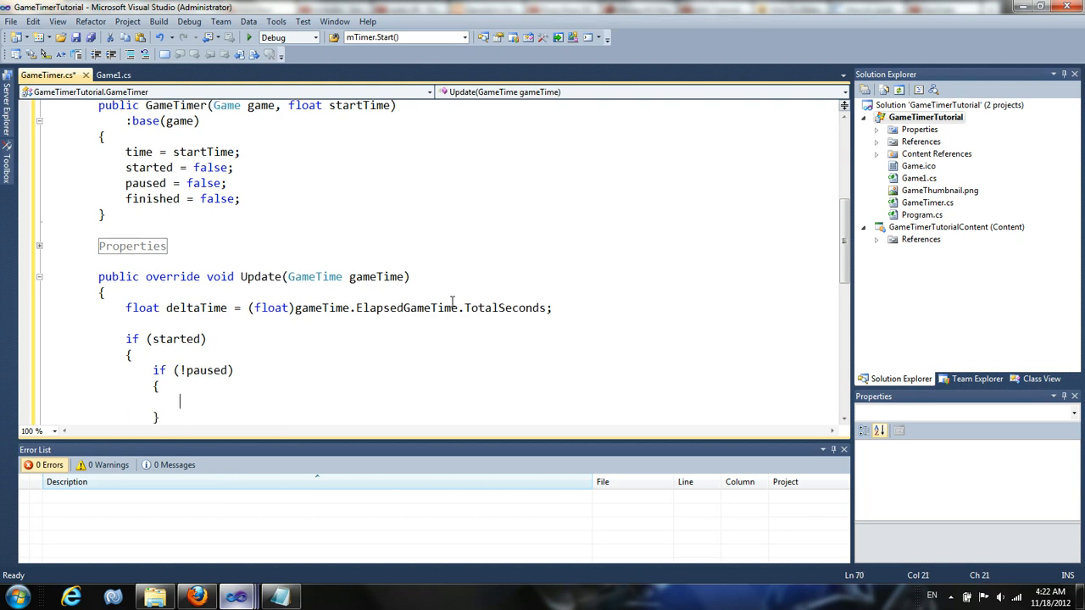
scroll(down, 3)
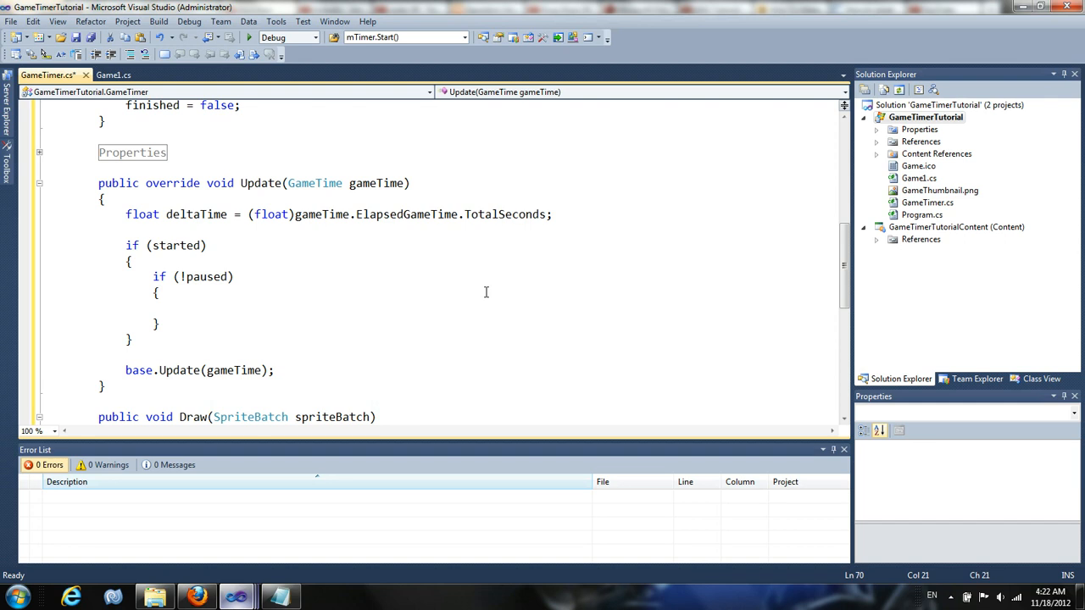
click(180, 308)
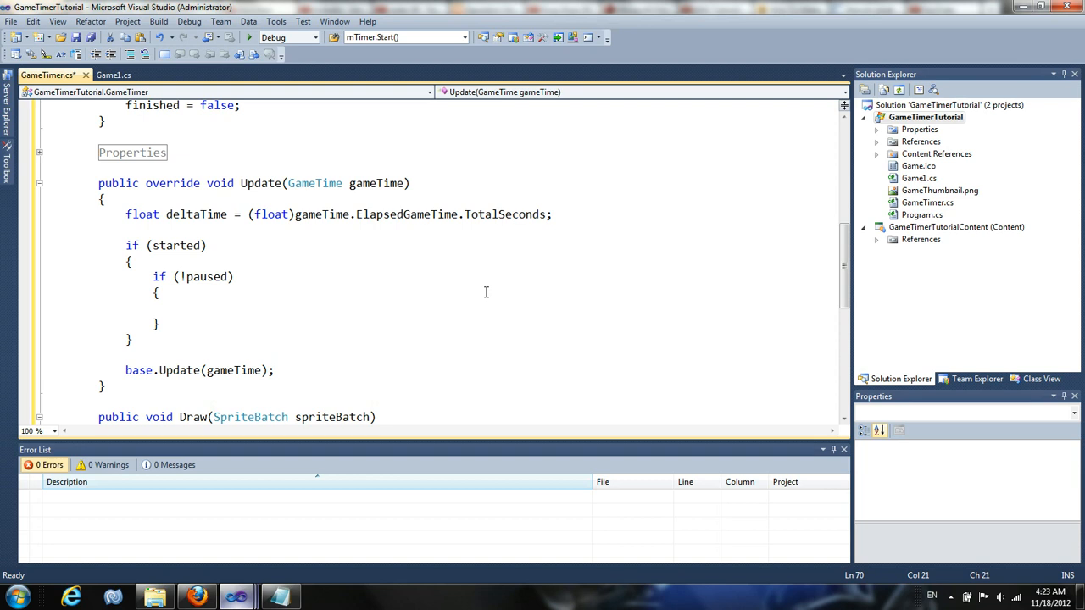
Inside the not-paused block, subtract deltaTime while time > 0, else set finished = true.
text(if(time > 0)
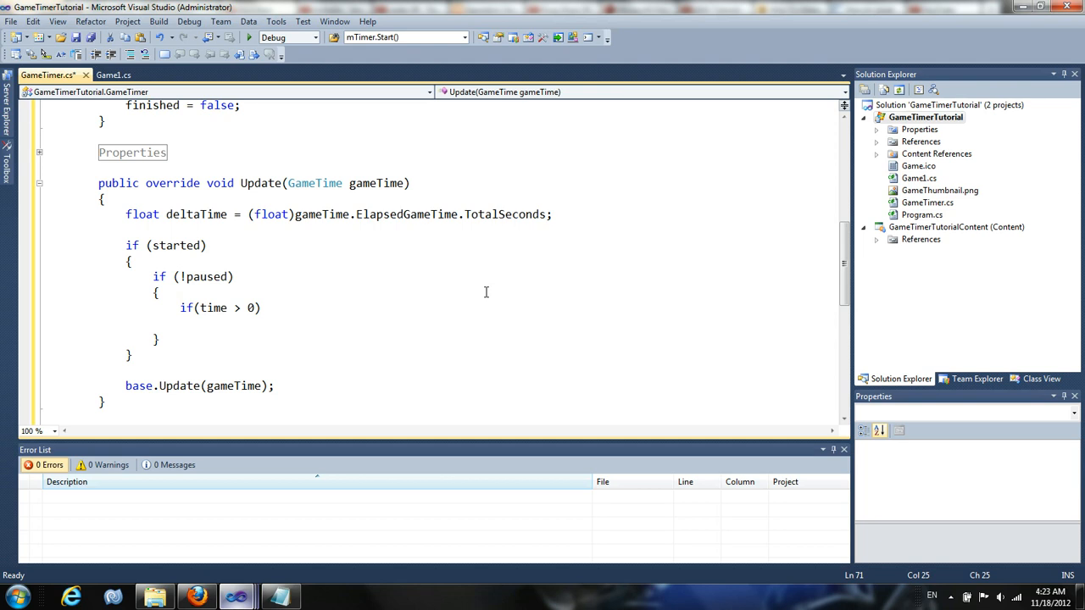
text(time)
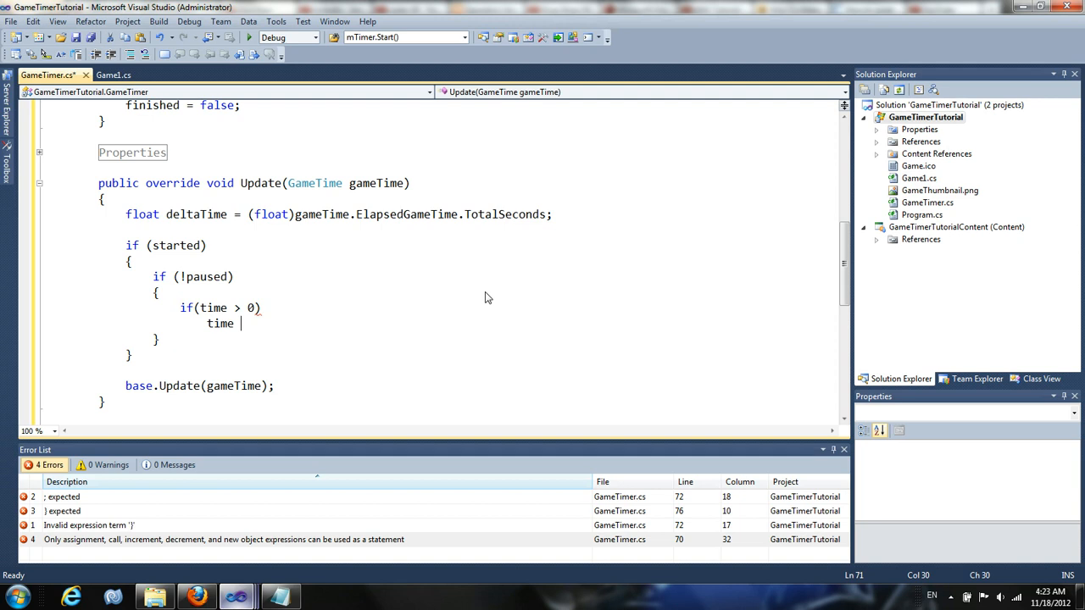
text(-= d)
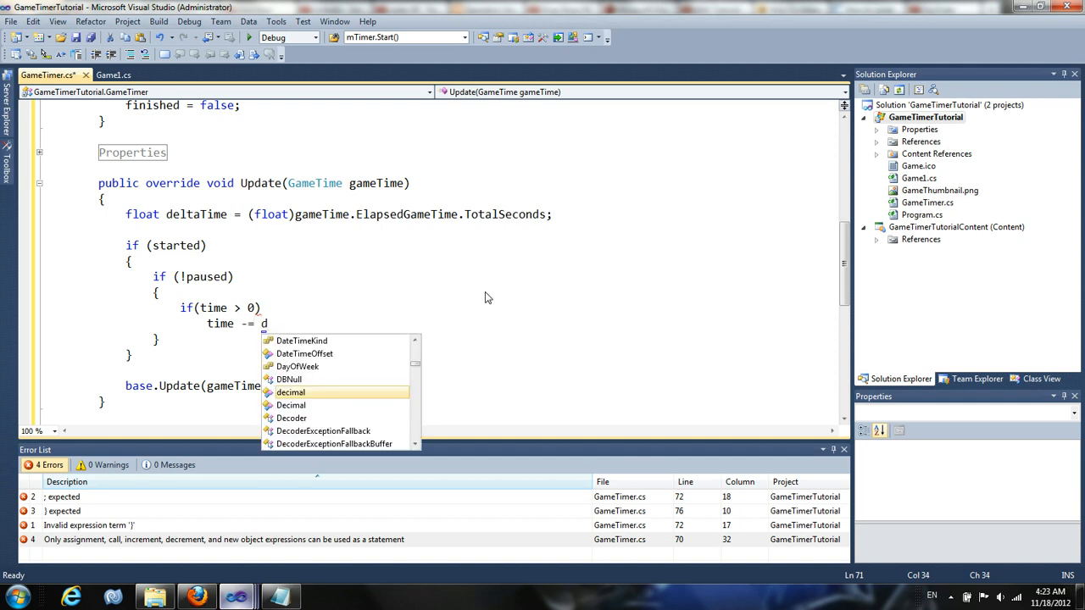
text(eltaTime;)
text(finished =)
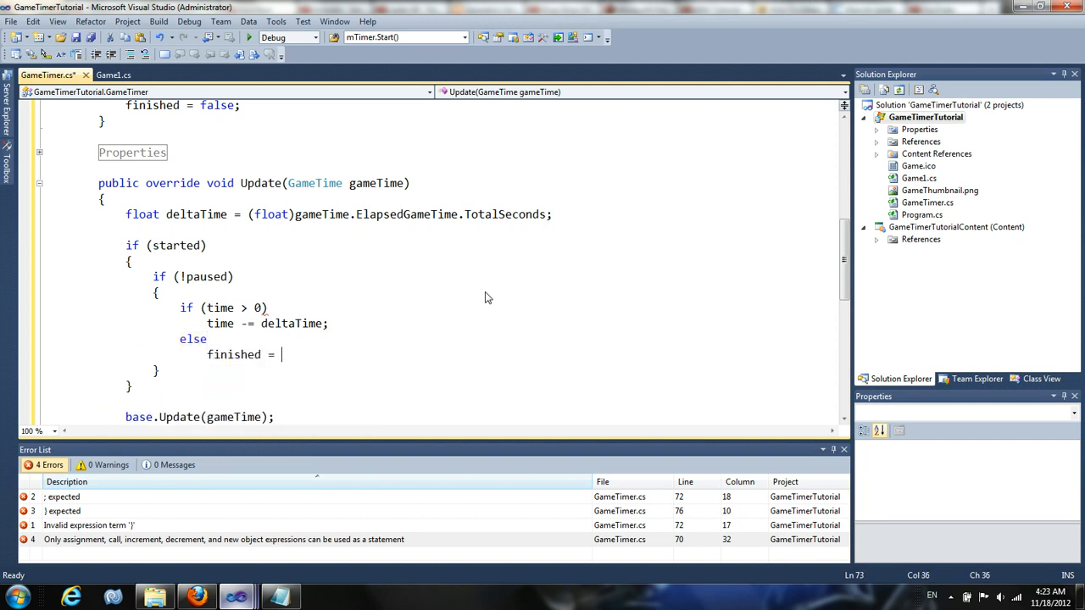
text(false)
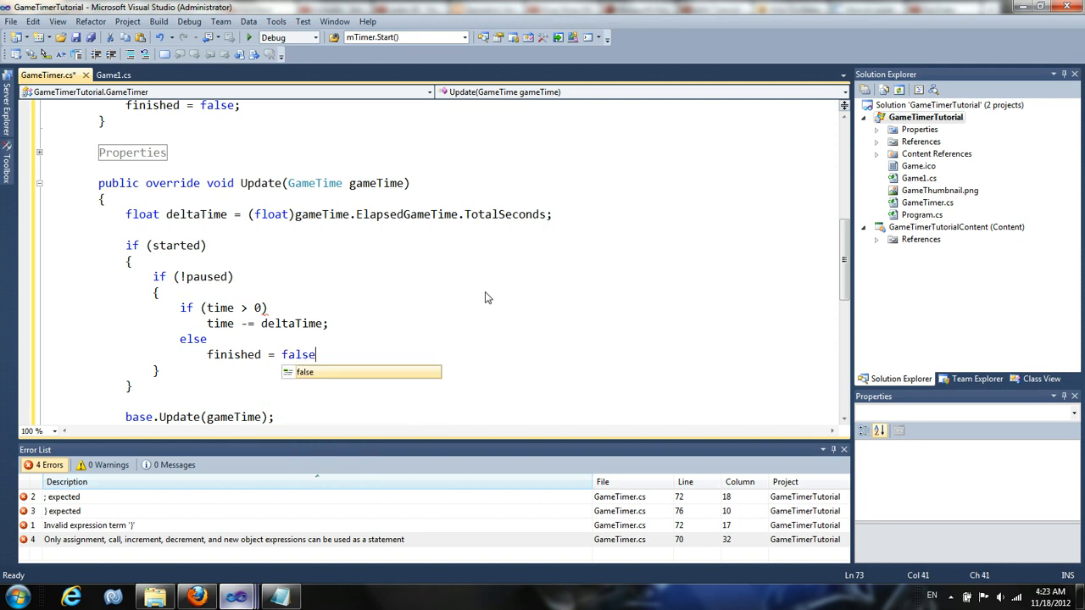
text(true)
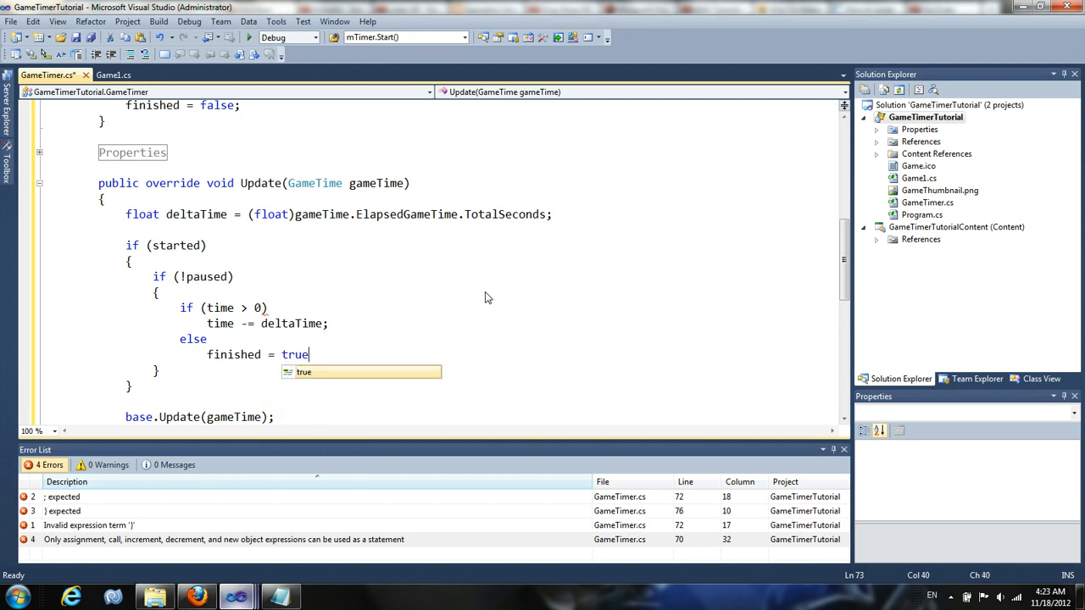
text(;)
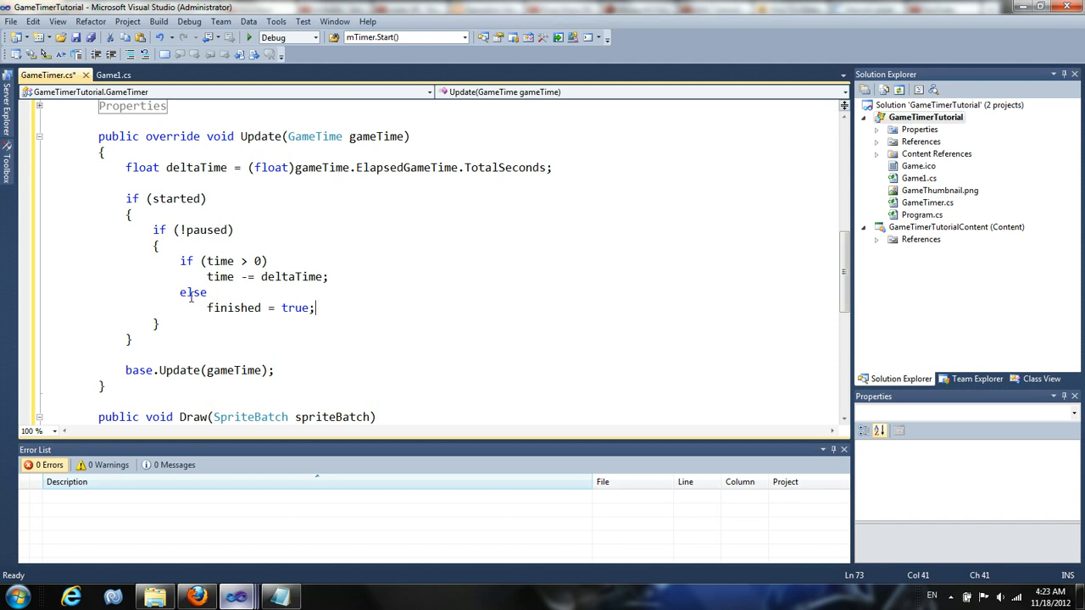
mouse_move(233, 307)
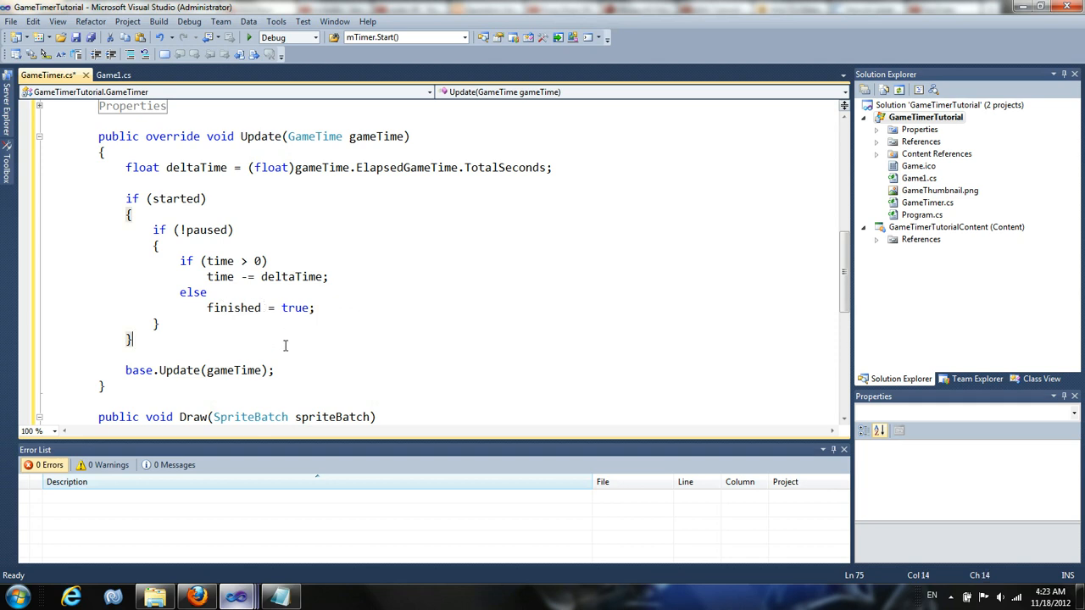
mouse_move(245, 369)
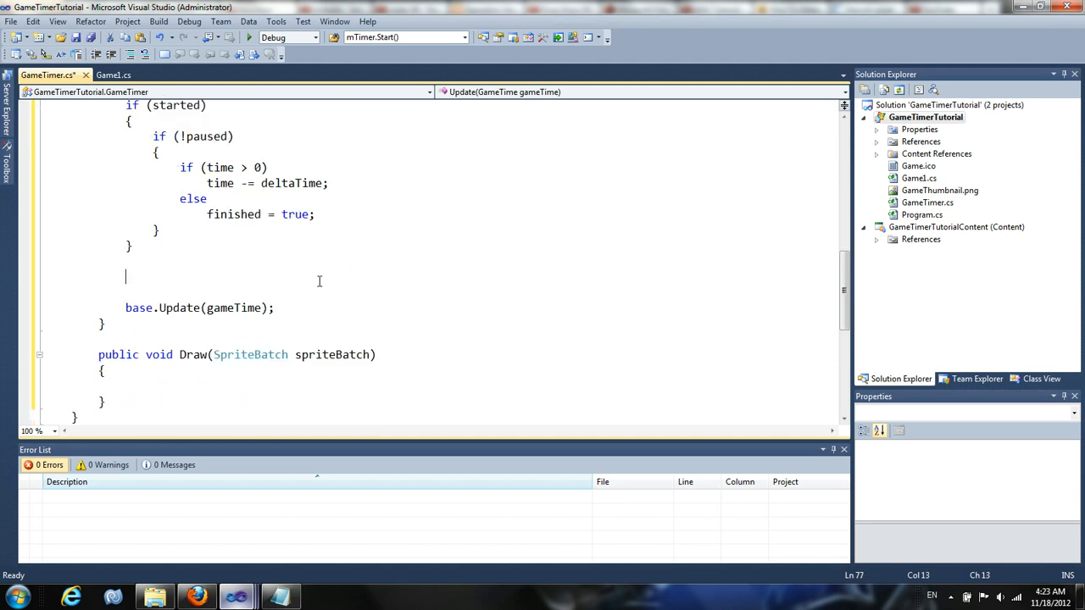
Assign Text = time.ToString() in Update after the started block.
text(te)
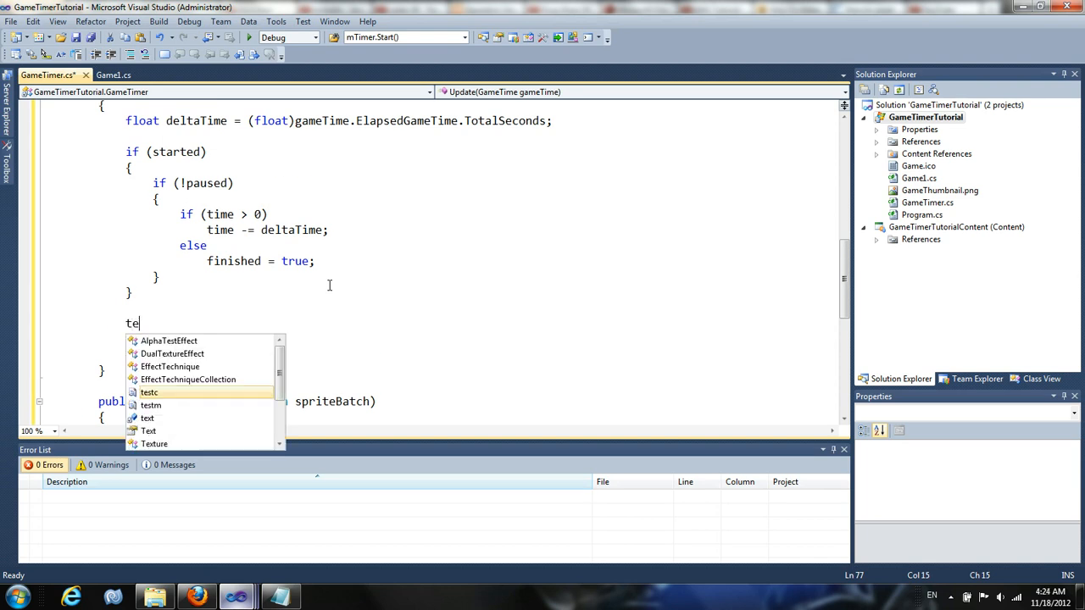
text(xt = tim)
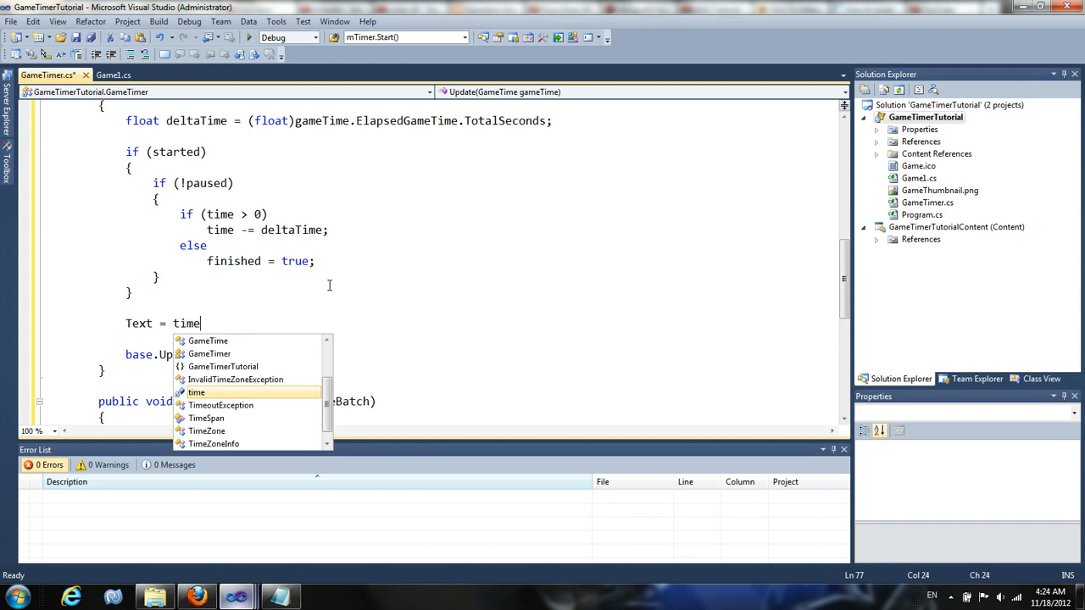
text(.ToString()
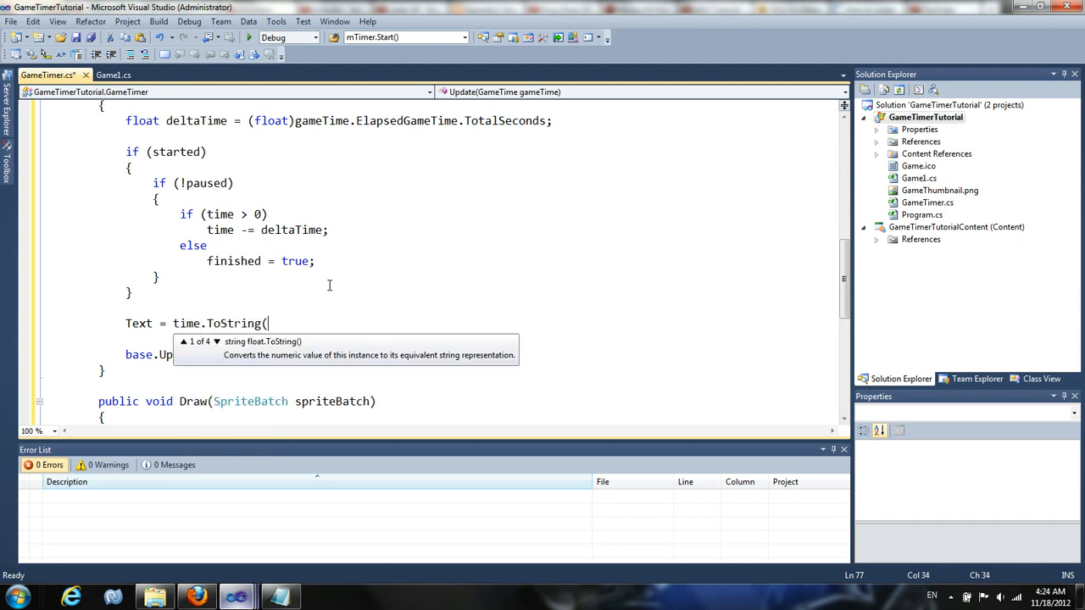
text();)
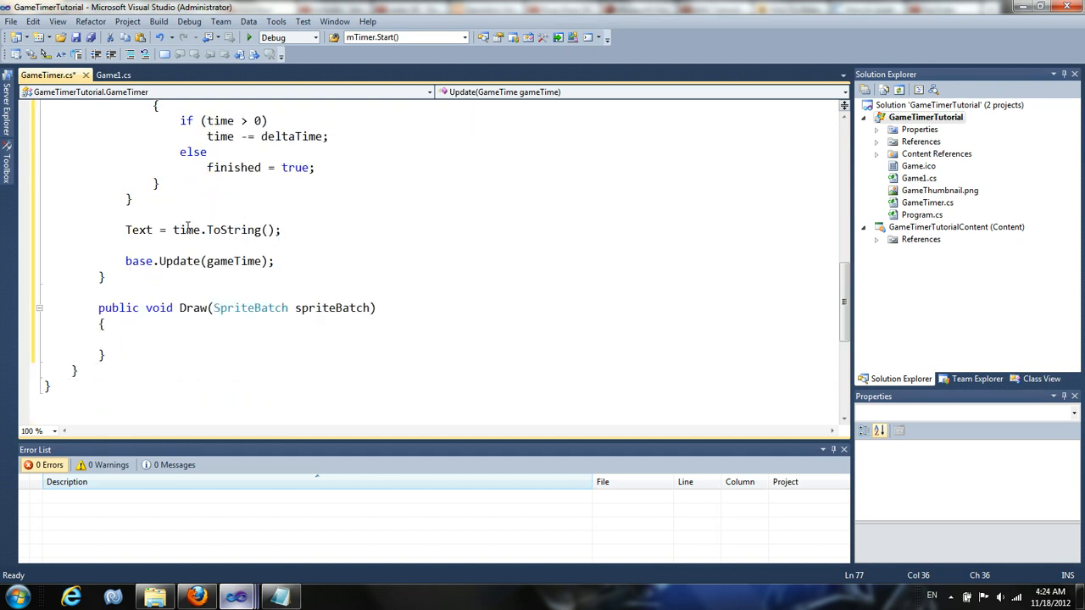
double_click(138, 230)
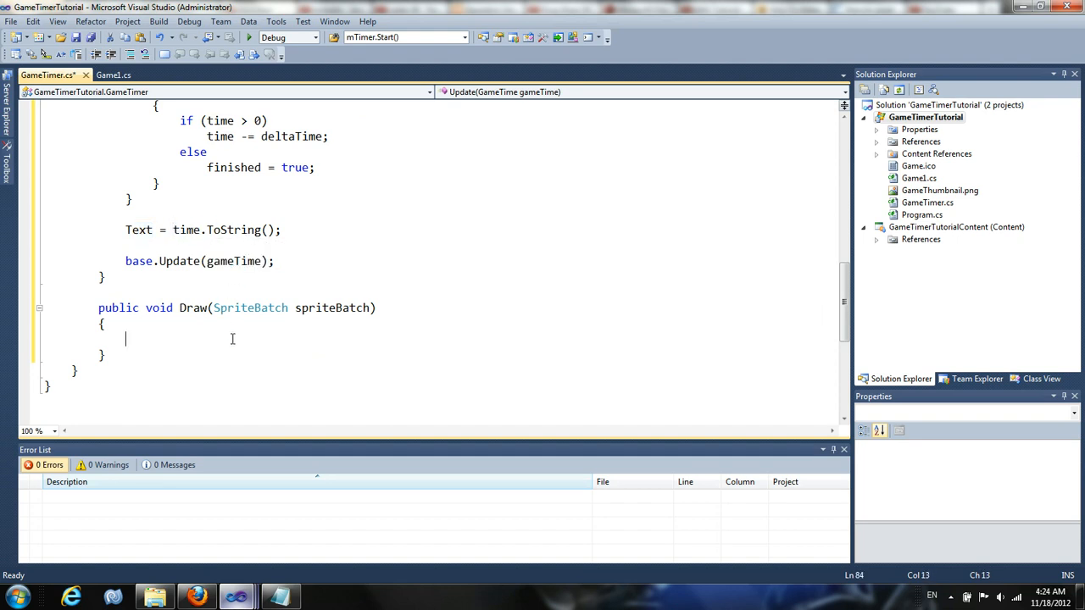
Begin a spriteBatch.DrawString(Font, Text, call inside the Draw method.
text(spriteBatch.)
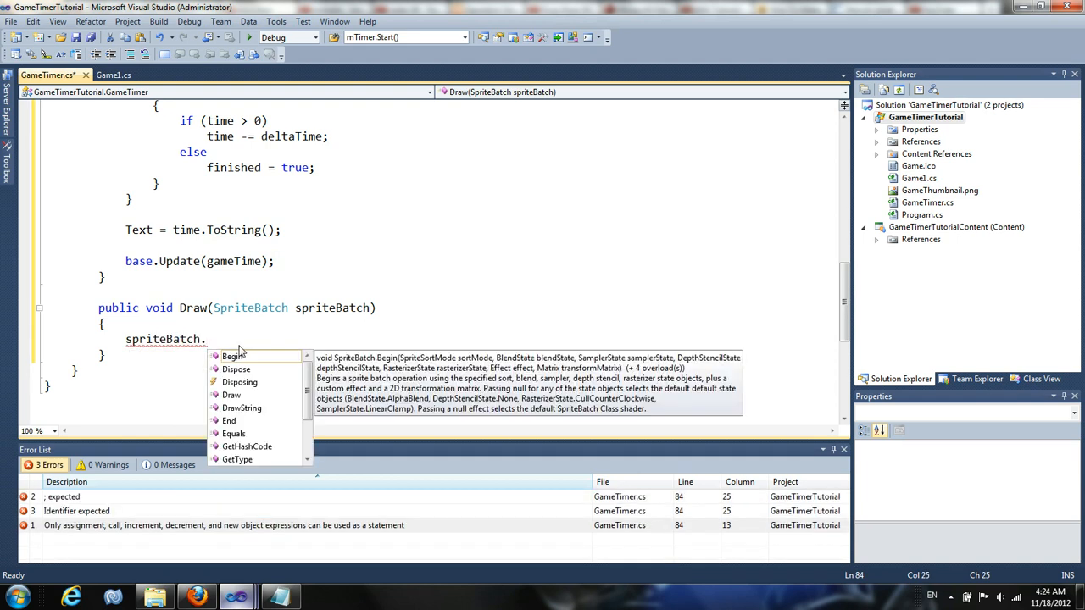
text(D)
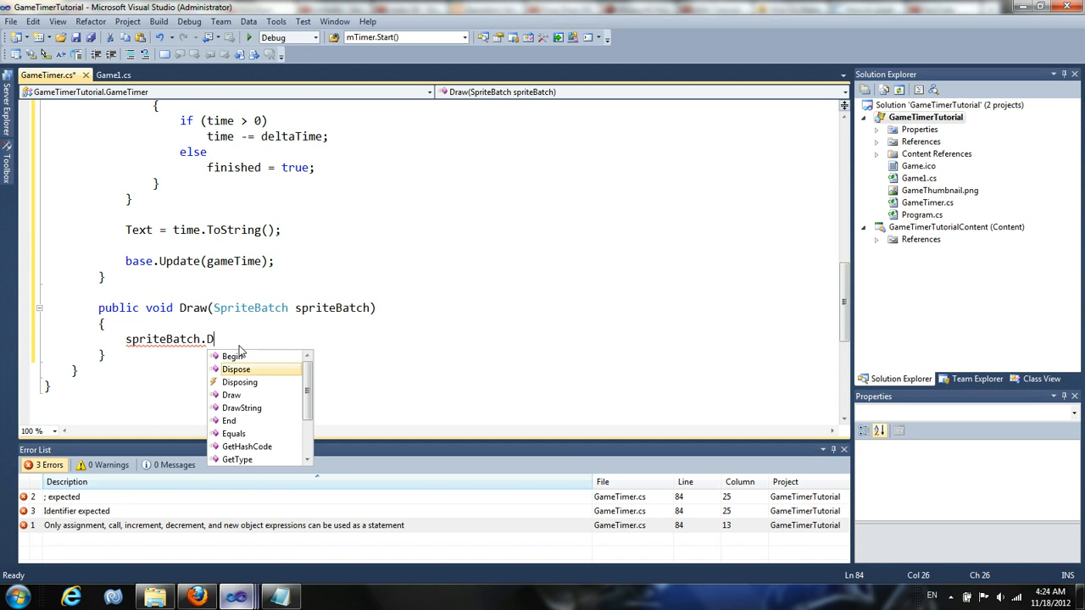
text(rawString()
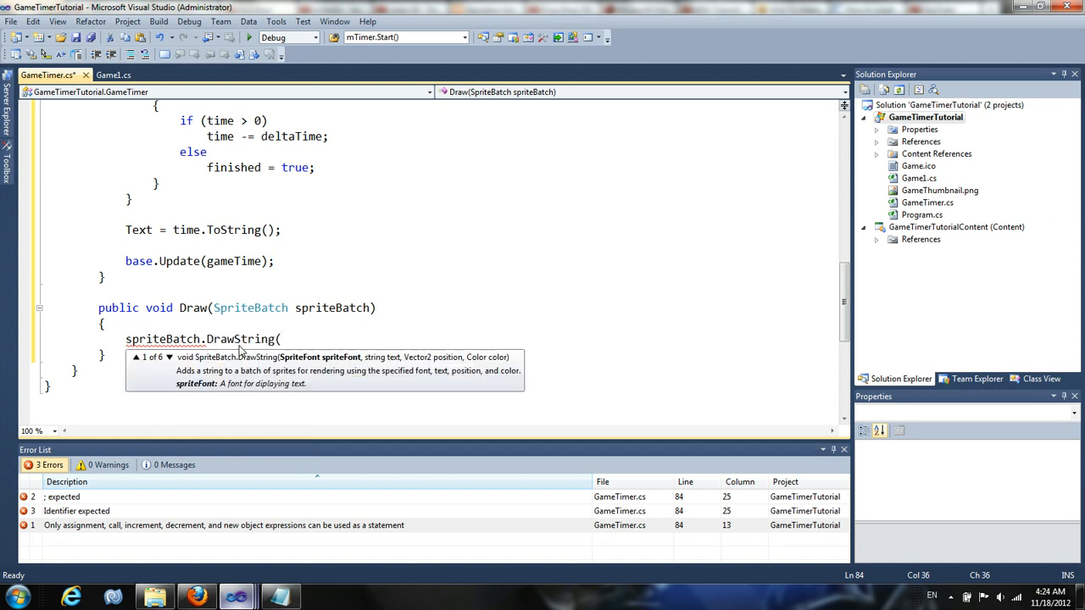
text(font)
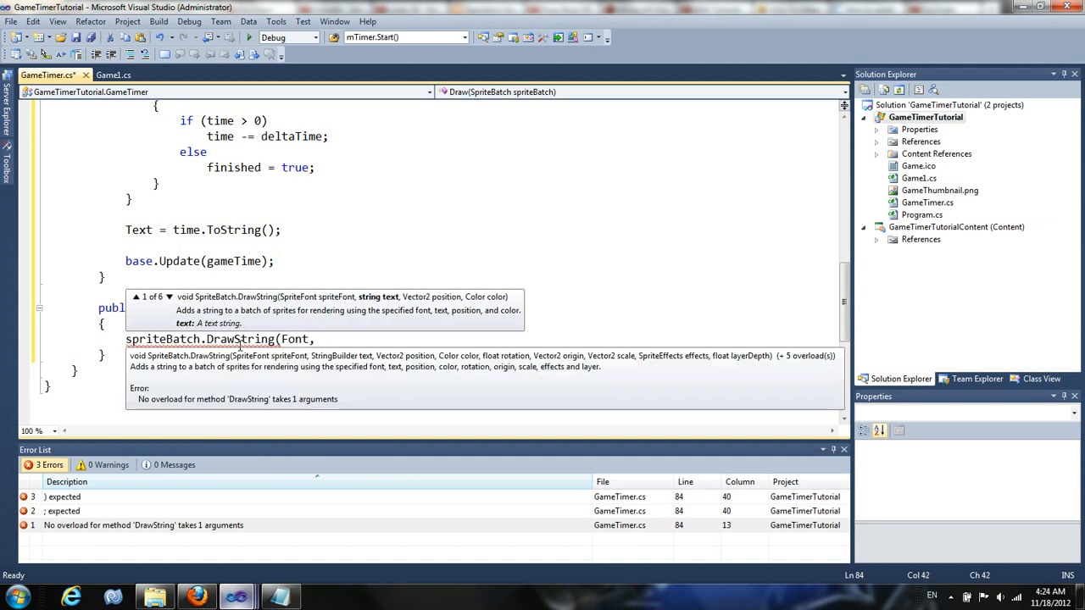
text(tex)
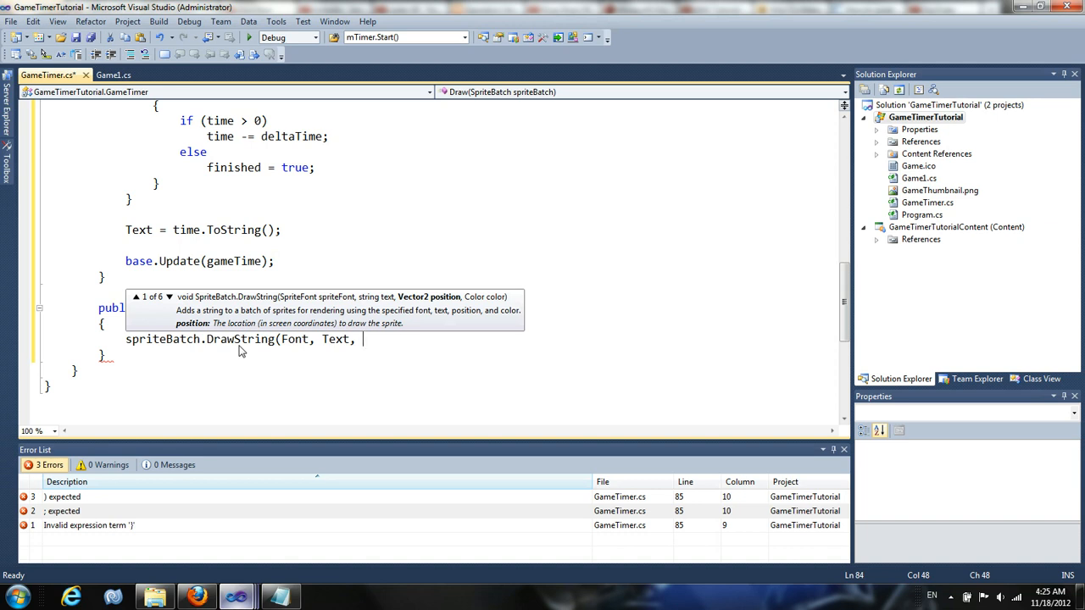
mouse_move(492, 34)
text(priv)
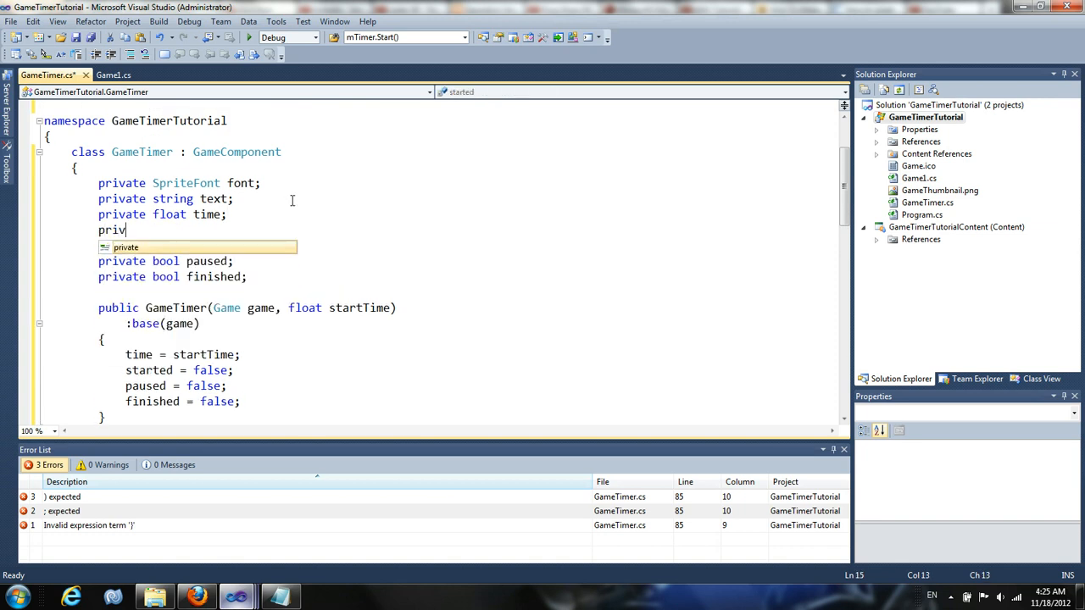
Add a public Vector2 Position property that returns and sets the position field.
text(Vector2)
text(public Ve)
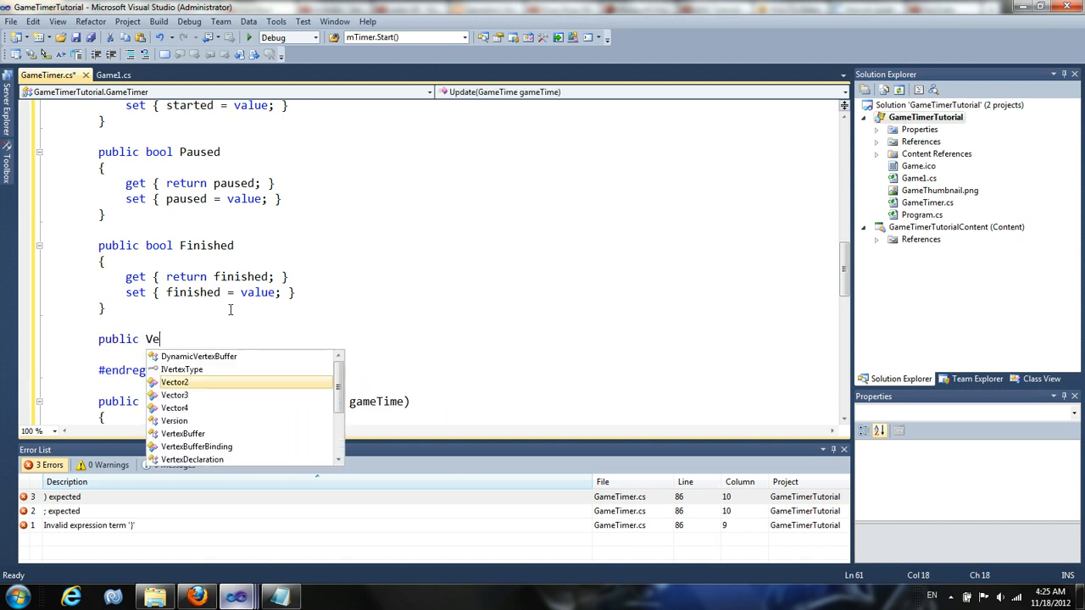
text(ctor2 Position)
text(get { returnb)
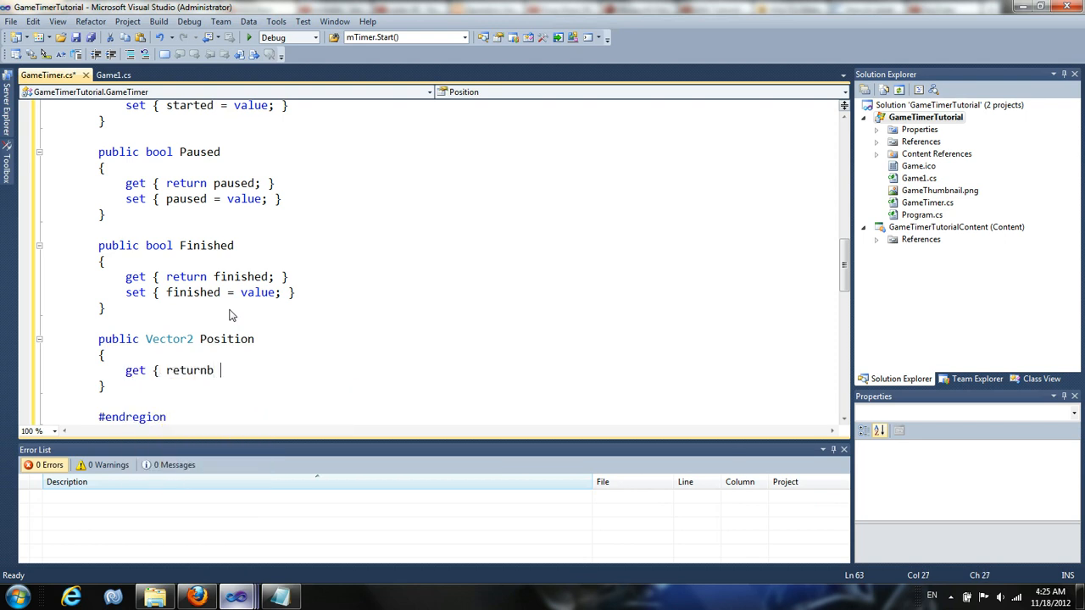
text(position;)
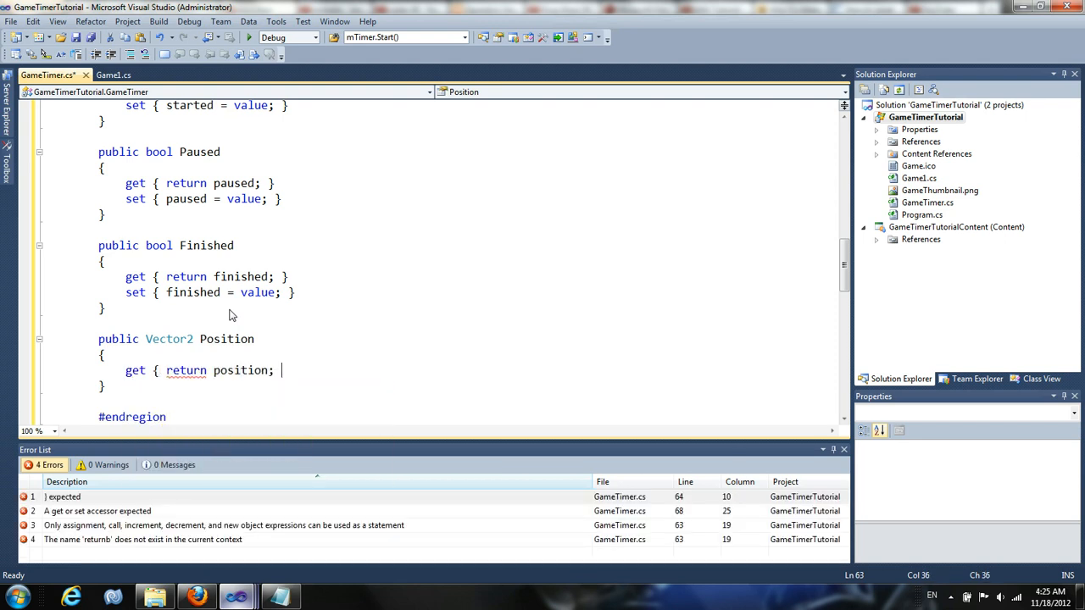
text(sew)
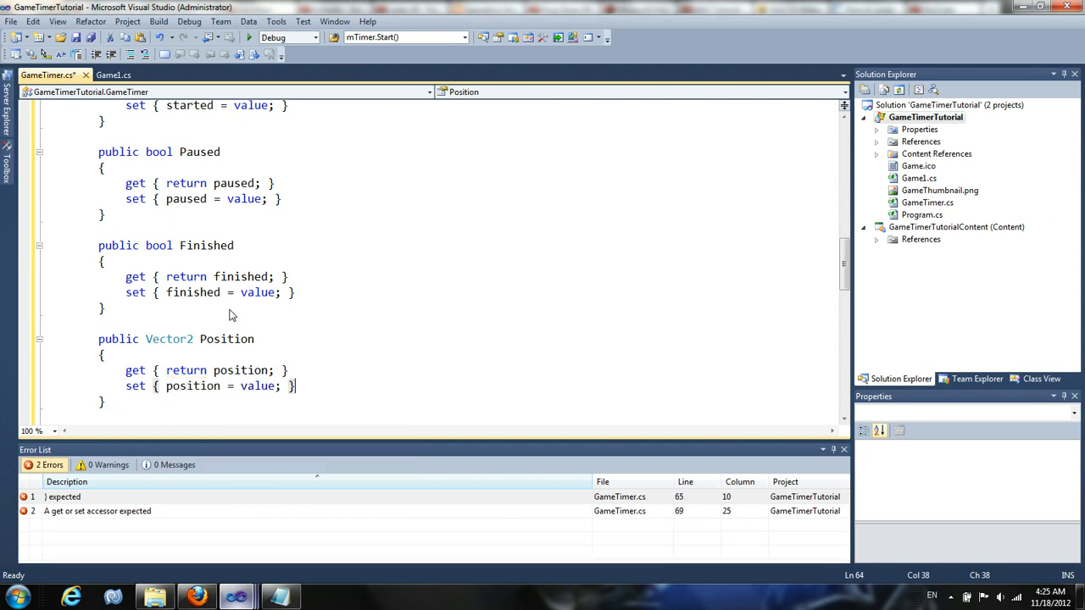
scroll(down, 3)
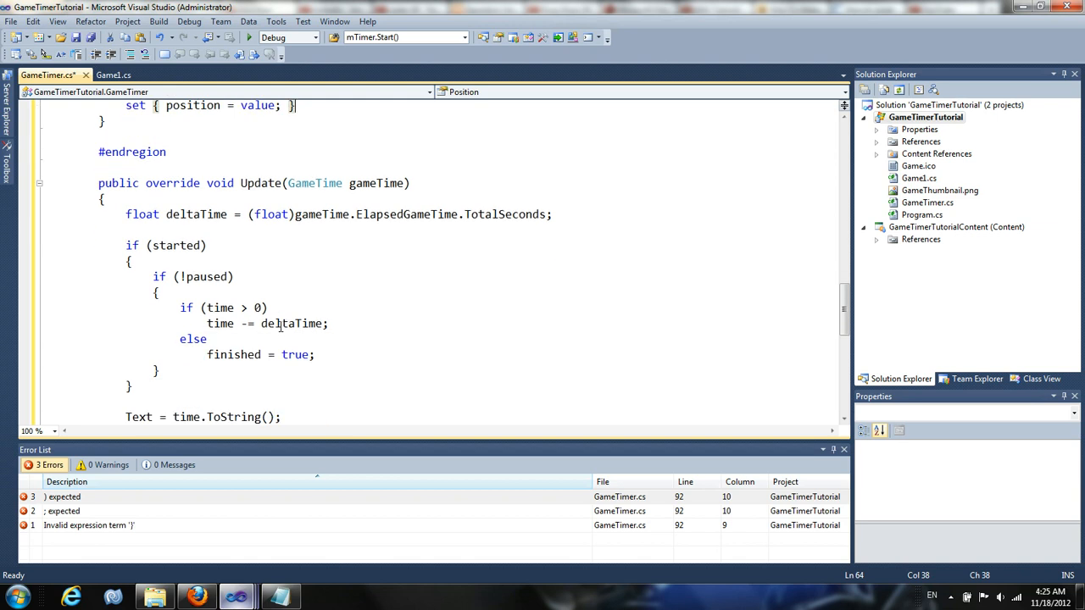
Complete the Draw line as spriteBatch.DrawString(Font, Text, Position, Color.White).
scroll(down, 3)
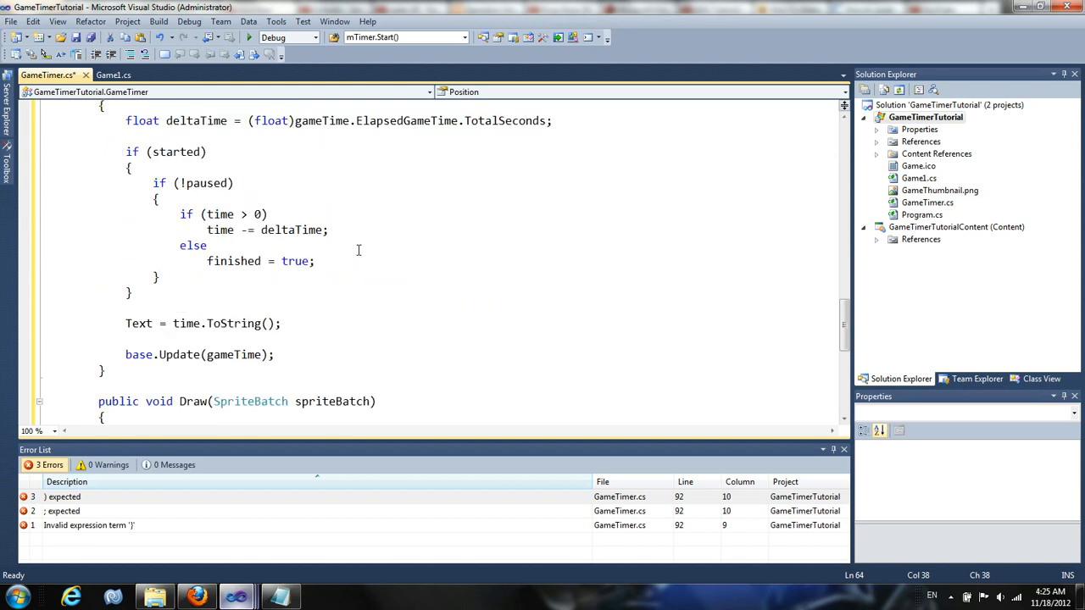
text(spriteBatch.DrawString(Font, Text,)
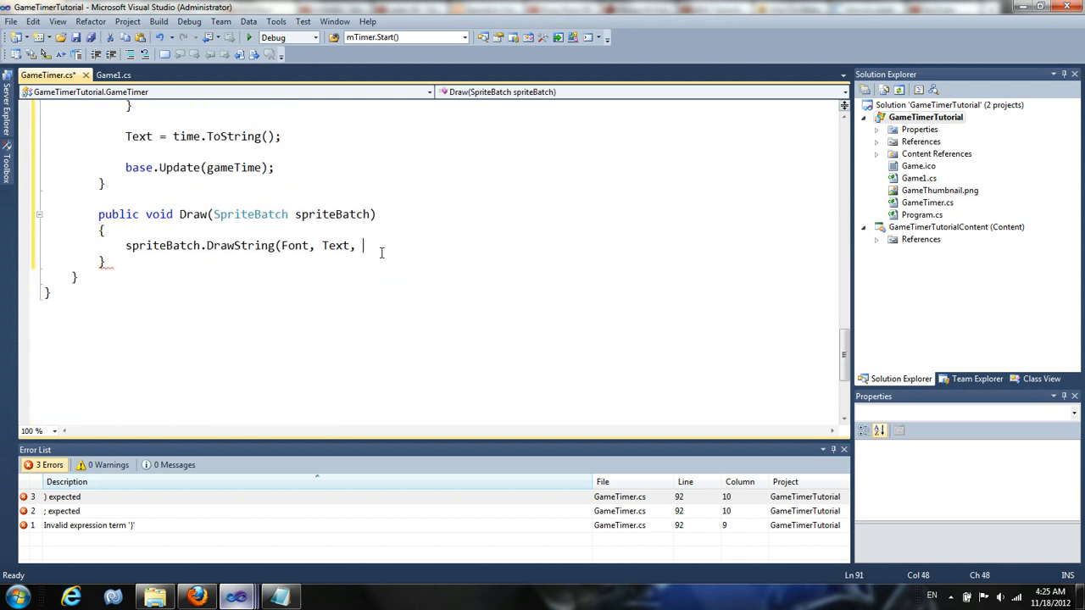
text(Position, Color.White);)
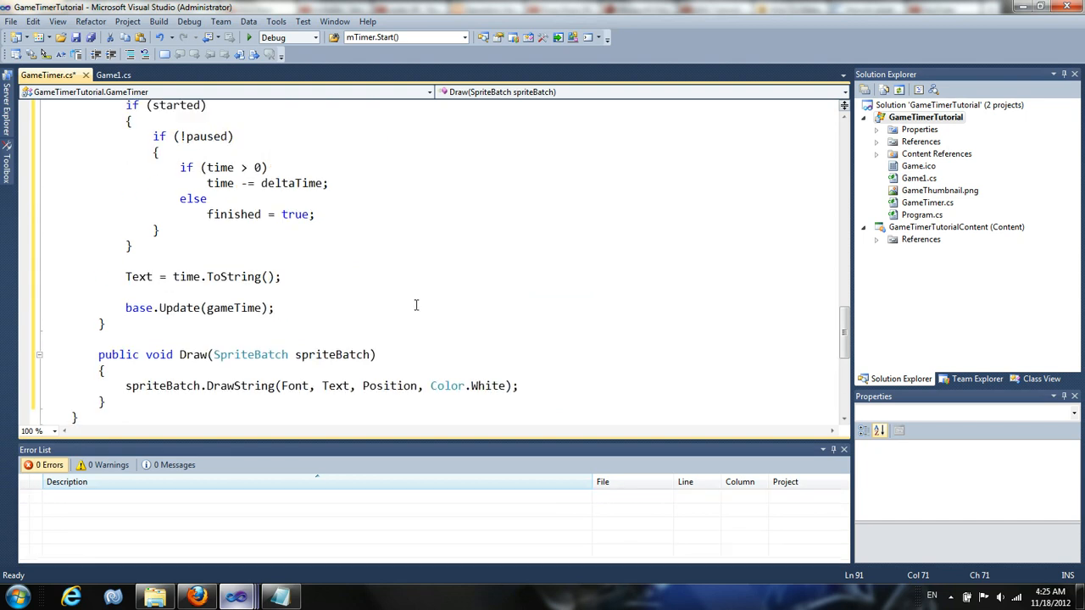
scroll(up, 3)
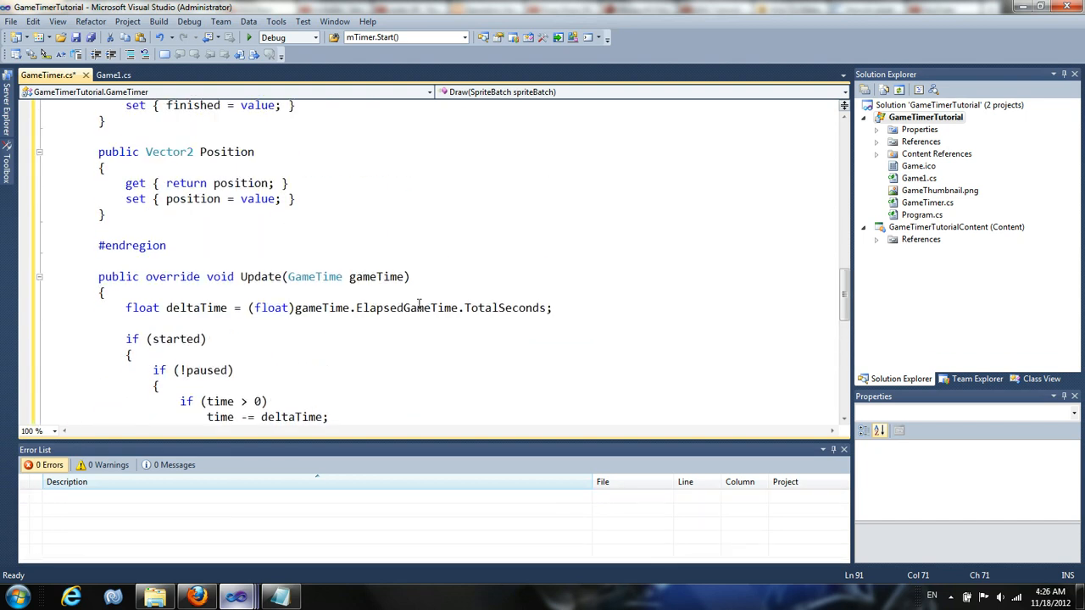
scroll(down, 3)
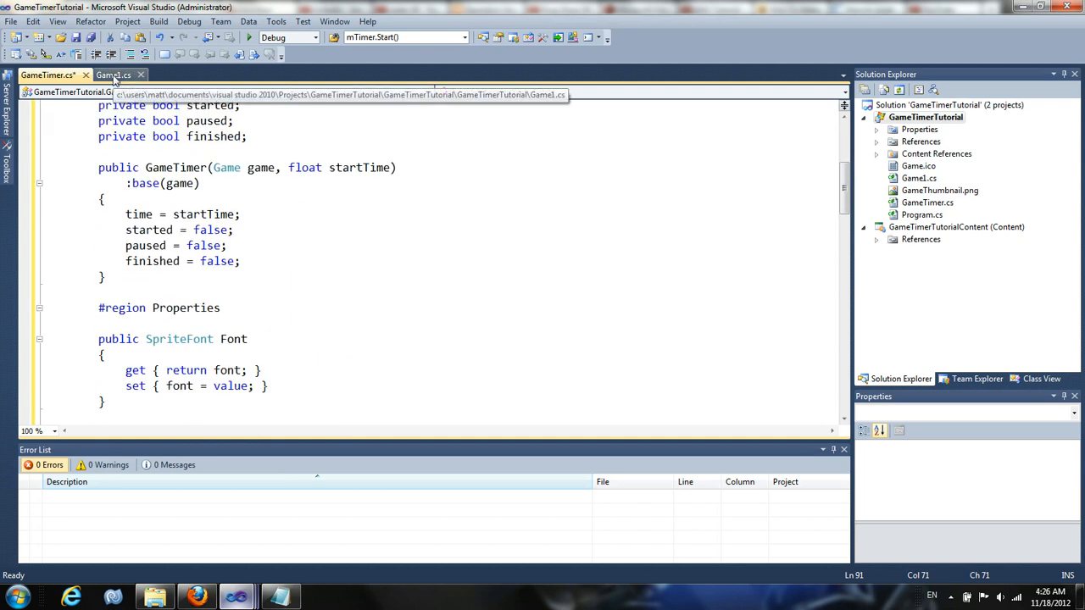
Declare a GameTimer timer field in Game1.cs.
click(113, 74)
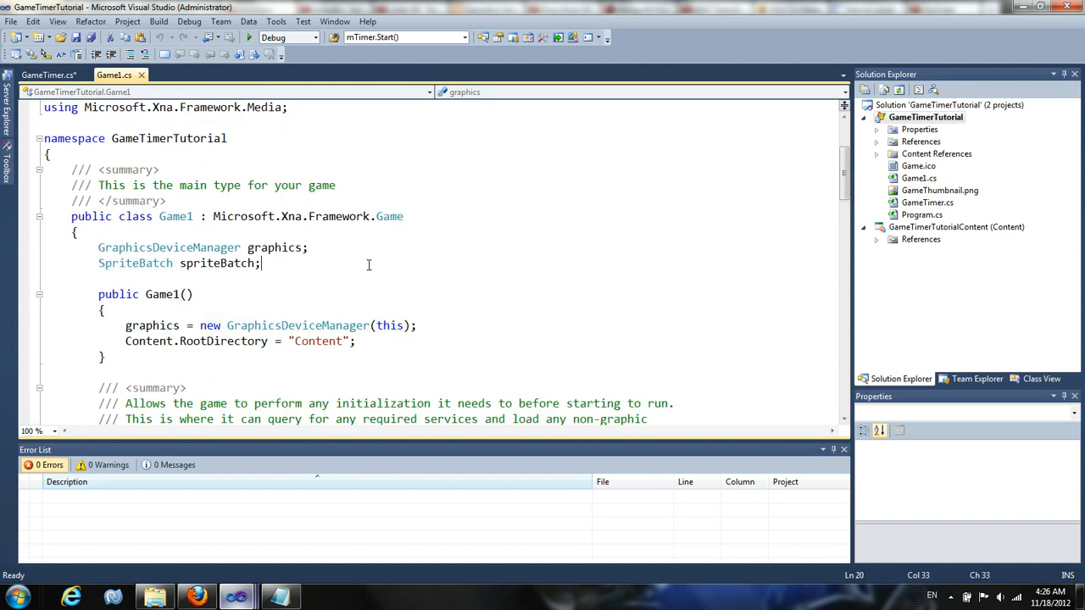
text(Ga)
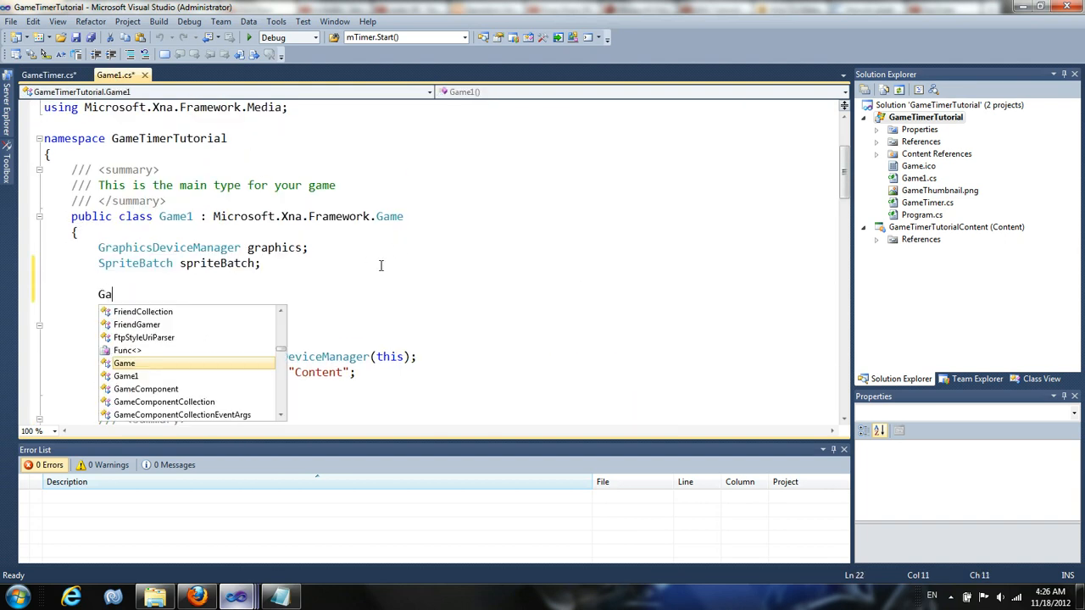
text(meTimer)
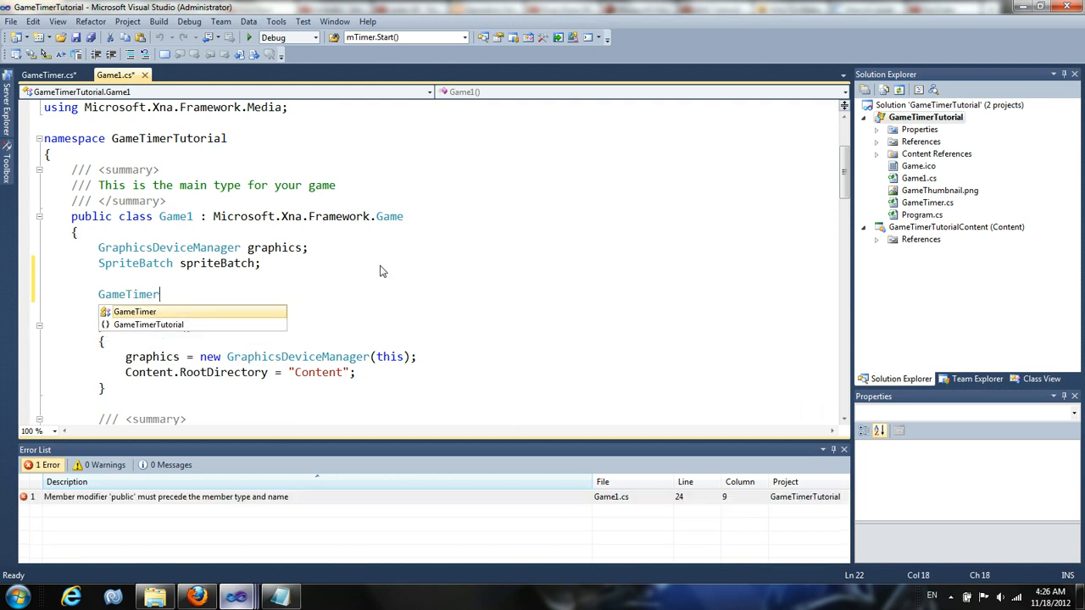
text(timer;)
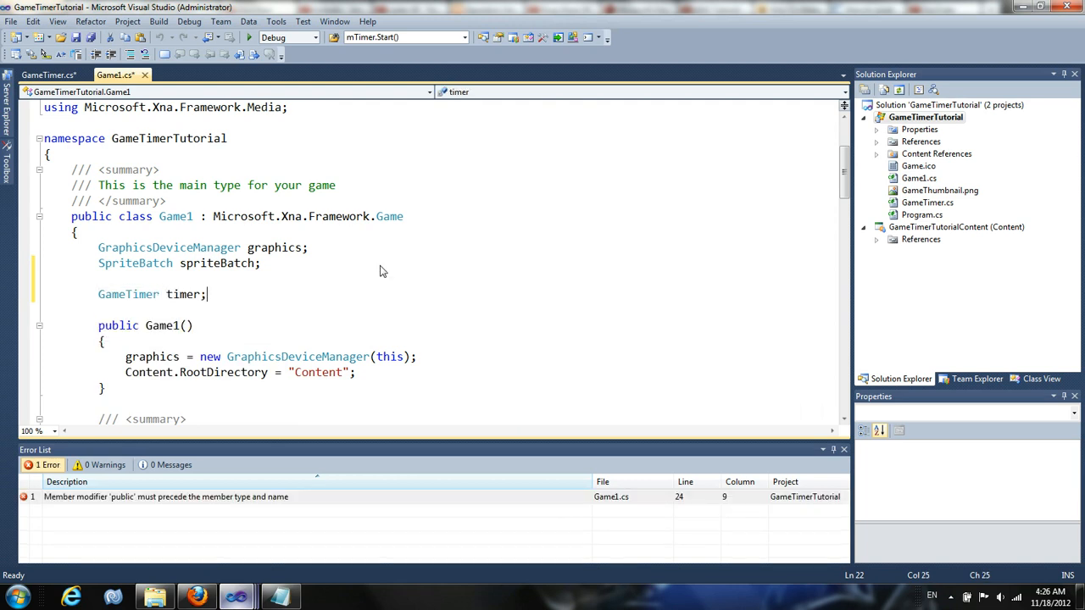
In LoadContent, create timer = new GameTimer(this, 90.0f) and start the timer.Font assignment.
scroll(down, 3)
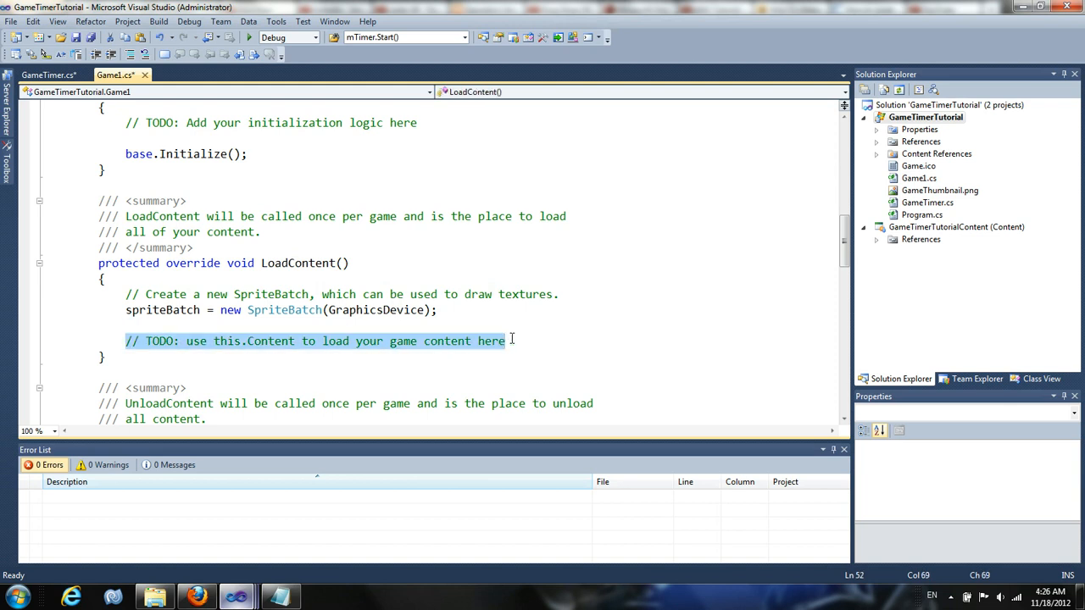
text(timer)
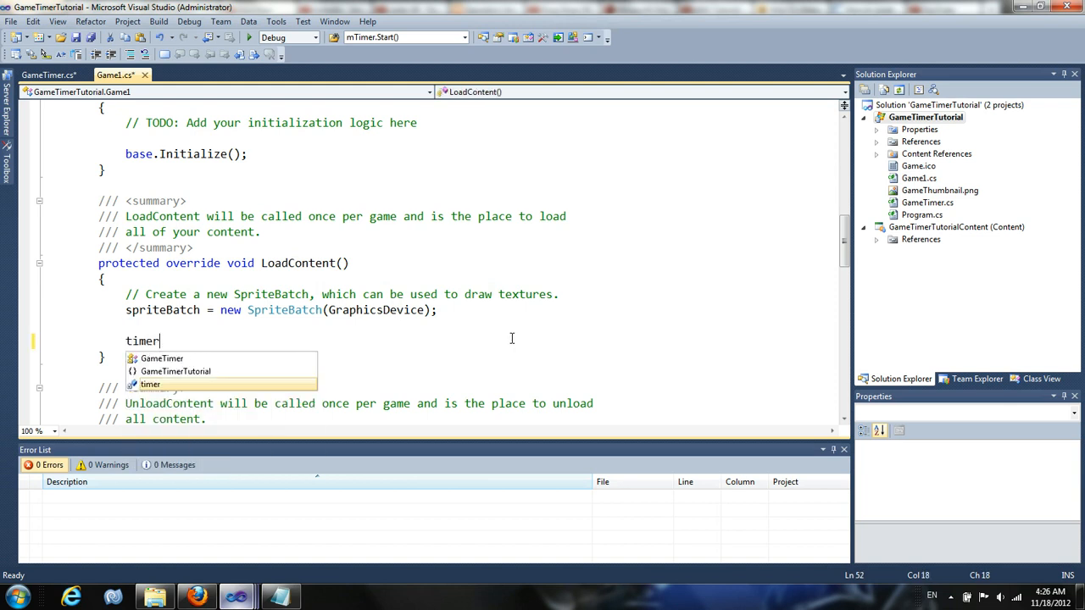
text(= new GameTimer)
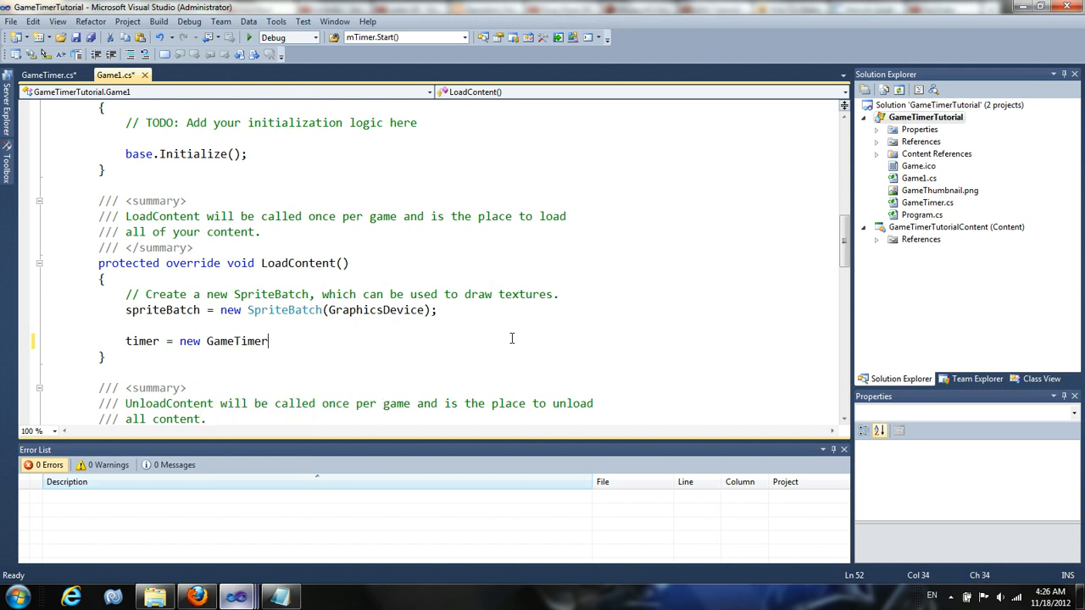
text((this,)
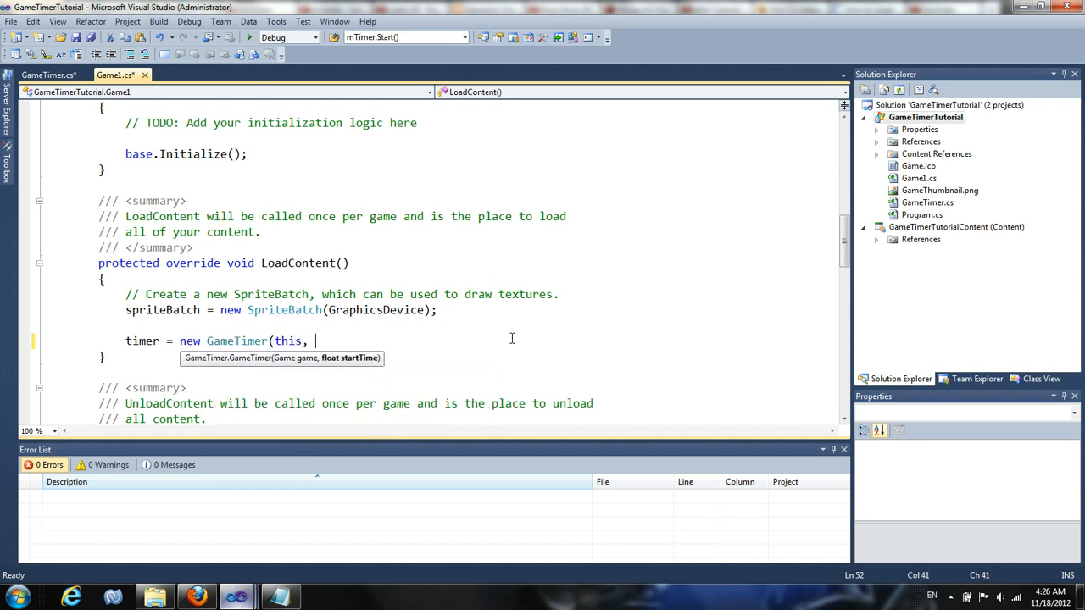
text(90.0f)
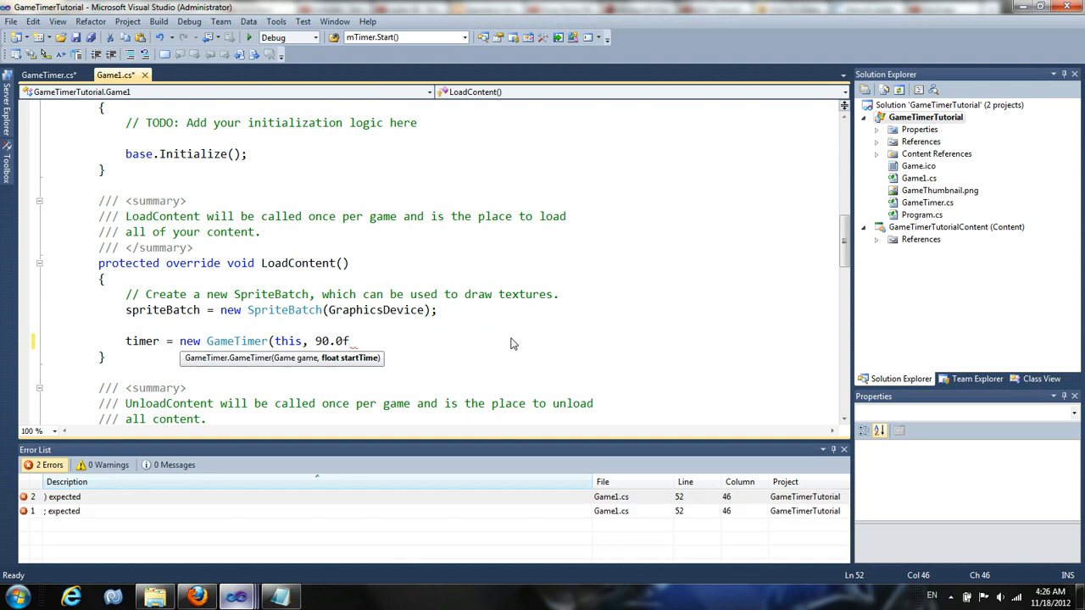
text();)
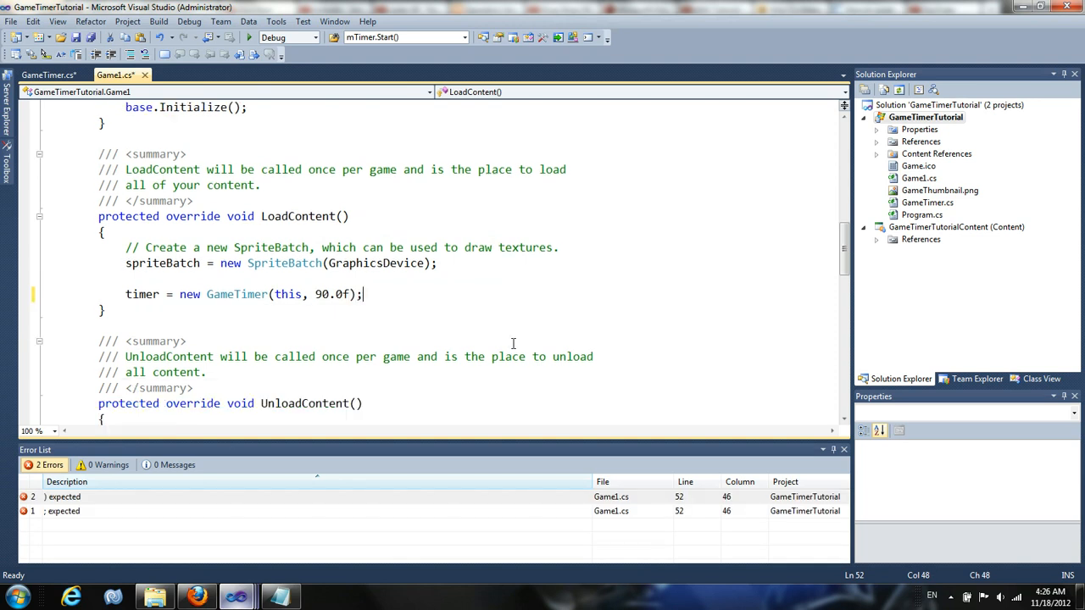
text(timer.Font =)
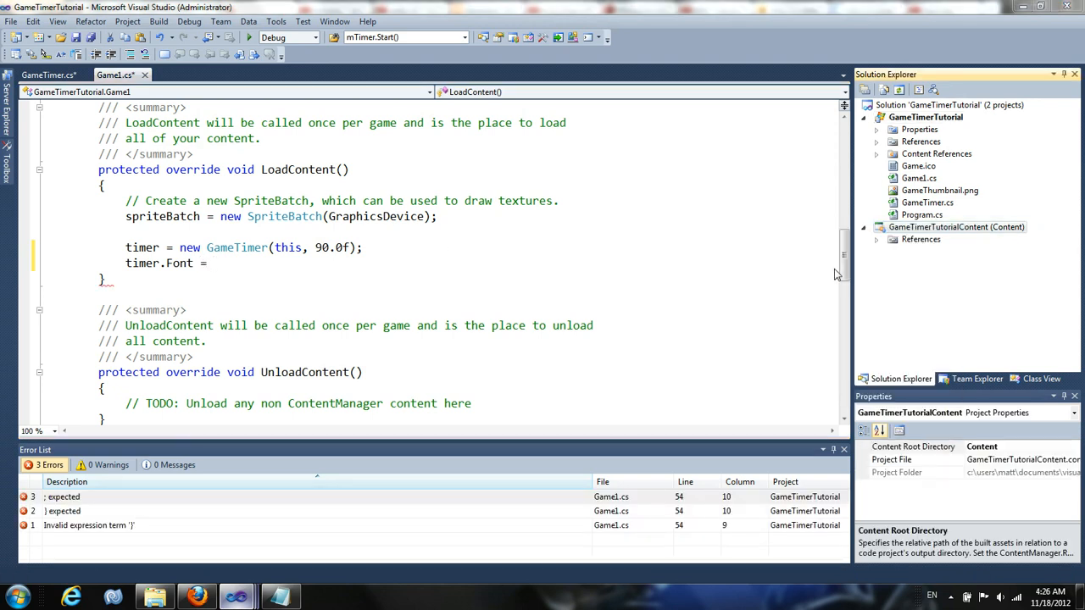
Add a new sprite font item to the GameTimerTutorial content project.
right_click(956, 227)
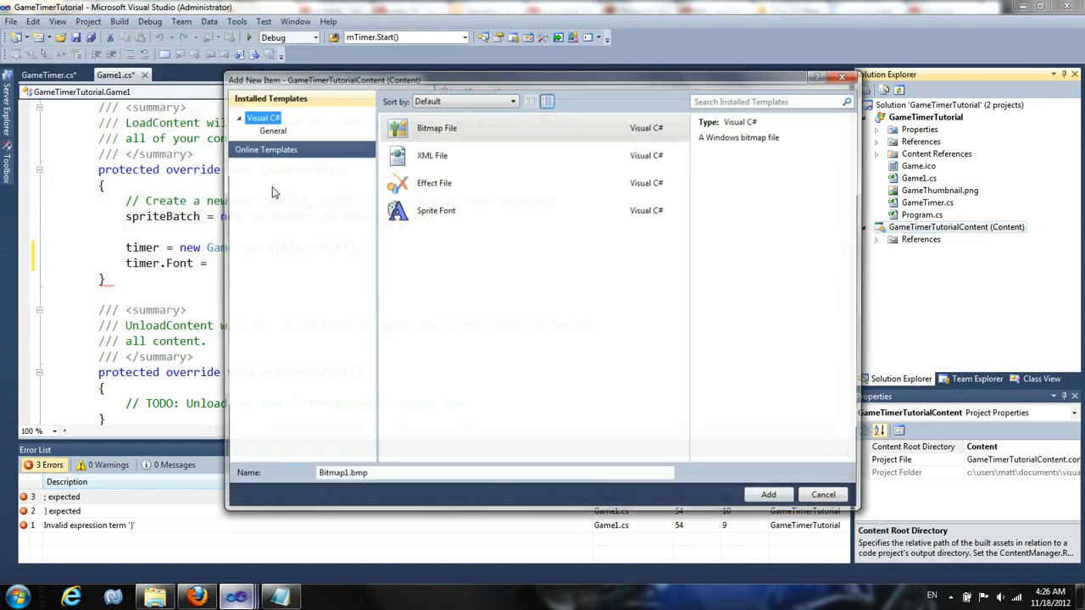
click(436, 210)
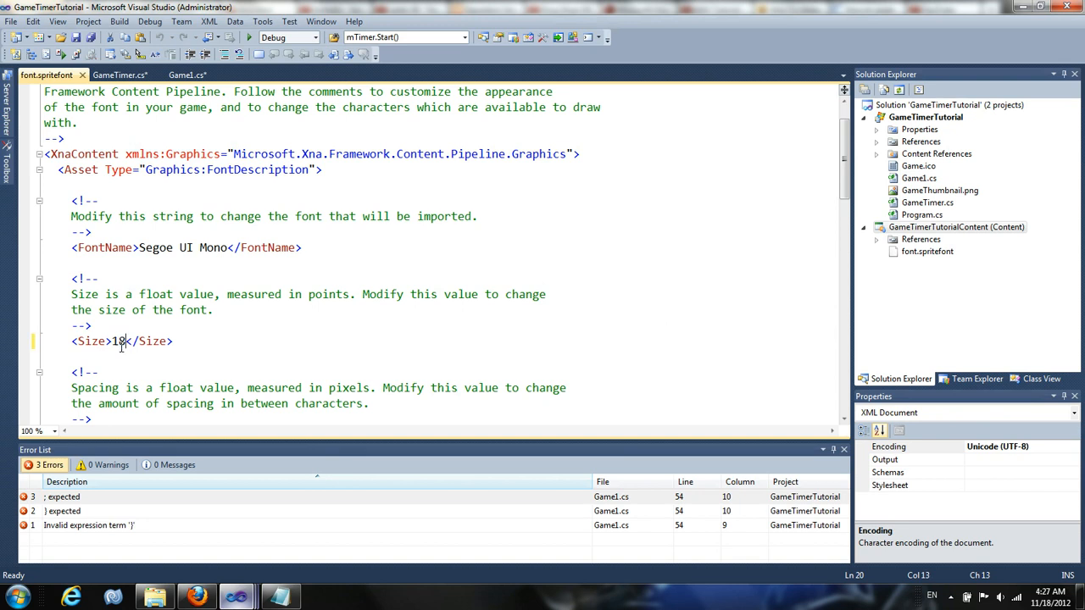
Load timer.Font with Content.Load<SpriteFont>("font").
click(123, 74)
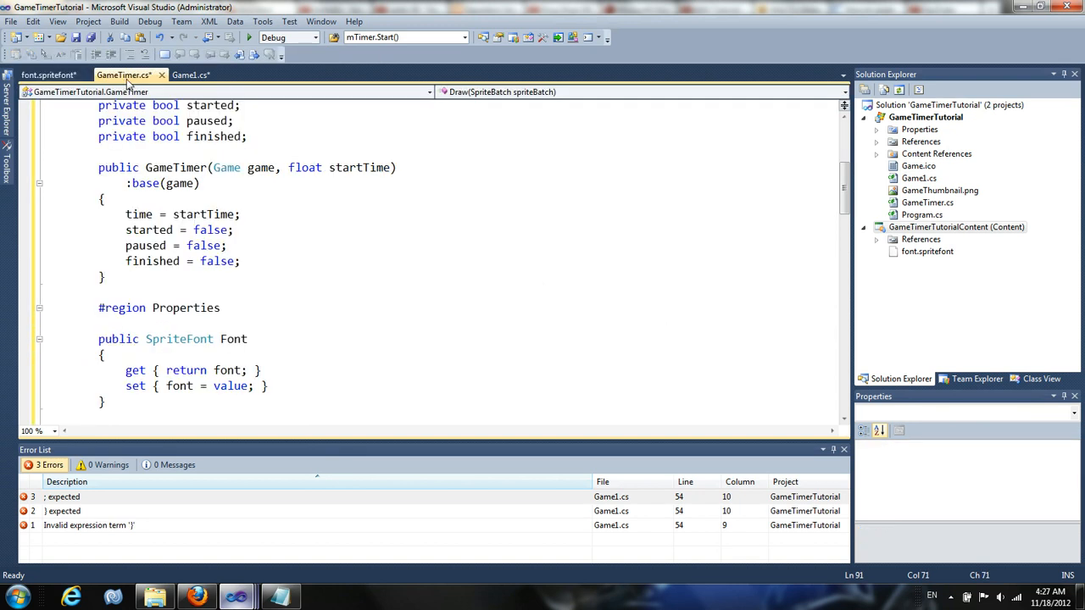
click(190, 75)
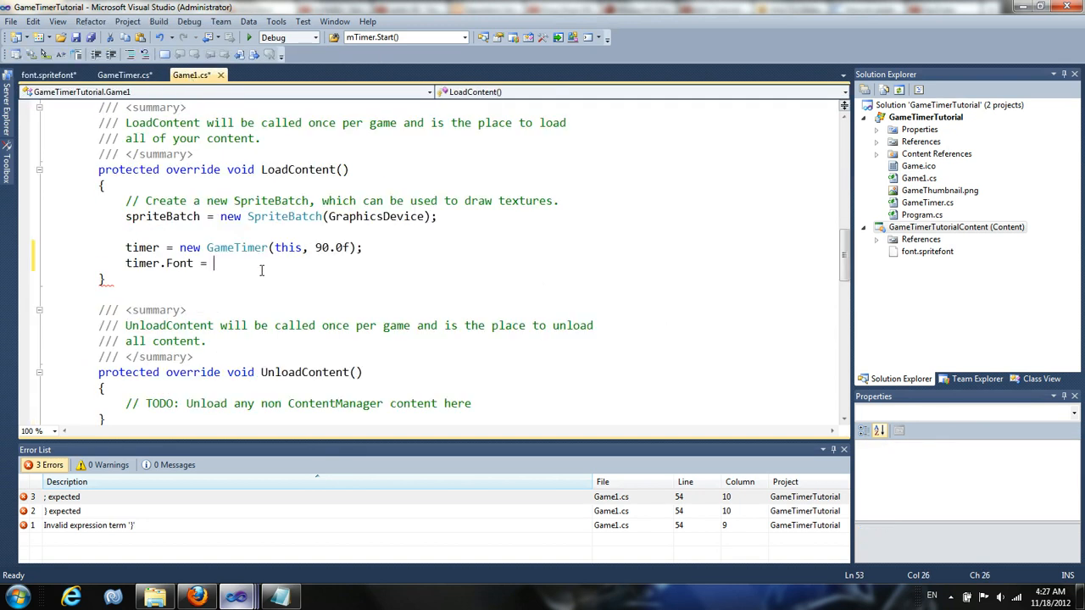
text(Content.)
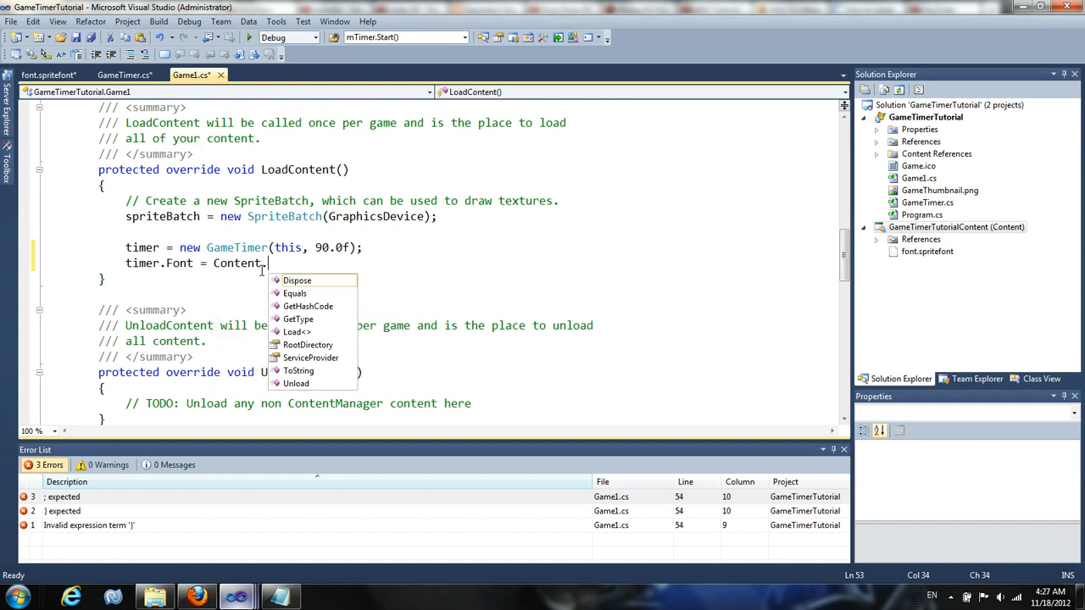
text(Load<SpriteFont>("font");)
text(timer.)
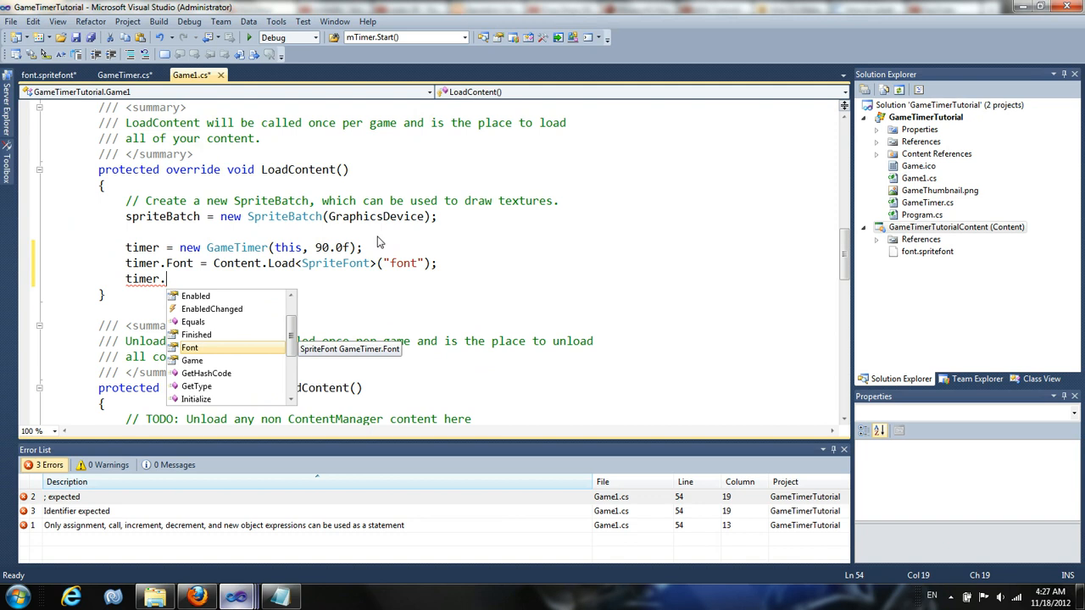
Start setting timer.Position to a new Vector2 at half of Window.ClientBounds.Width.
text(Position)
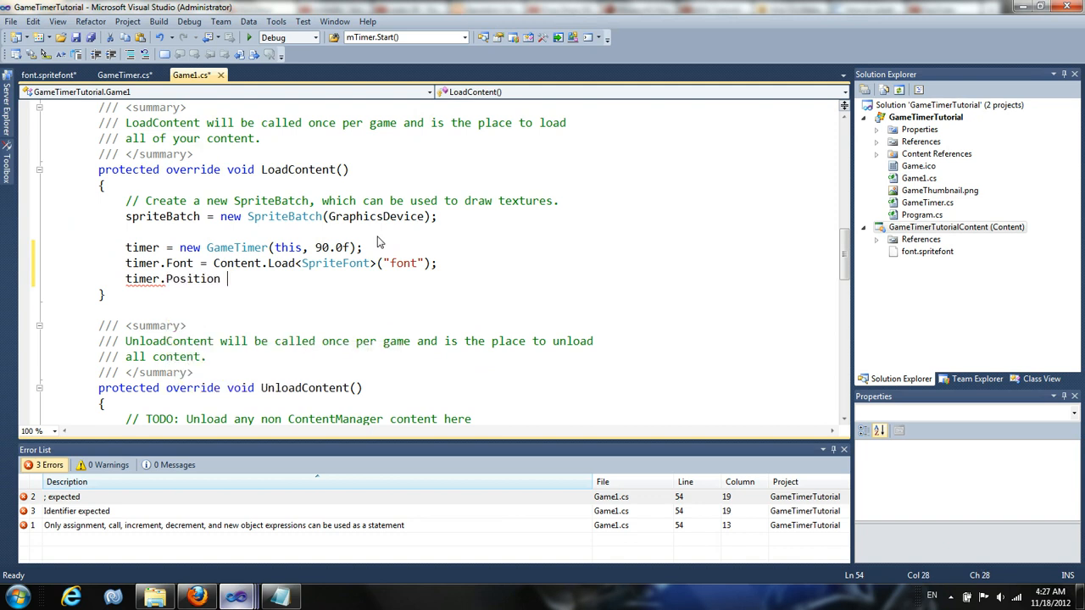
text(= new Vector2()
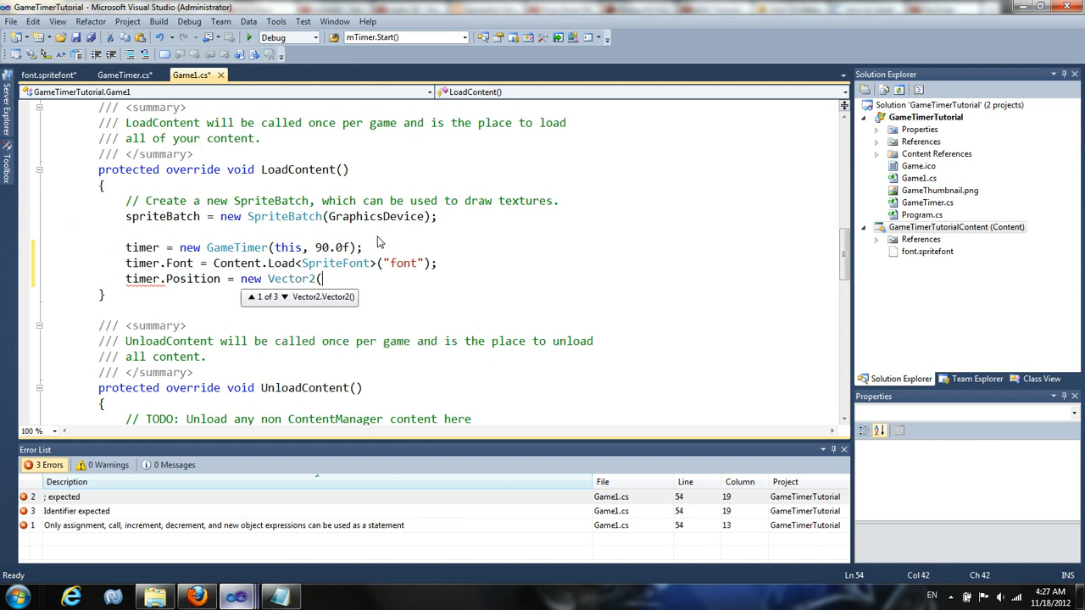
text(g)
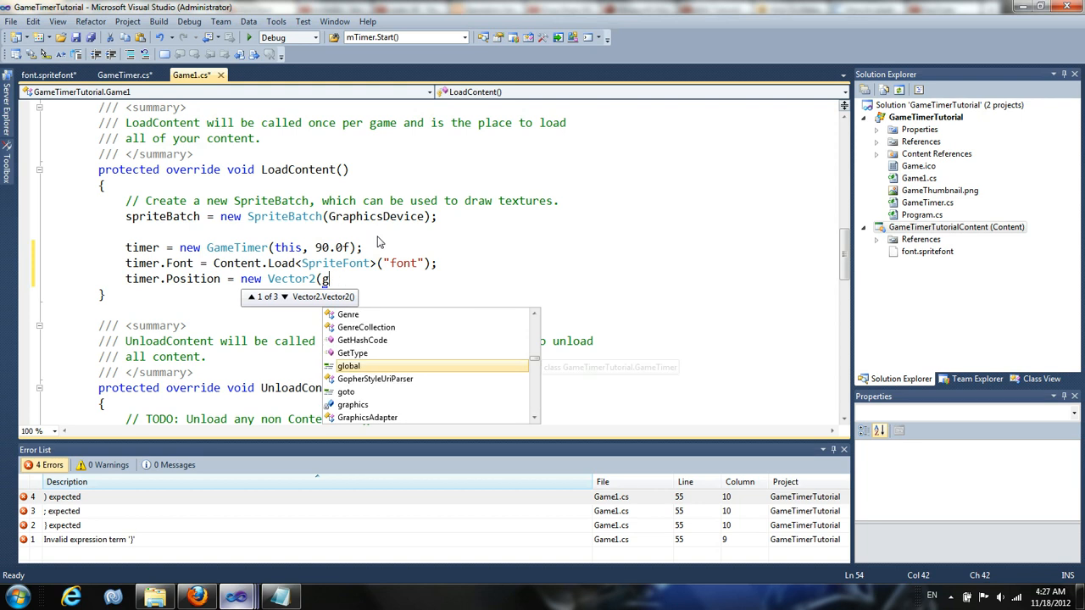
text(his.w)
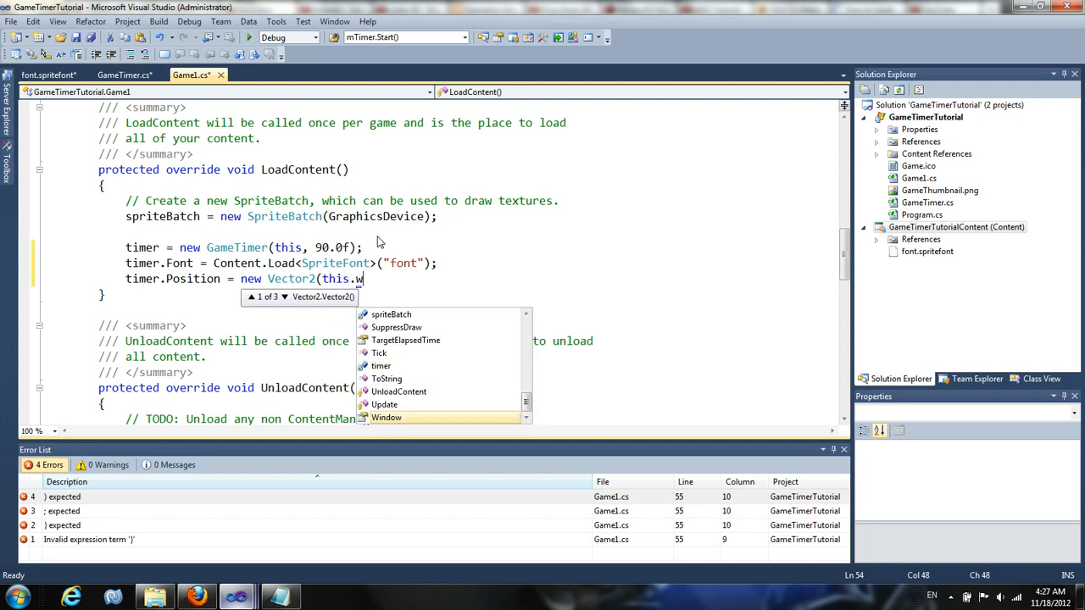
text(indow.ClientBounds)
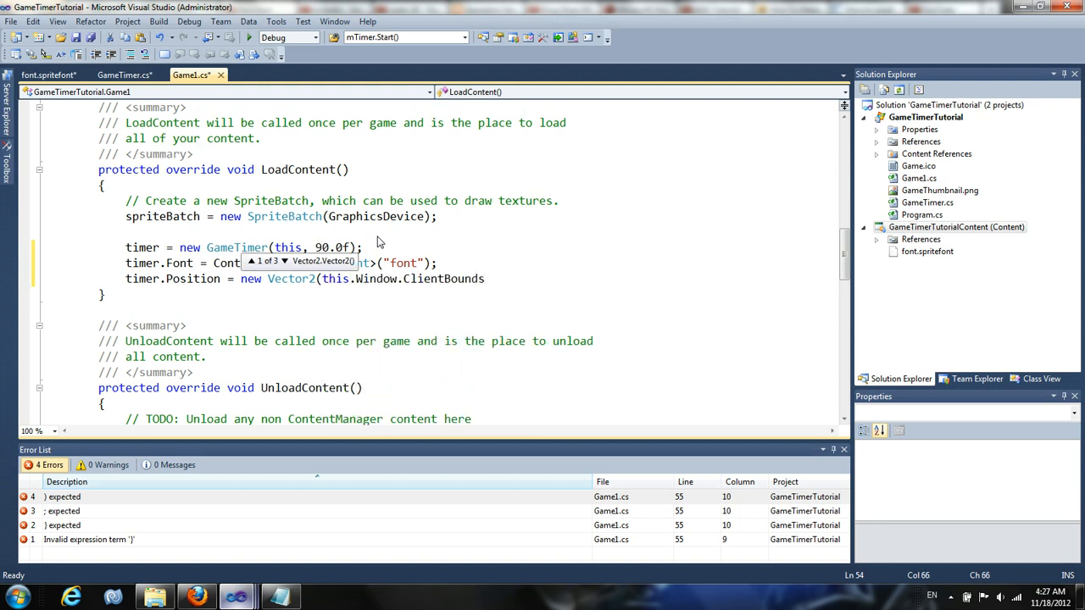
text(.Width)
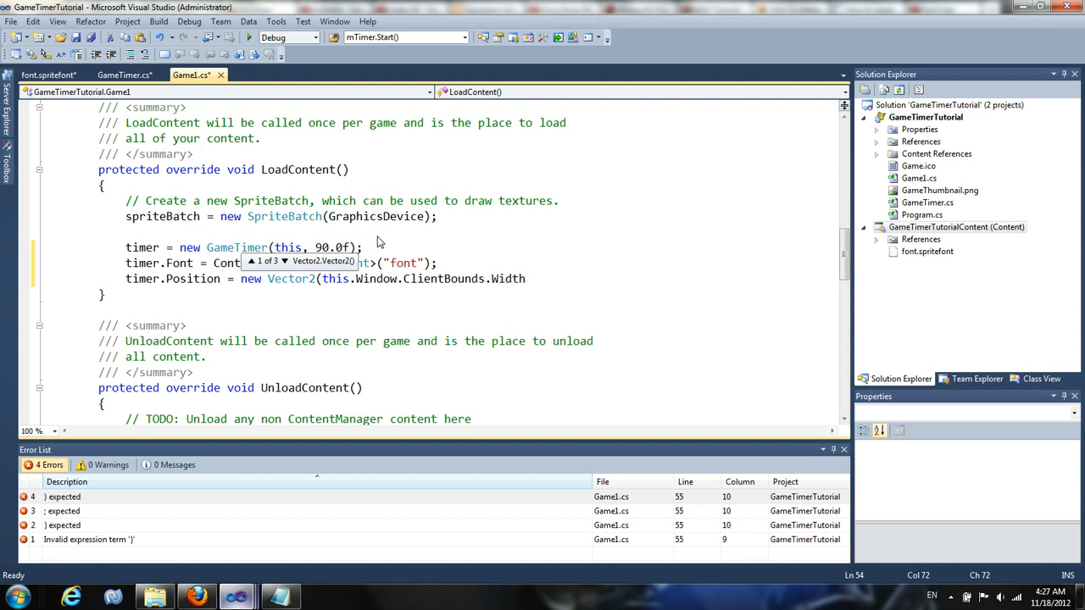
text(.Width)
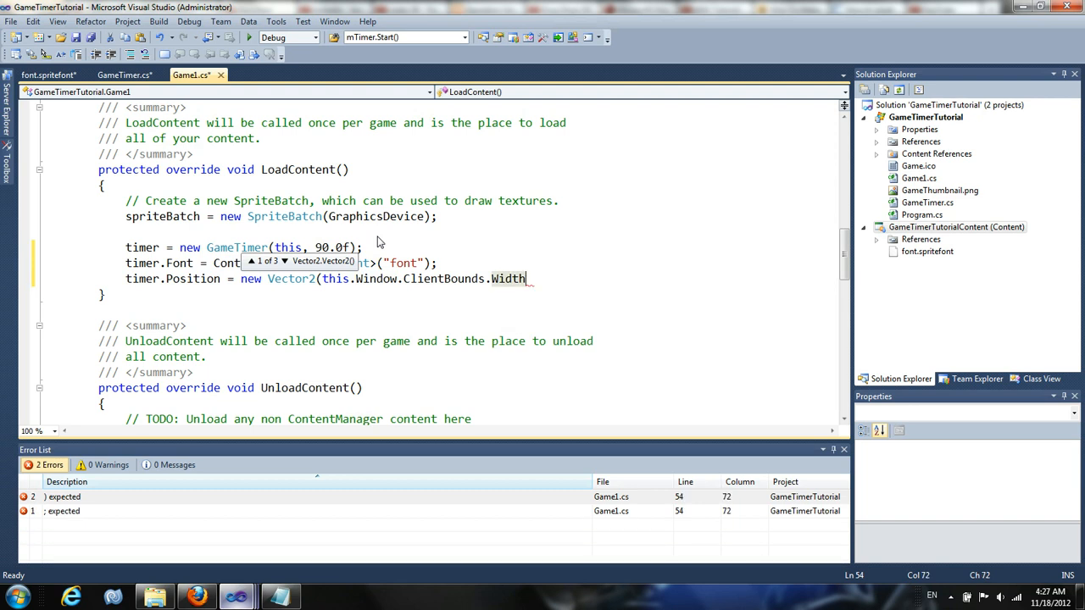
text(/2 -)
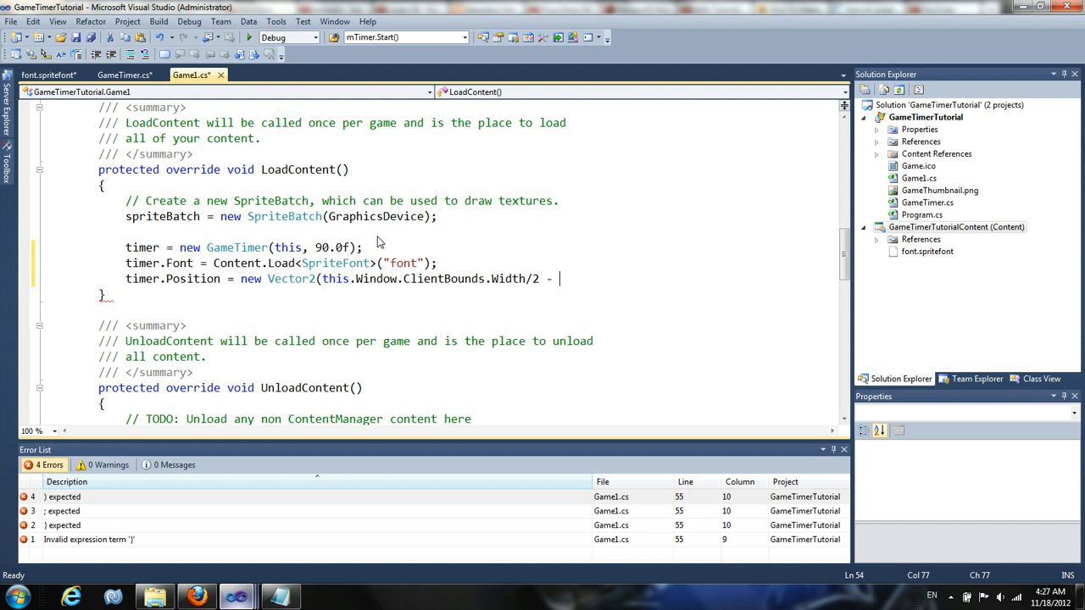
Subtract half of timer.Font.MeasureString(timer.Text).X from the x value, with y set to 0.
text(timer.)
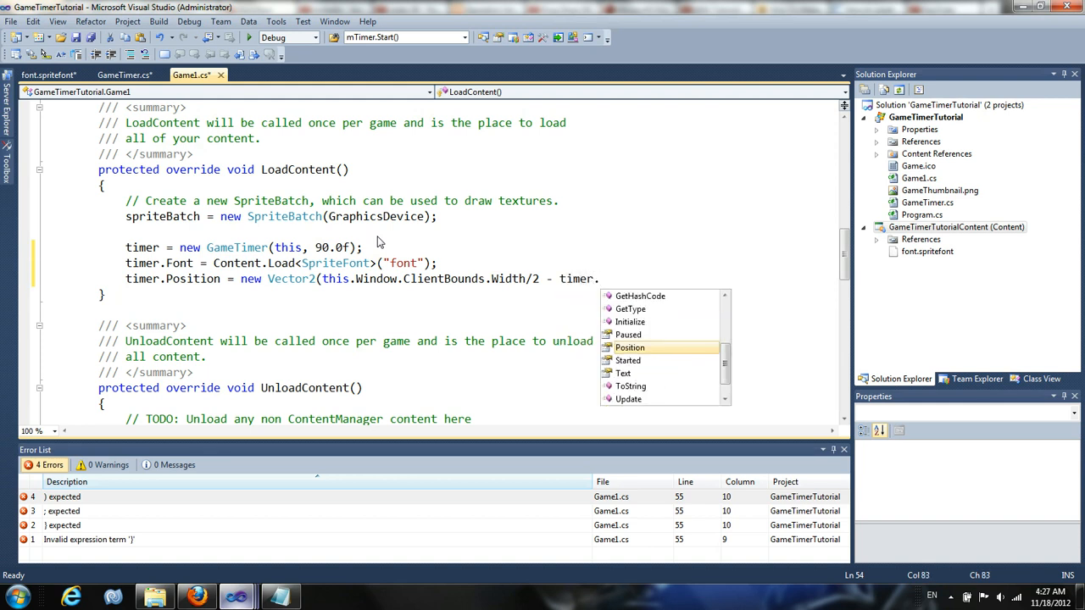
text(Font.)
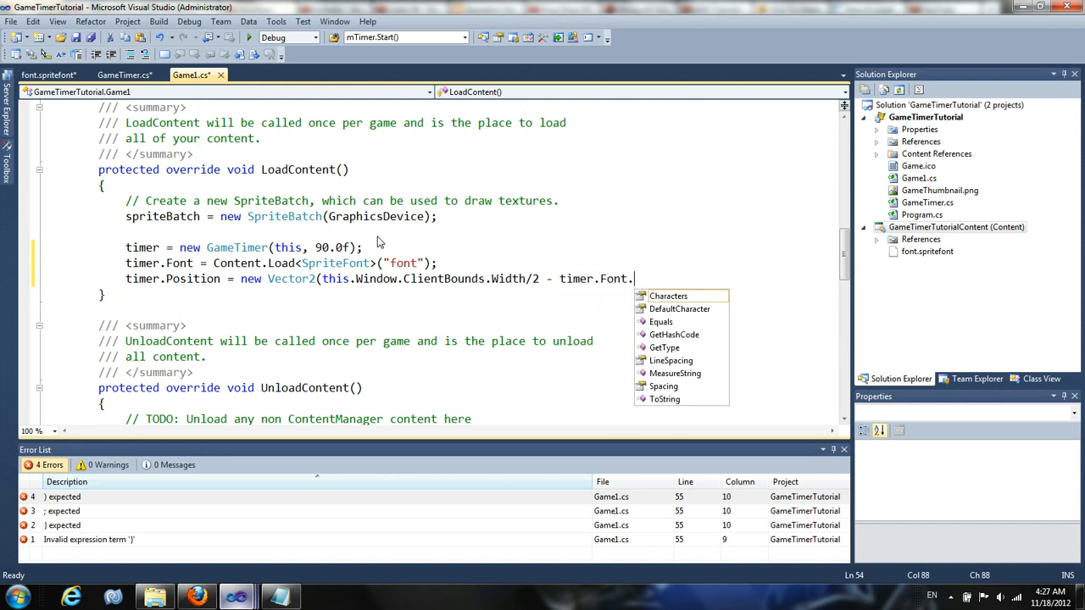
text(MeasureString()
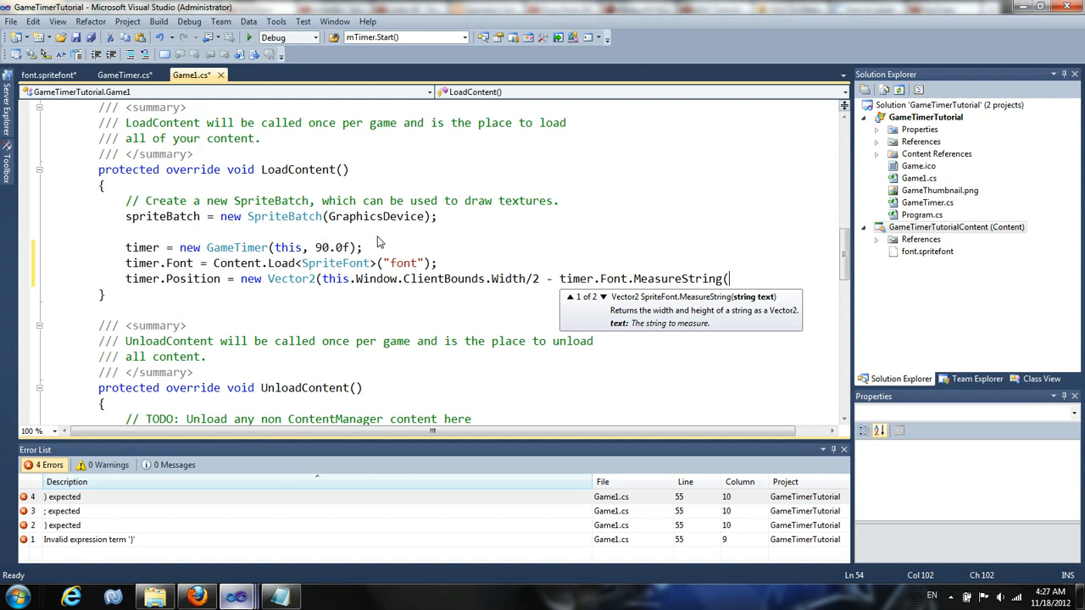
text(timer.Text).X/2)
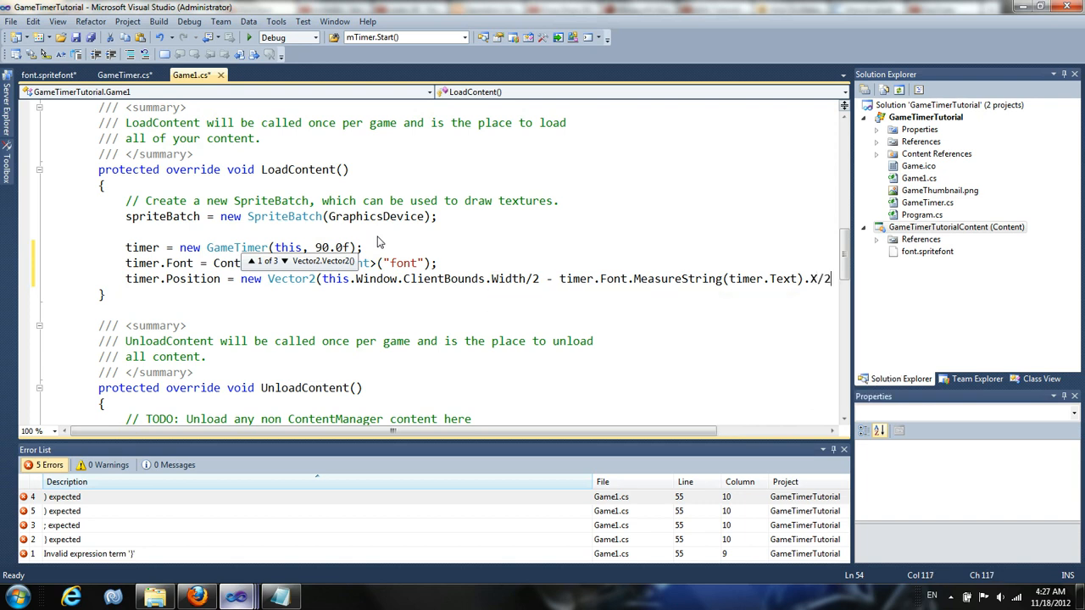
text(, 0);)
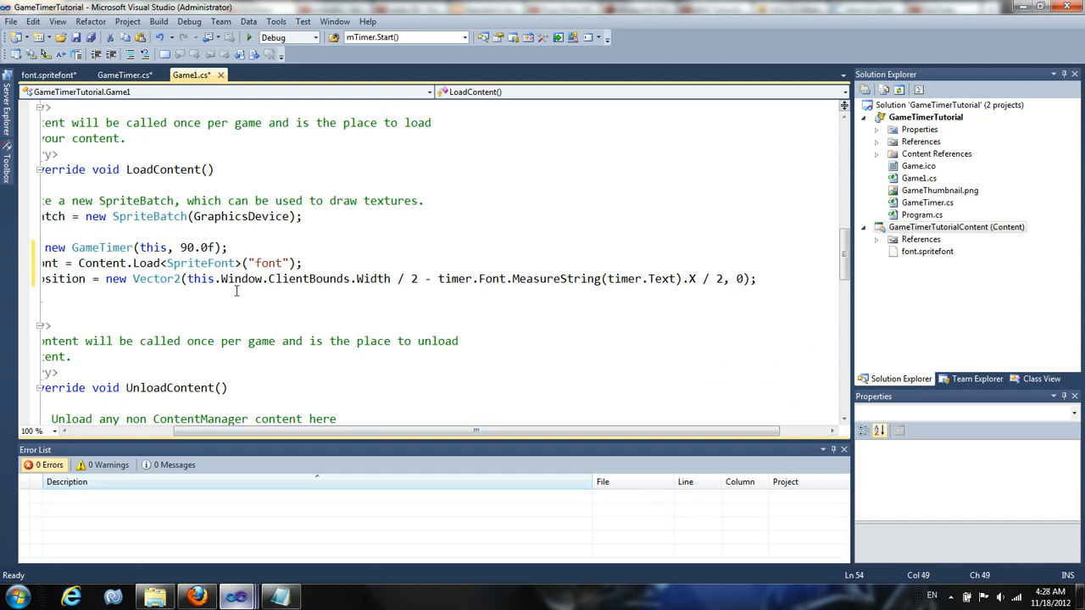
double_click(241, 278)
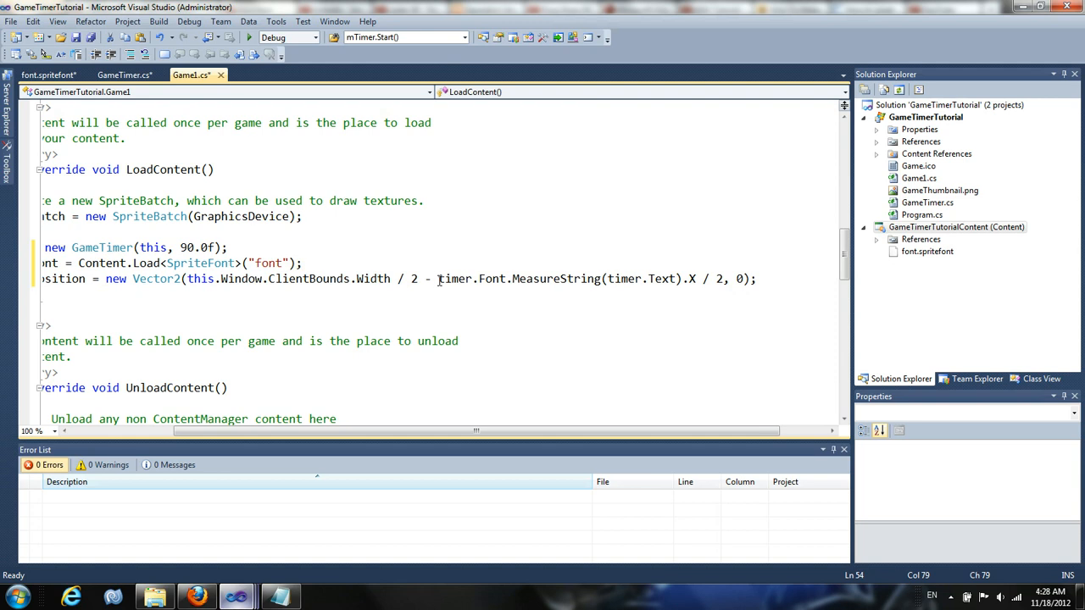
mouse_move(456, 279)
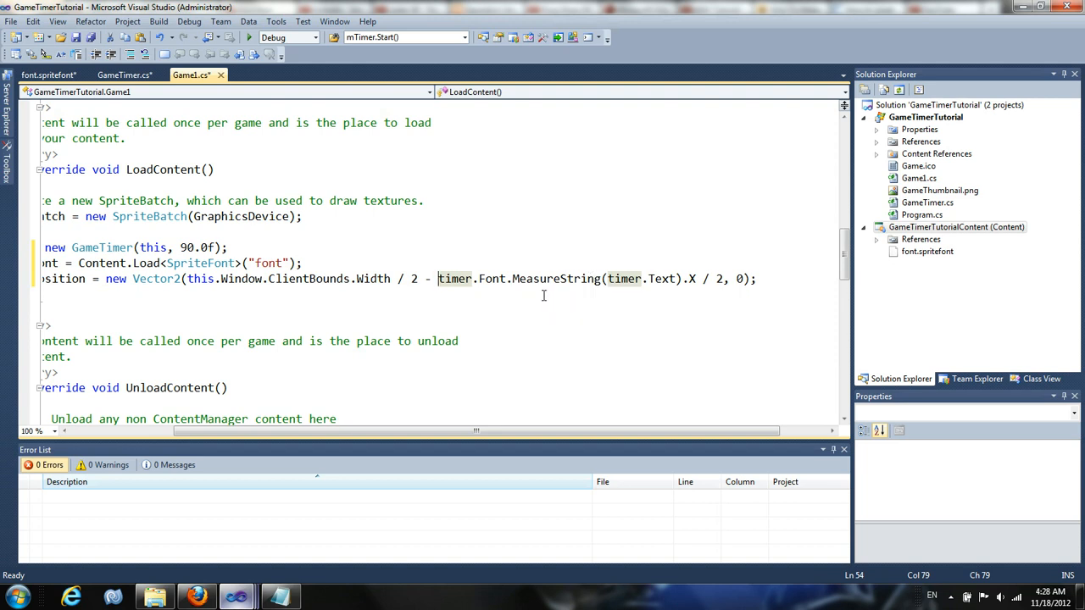
mouse_move(612, 279)
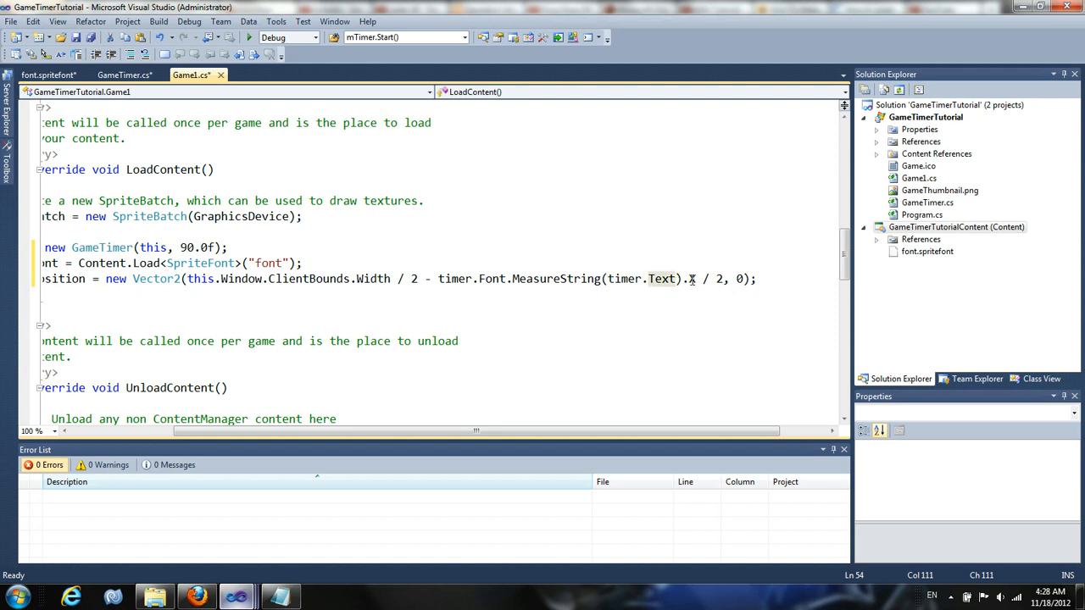
mouse_move(695, 278)
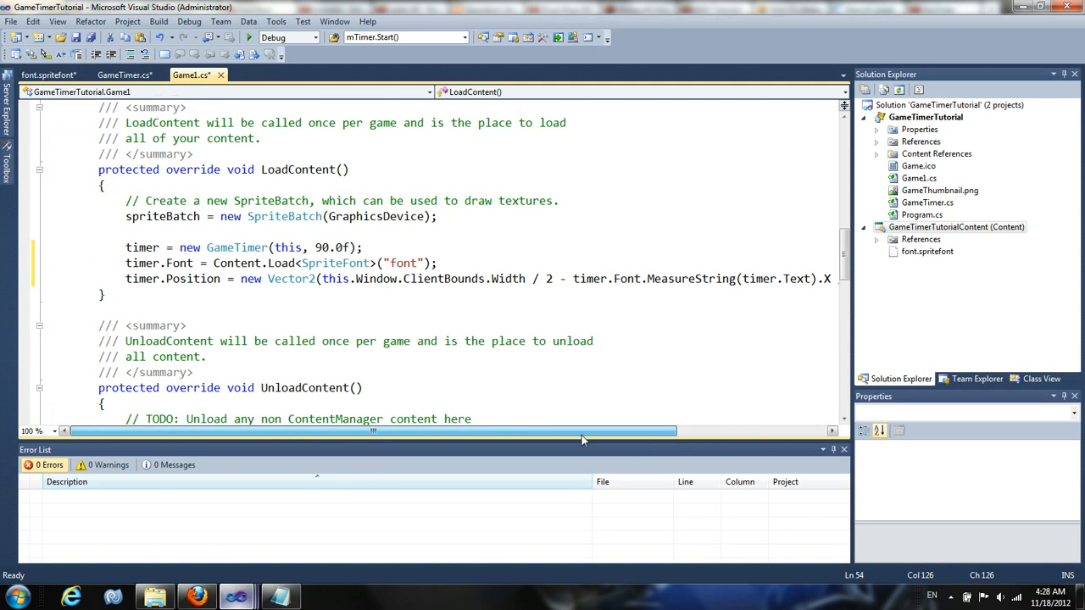
Replace Update's TODO comment in Game1 with a timer.Update call.
scroll(down, 3)
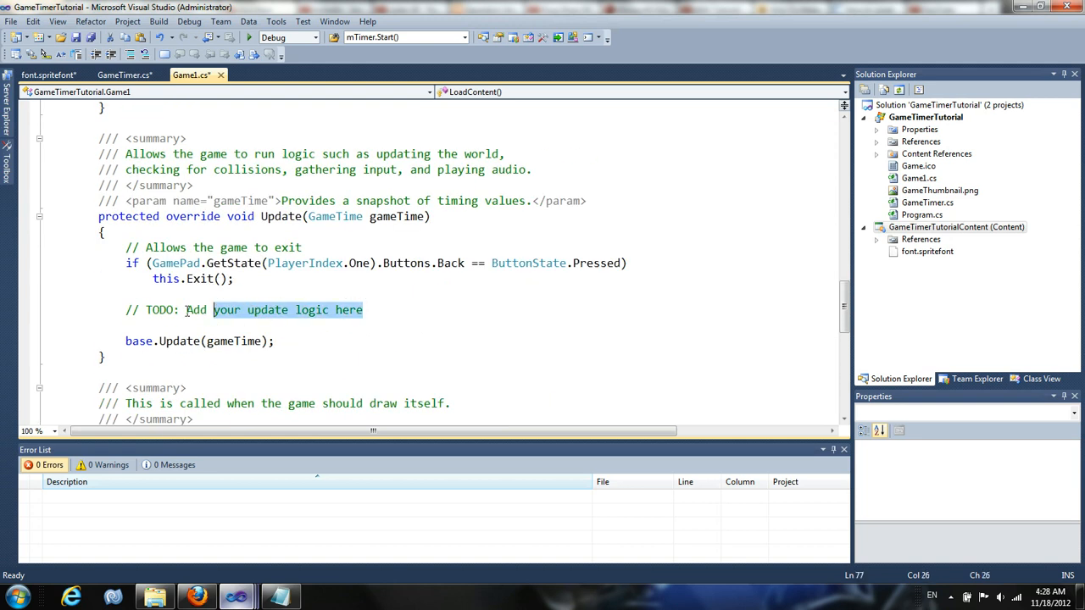
text(t)
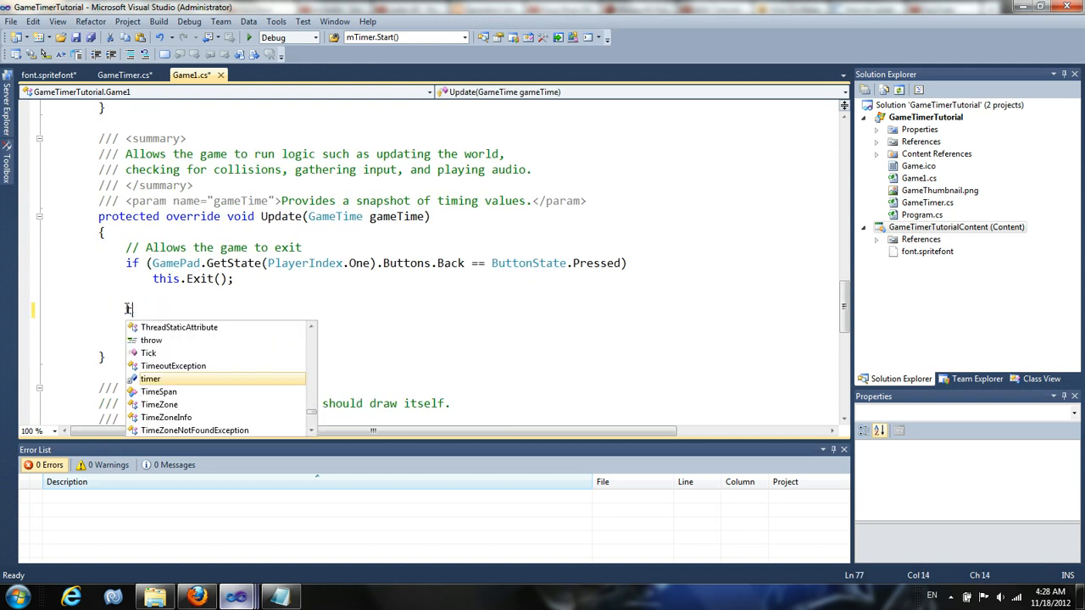
text(imer.Up)
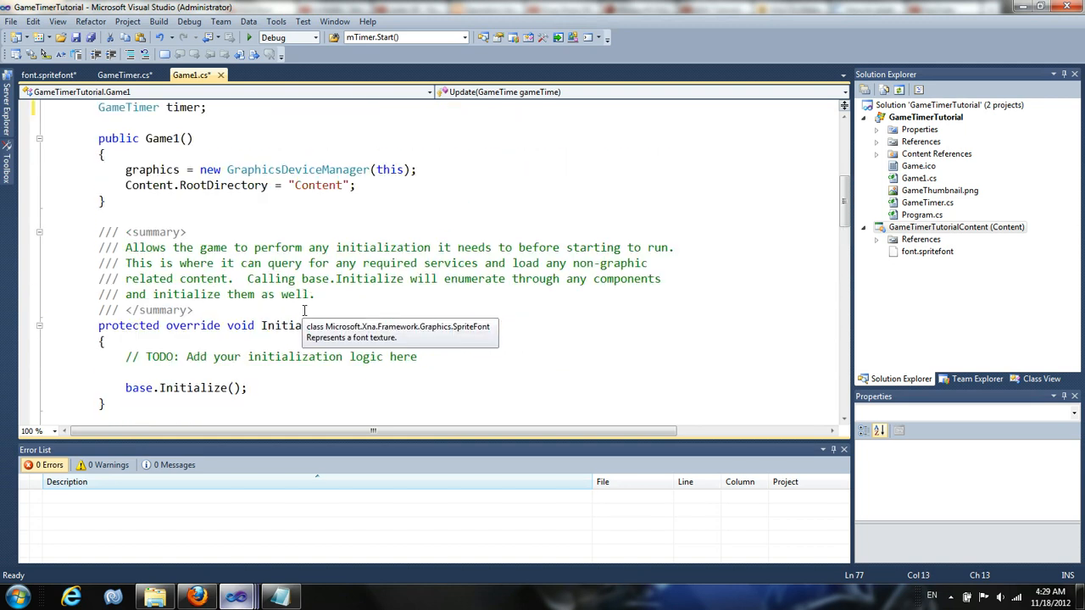
Register the timer with Components.Add(timer).
scroll(down, 3)
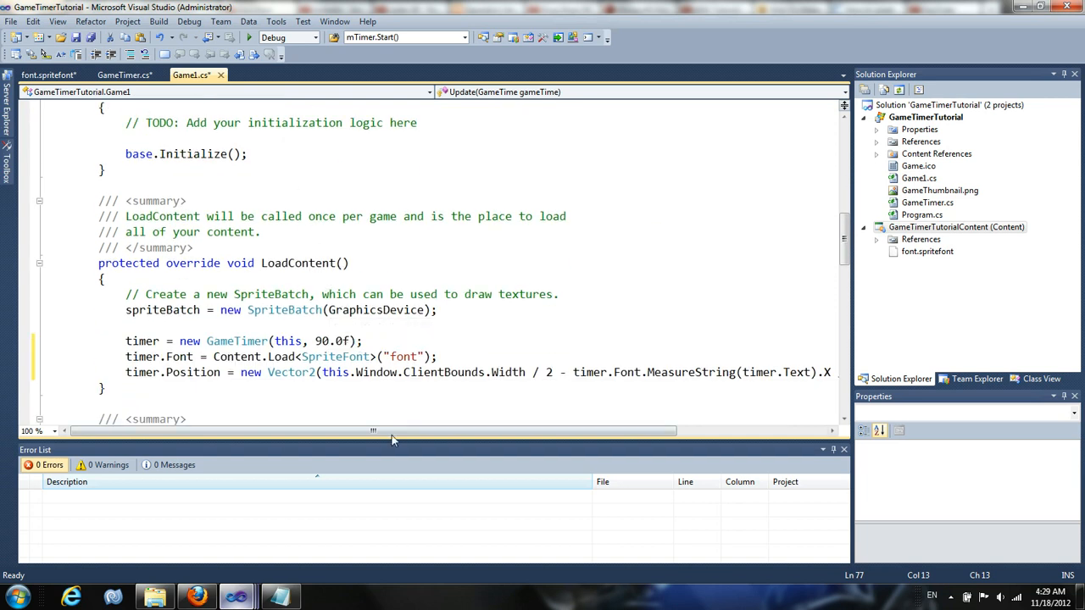
scroll(right, 3)
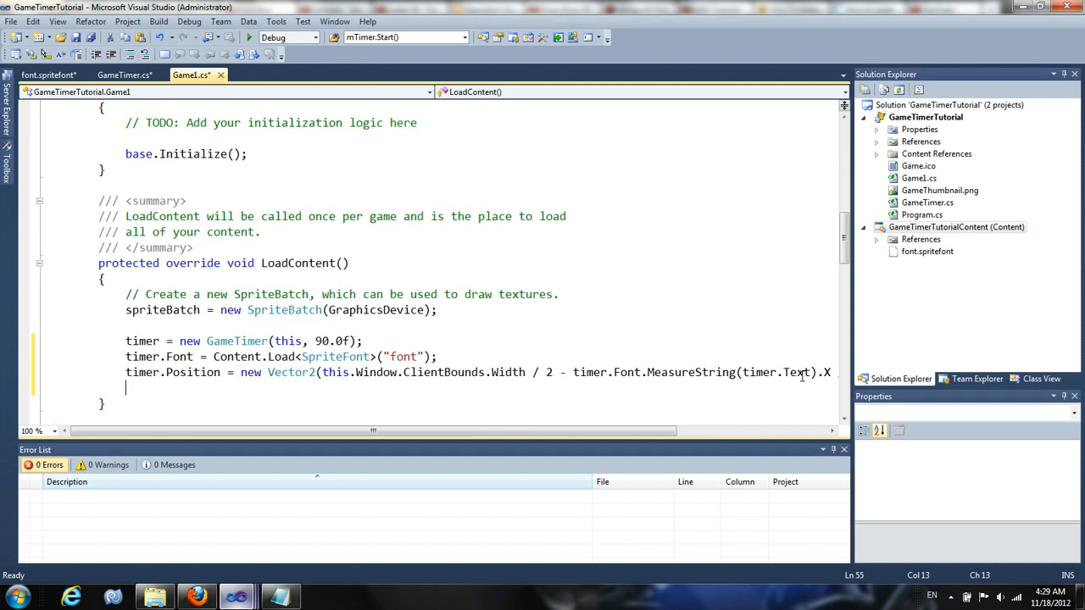
text(Co)
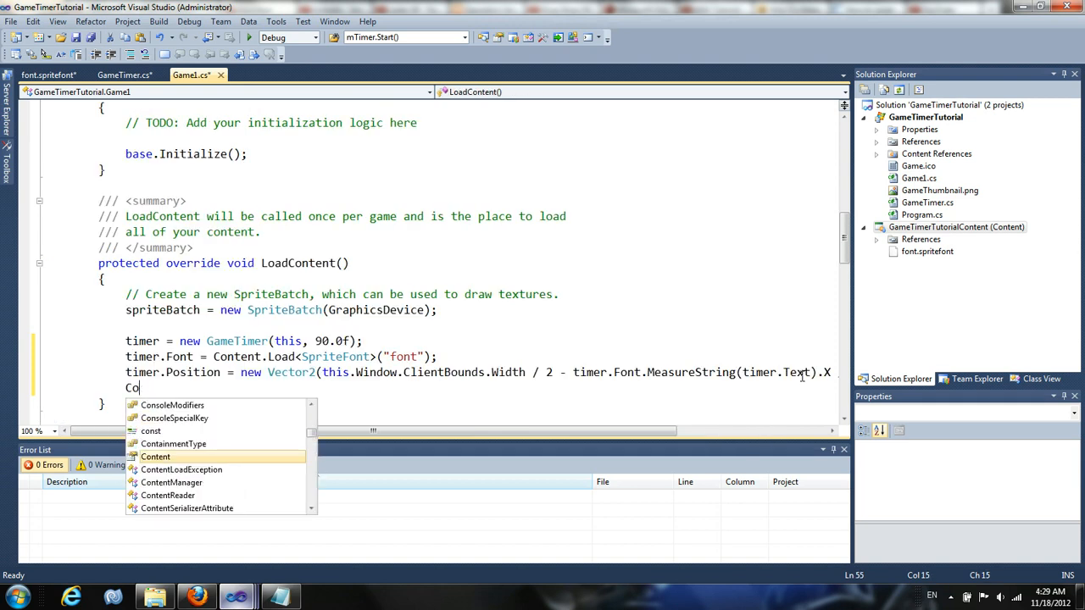
text(mponents.Add)
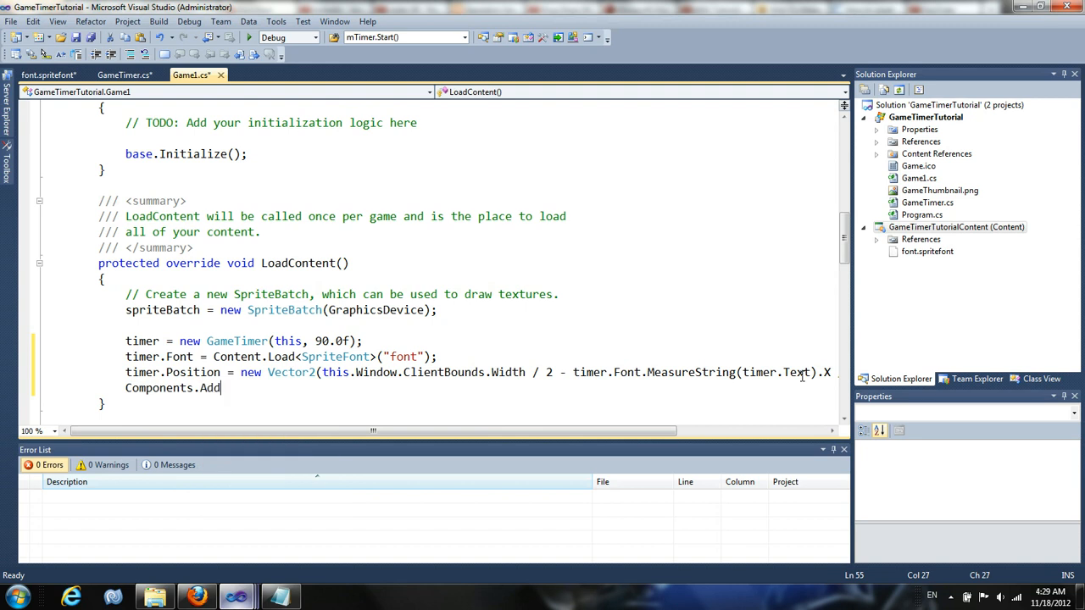
text((timer)
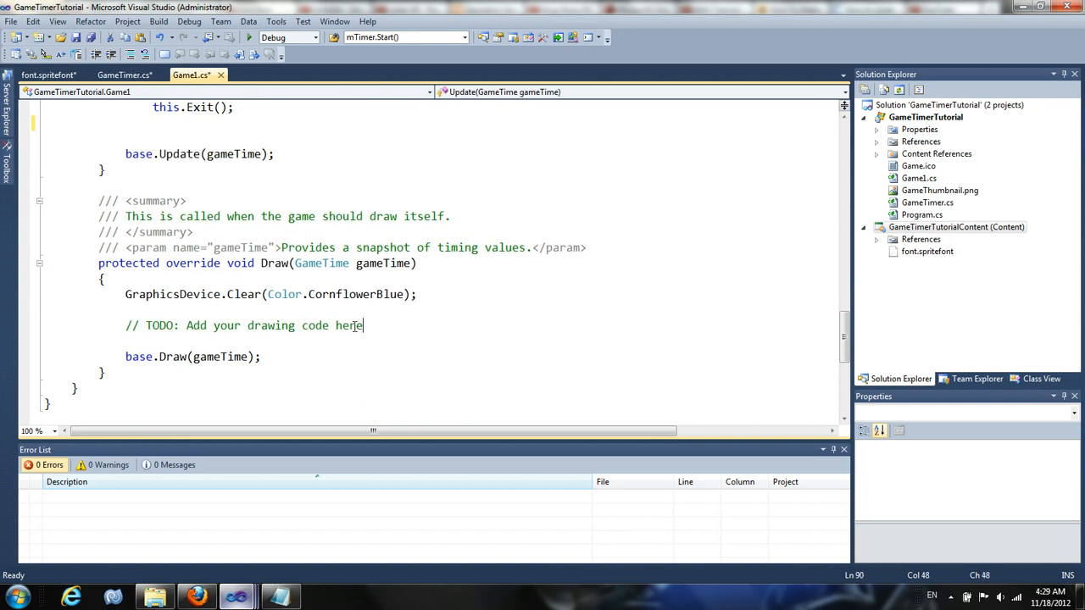
Replace Draw's TODO with spriteBatch.Begin(), timer.Draw(spriteBatch) and spriteBatch.End().
text(timer.)
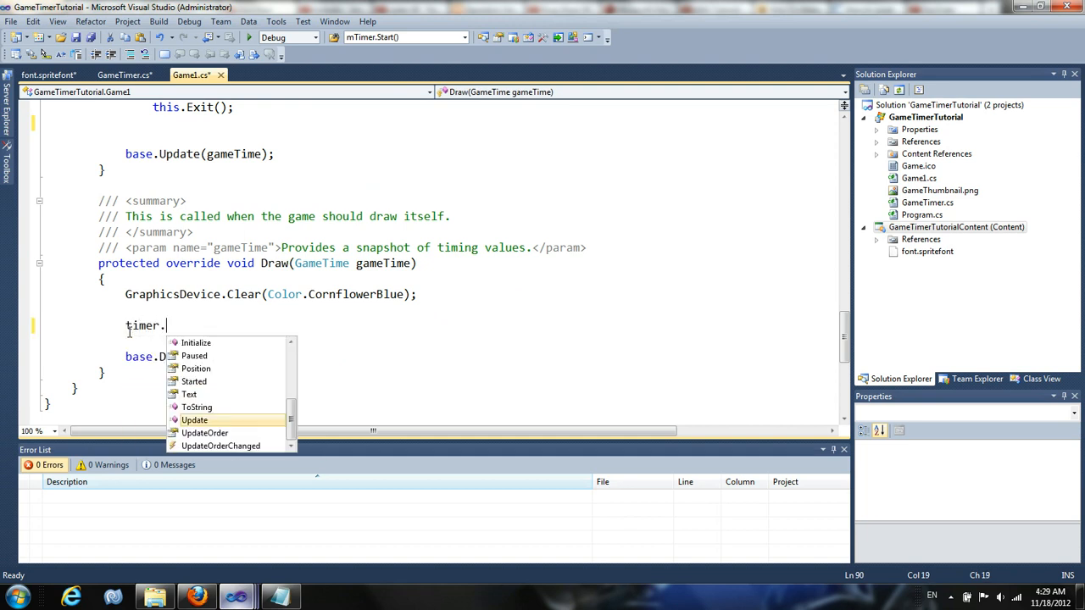
text(Draw(spriteBatch);)
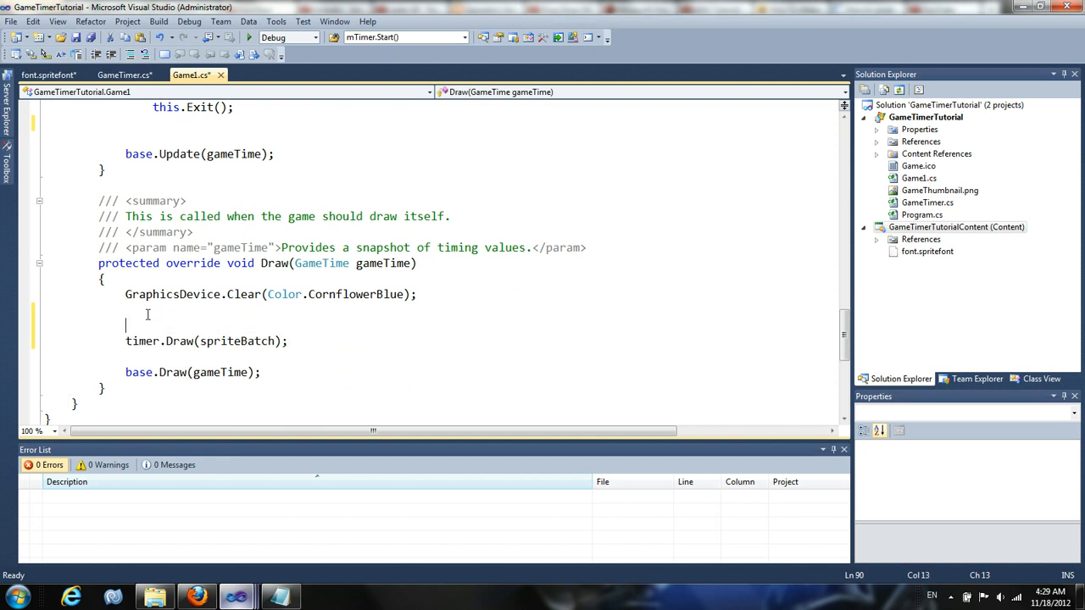
text(spriteBatch.D)
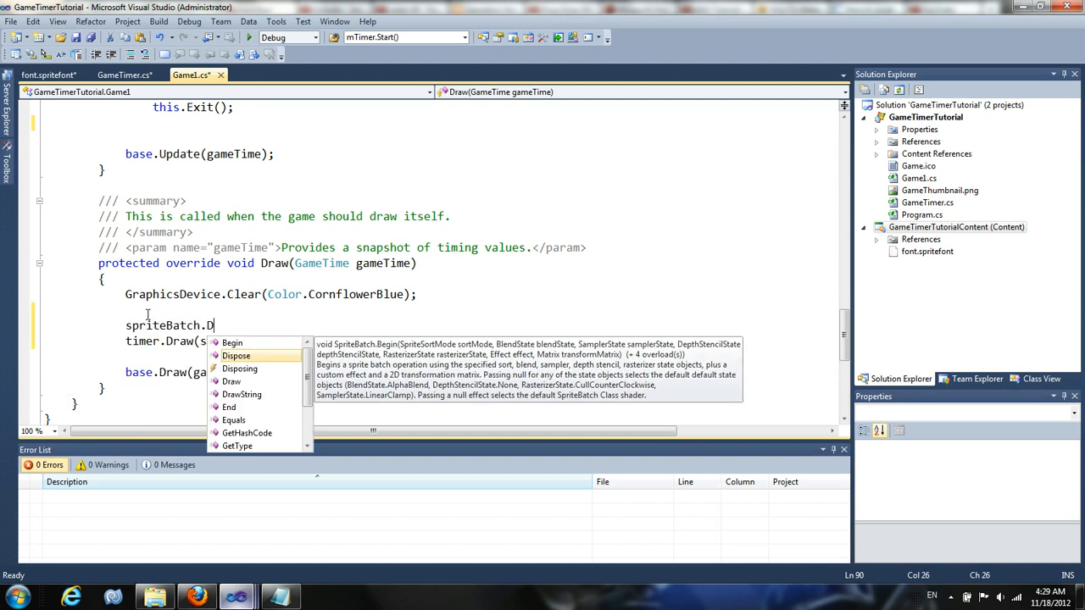
text(egin();)
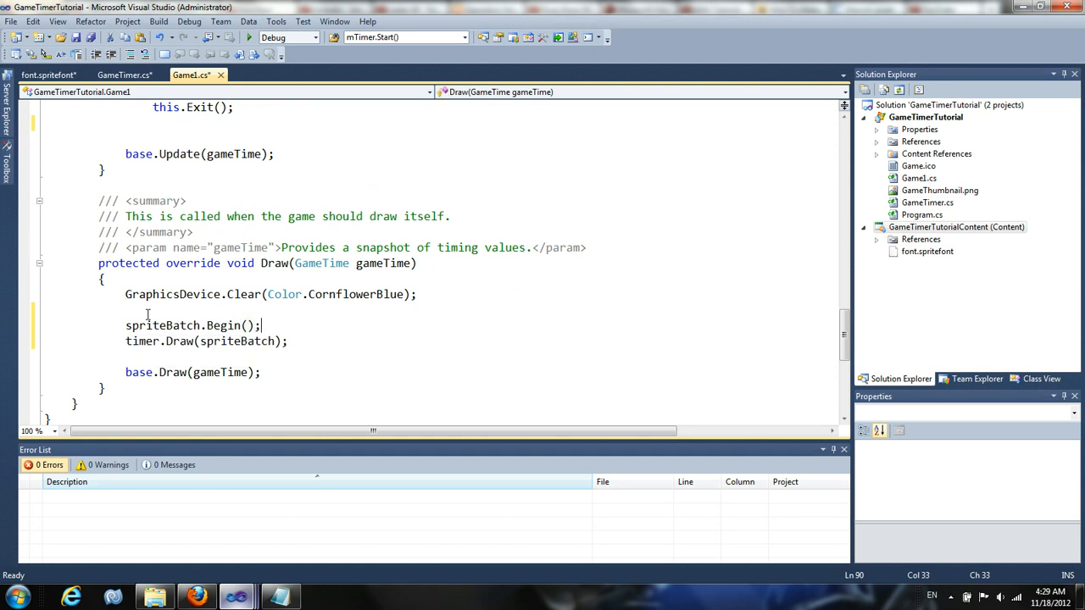
text(spriteBatch.End()
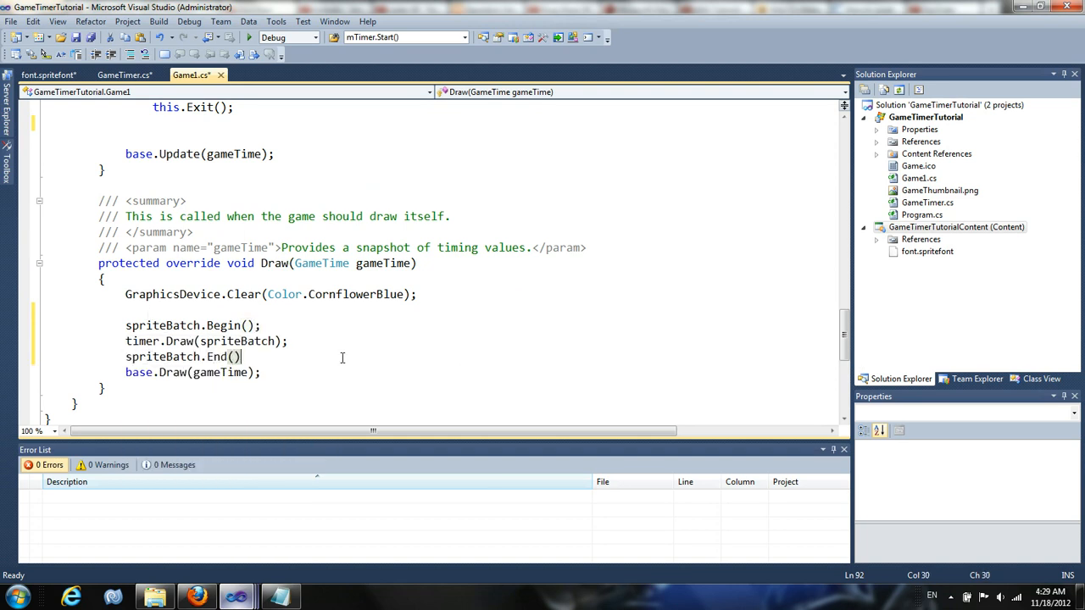
key(enter)
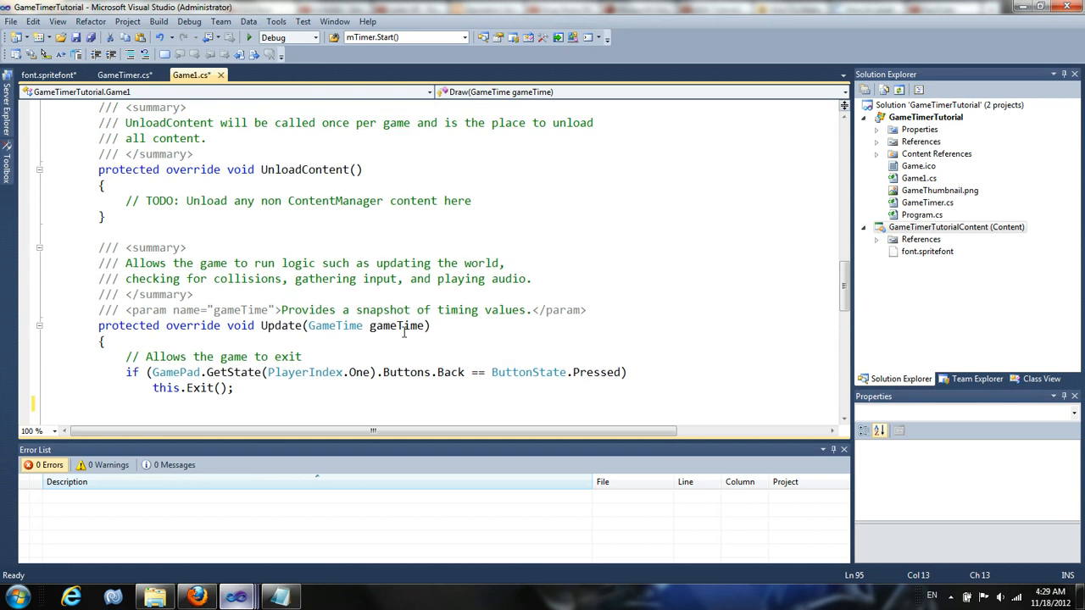
Dismiss the null-text exception and add Text = ""; to the GameTimer constructor.
scroll(up, 3)
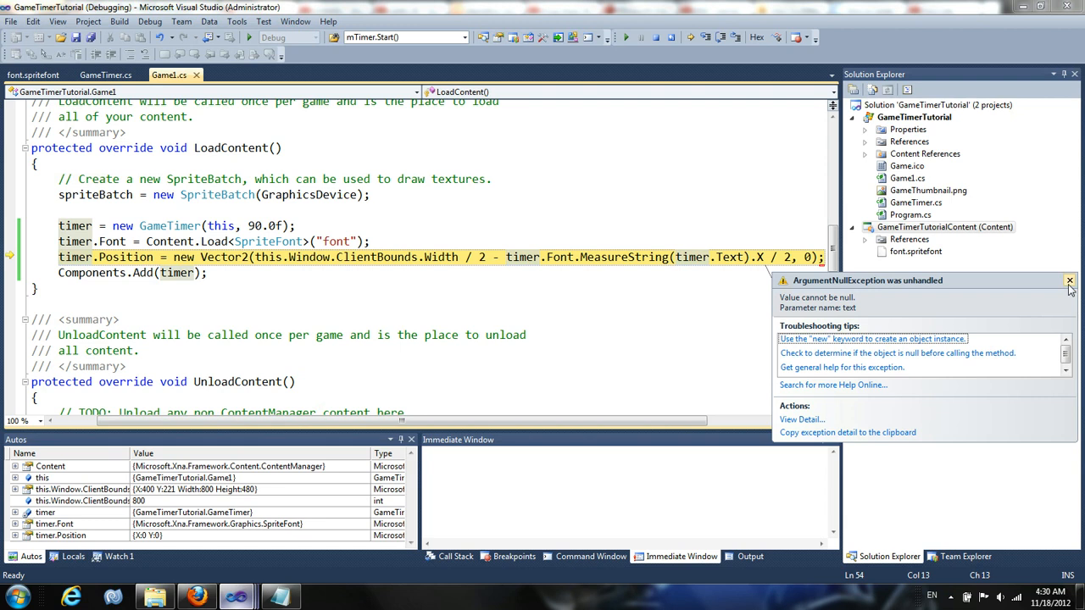
click(1070, 280)
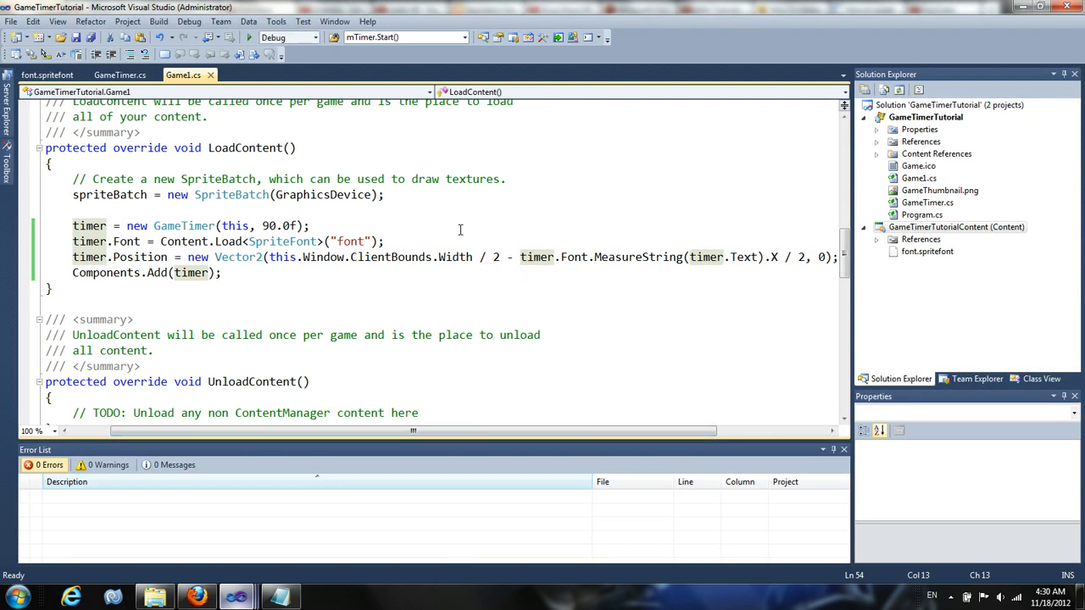
mouse_move(744, 251)
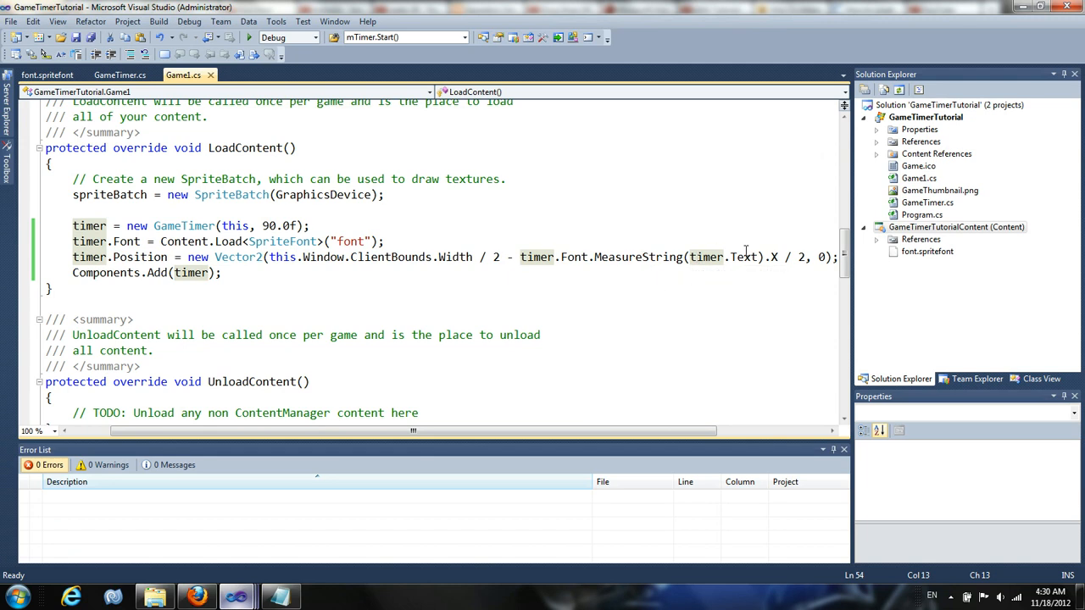
mouse_move(743, 248)
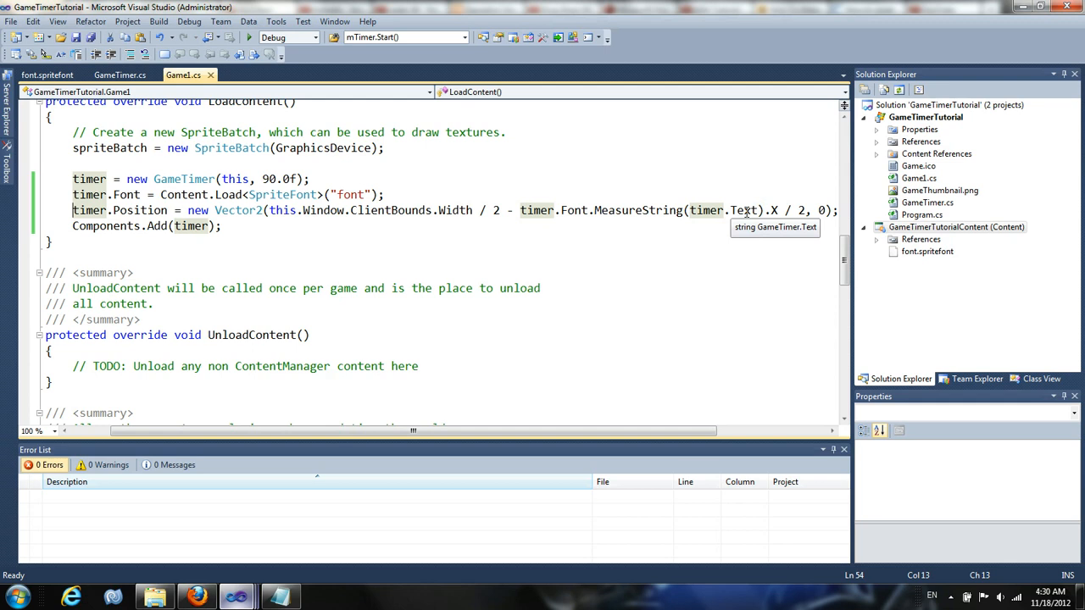
mouse_move(191, 226)
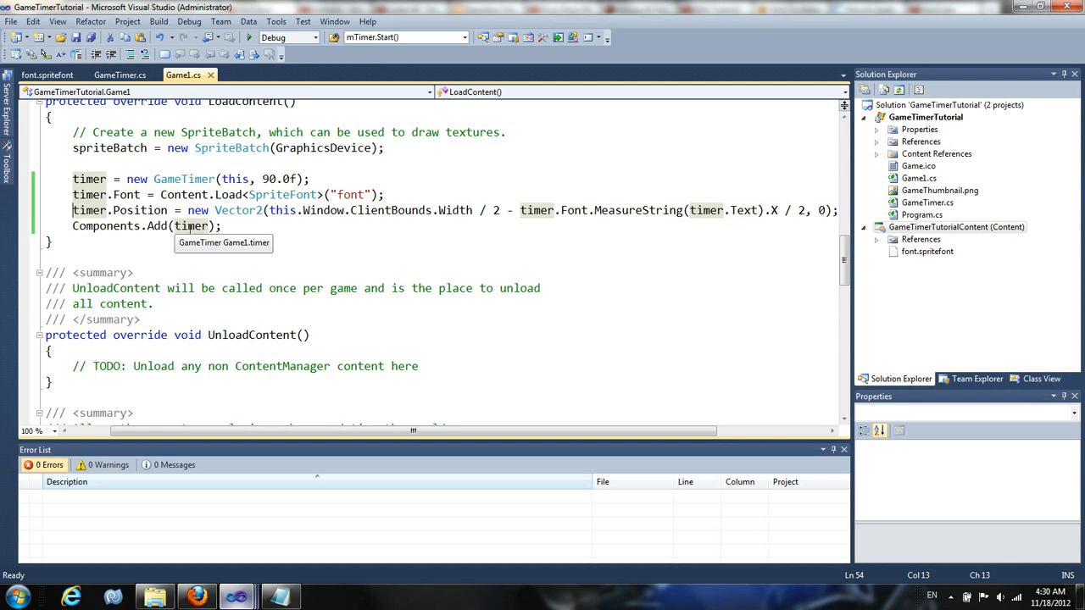
click(119, 74)
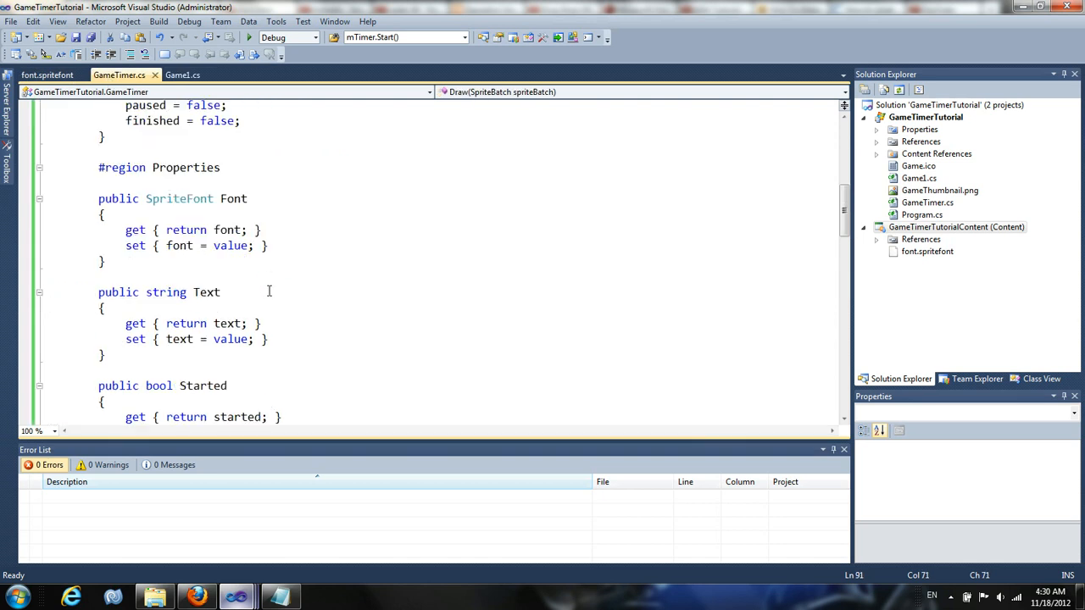
scroll(down, 3)
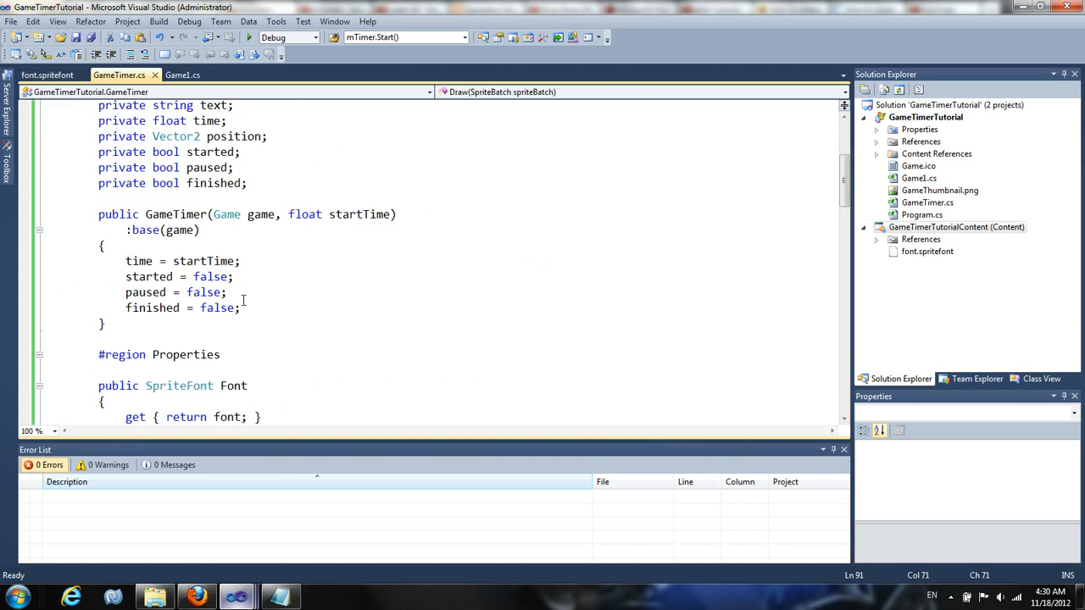
text(Text)
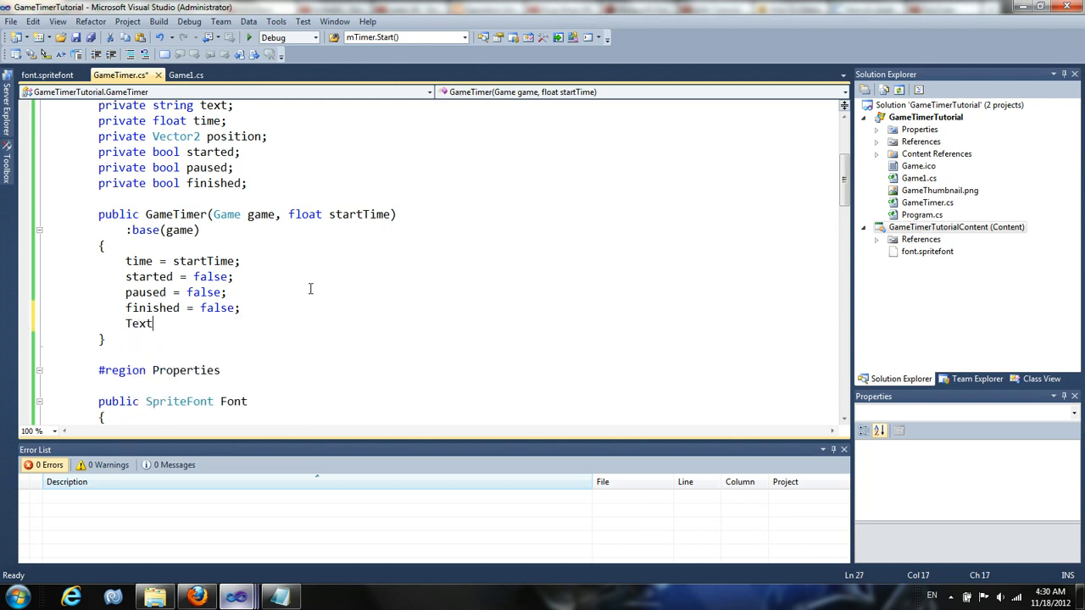
text(= "";)
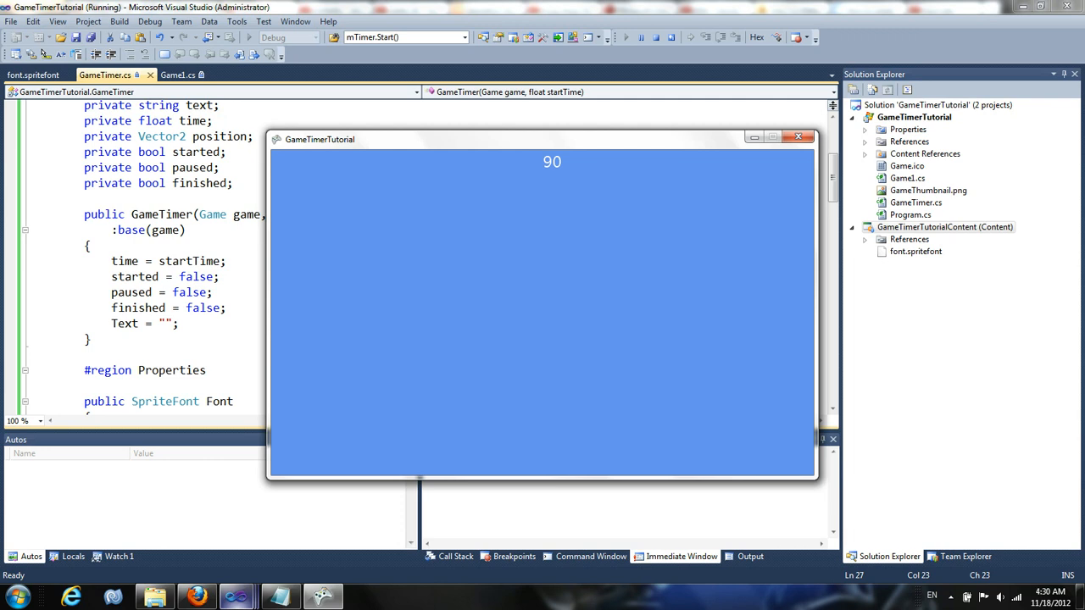
Run the game, which shows 90 at the top, then close its window.
drag(320, 139, 278, 106)
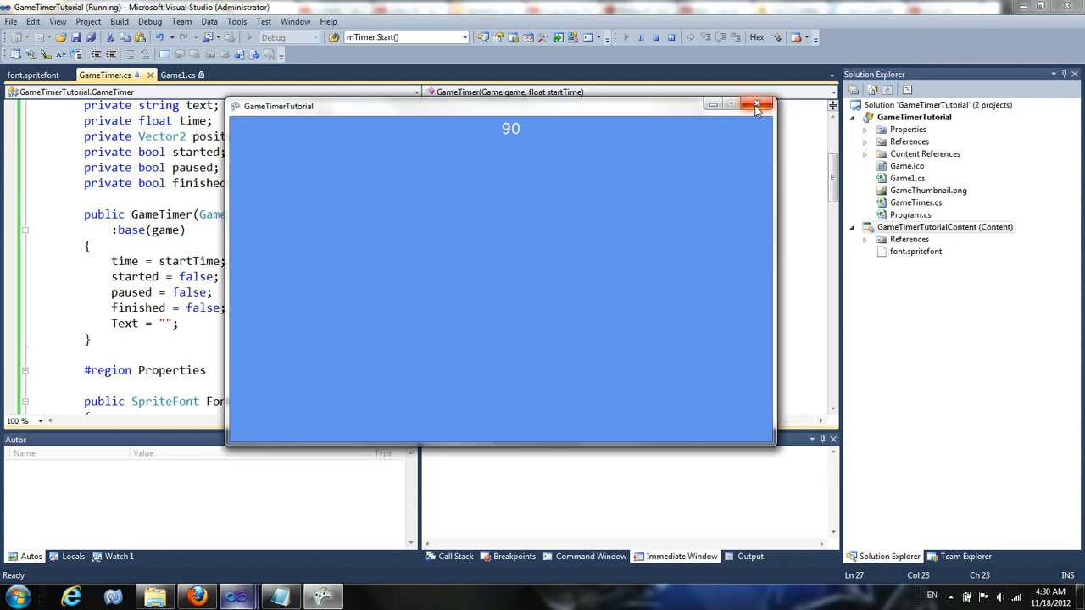
click(757, 104)
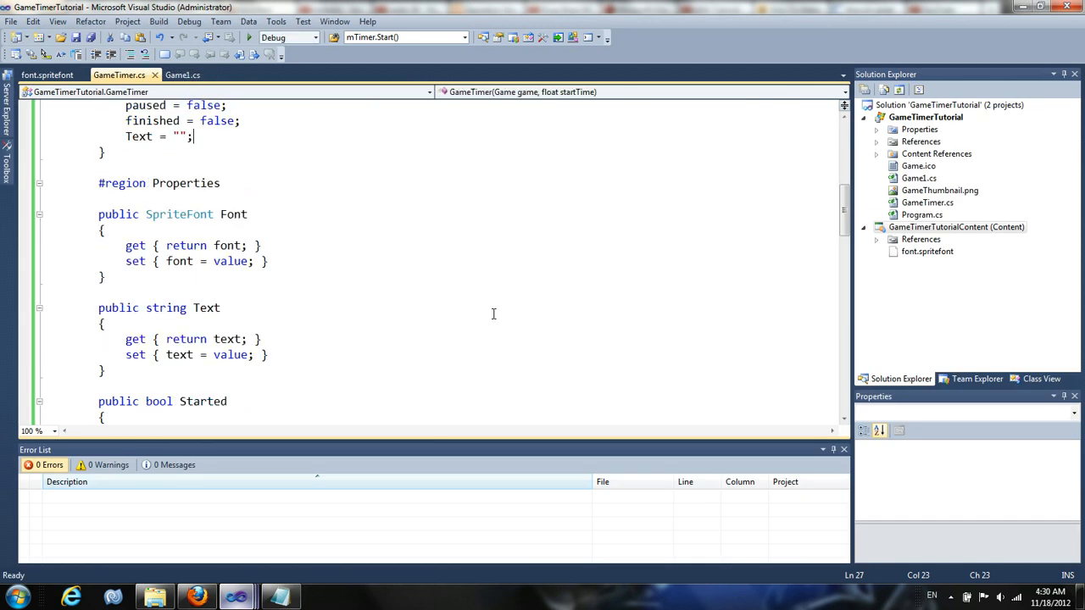
scroll(down, 3)
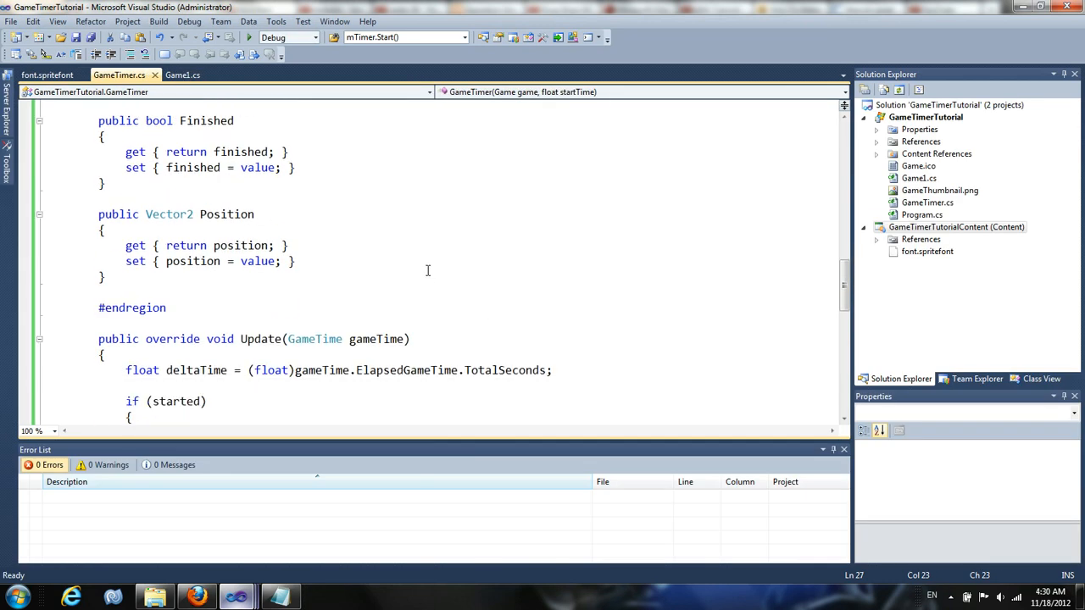
scroll(down, 3)
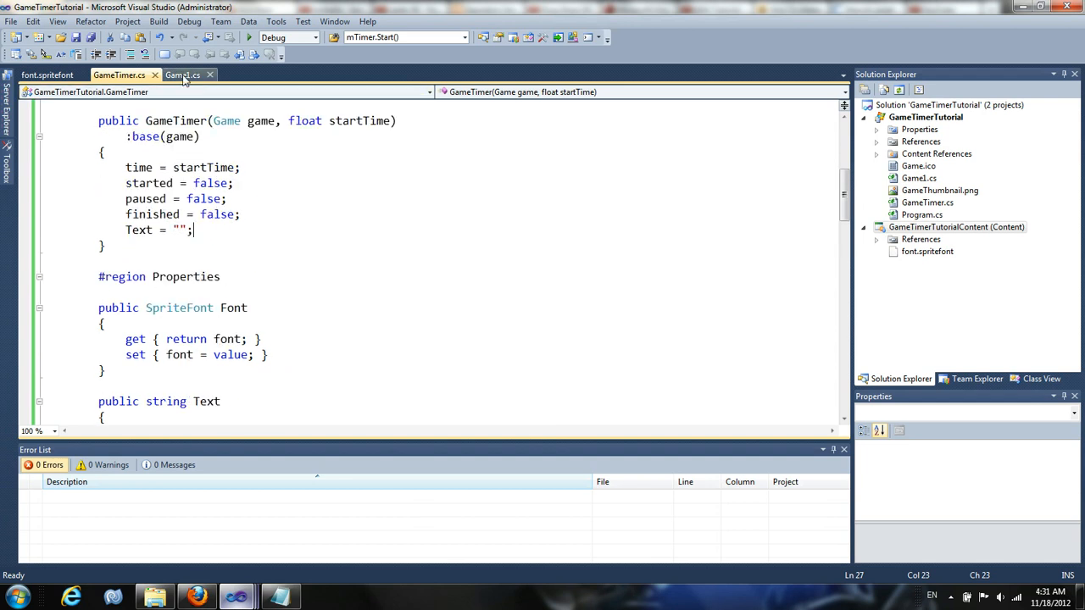
In Game1's Update, store the current KeyboardState in ks via Keyboard.GetState().
click(182, 75)
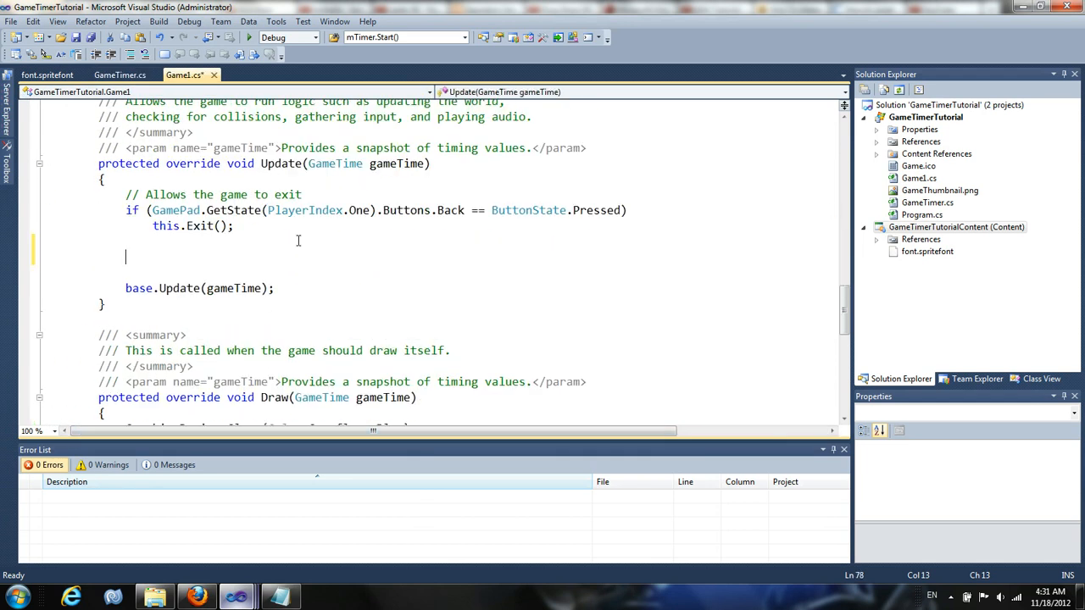
text(KeyboardState ks)
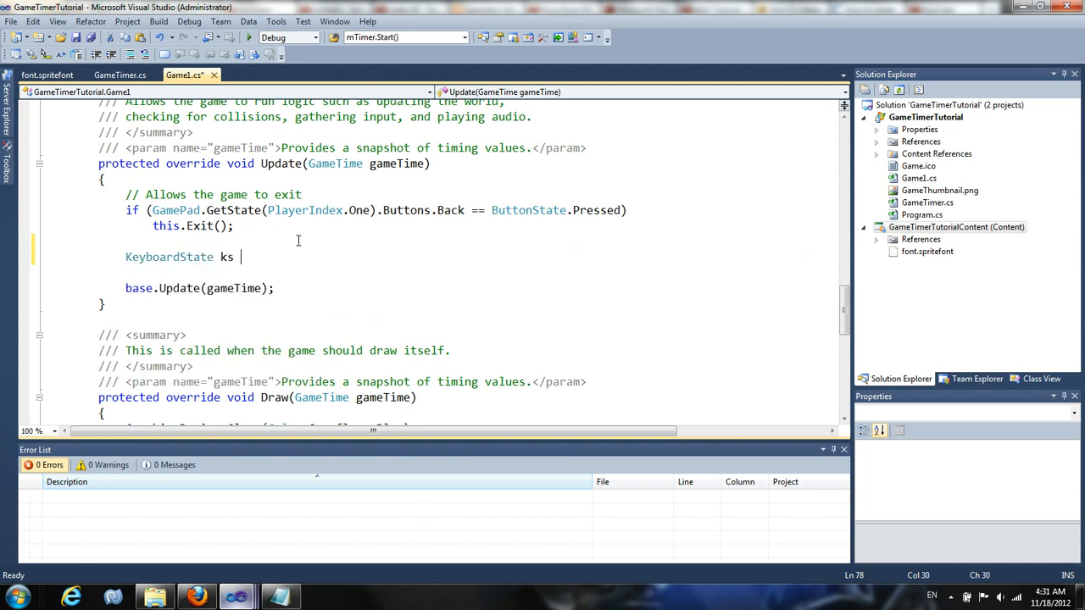
text(= Key)
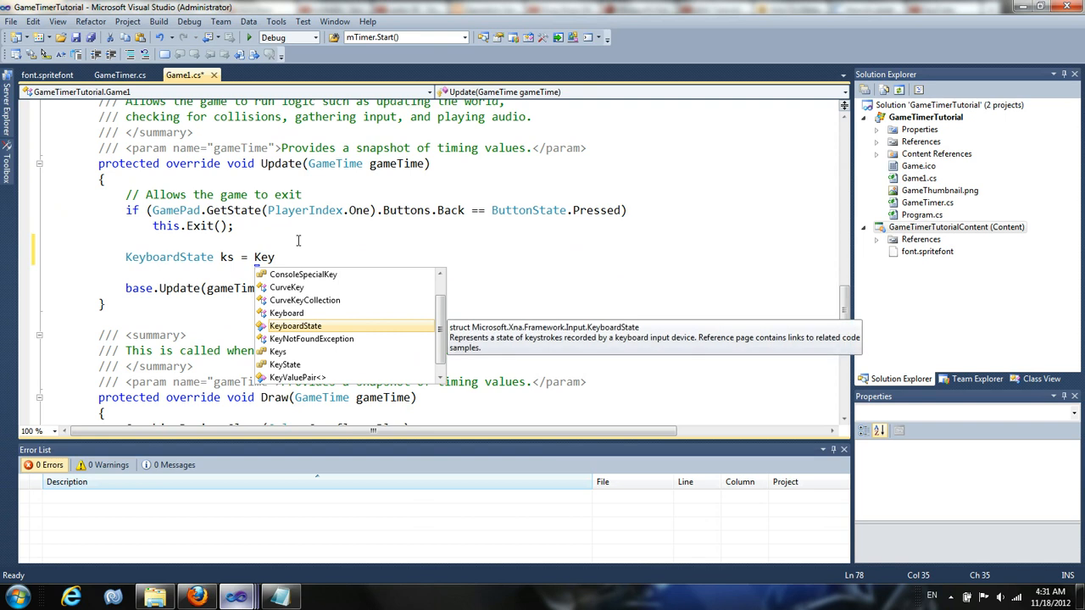
text(board.GetState();)
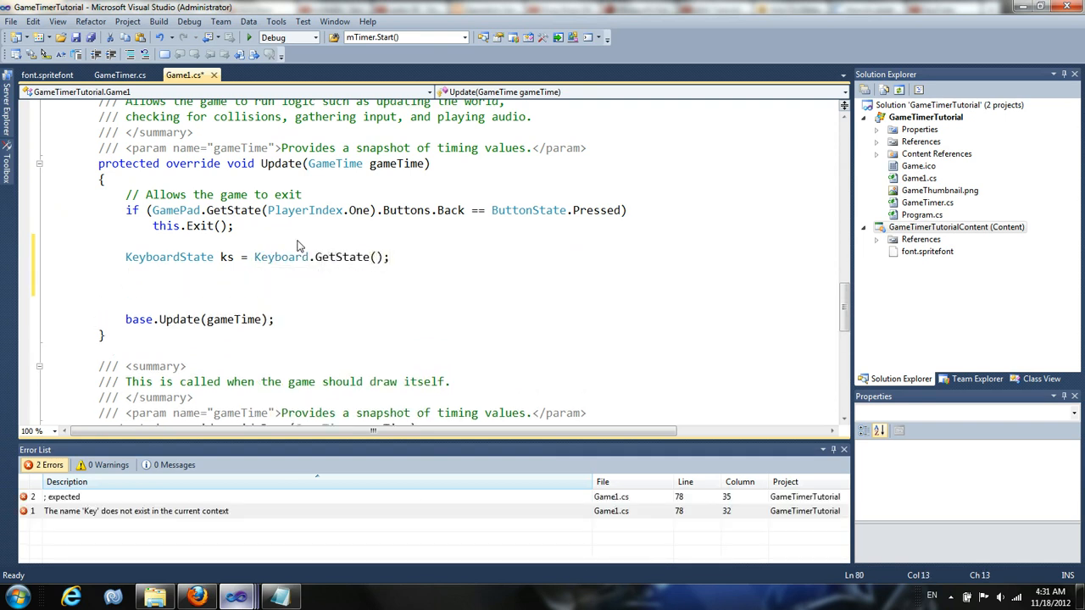
Add if (ks.IsKeyDown(Keys.Space)) timer.Started = true;.
text(if(ks.)
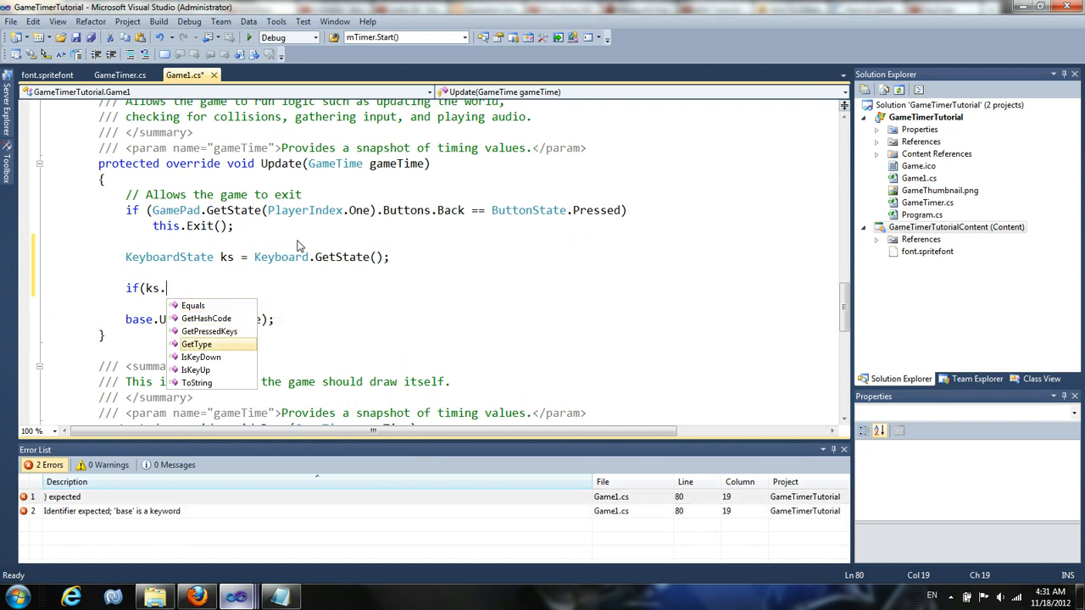
text(IsKeyDown(Keys)
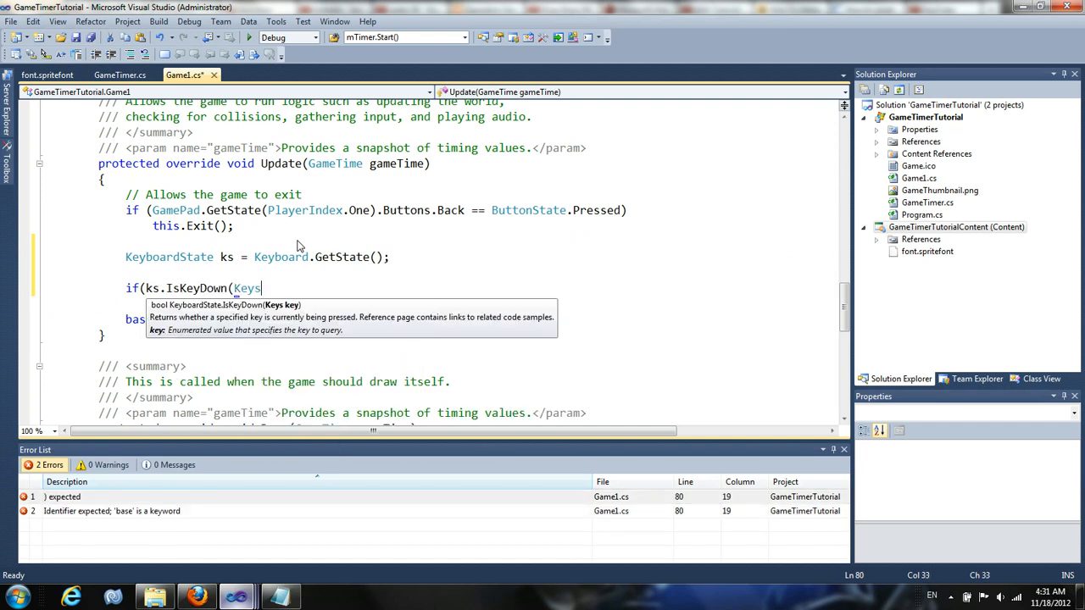
text(.Space)))
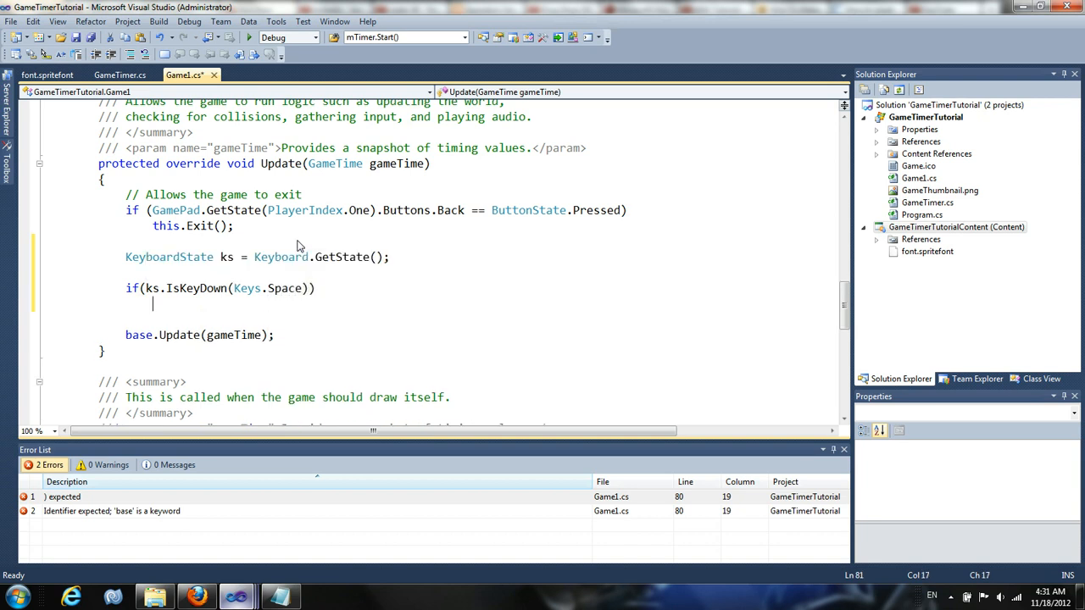
text(timer.)
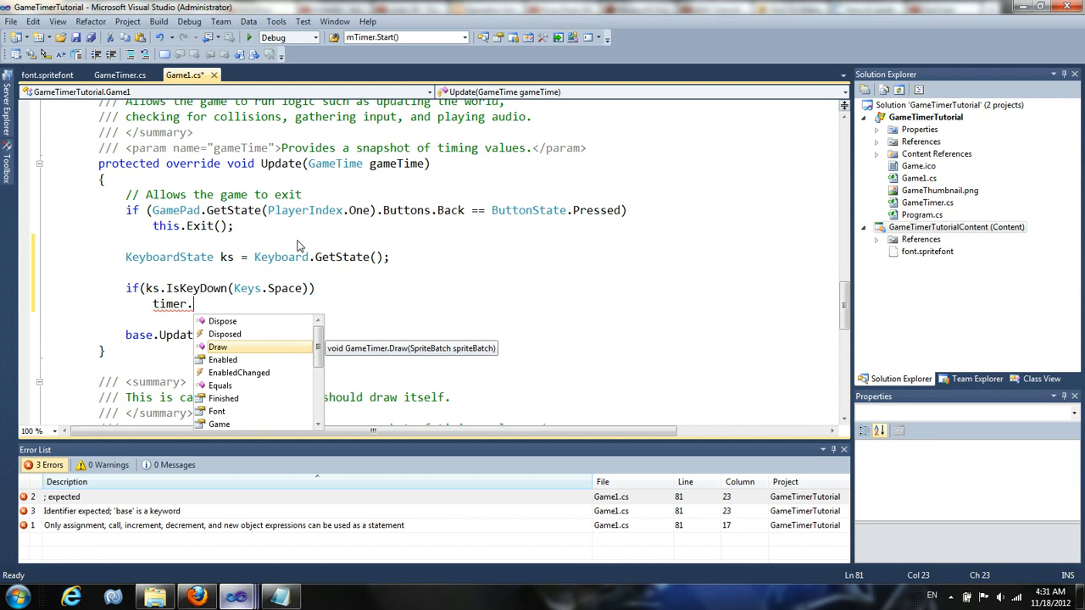
text(Started)
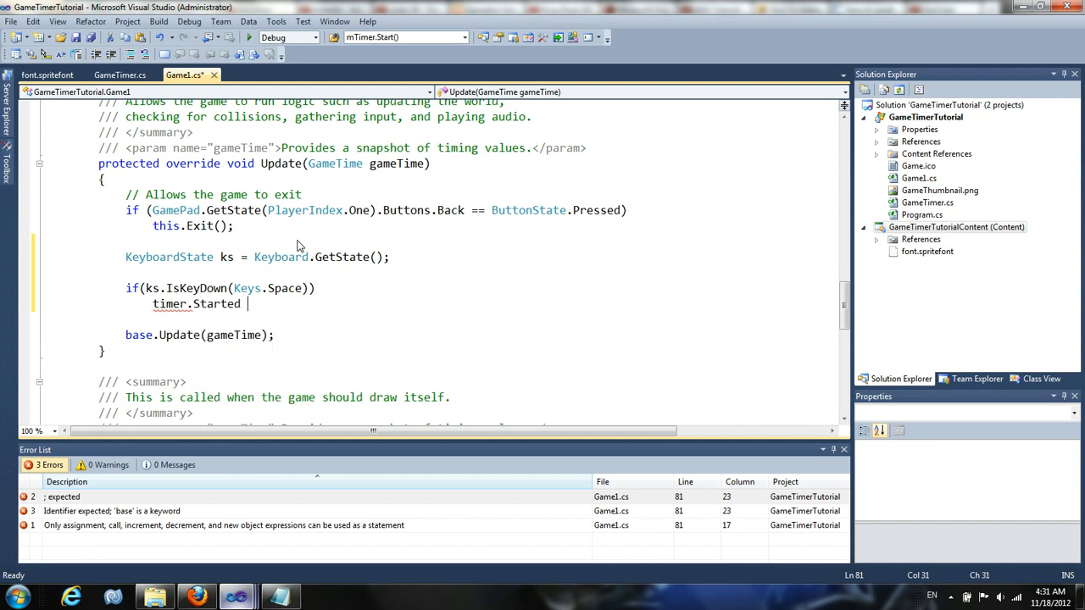
text(= true;)
text(if)
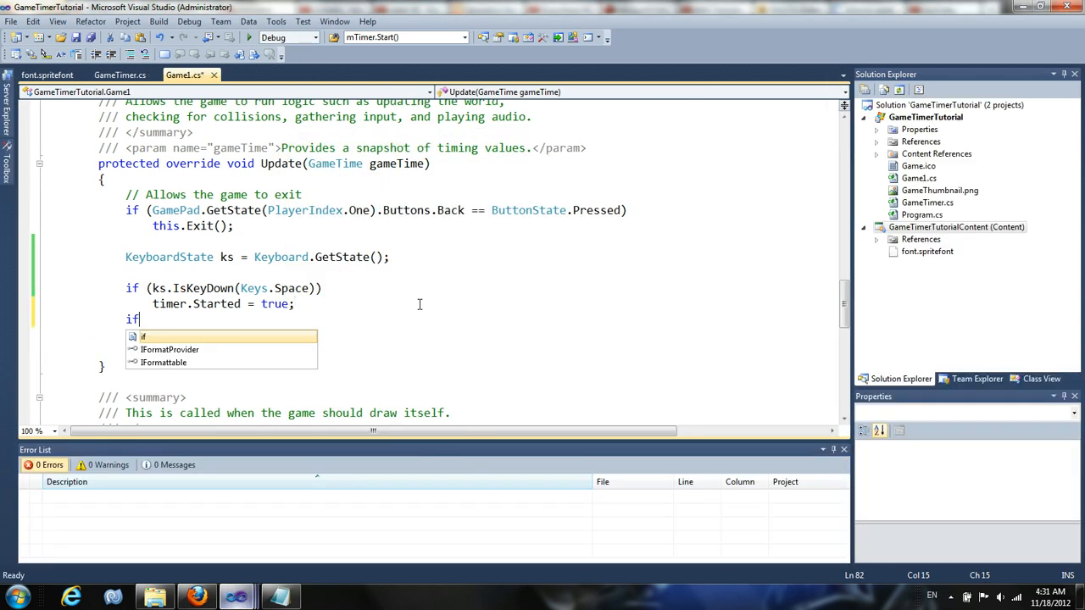
Add if (ks.IsKeyDown(Keys.P)) timer.Paused = true; to pause the timer.
text((ks.IsKeyDown()
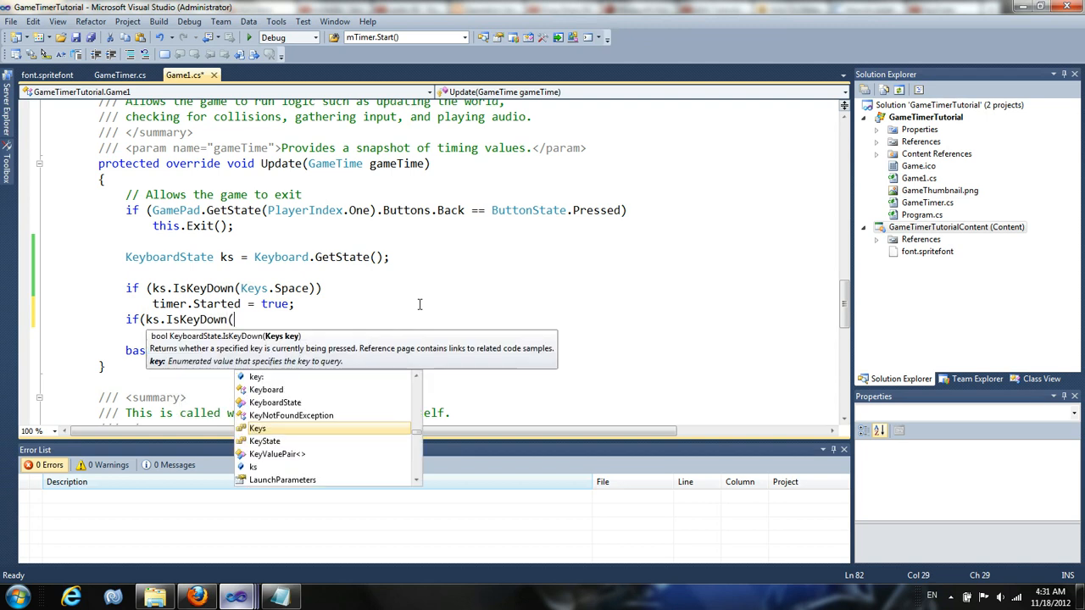
text(Keys.)
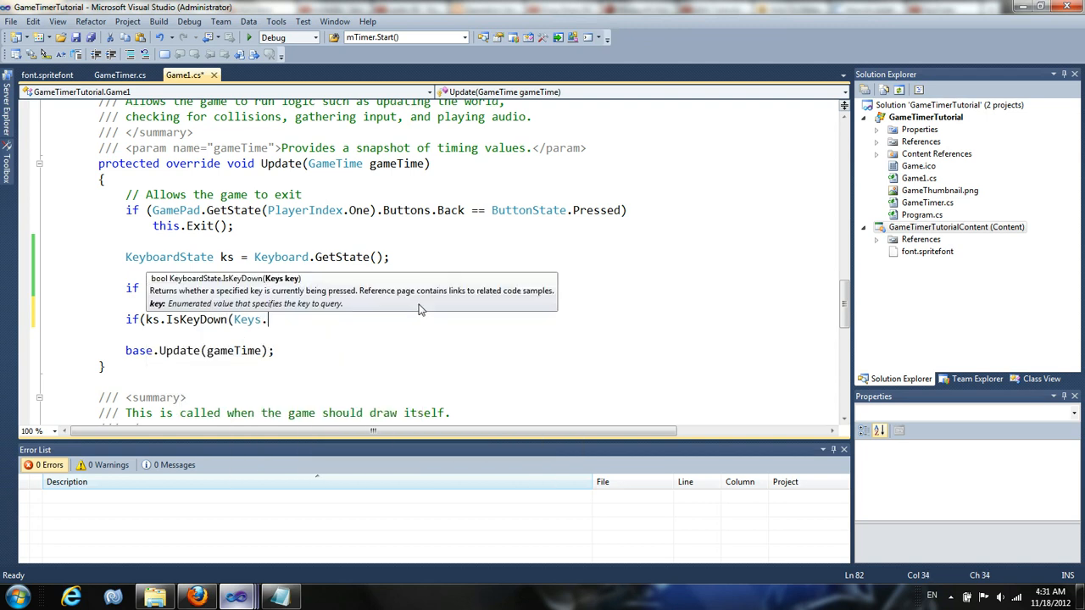
text(P)
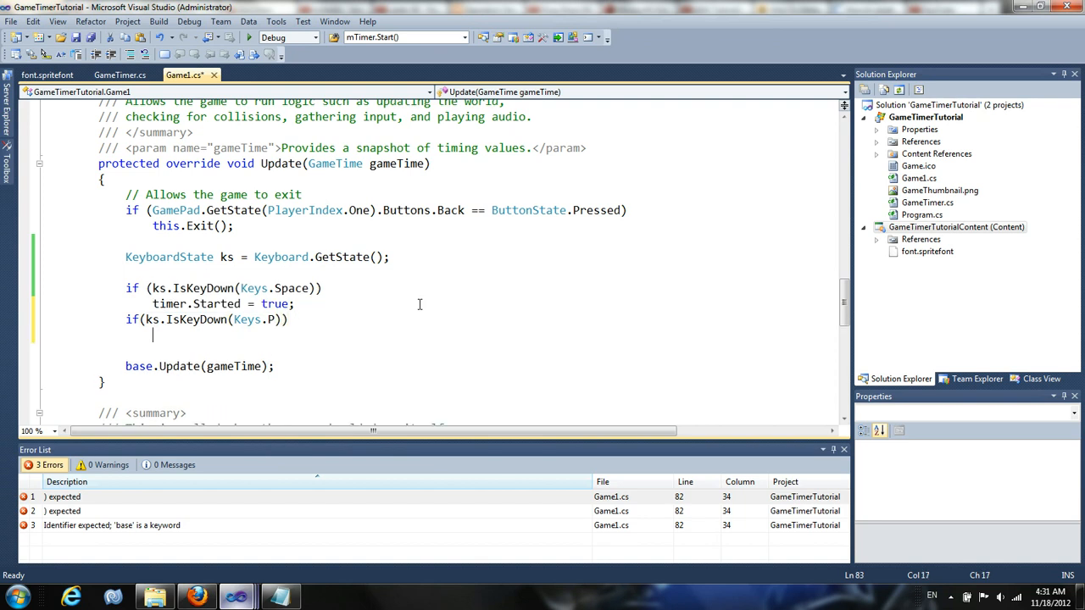
text(timer.Paused =)
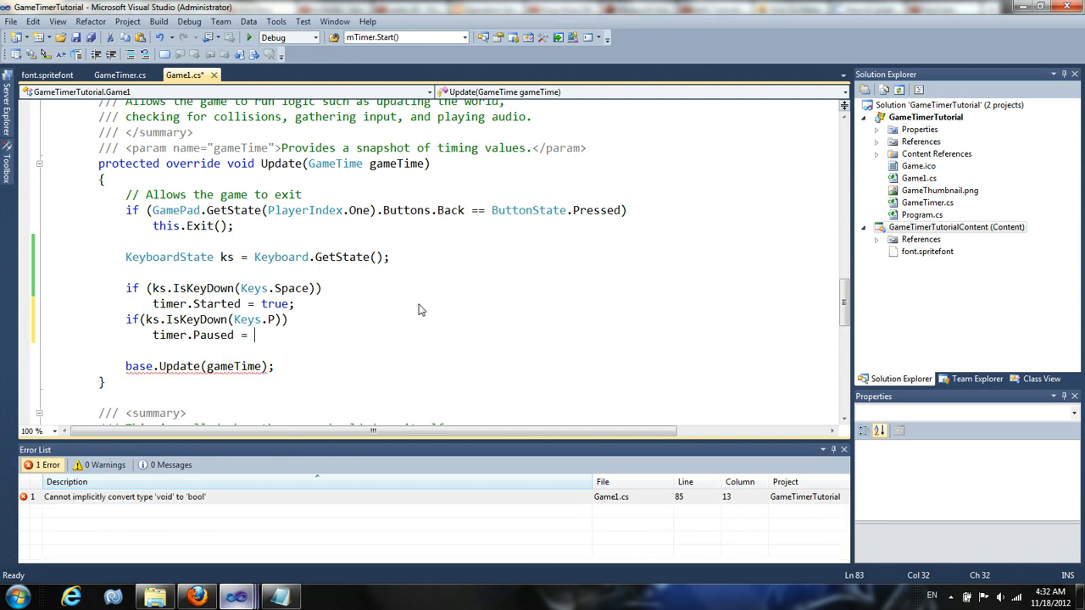
text(true;)
text(if()
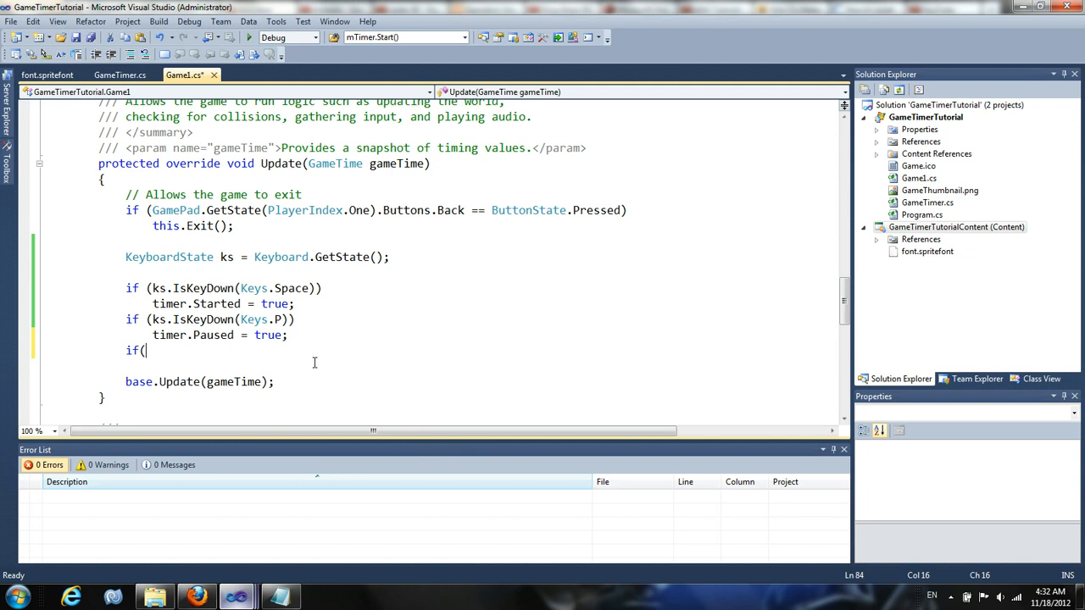
Add if (ks.IsKeyDown(Keys.Q)) timer.Paused = false; to resume the timer.
text(ks.IsKeyDown()
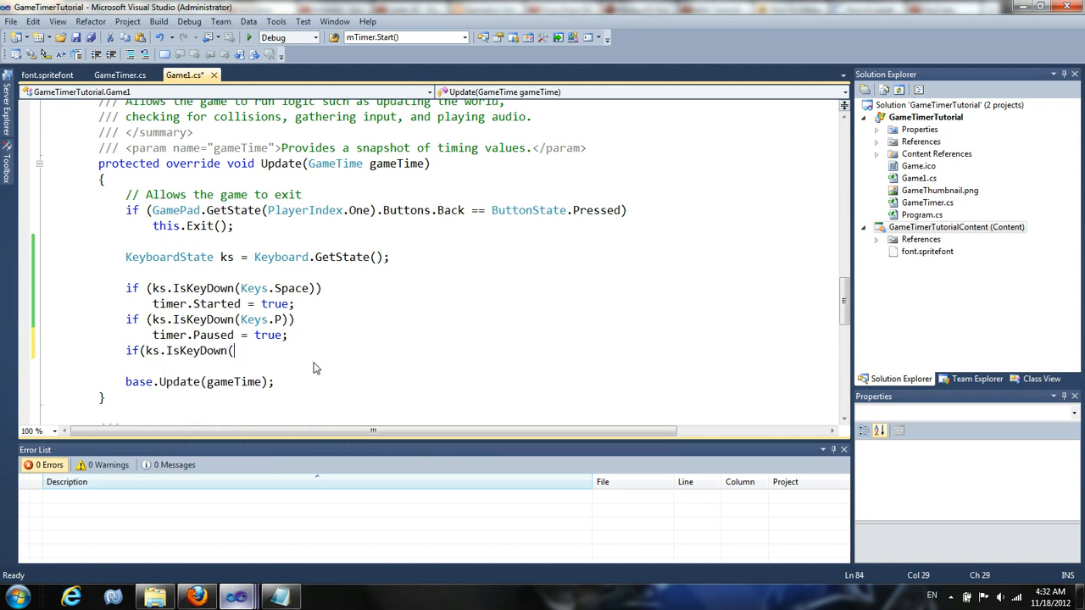
text(k)
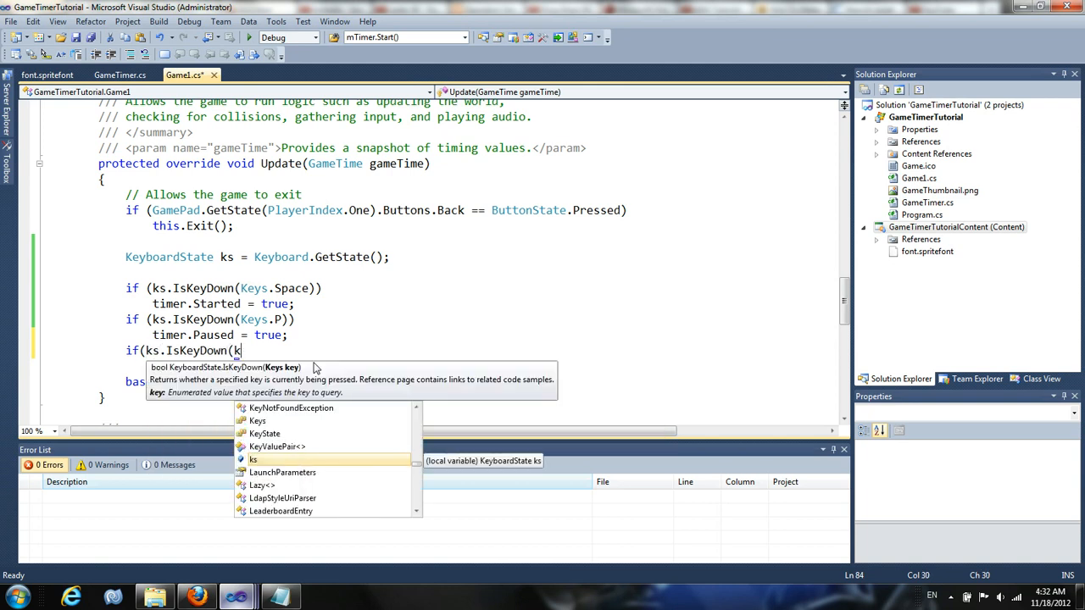
text(eys.)
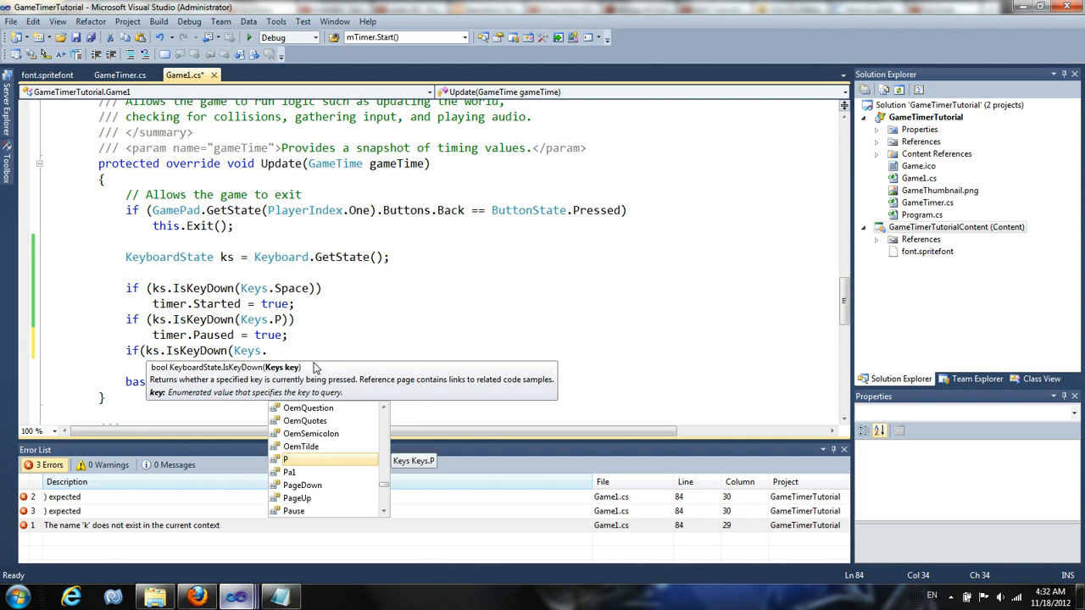
text(Q)))
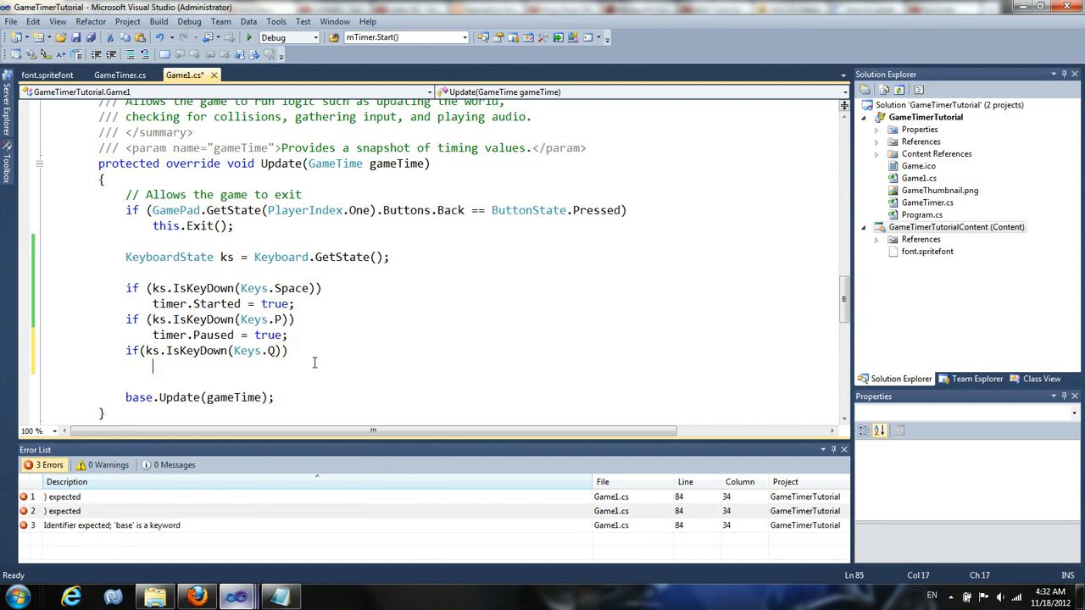
text(timer.Paused)
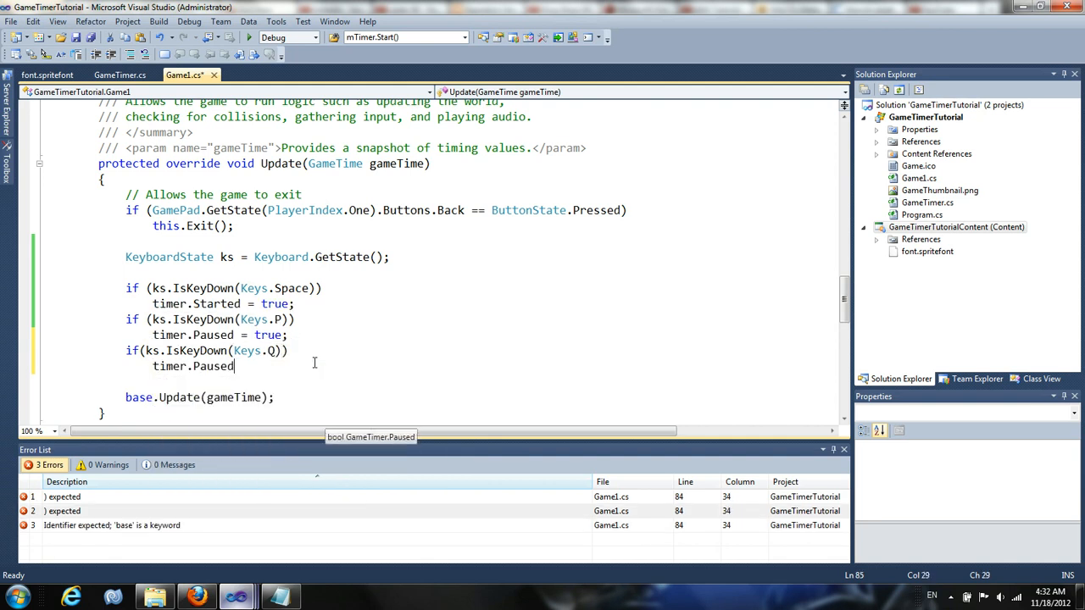
text(= false;)
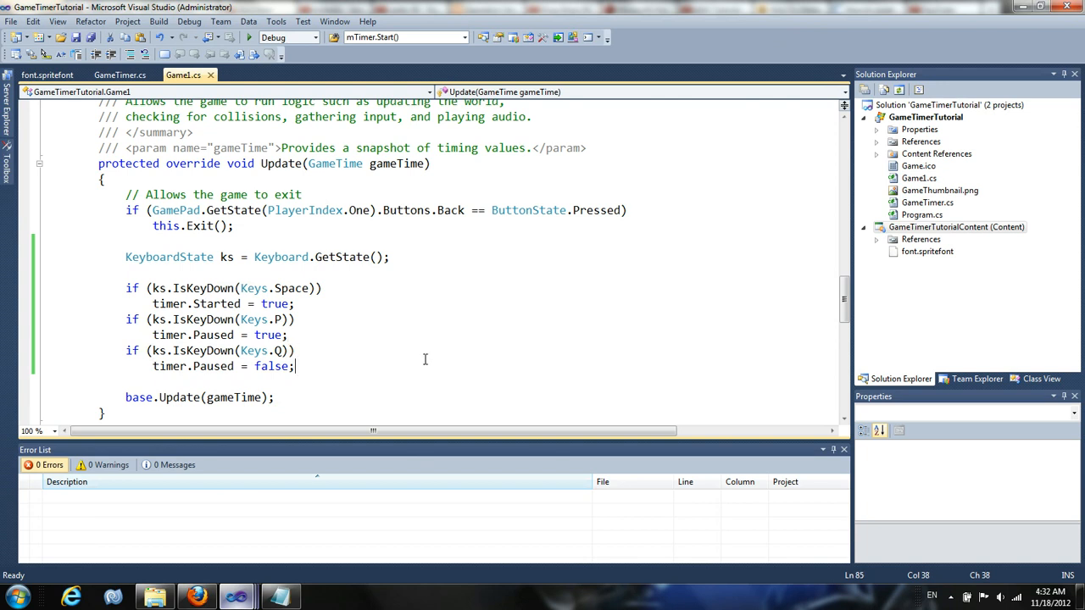
scroll(down, 3)
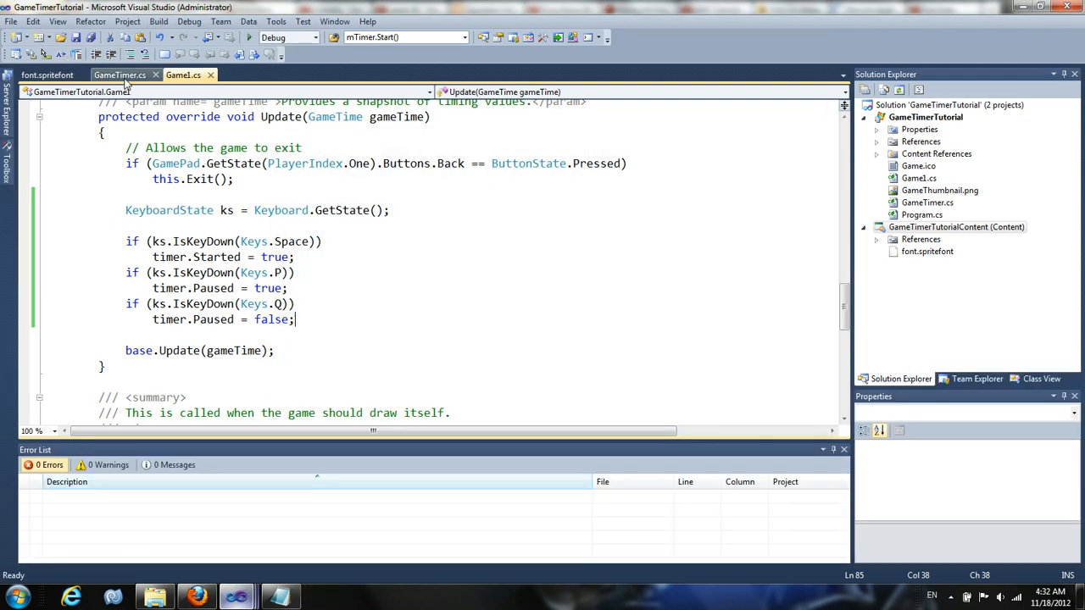
In GameTimer's Update, change the text line to Text = ((int)time).ToString().
click(119, 74)
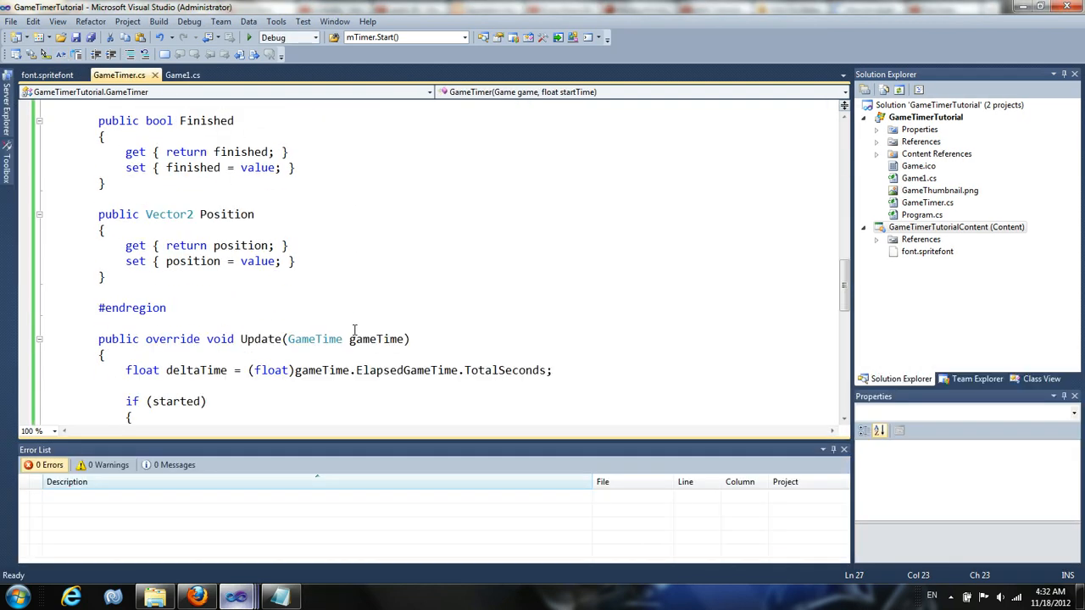
scroll(down, 3)
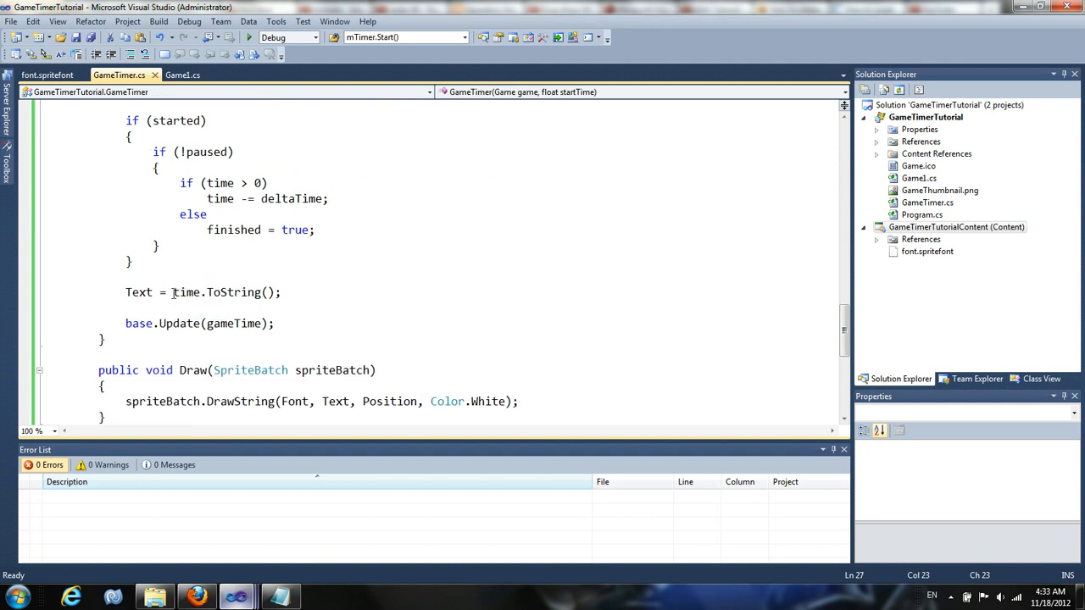
text(((i)
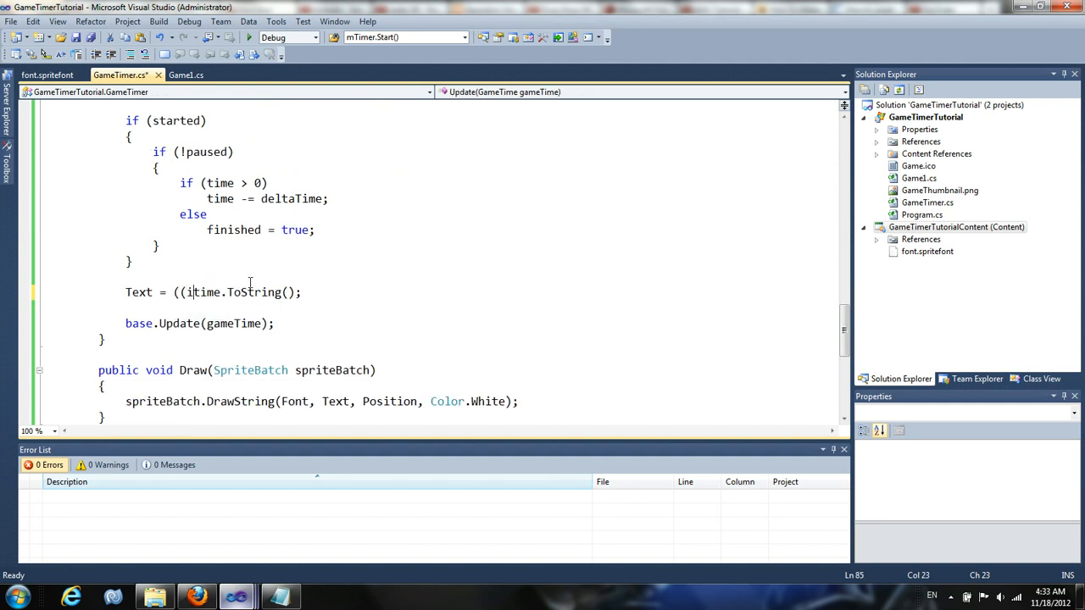
text(nt)
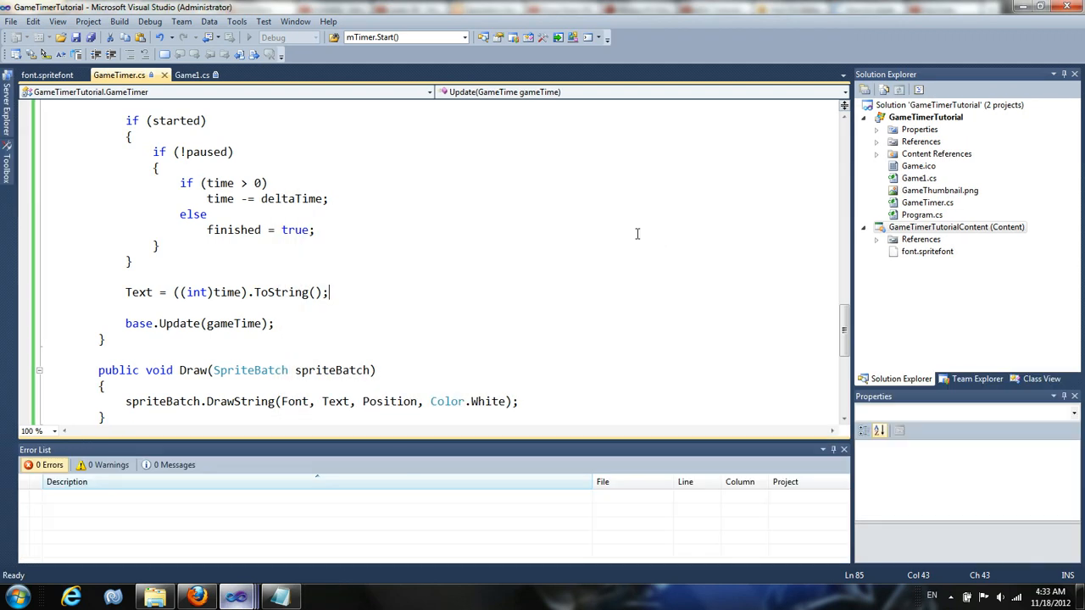
scroll(down, 3)
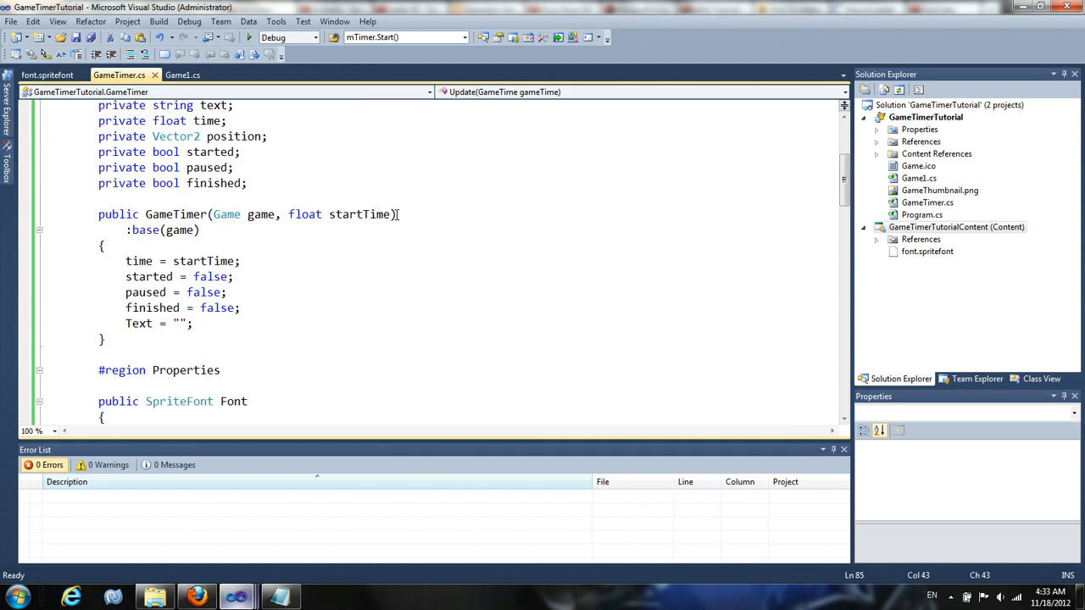
scroll(down, 3)
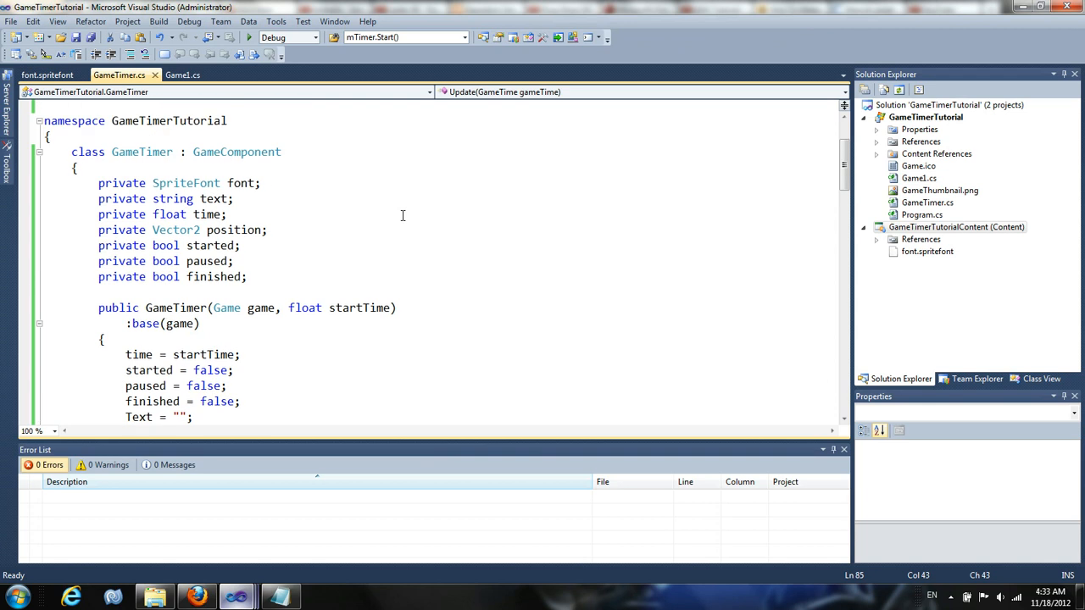
text(e)
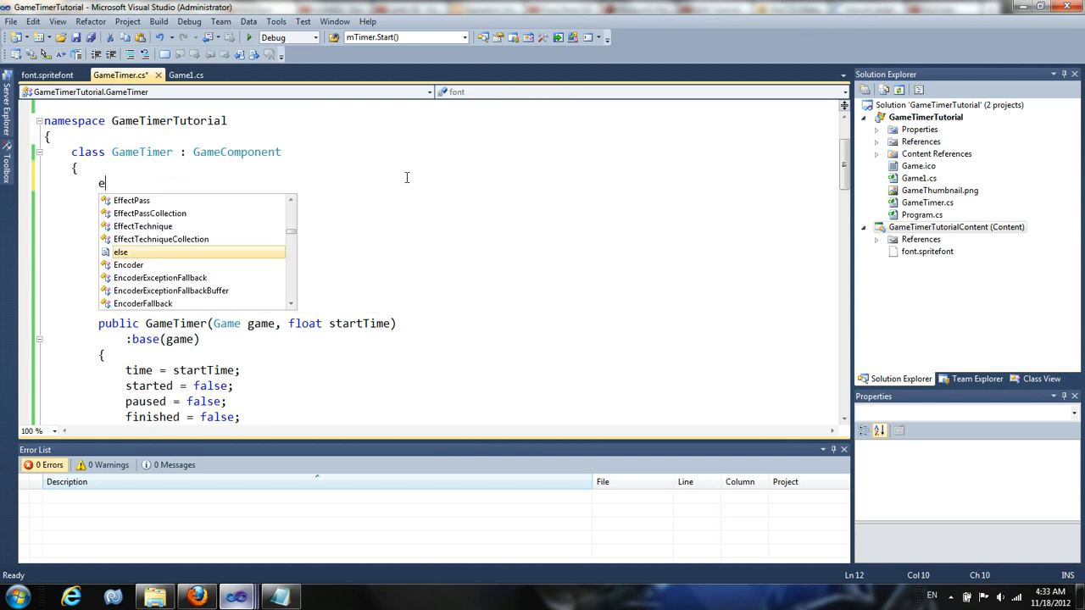
text(num)
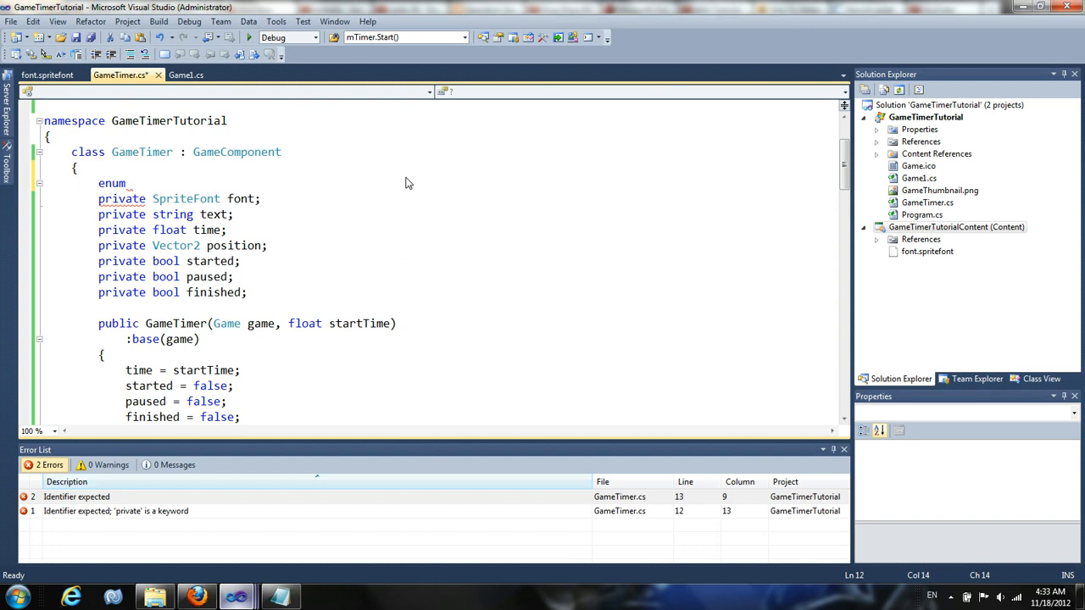
text(TimerSettings)
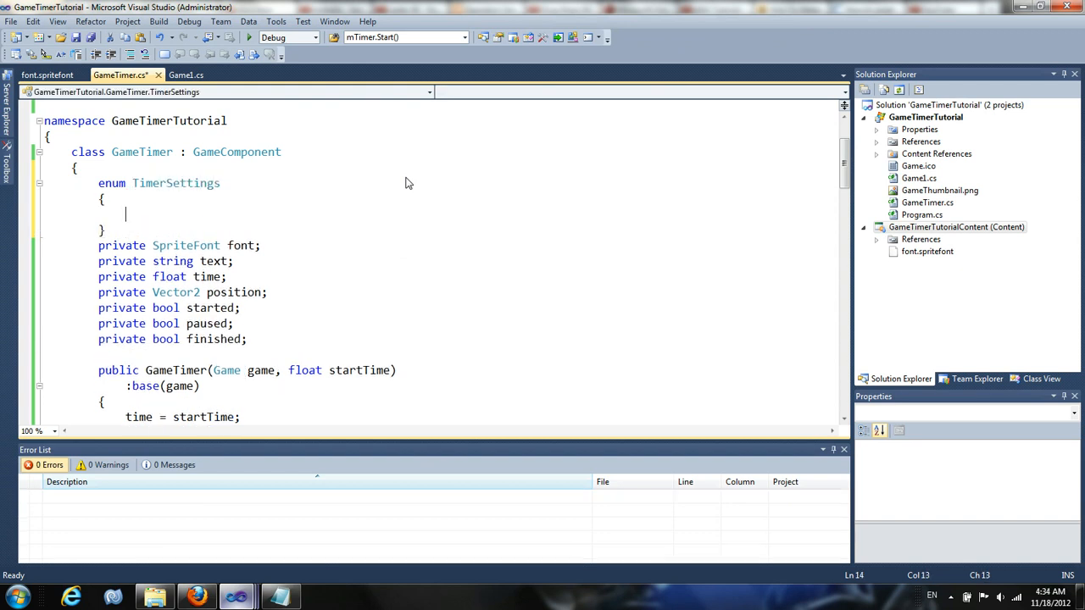
text(Un)
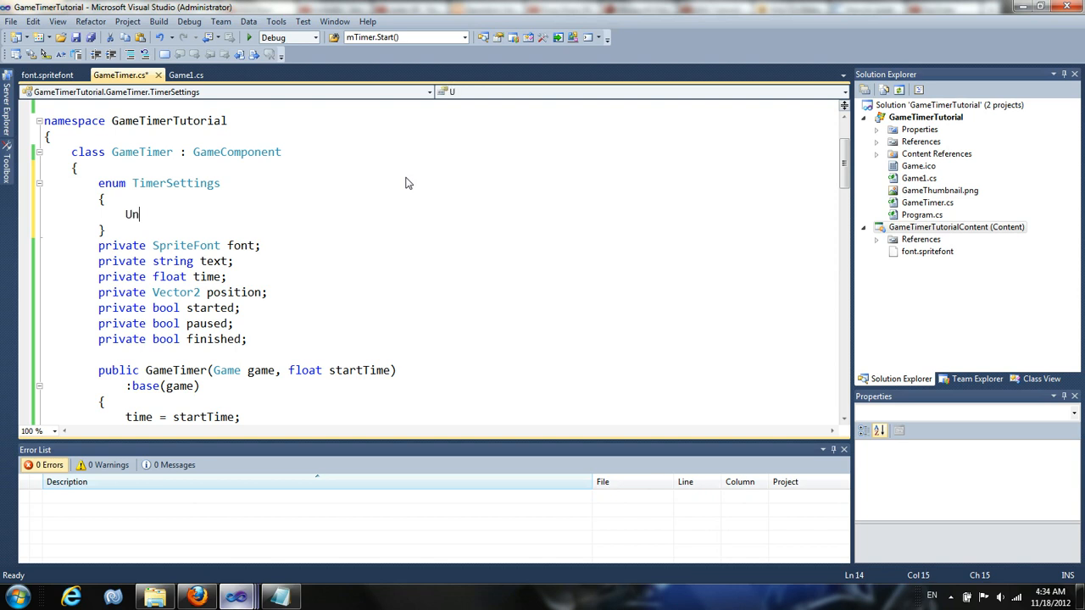
text(limited,)
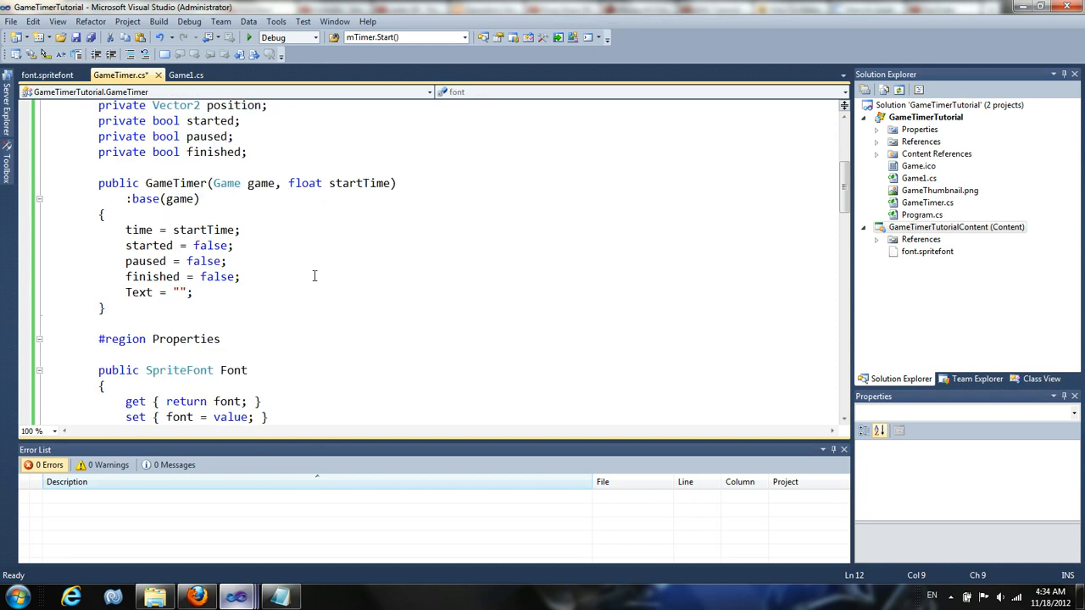
scroll(down, 3)
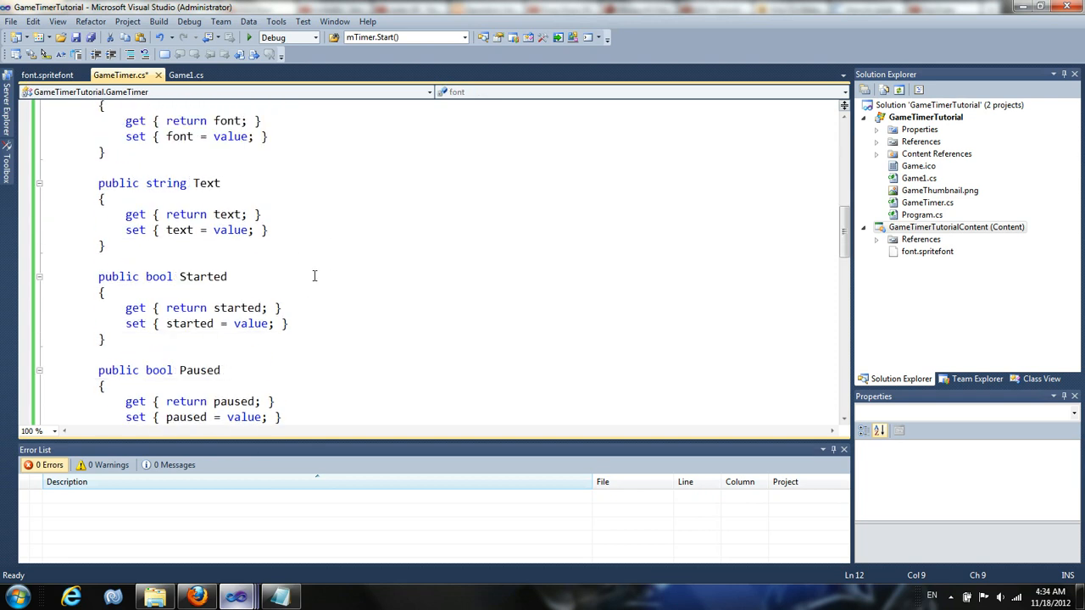
scroll(down, 3)
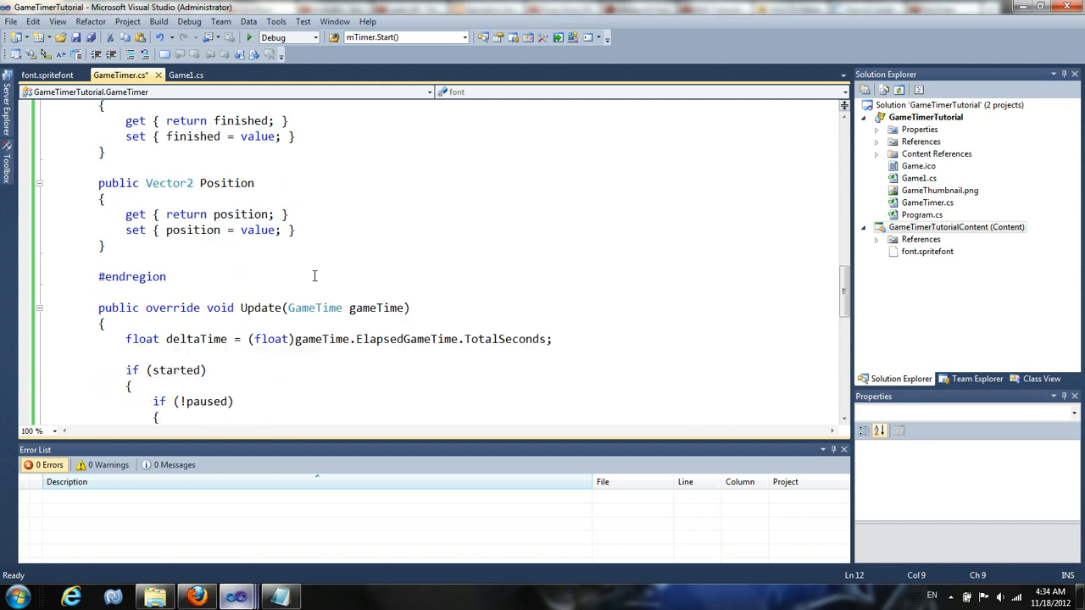
scroll(down, 3)
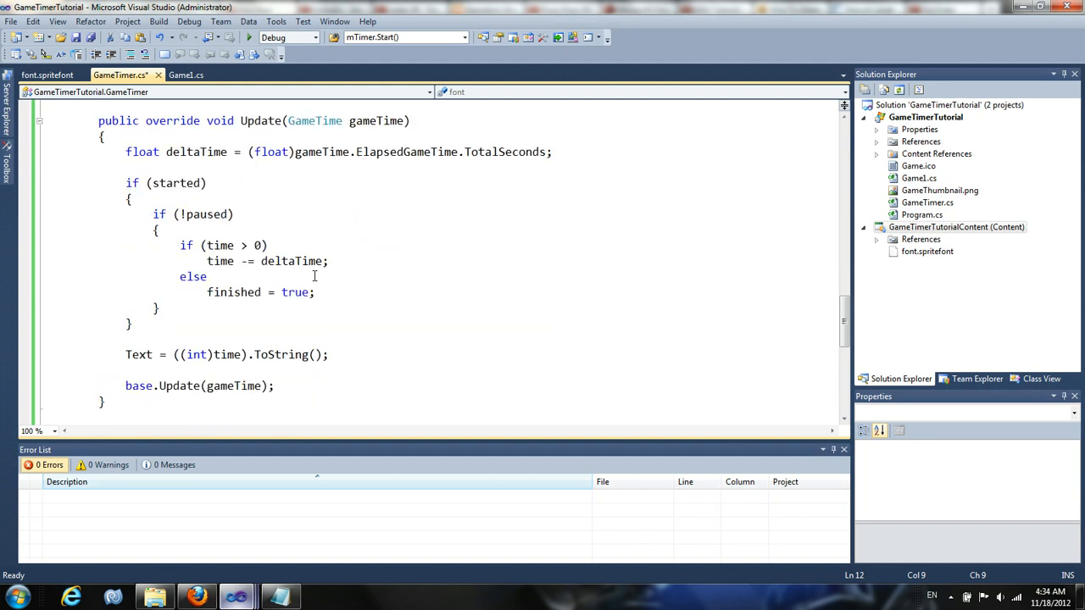
scroll(down, 3)
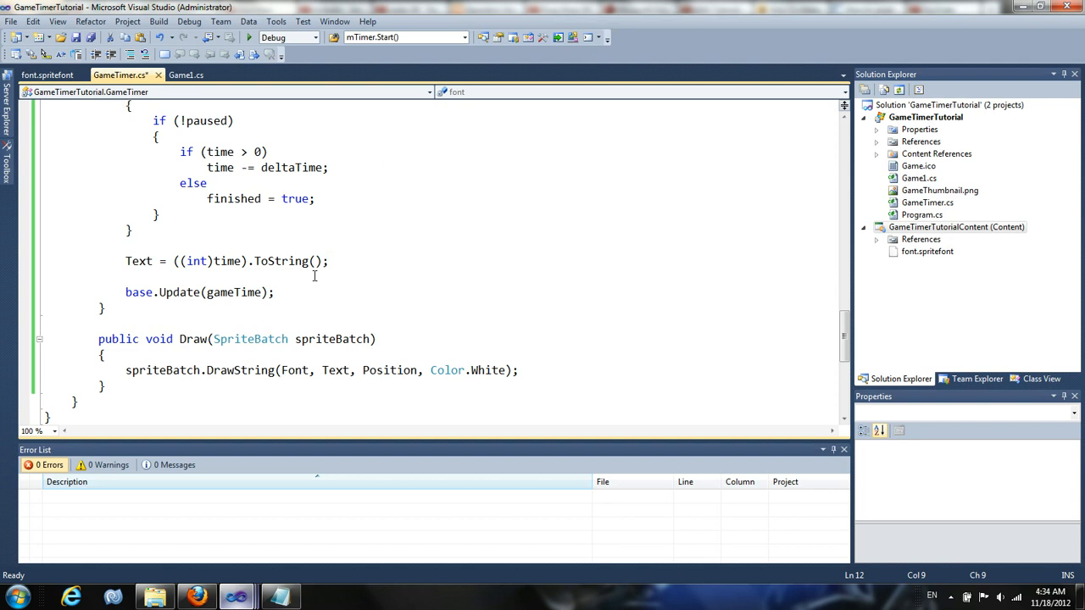